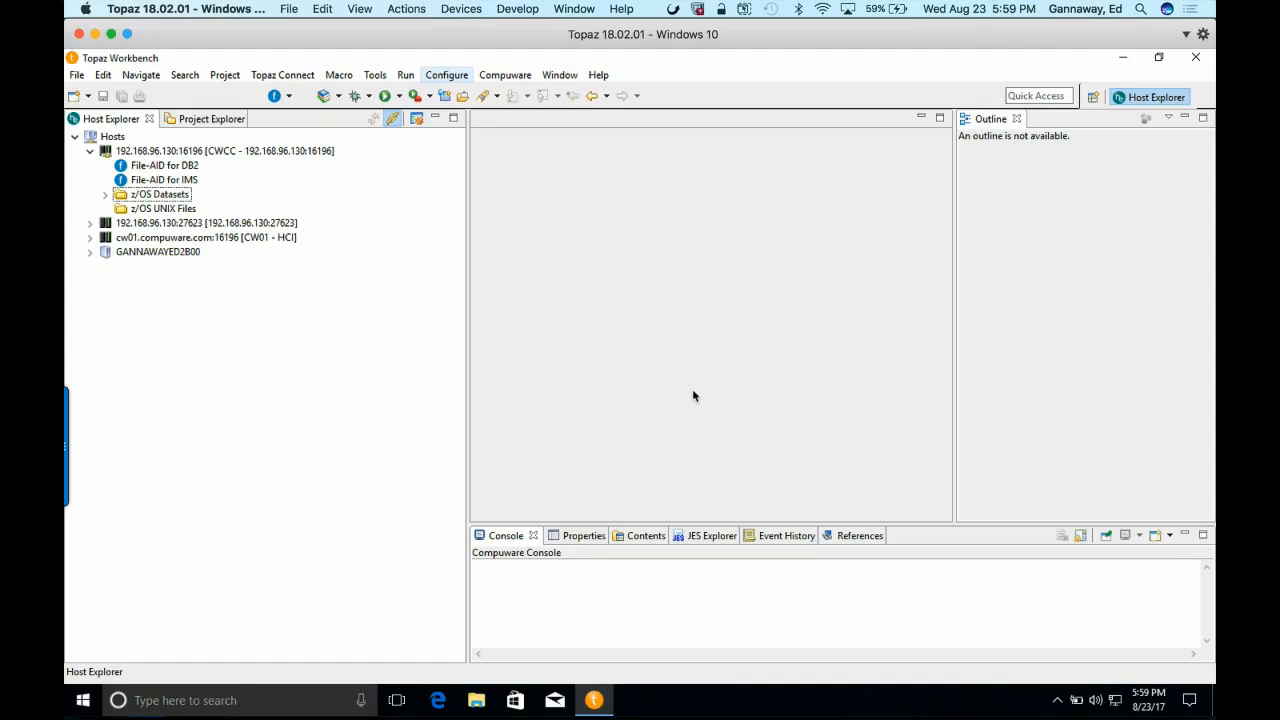
{"action": "mouse_move", "coordinate": [482, 118]}
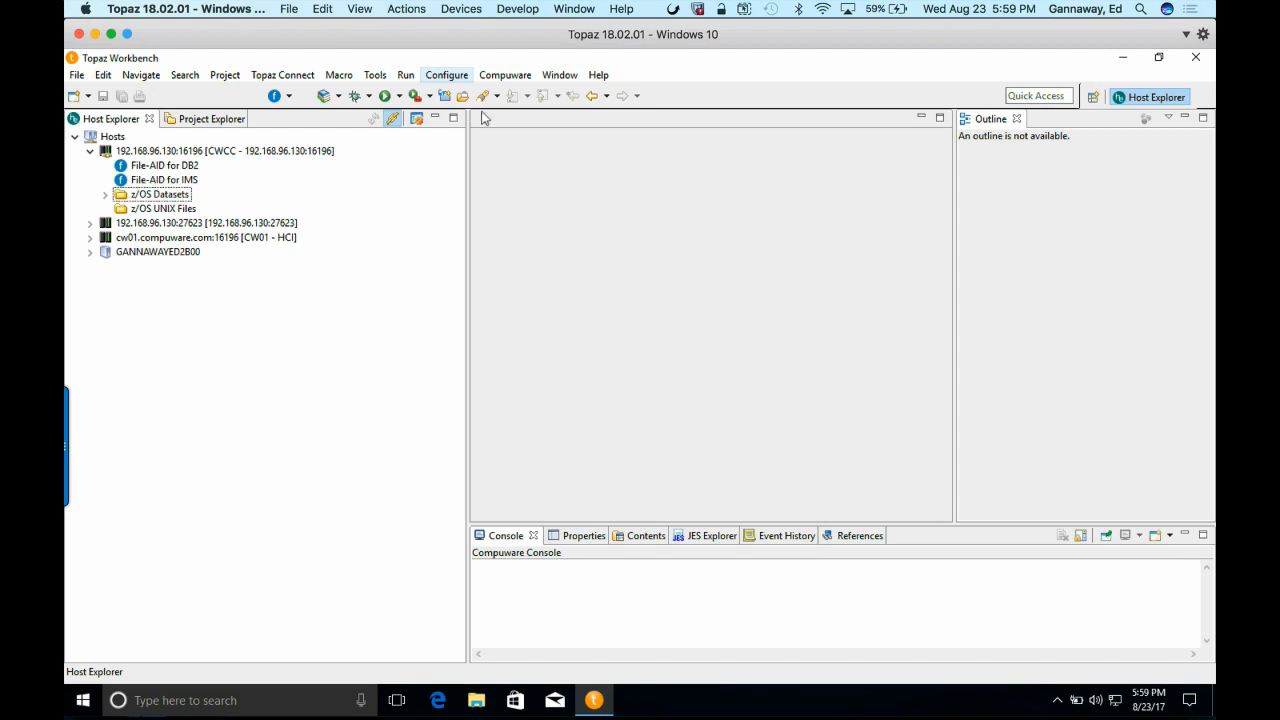
{"action": "mouse_move", "coordinate": [523, 80]}
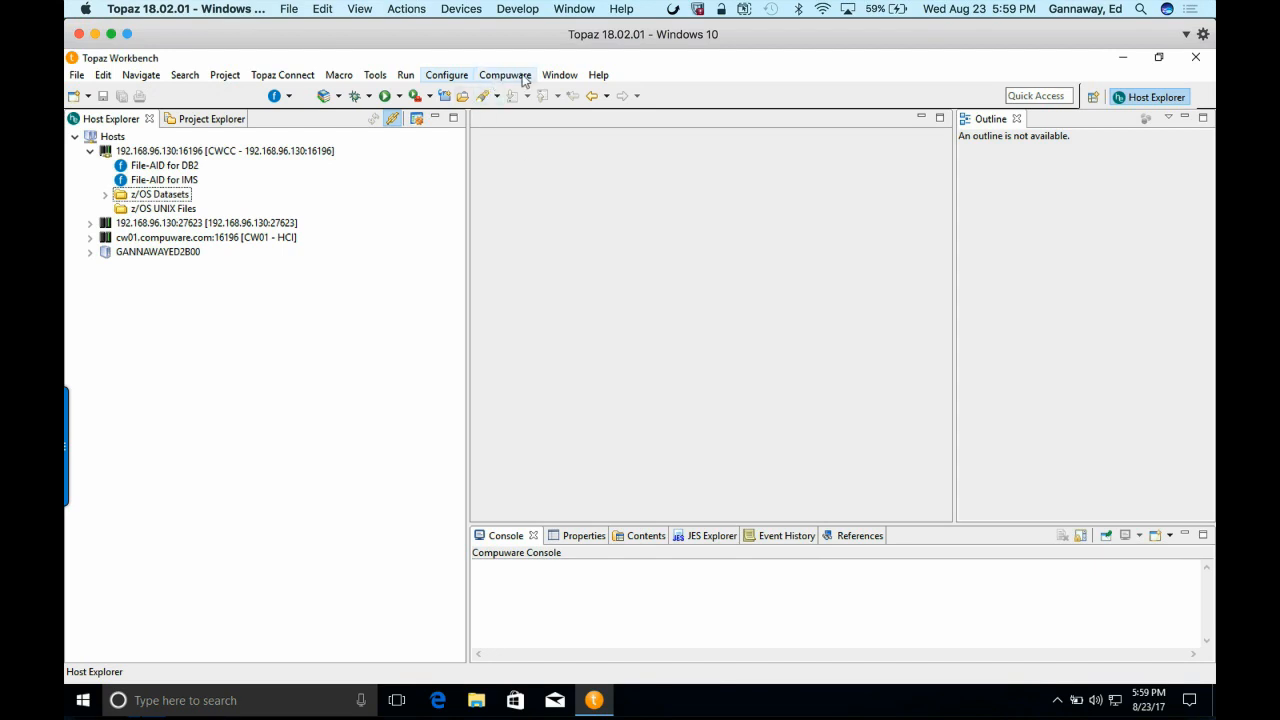
Switch to the Xpediter perspective from the Compuware menu, with its Getting Started cheat sheet
{"action": "left_click", "coordinate": [505, 74]}
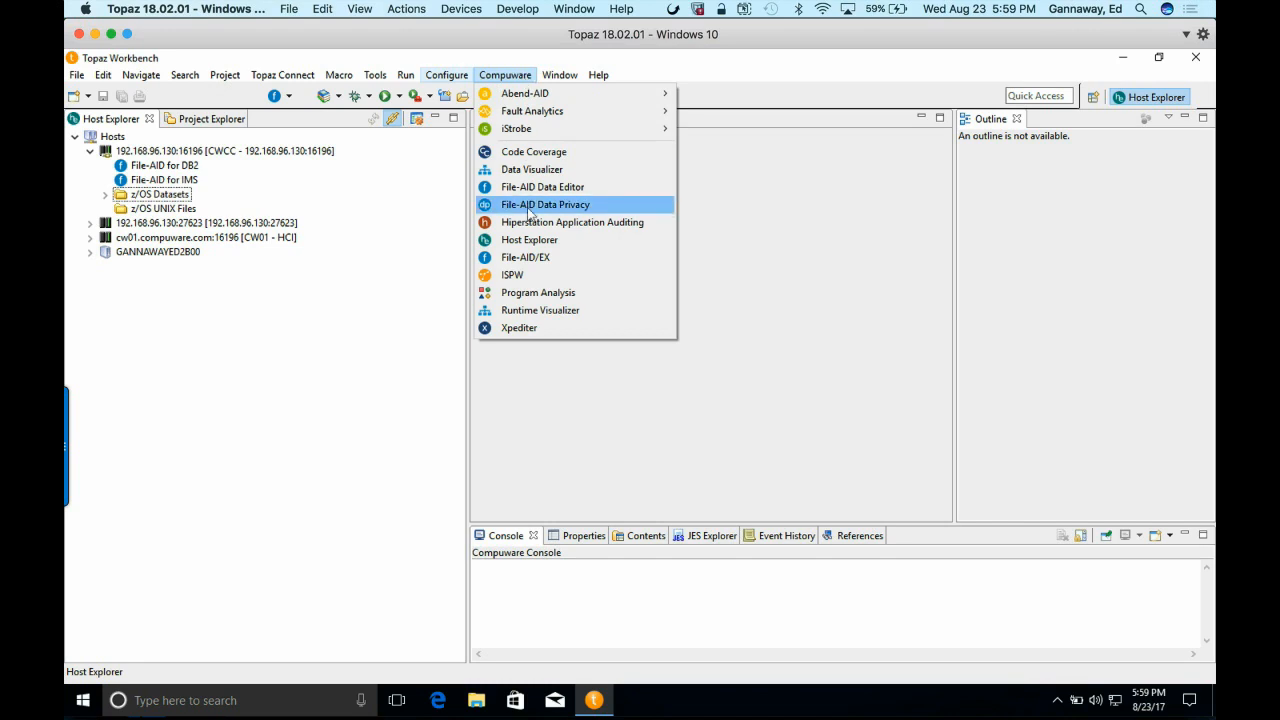
{"action": "mouse_move", "coordinate": [564, 330]}
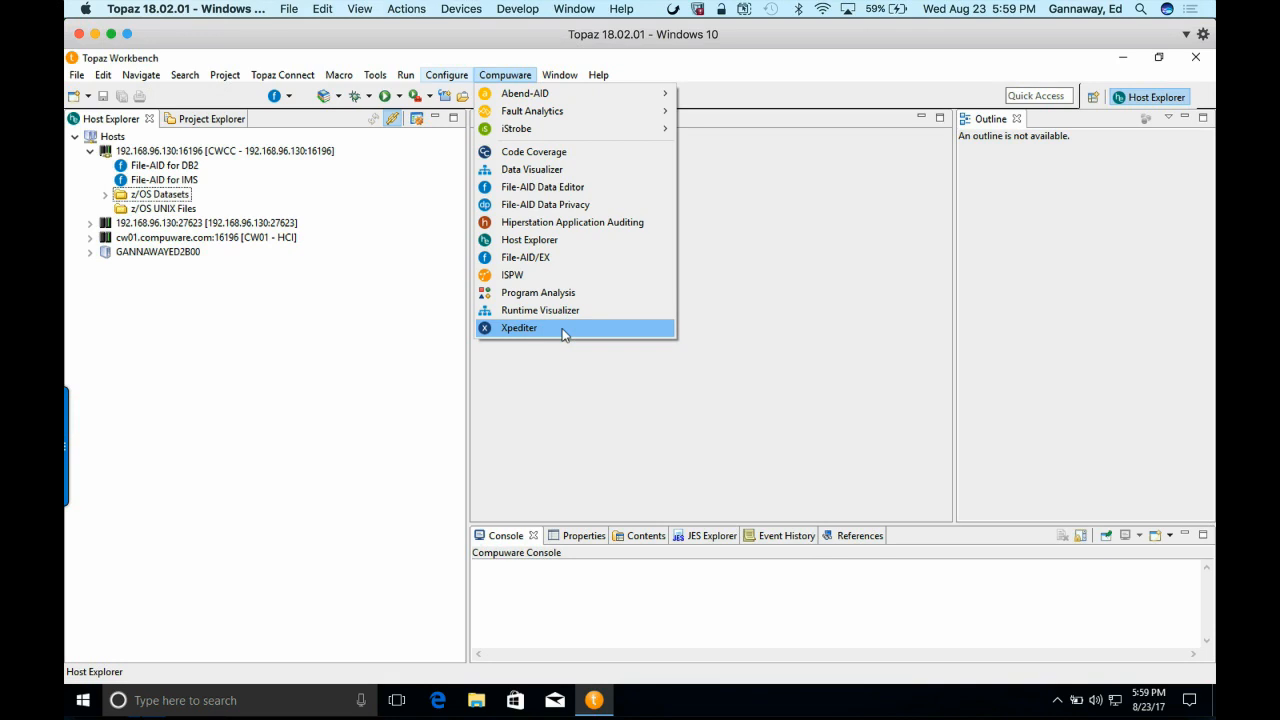
{"action": "left_click", "coordinate": [519, 327]}
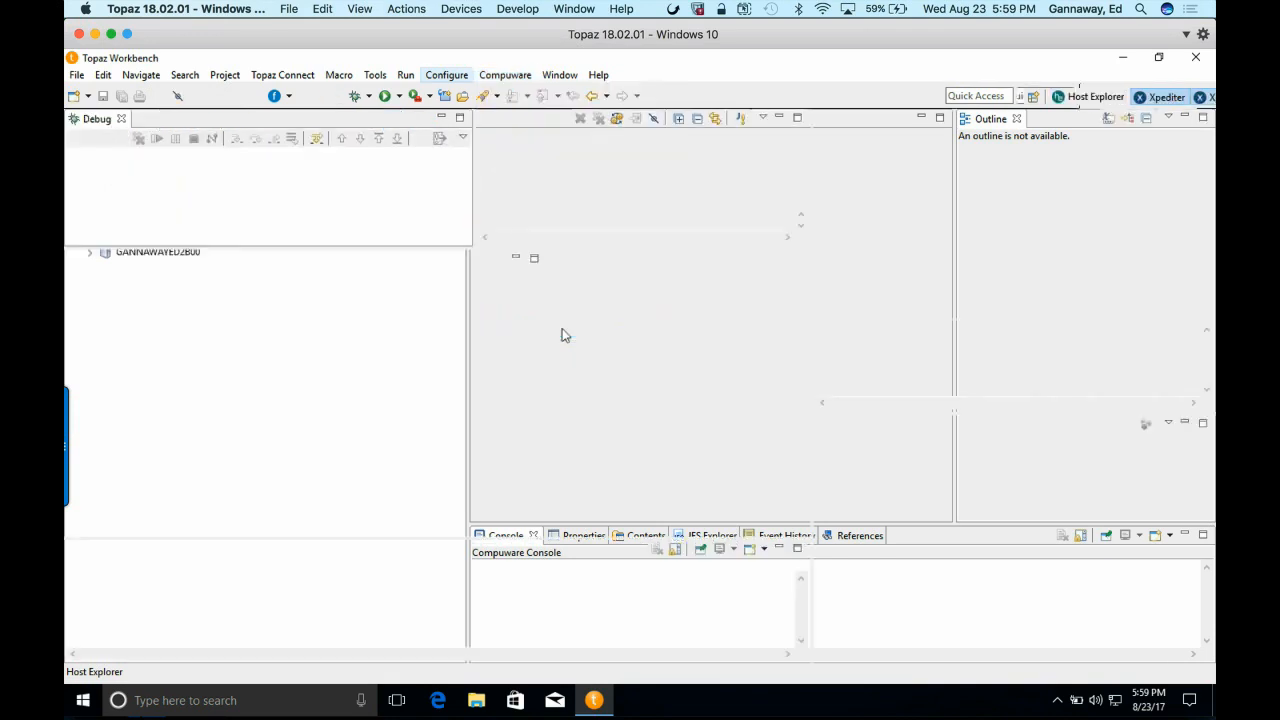
{"action": "left_click", "coordinate": [1162, 96]}
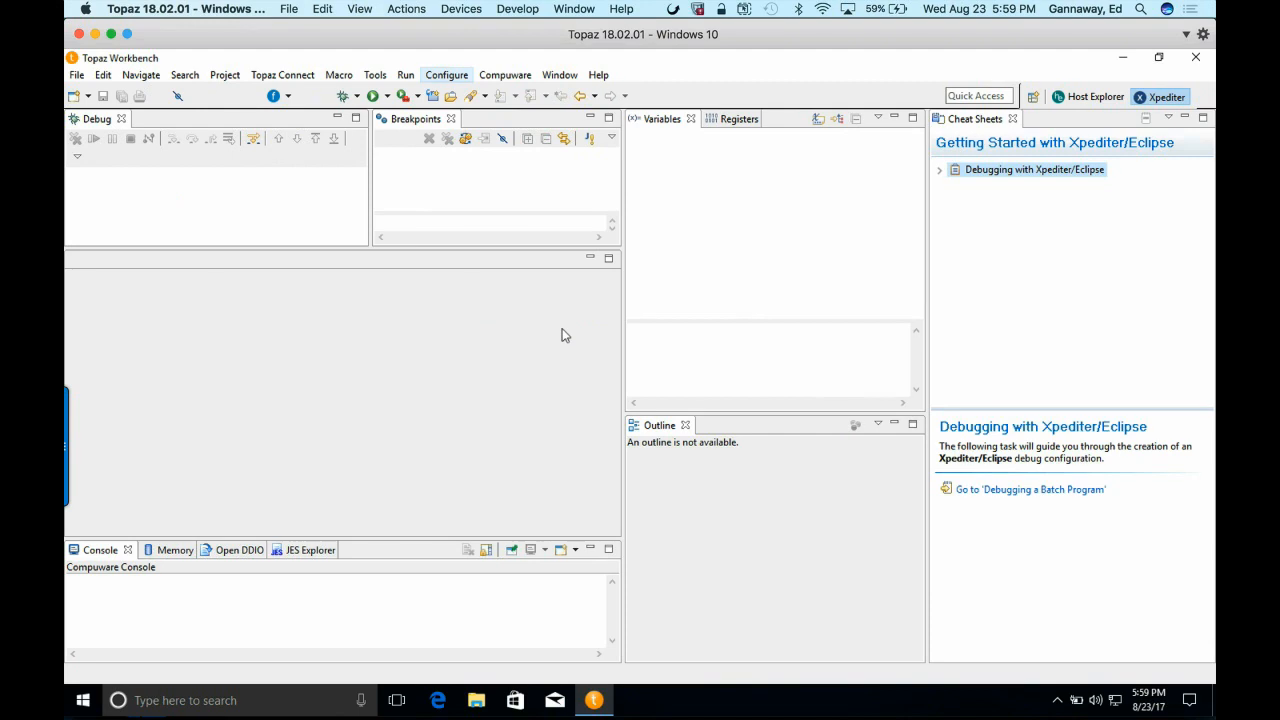
{"action": "mouse_move", "coordinate": [1065, 130]}
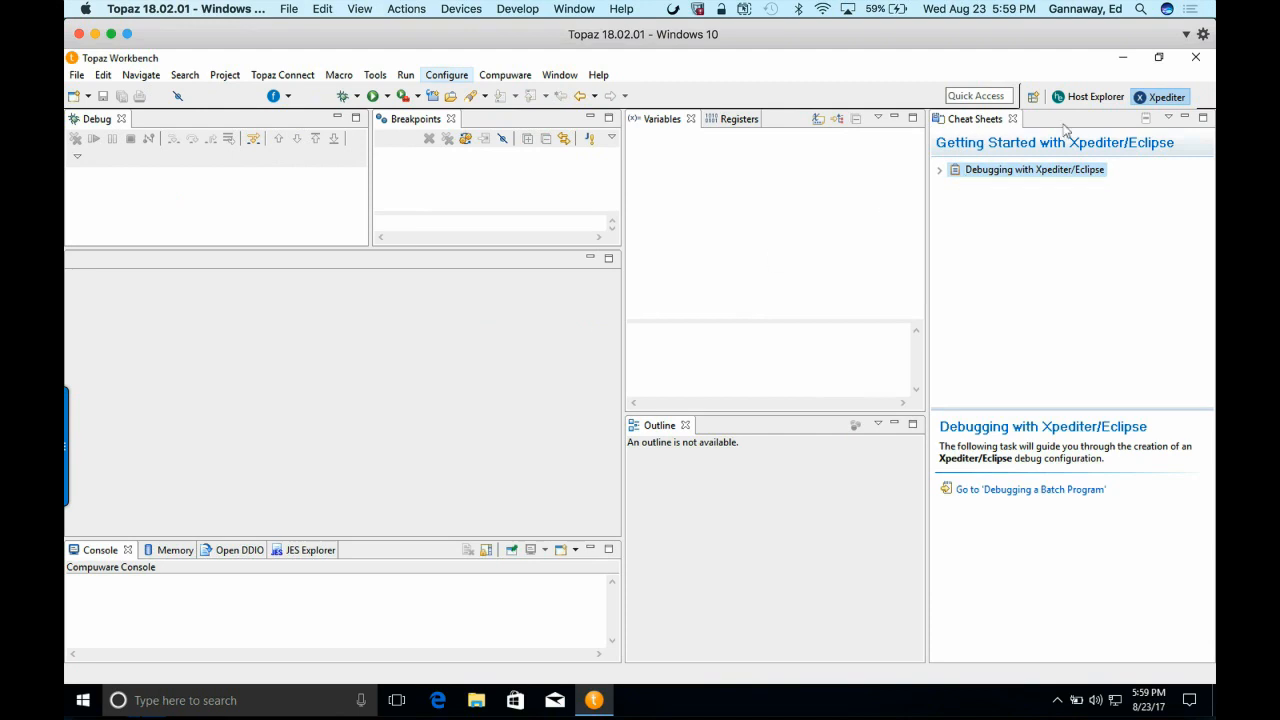
{"action": "mouse_move", "coordinate": [1033, 97]}
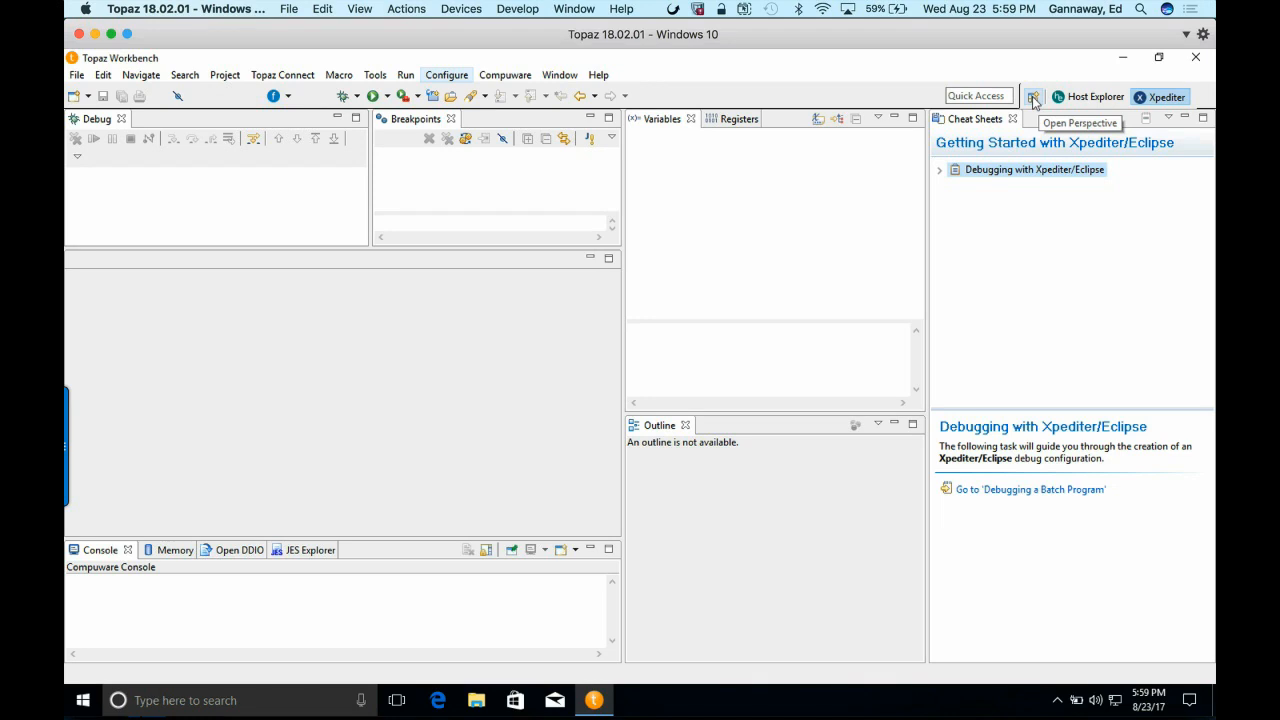
Browse the available perspectives list, then cancel the chooser without switching
{"action": "left_click", "coordinate": [1039, 96]}
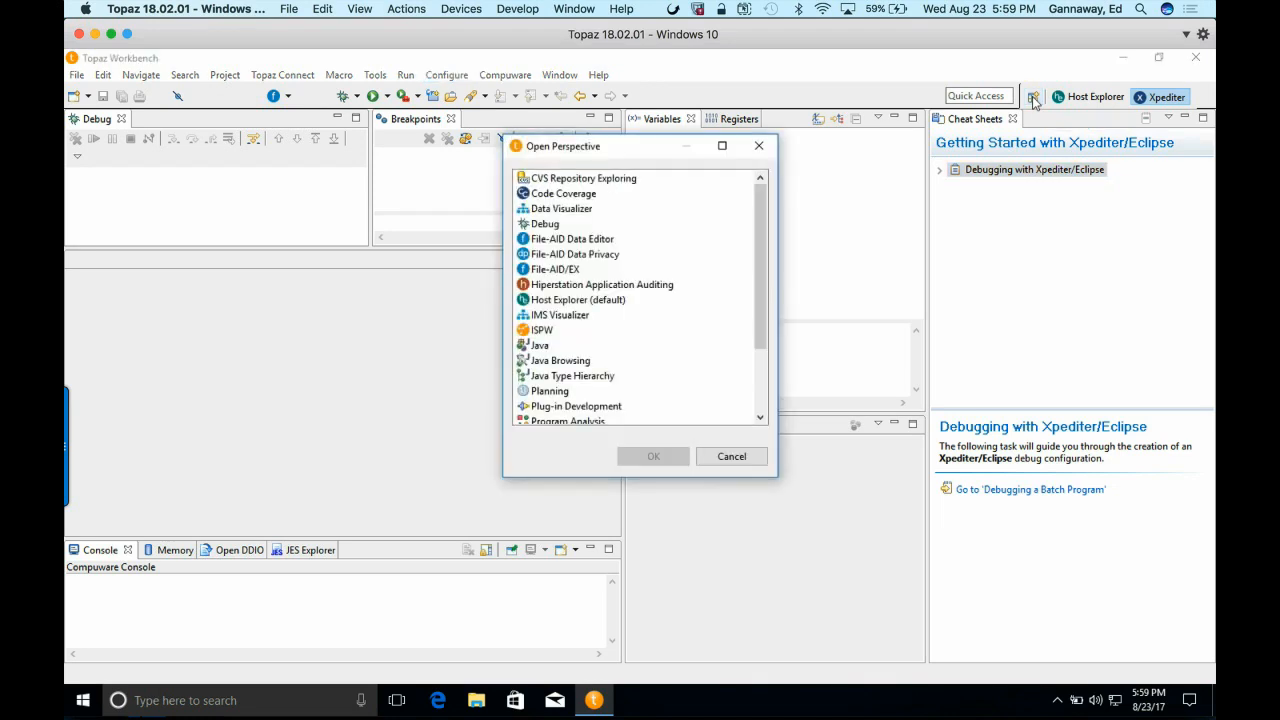
{"action": "scroll", "scroll_direction": "down", "scroll_amount": 3}
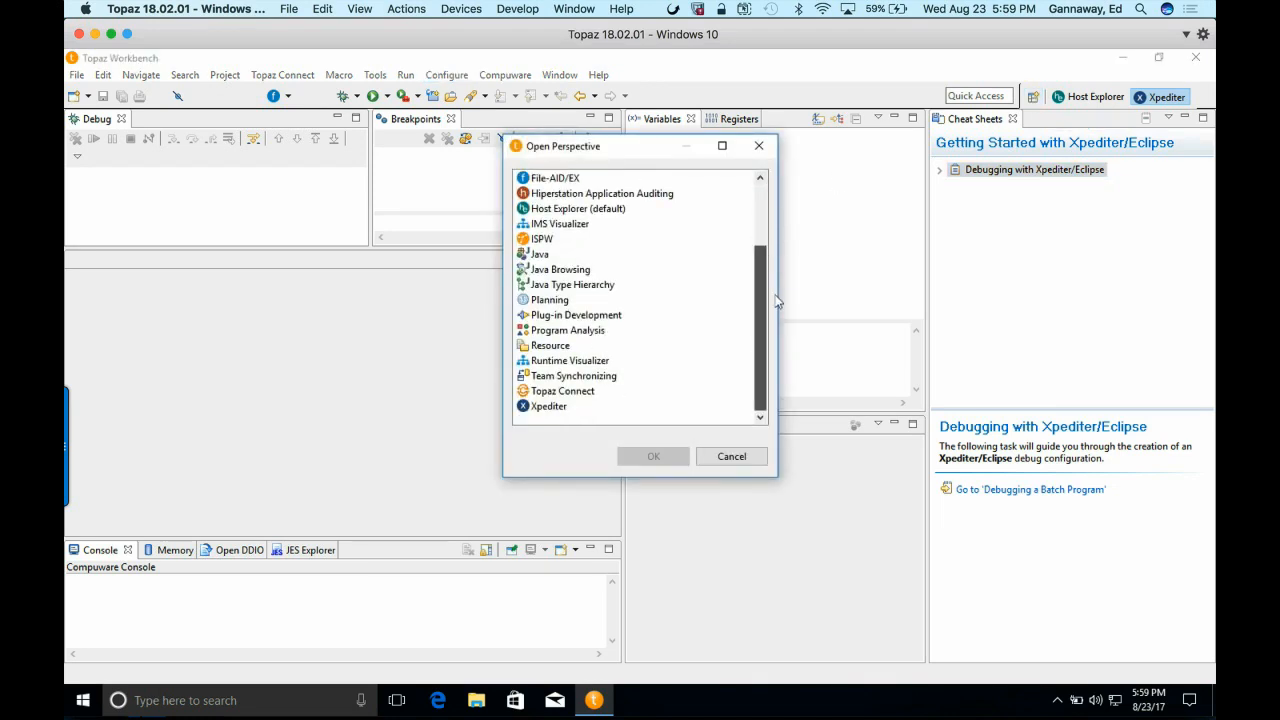
{"action": "left_click", "coordinate": [548, 406]}
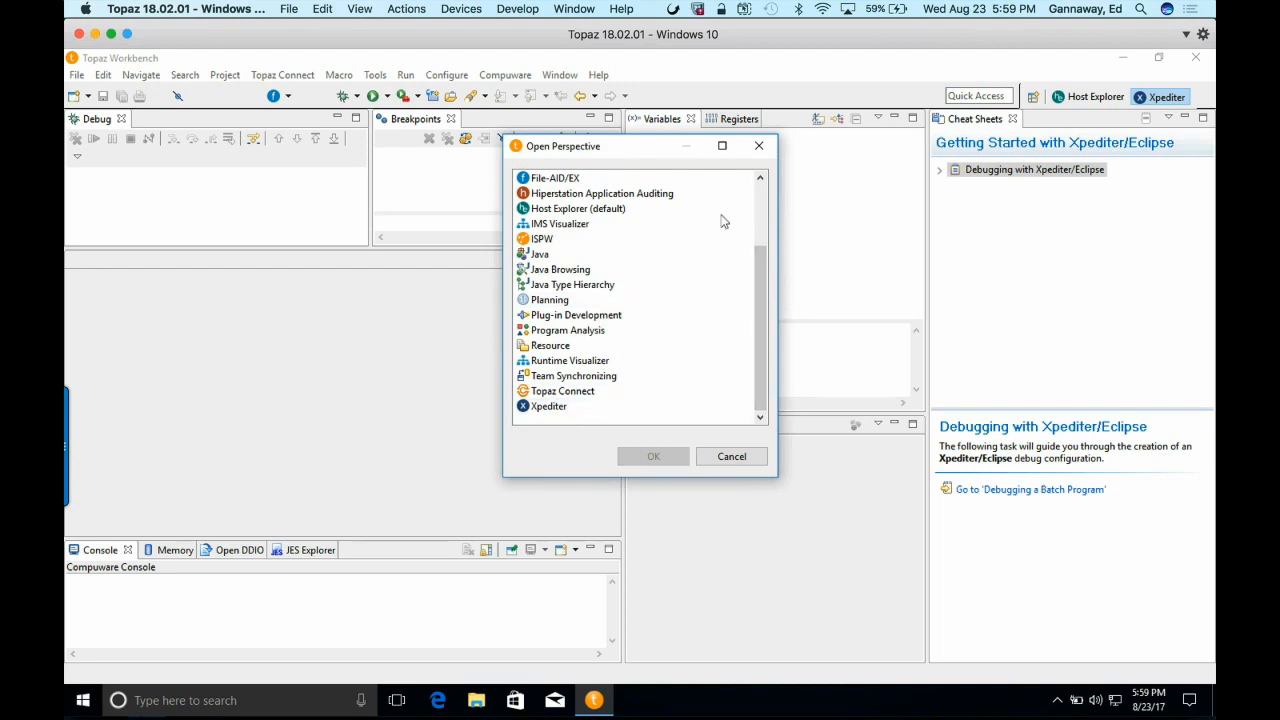
{"action": "left_click", "coordinate": [731, 456]}
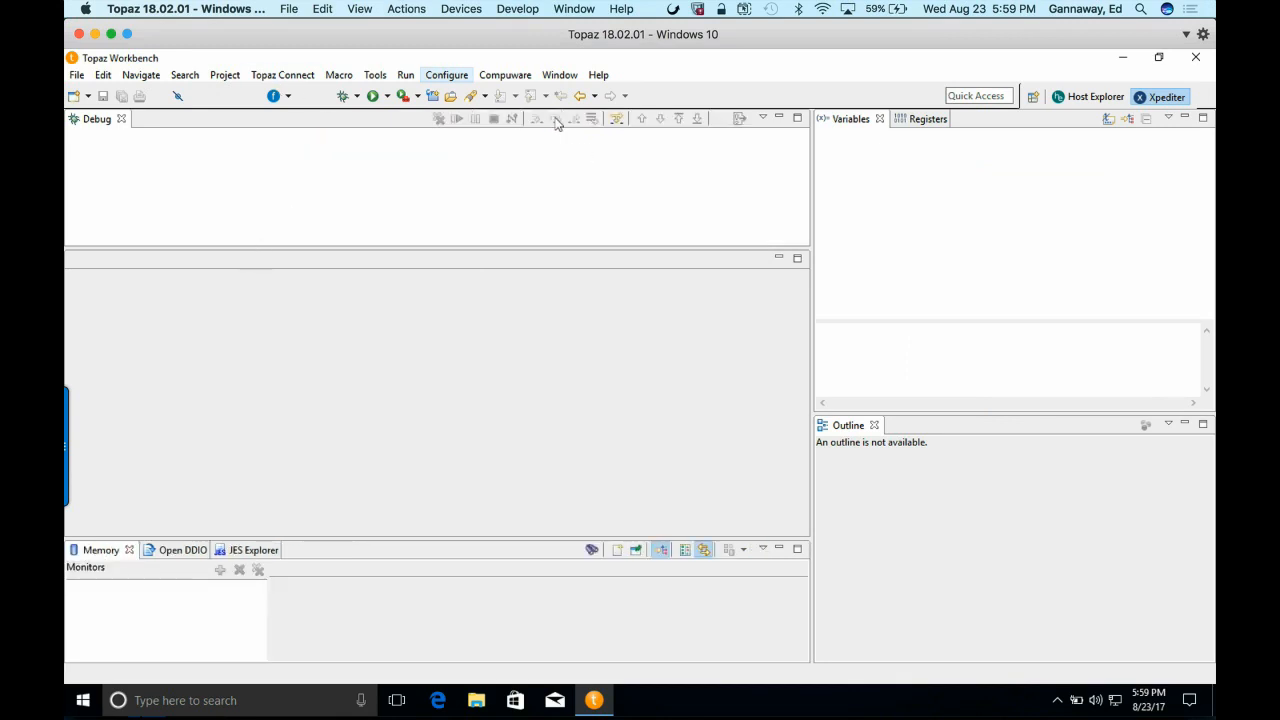
Close Variables, reset the Xpediter perspective to defaults, and close the cheat sheet
{"action": "left_click", "coordinate": [879, 118]}
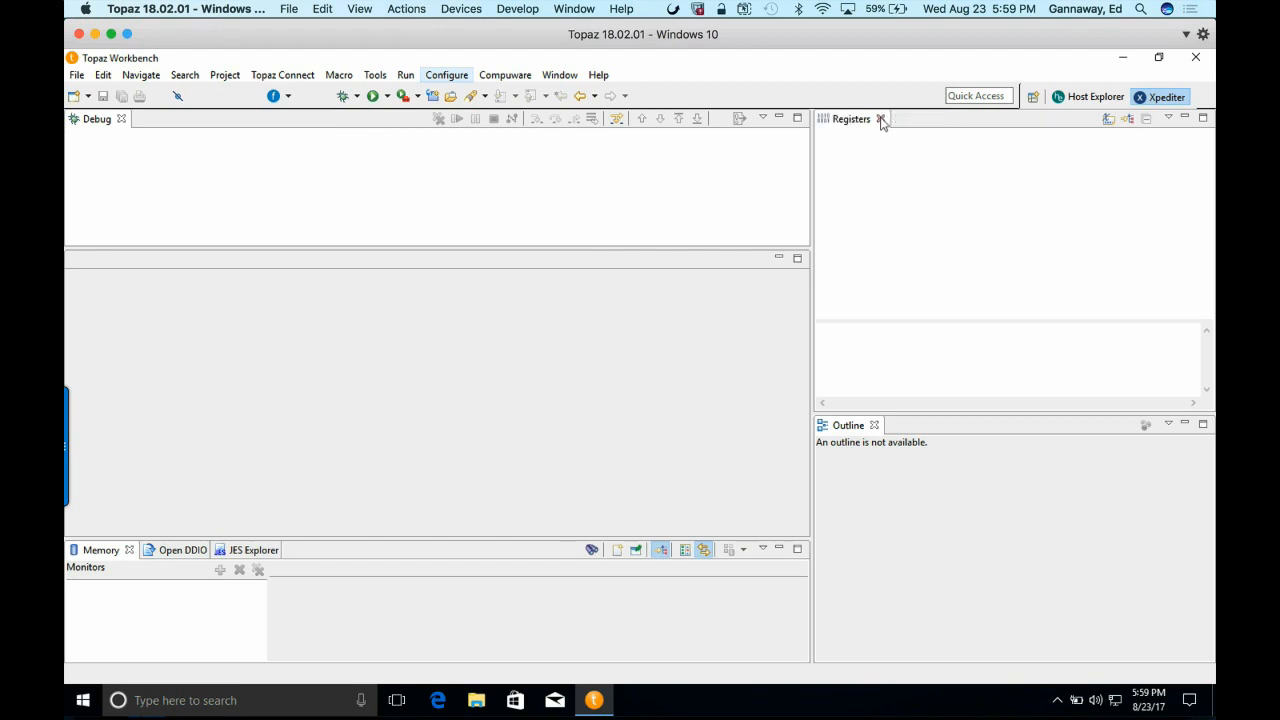
{"action": "mouse_move", "coordinate": [1047, 286]}
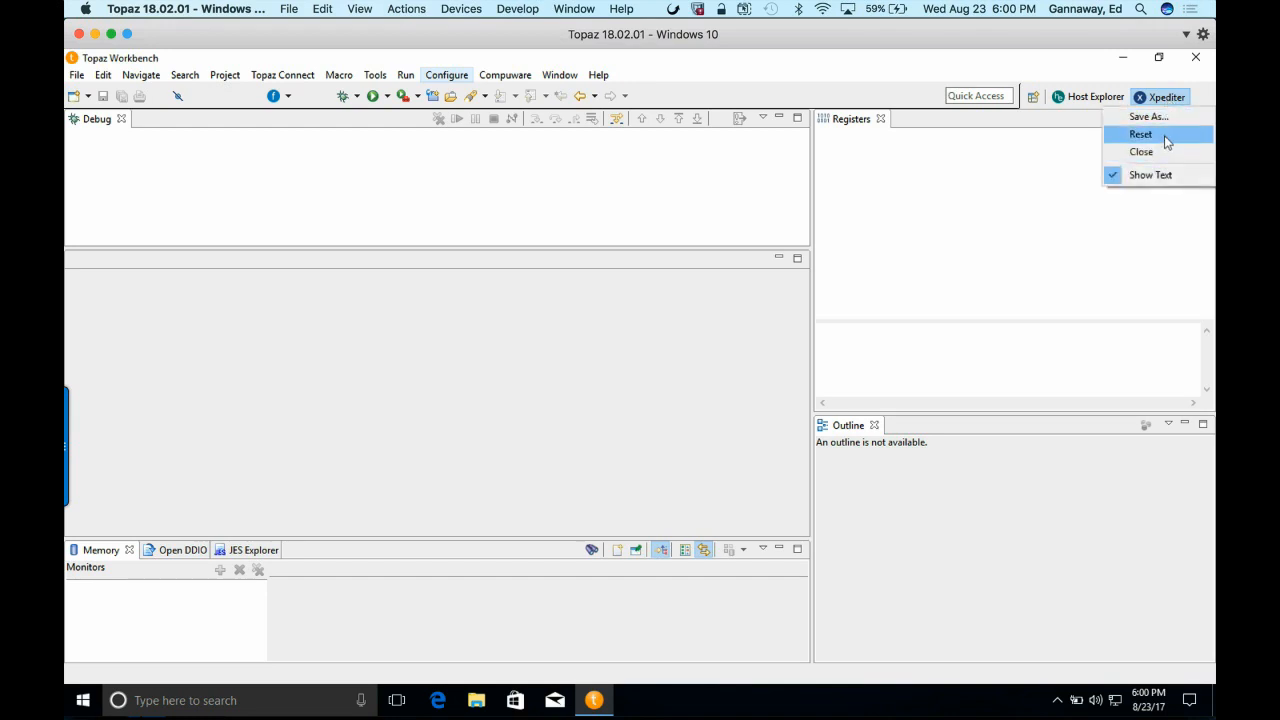
{"action": "left_click", "coordinate": [1138, 134]}
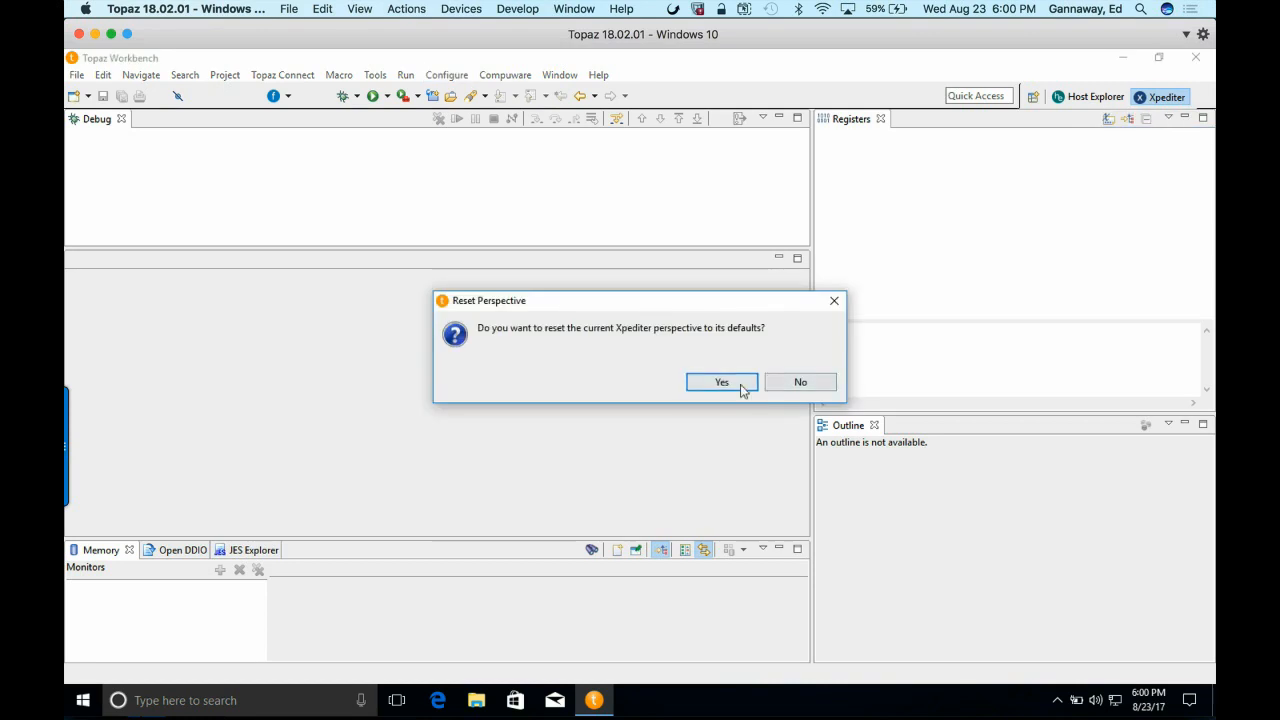
{"action": "left_click", "coordinate": [721, 382]}
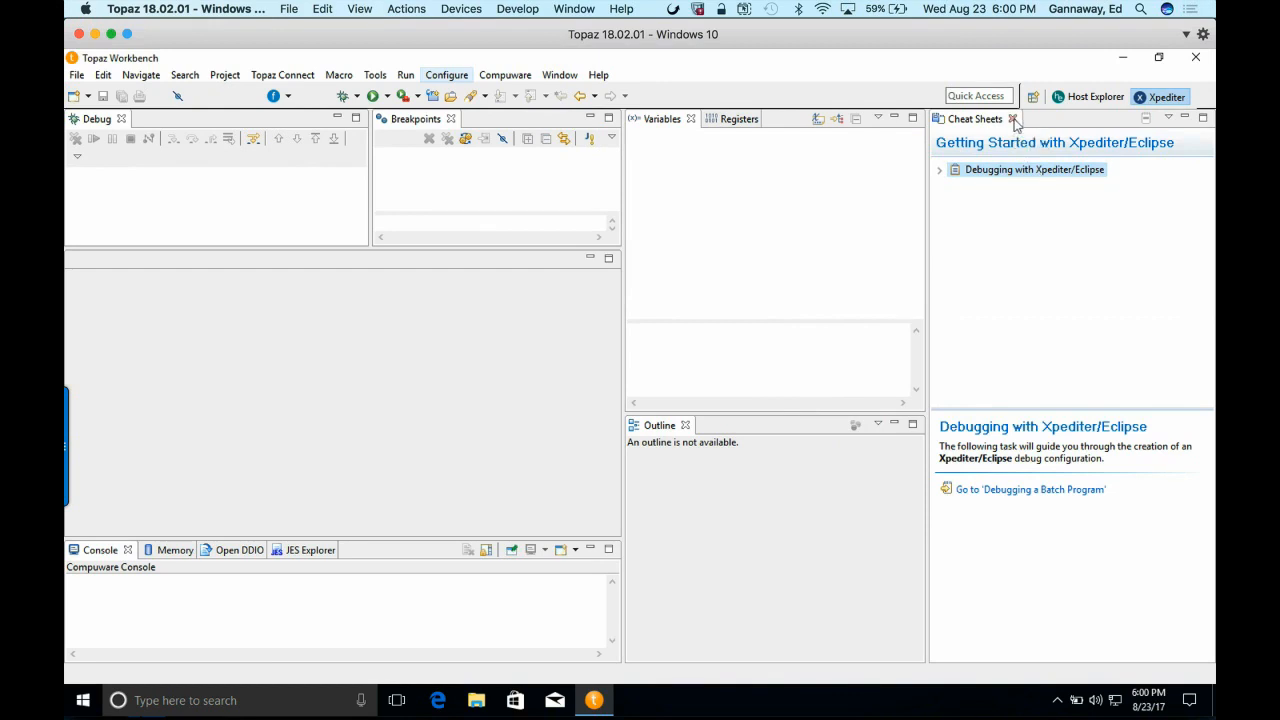
{"action": "left_click", "coordinate": [1011, 119]}
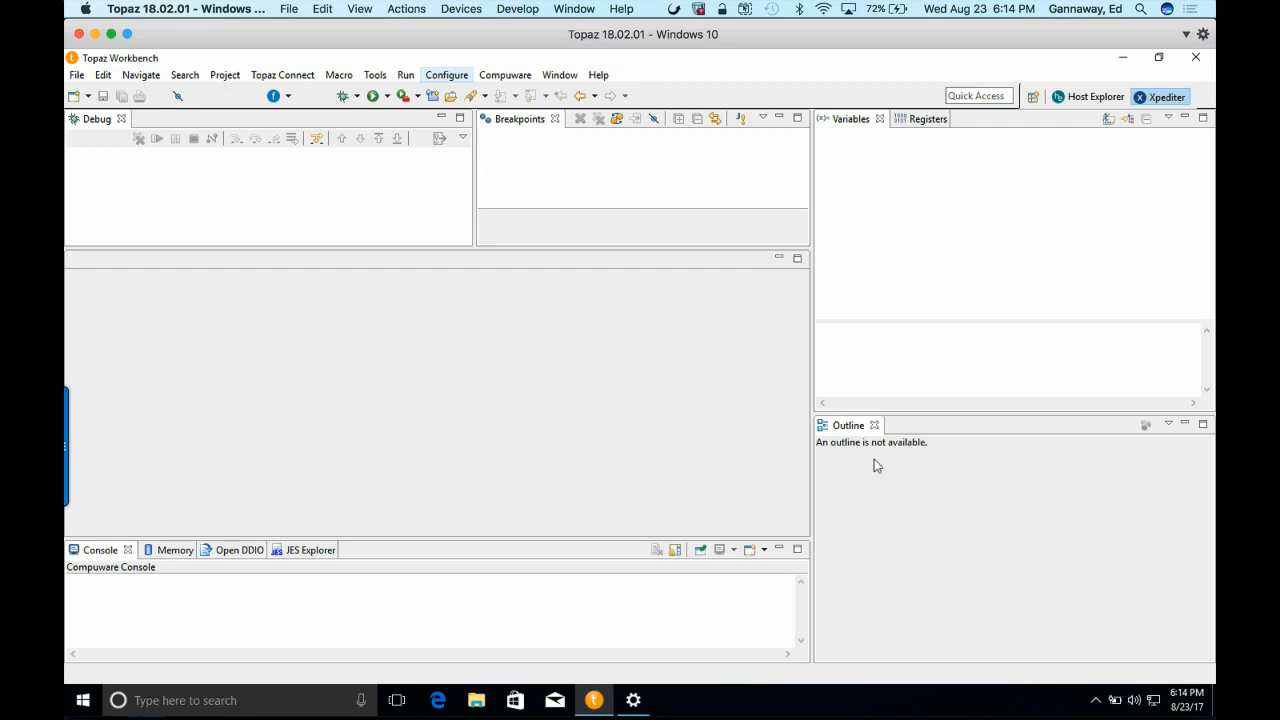
{"action": "mouse_move", "coordinate": [1075, 124]}
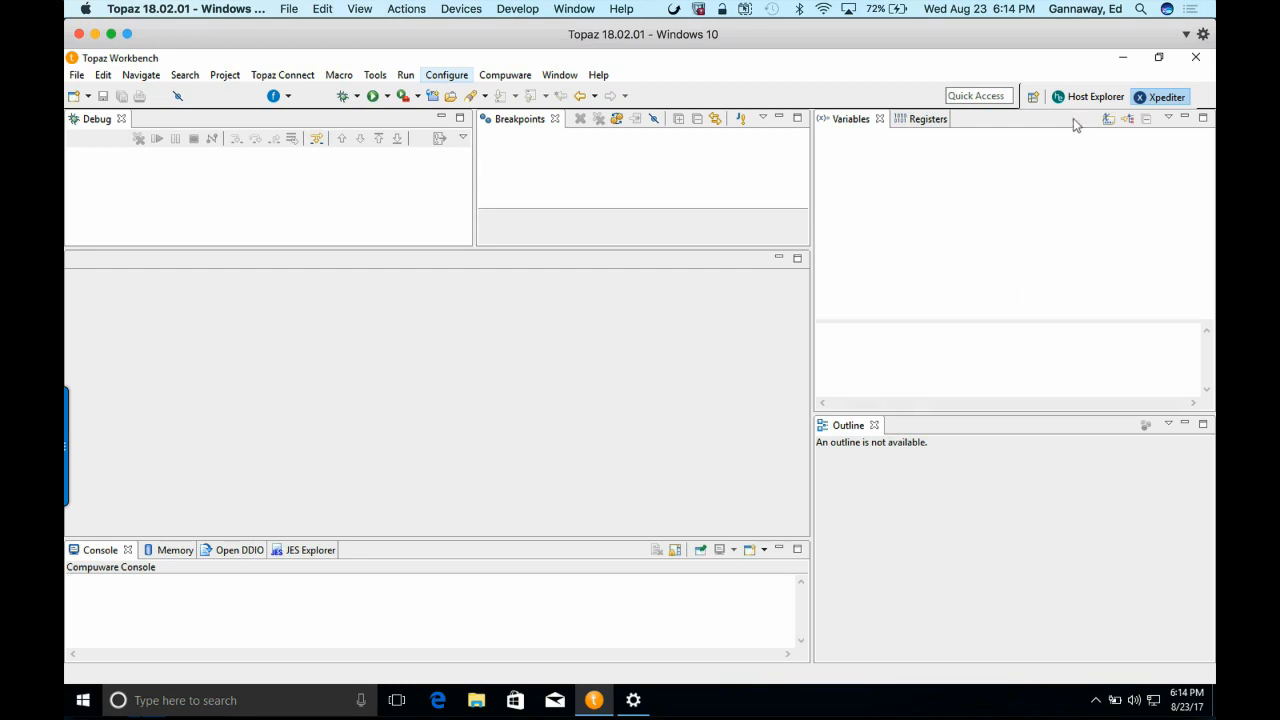
From Host Explorer, start an Xpediter Batch Debug Session for RUN.JCL member CWXTJCLC
{"action": "left_click", "coordinate": [1092, 96]}
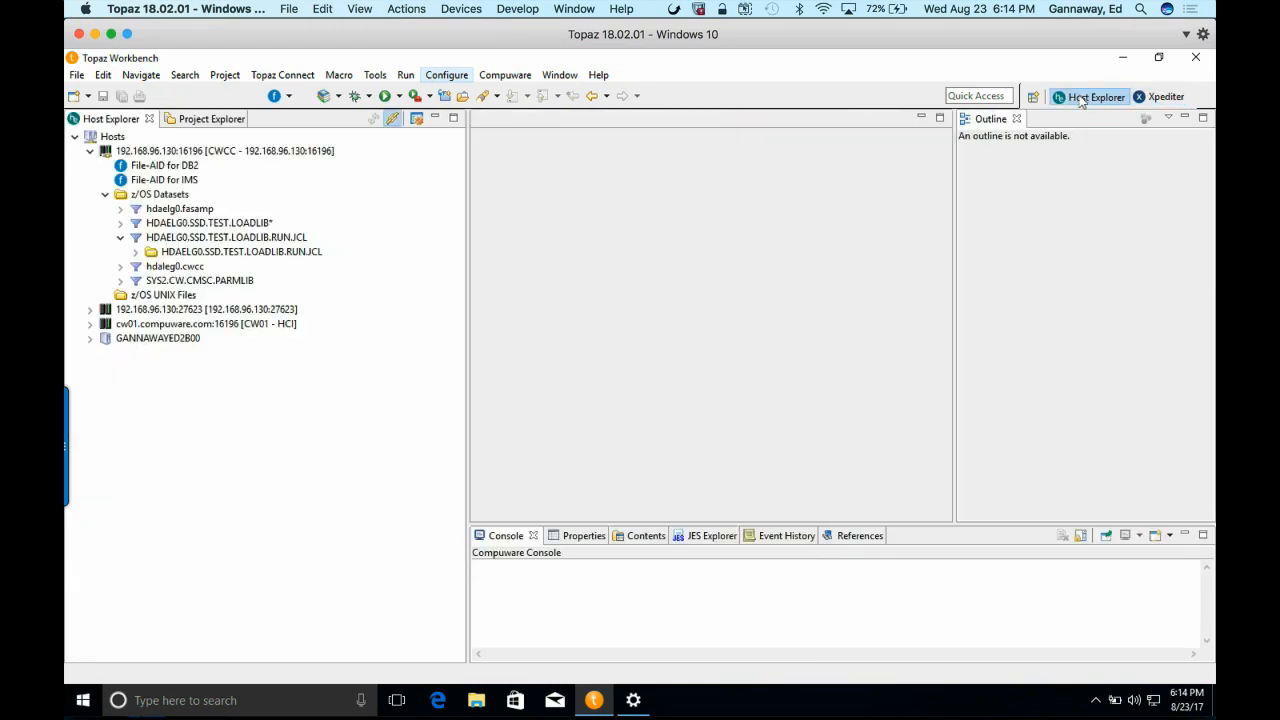
{"action": "left_click", "coordinate": [135, 251]}
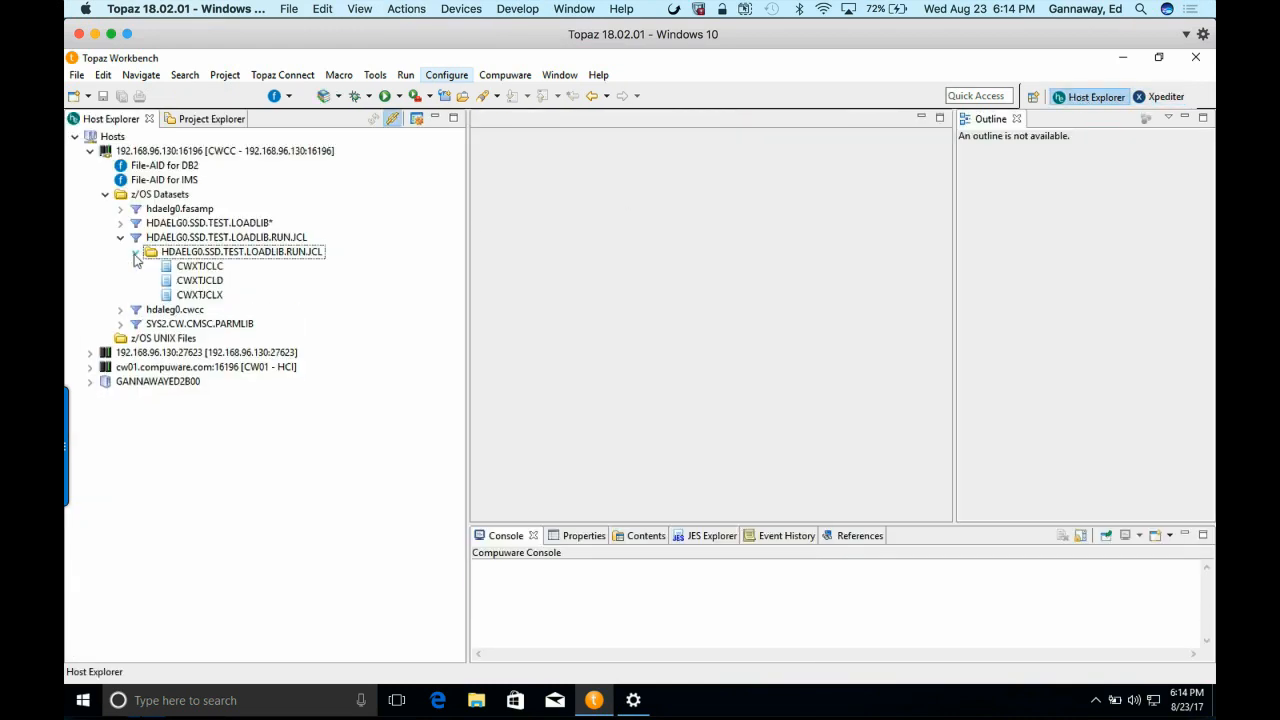
{"action": "right_click", "coordinate": [197, 265]}
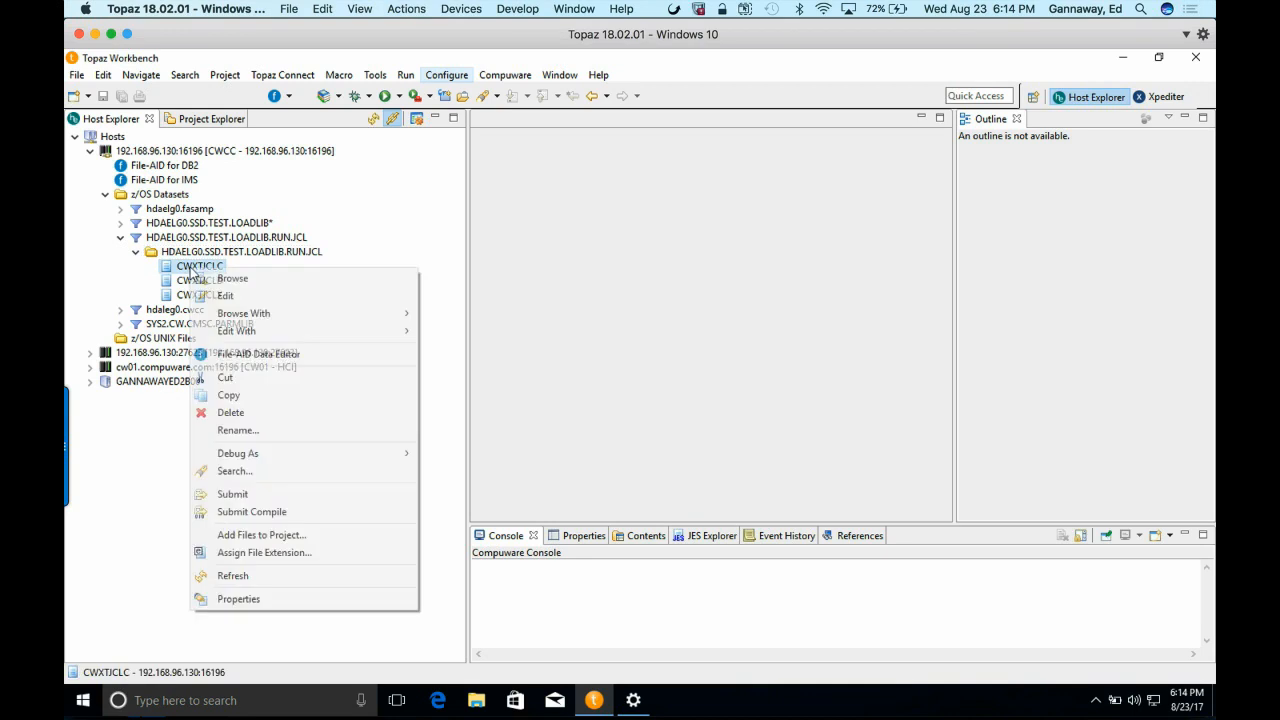
{"action": "mouse_move", "coordinate": [272, 395]}
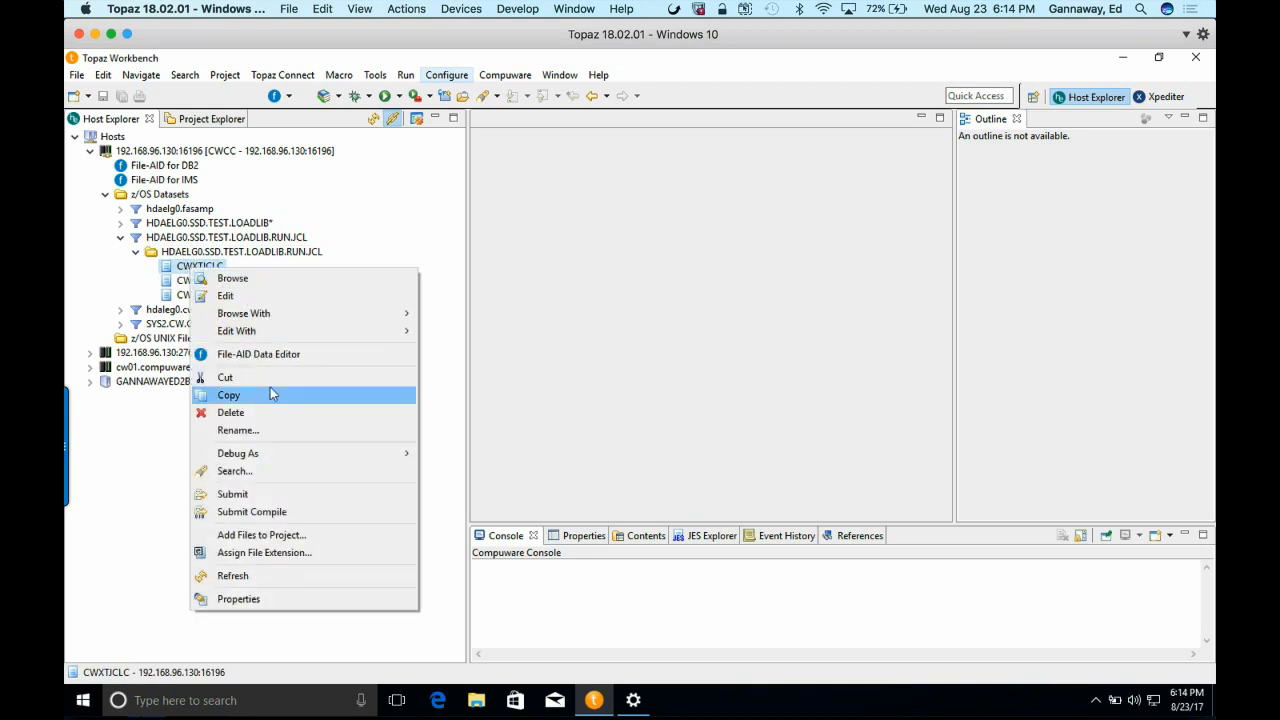
{"action": "mouse_move", "coordinate": [272, 454]}
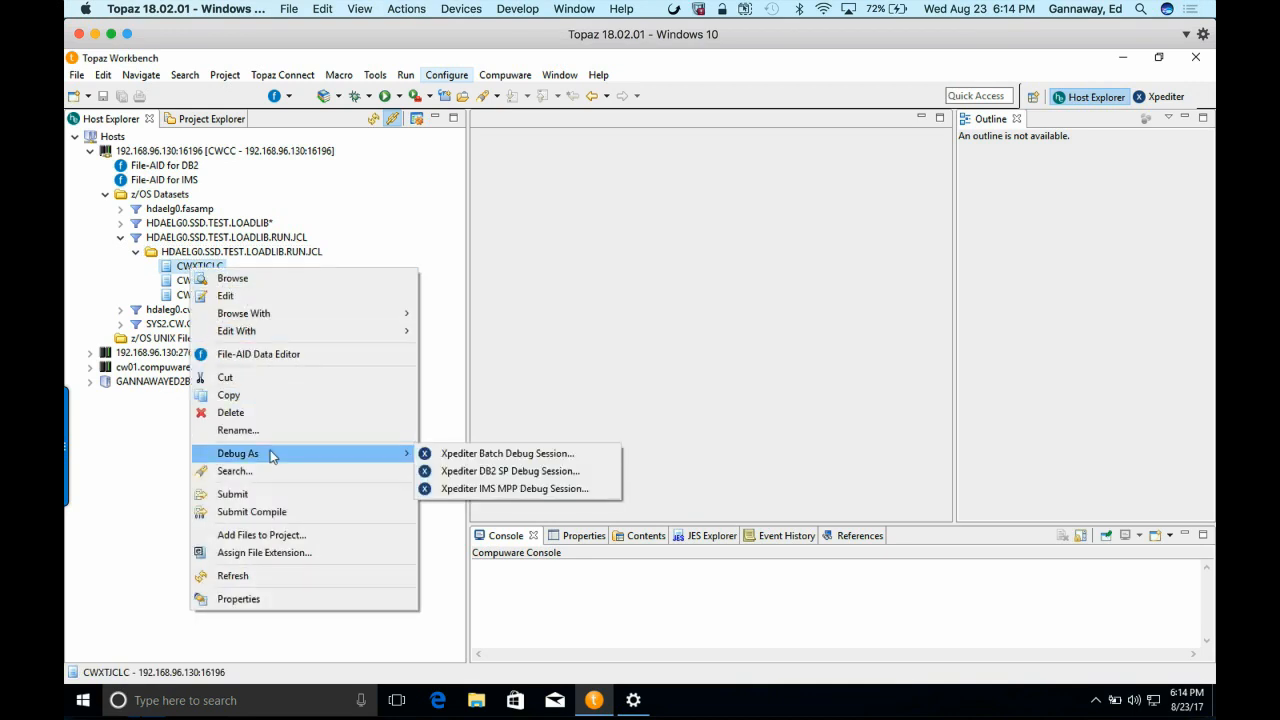
{"action": "mouse_move", "coordinate": [506, 453]}
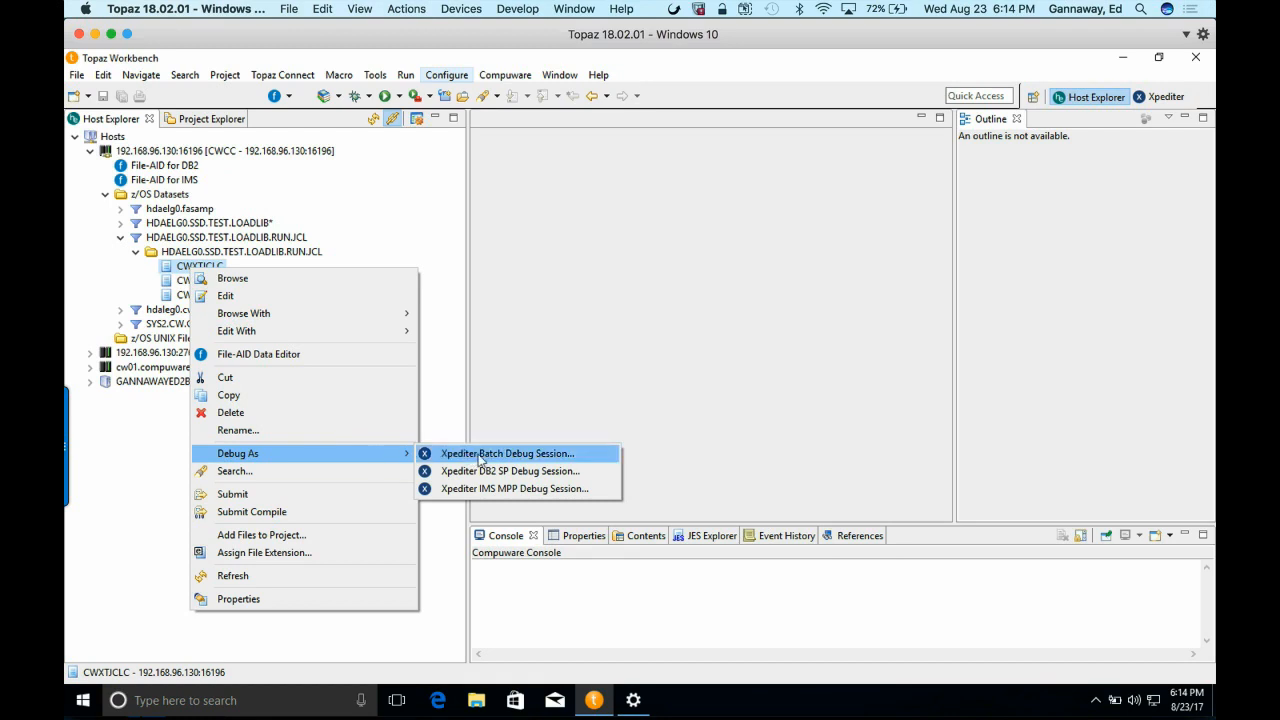
{"action": "mouse_move", "coordinate": [587, 454]}
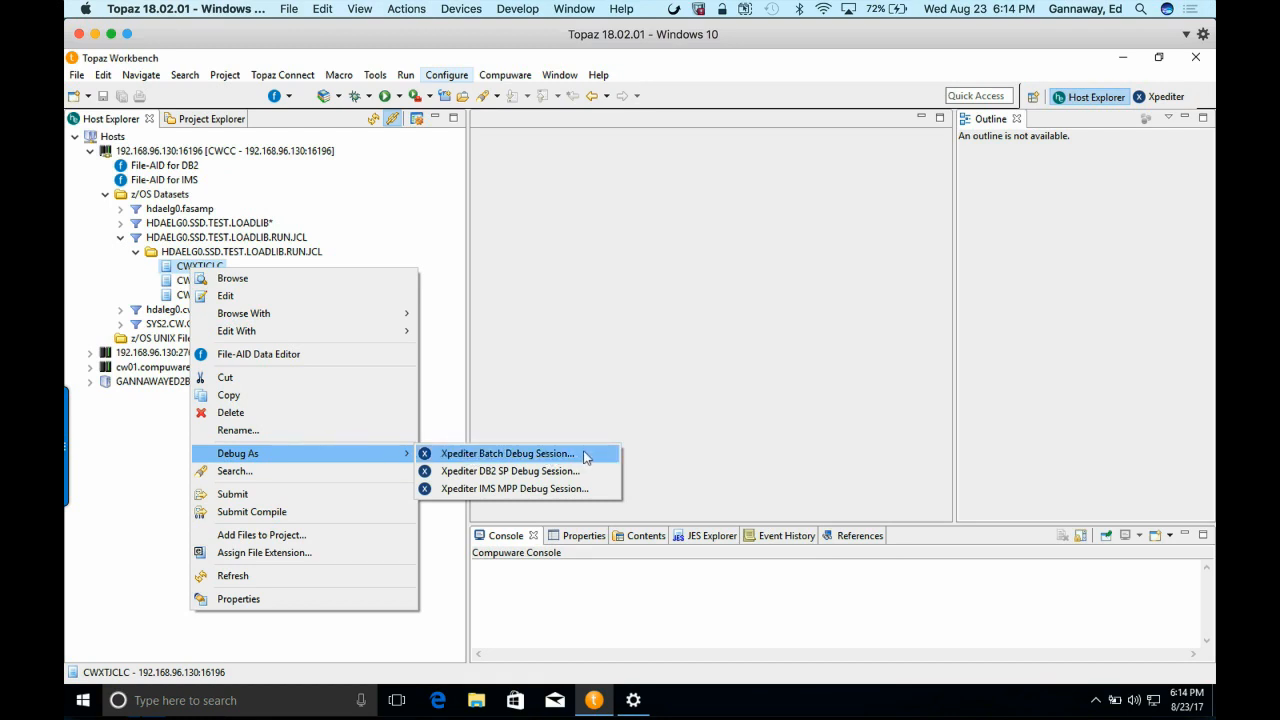
{"action": "left_click", "coordinate": [504, 453]}
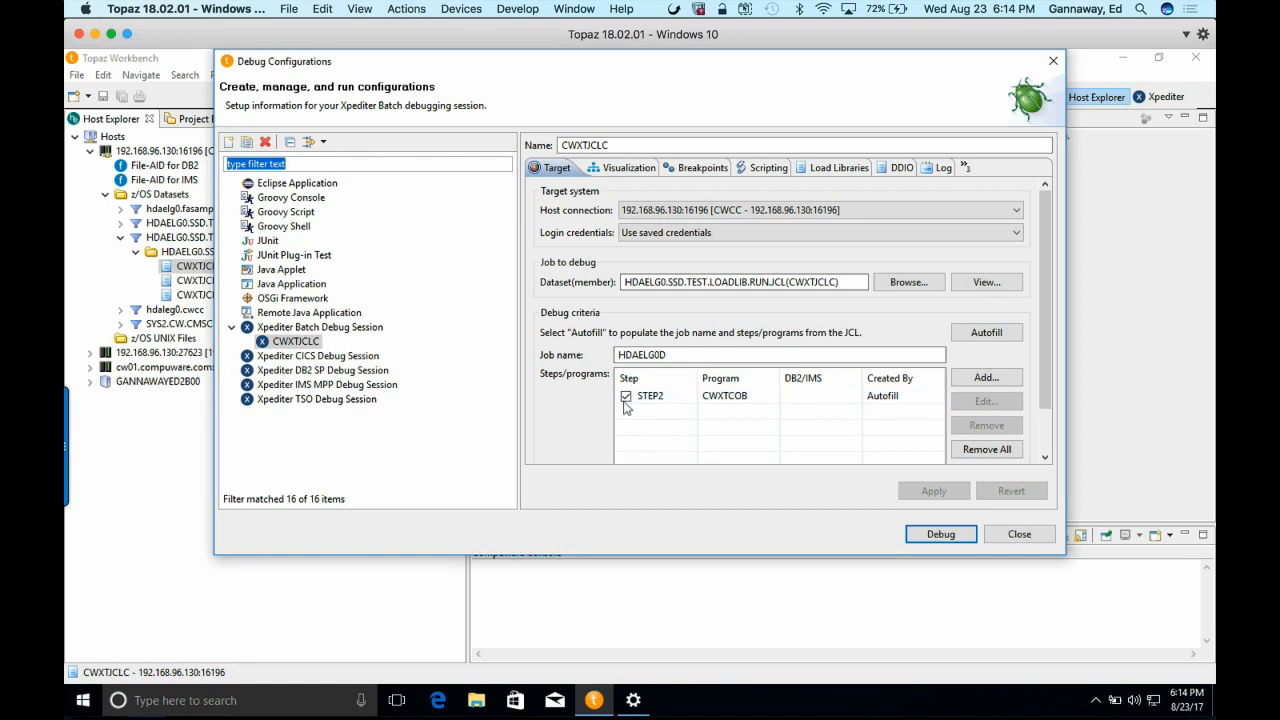
{"action": "mouse_move", "coordinate": [657, 471]}
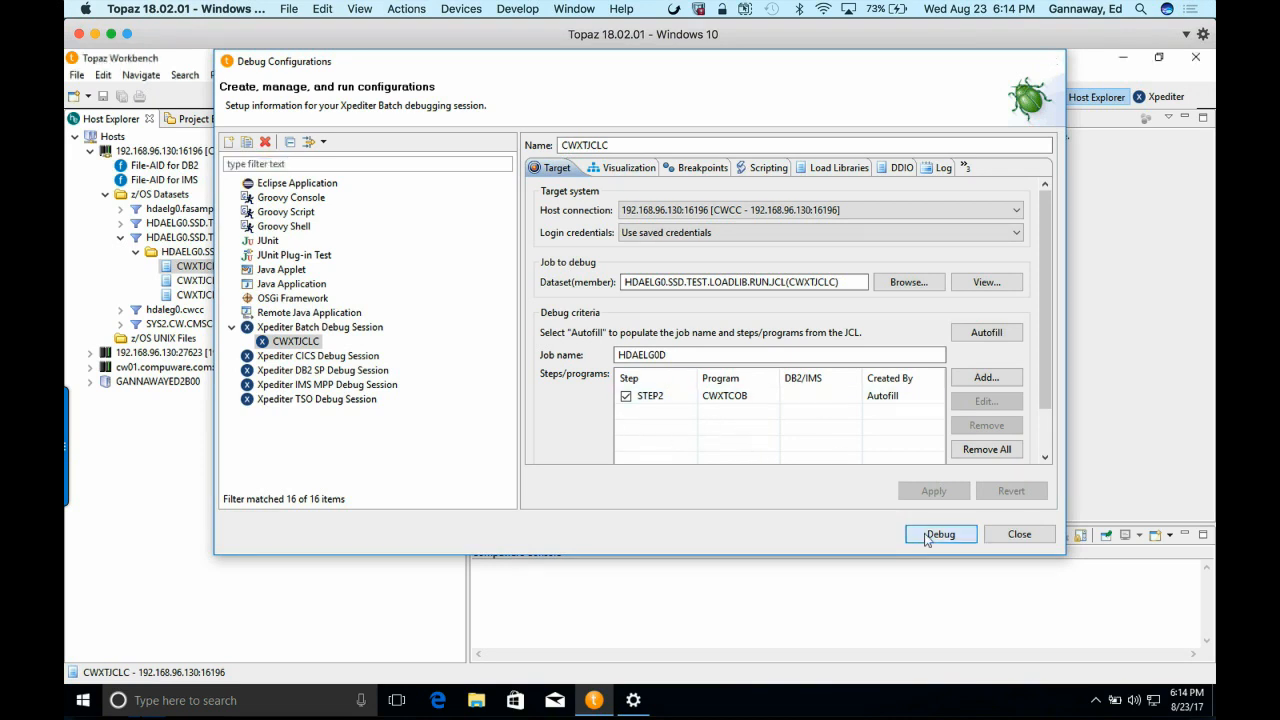
Launch the CWXTJCLC debug configuration and submit the host login credentials
{"action": "left_click", "coordinate": [940, 534]}
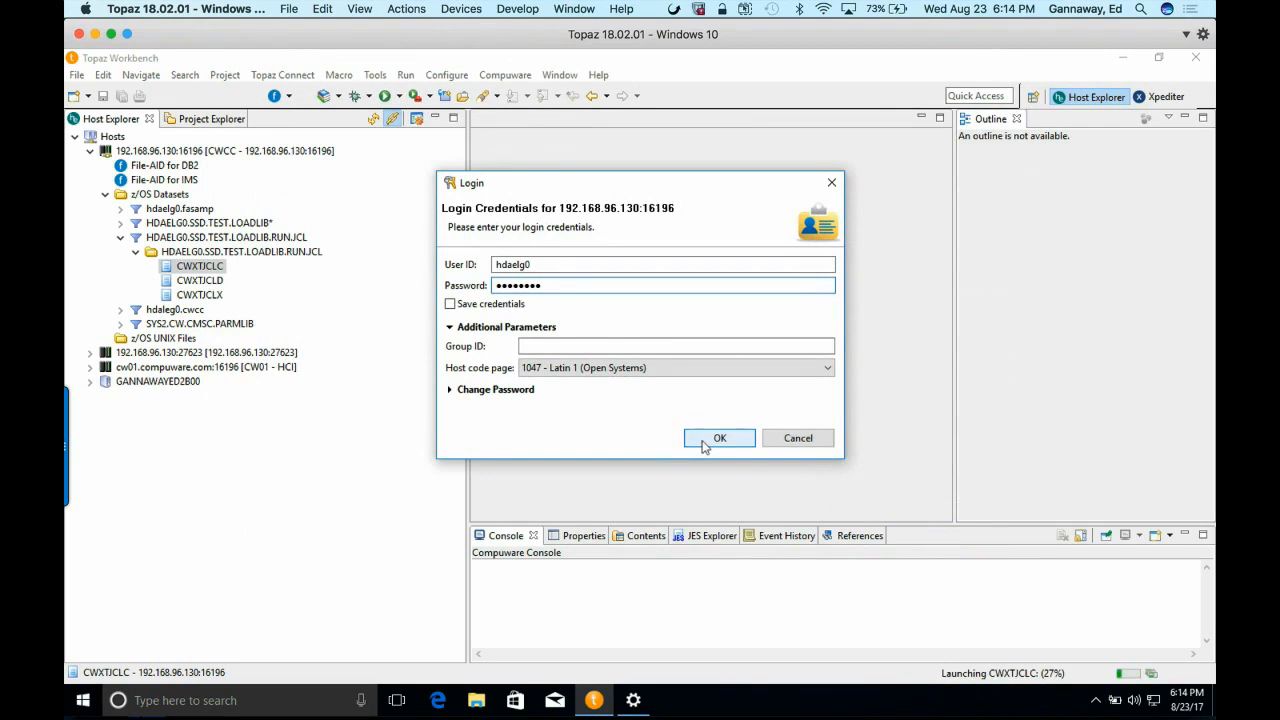
{"action": "left_click", "coordinate": [719, 438]}
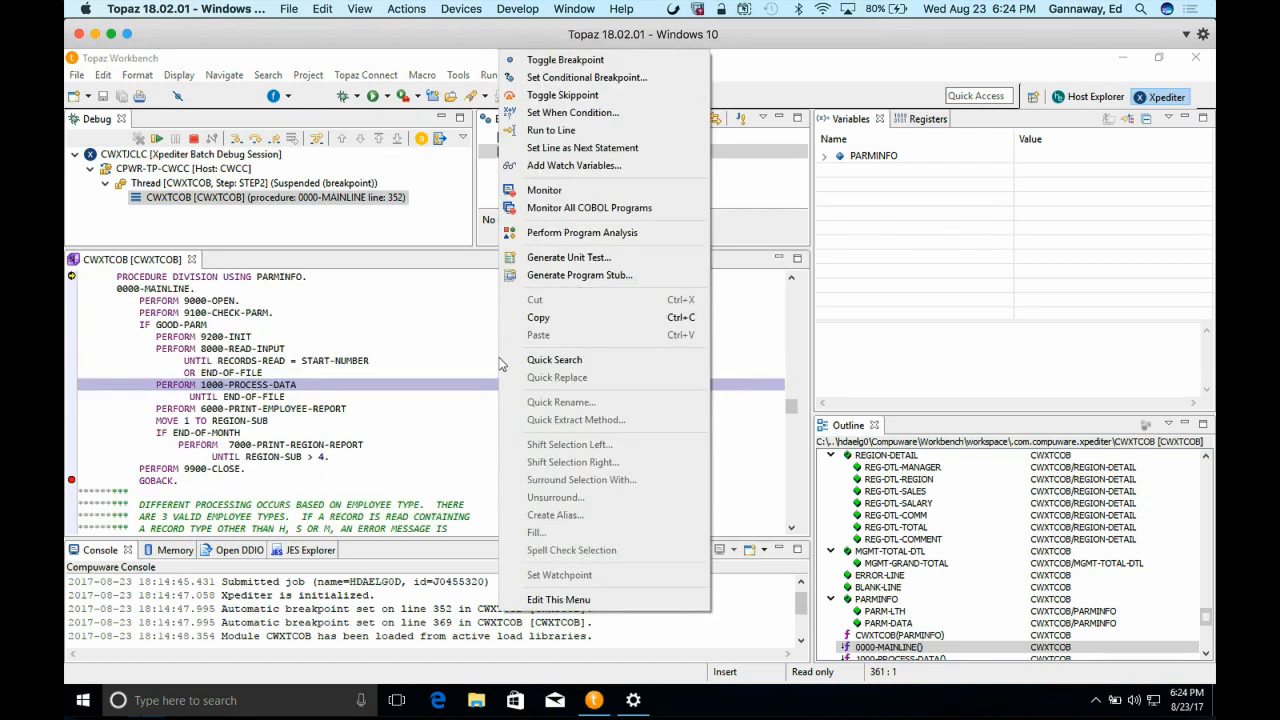
{"action": "mouse_move", "coordinate": [586, 77]}
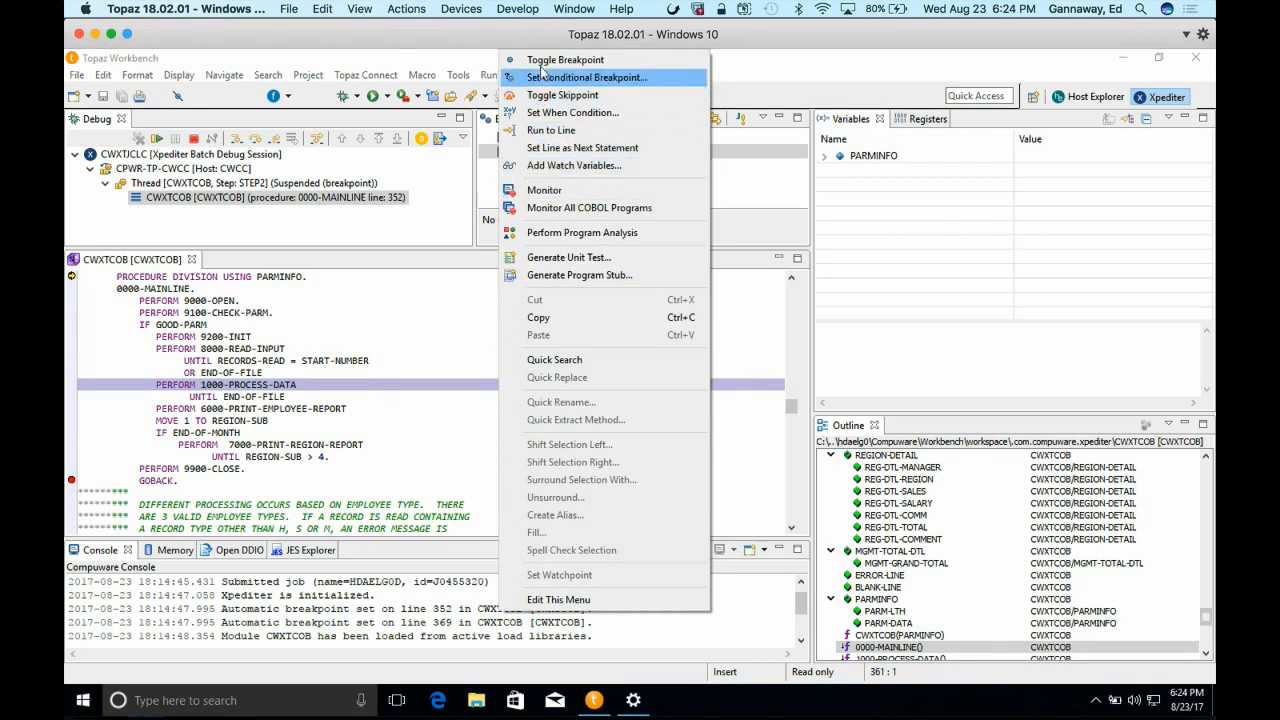
{"action": "mouse_move", "coordinate": [574, 59]}
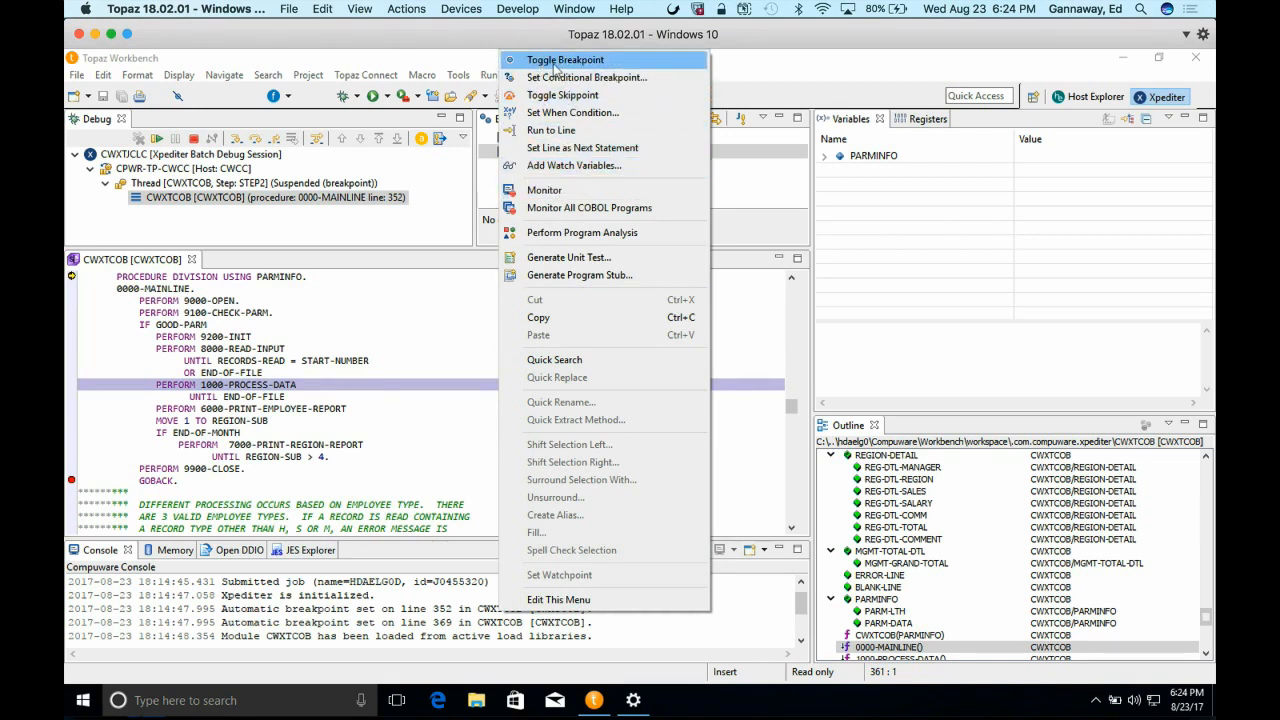
{"action": "mouse_move", "coordinate": [562, 210]}
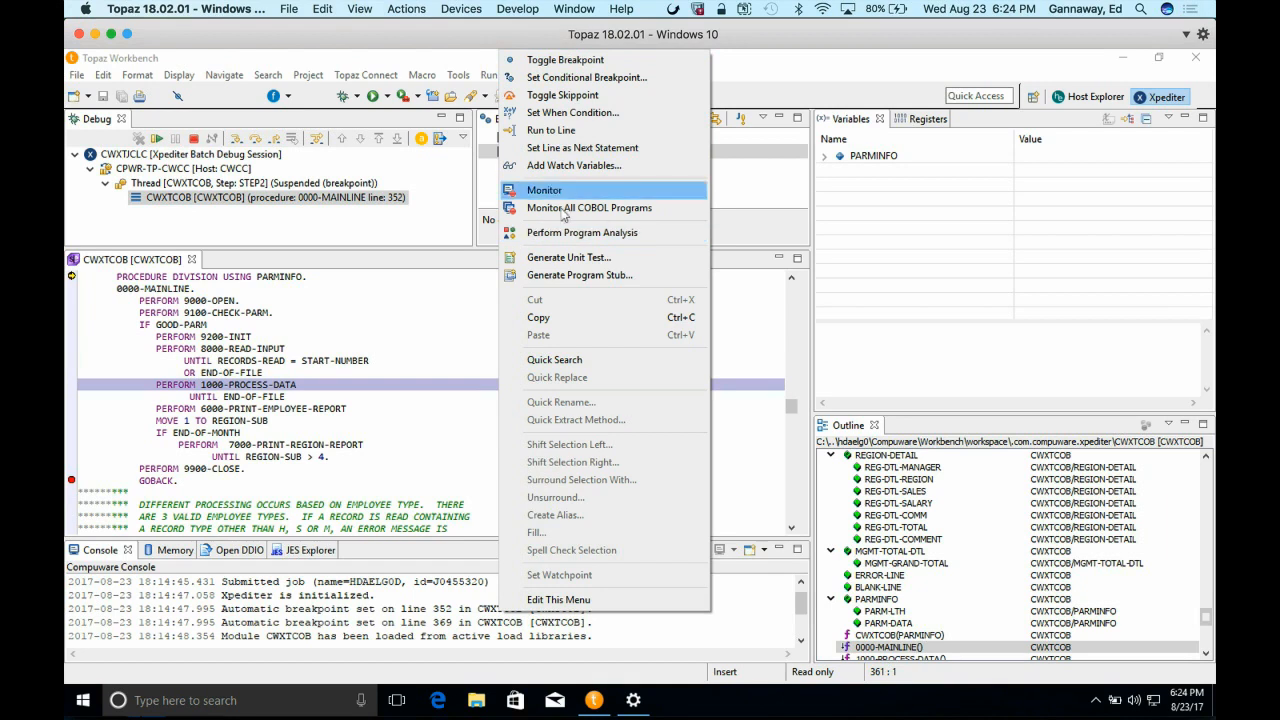
{"action": "mouse_move", "coordinate": [584, 77]}
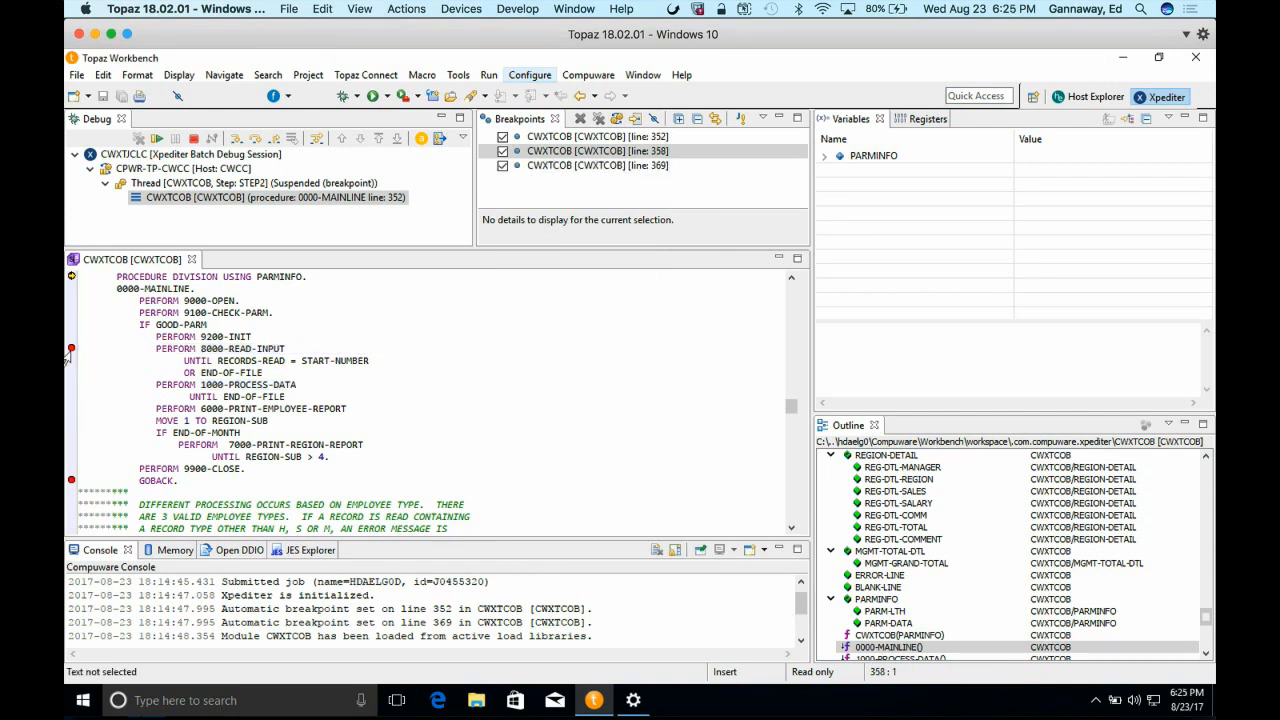
{"action": "mouse_move", "coordinate": [70, 349]}
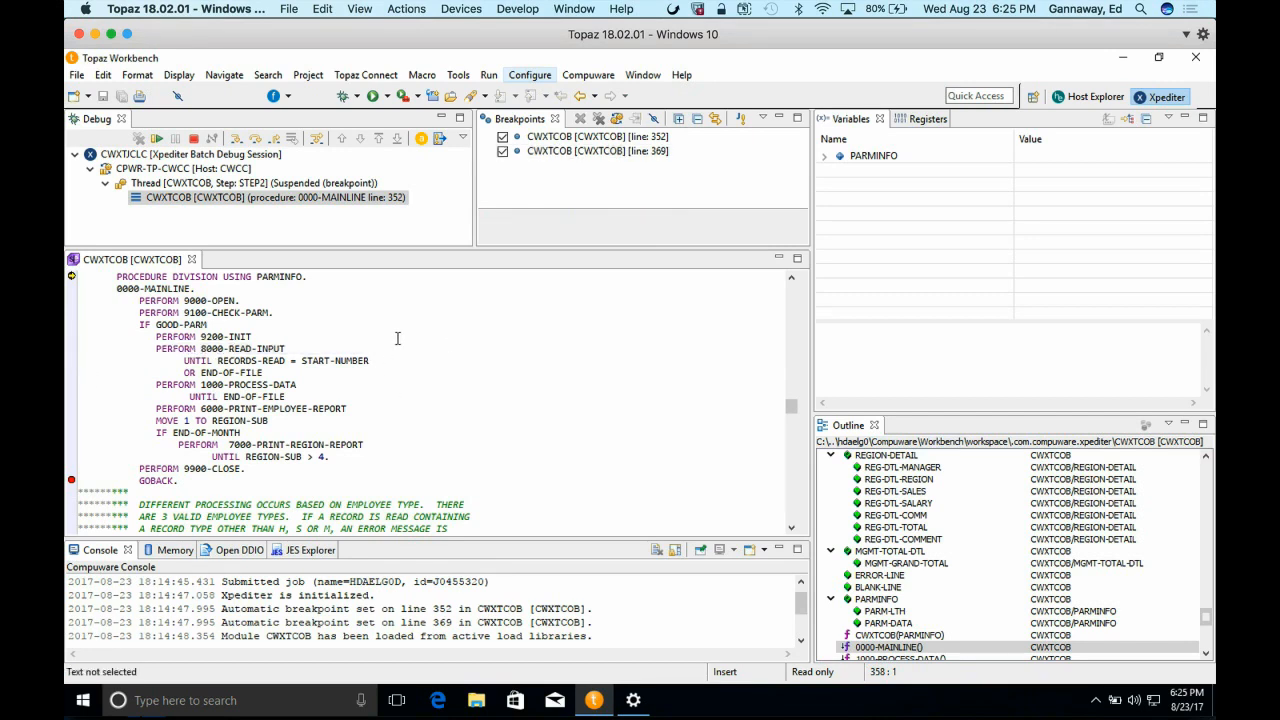
{"action": "right_click", "coordinate": [397, 338]}
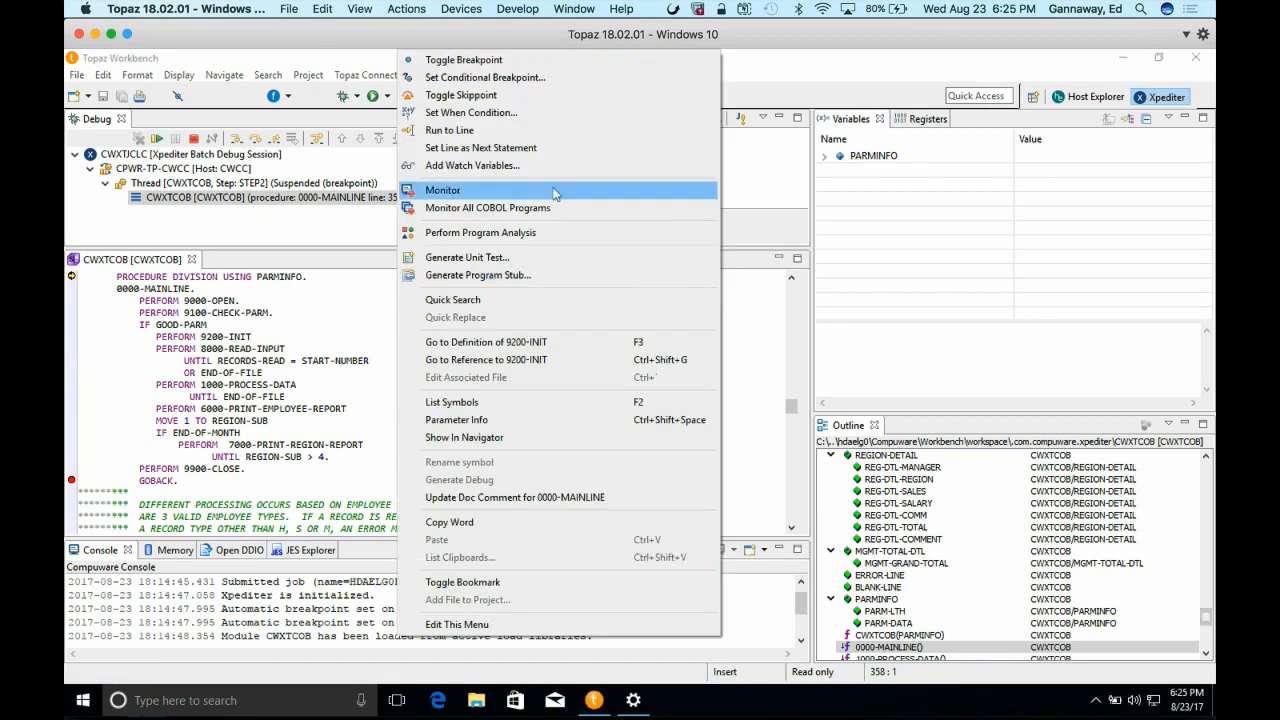
{"action": "mouse_move", "coordinate": [550, 77]}
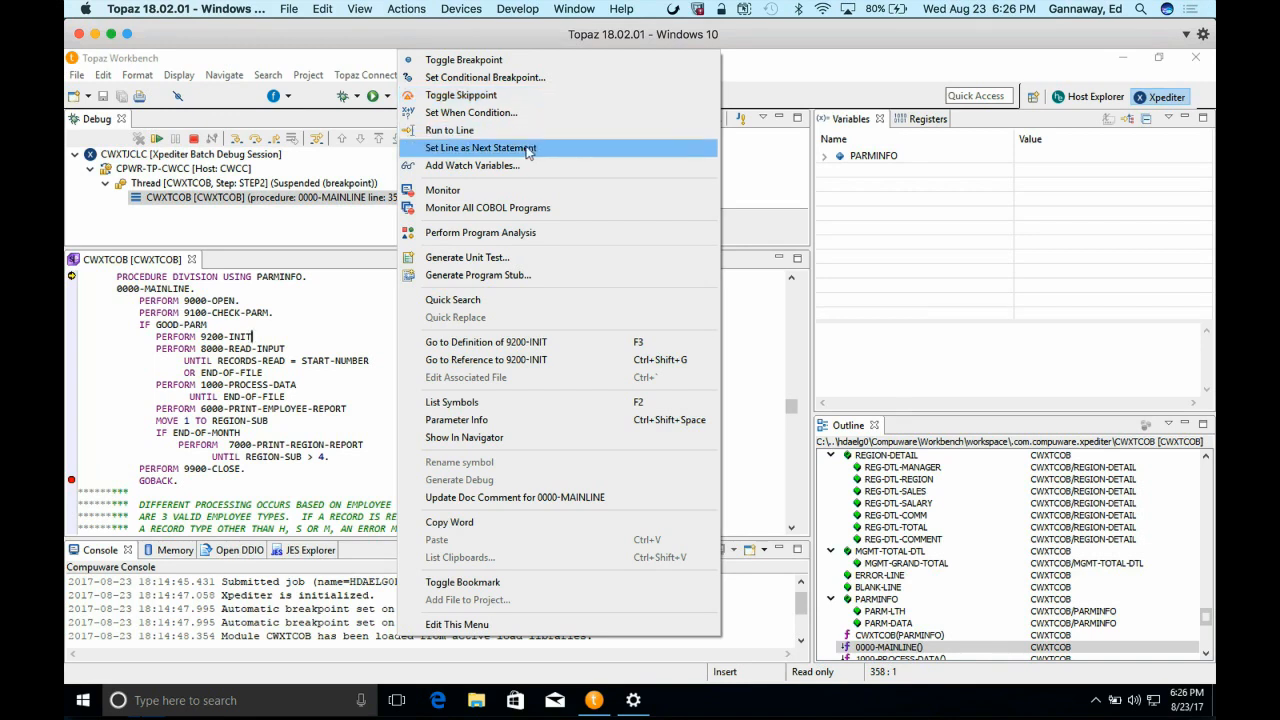
{"action": "mouse_move", "coordinate": [555, 148]}
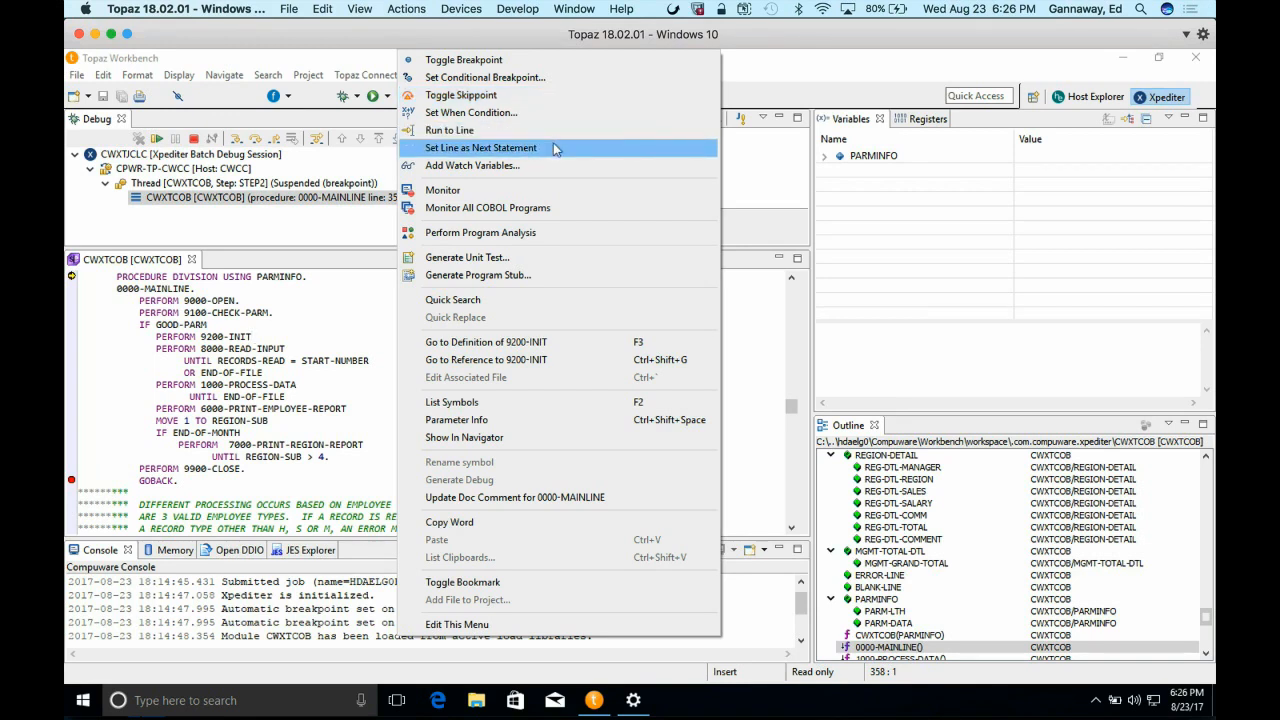
{"action": "mouse_move", "coordinate": [550, 165]}
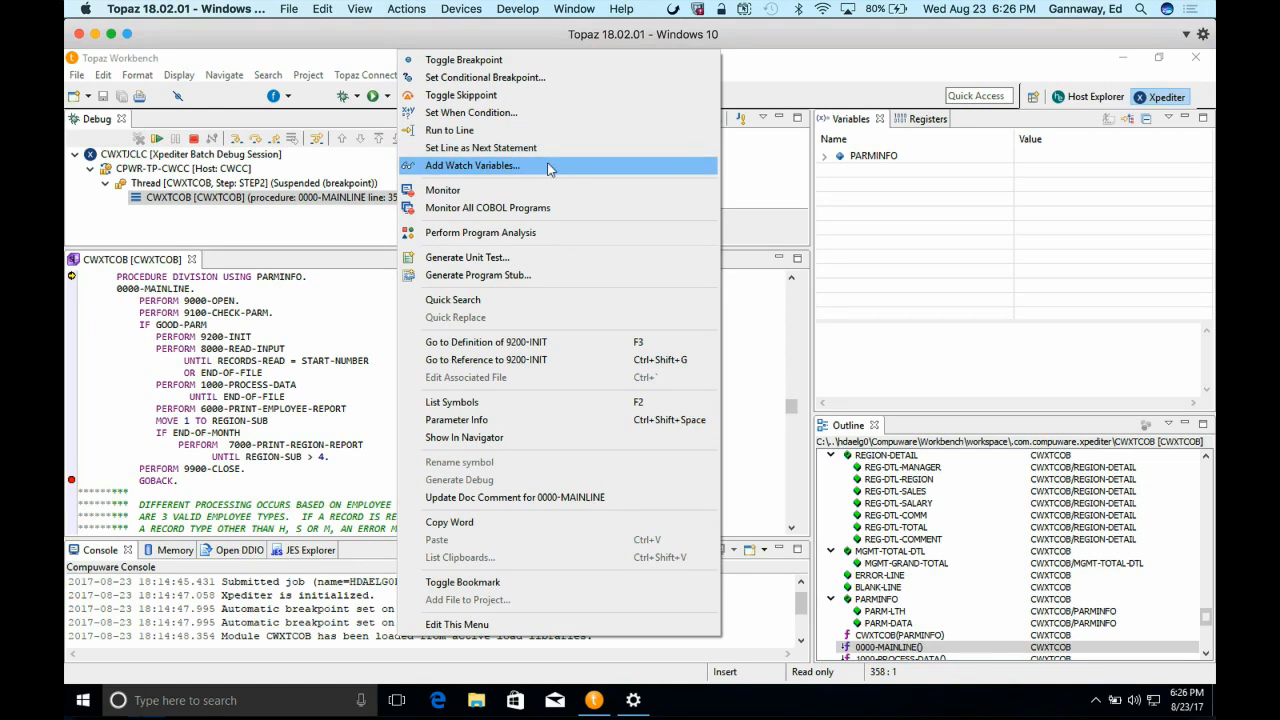
{"action": "left_click", "coordinate": [470, 165]}
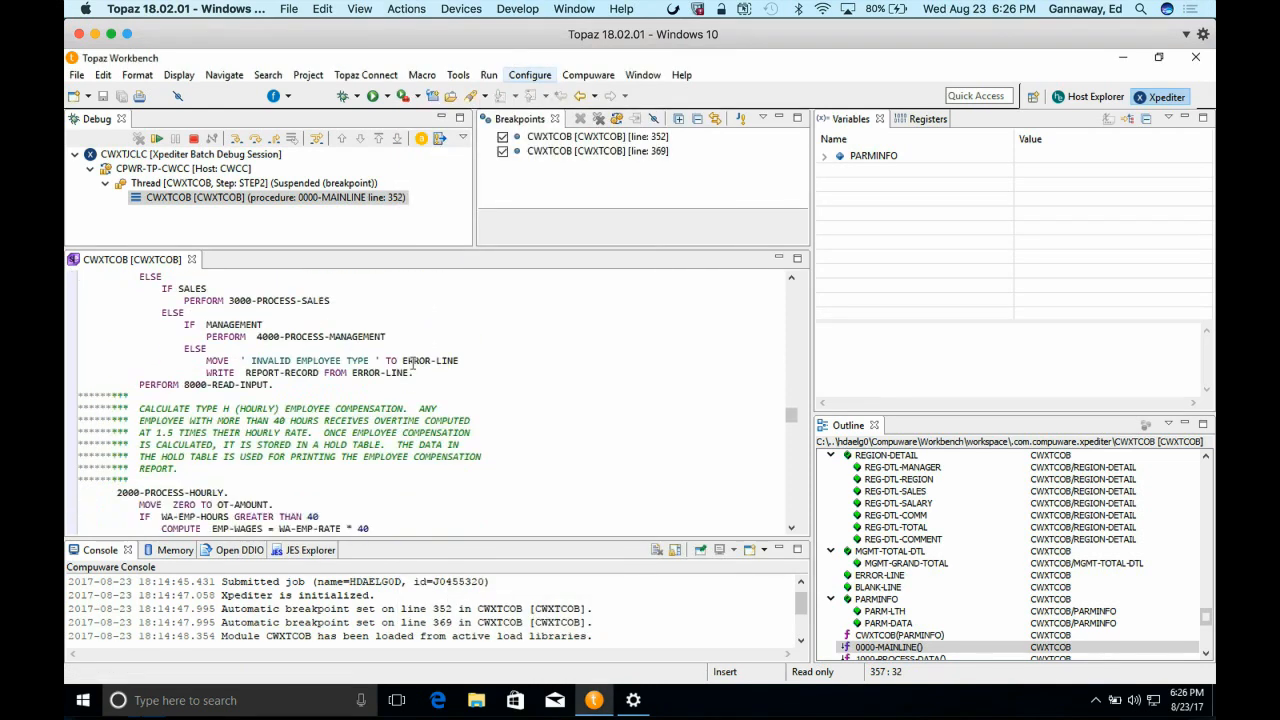
Add DATE-DD, DATE-MM and DATE-YY as watch variables by name
{"action": "scroll", "scroll_direction": "down", "scroll_amount": 3}
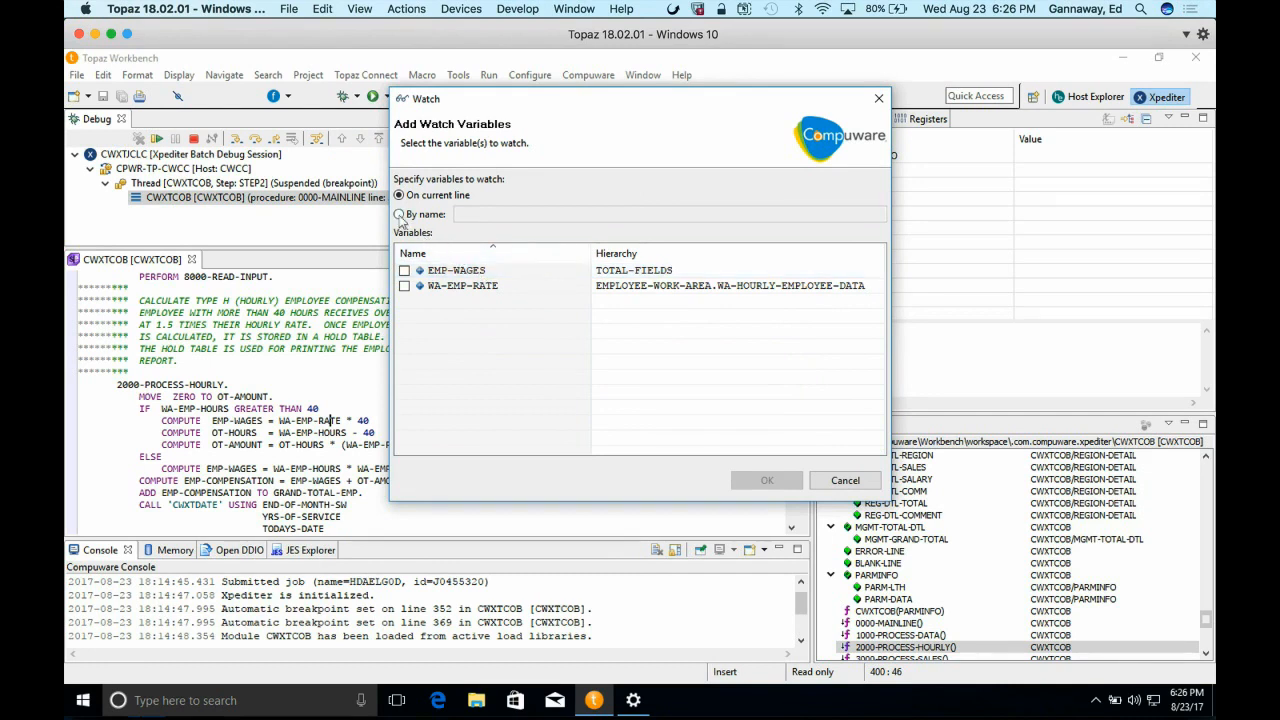
{"action": "left_click", "coordinate": [399, 214]}
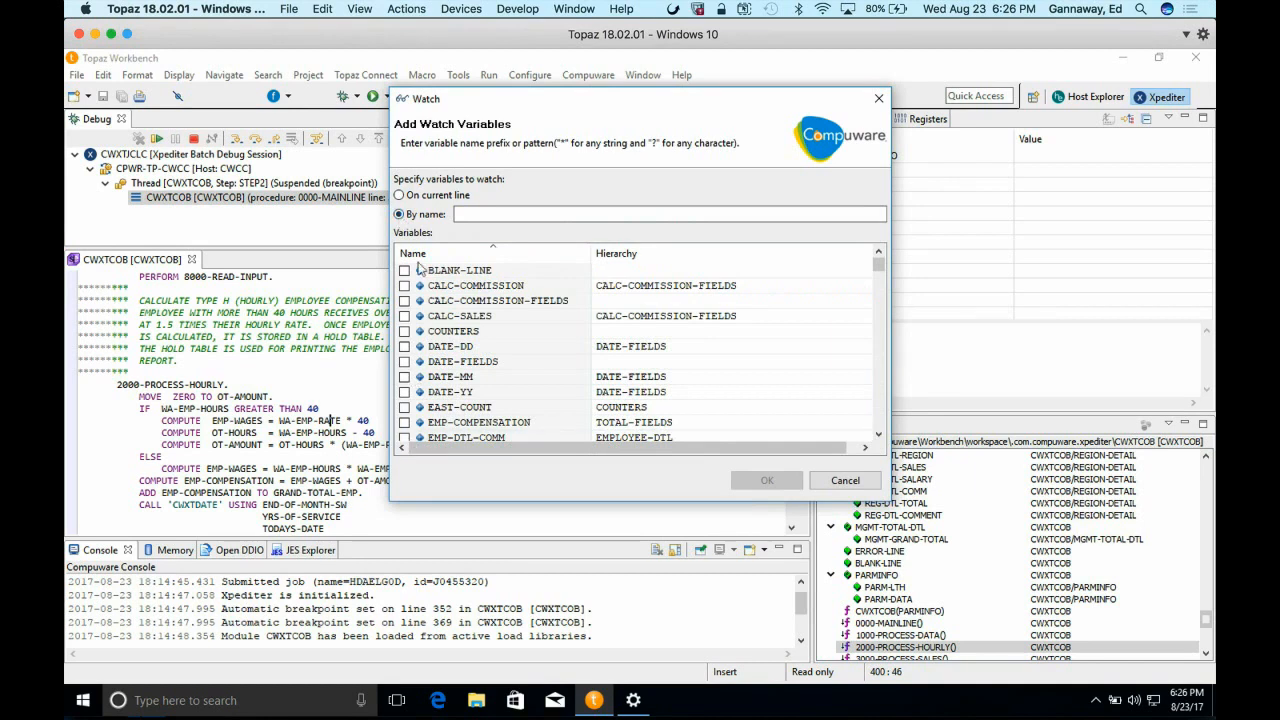
{"action": "left_click", "coordinate": [404, 346]}
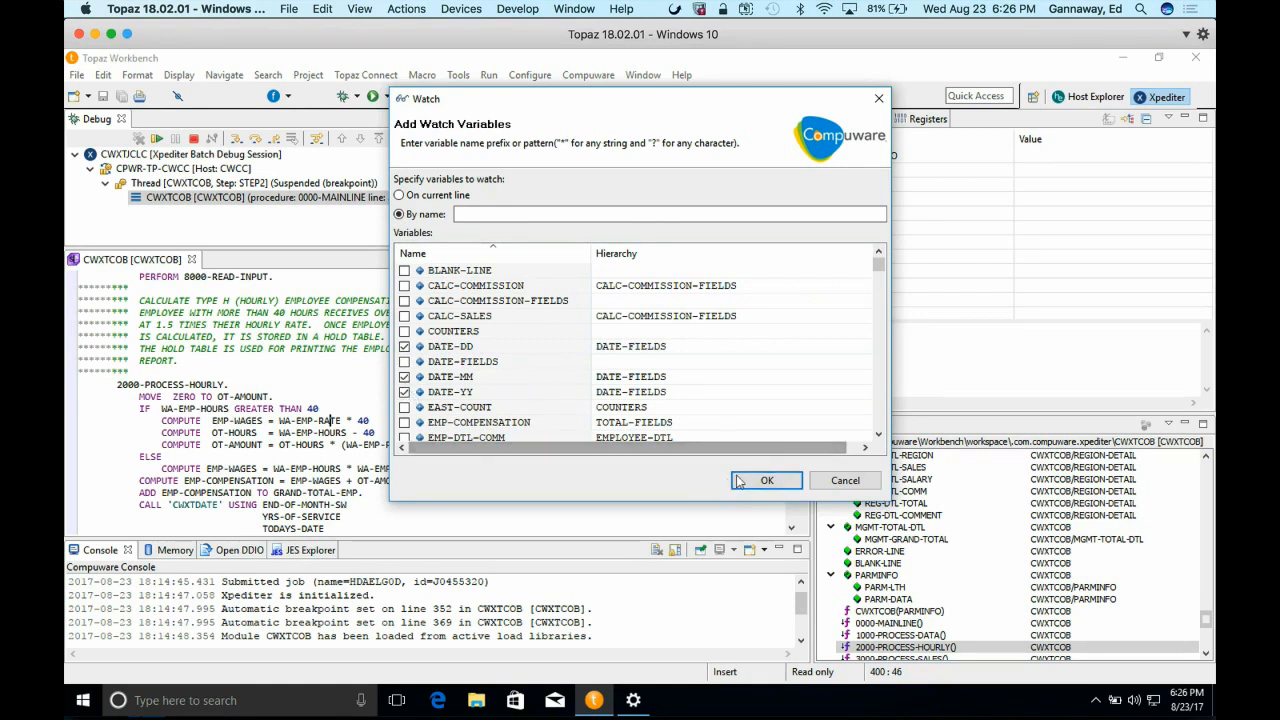
{"action": "left_click", "coordinate": [767, 480]}
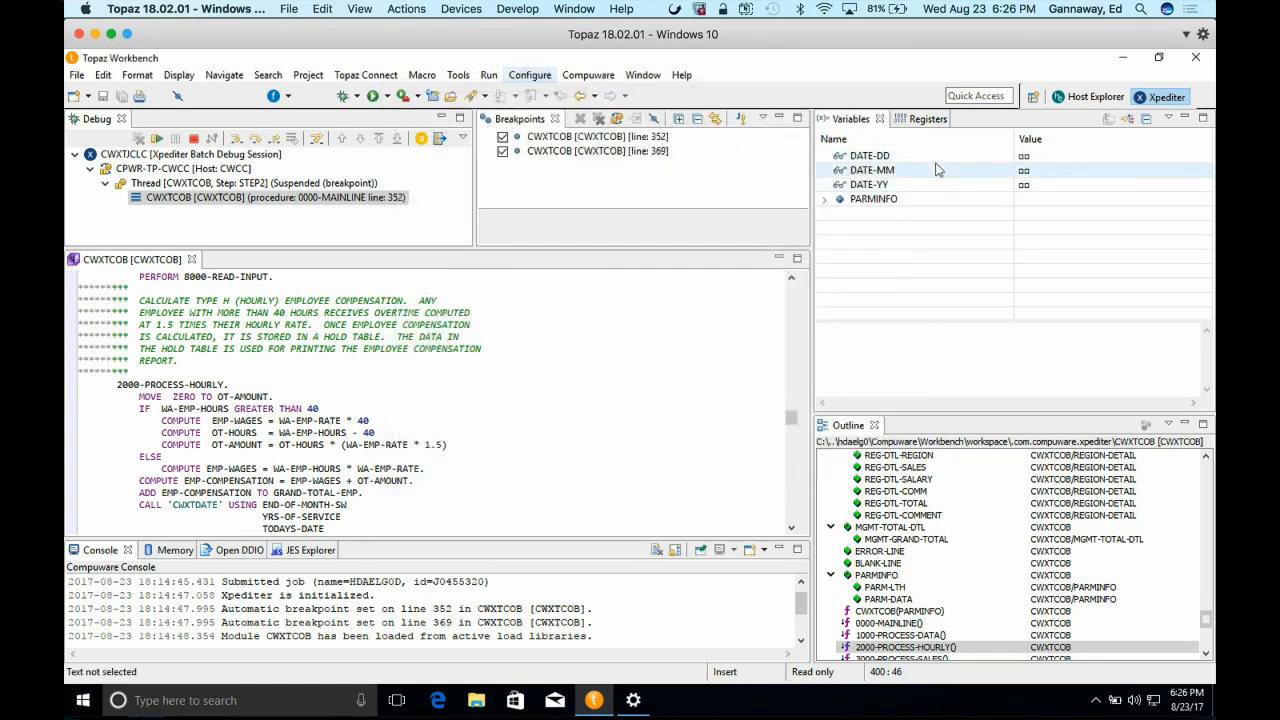
{"action": "mouse_move", "coordinate": [950, 213]}
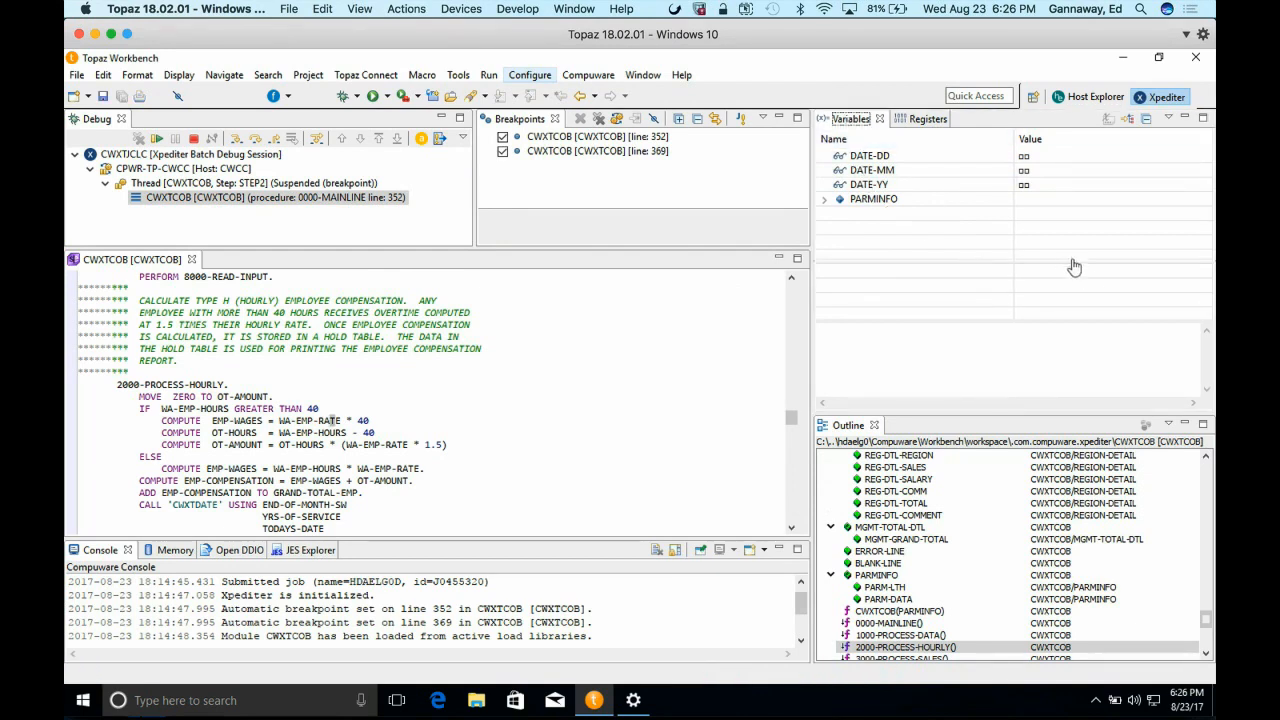
{"action": "mouse_move", "coordinate": [1087, 277]}
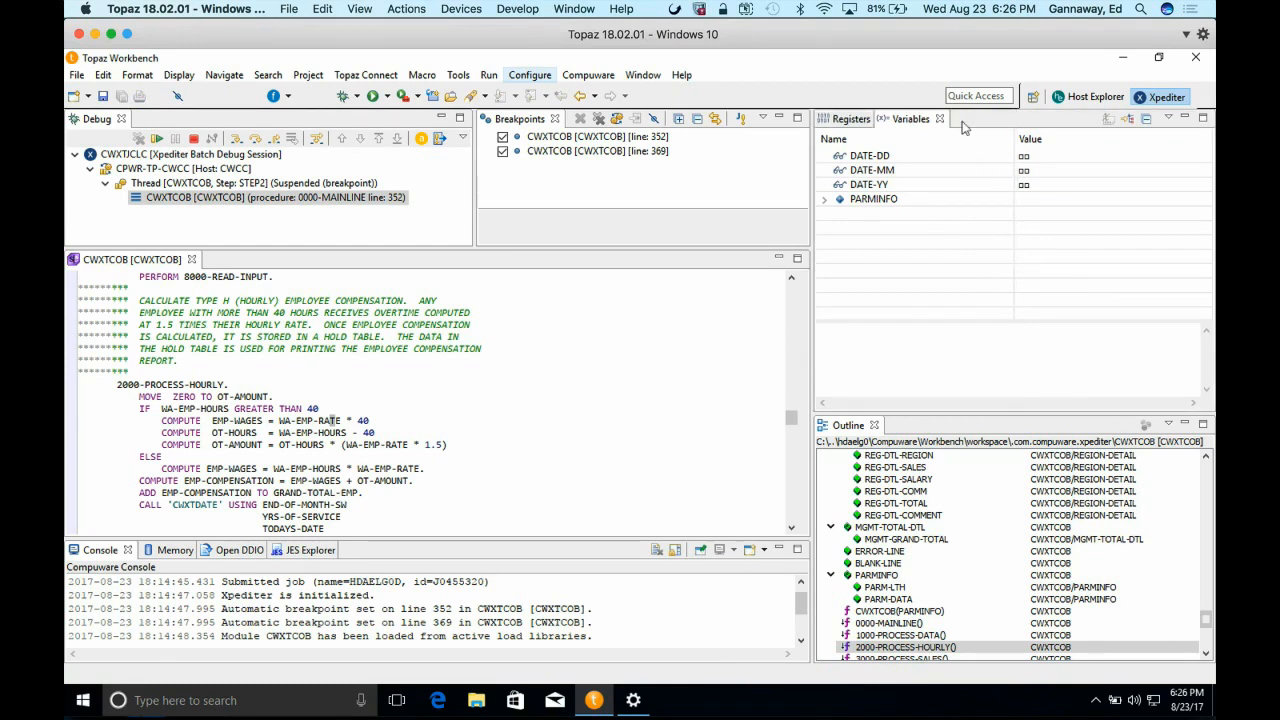
{"action": "mouse_move", "coordinate": [276, 138]}
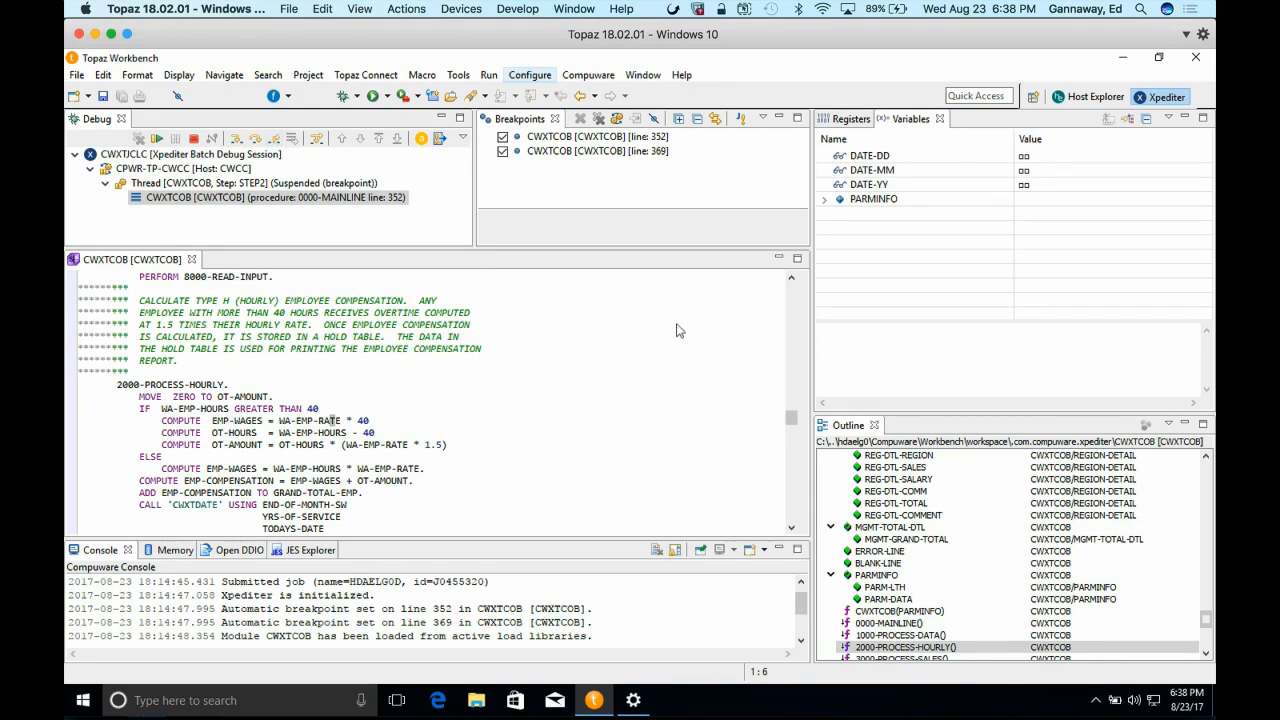
{"action": "mouse_move", "coordinate": [742, 290]}
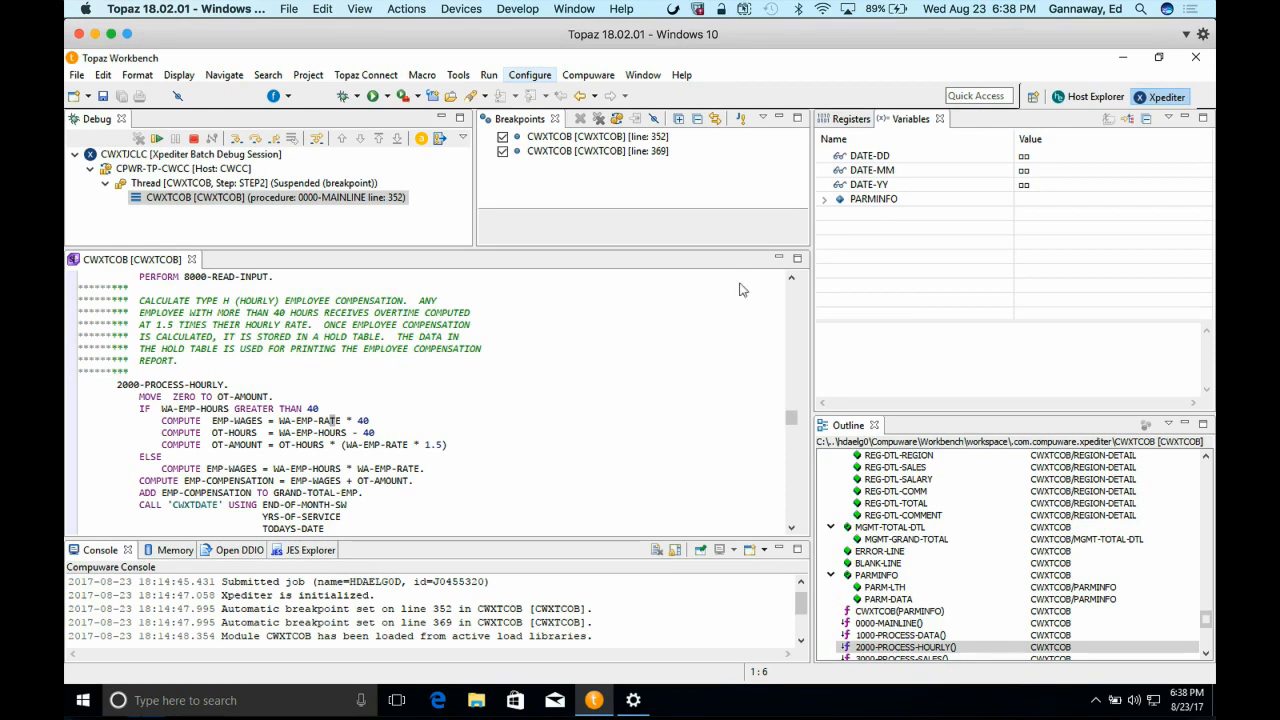
Expand PARMINFO to show PARM-LTH +5 and PARM-DATA 00002
{"action": "left_click", "coordinate": [824, 199]}
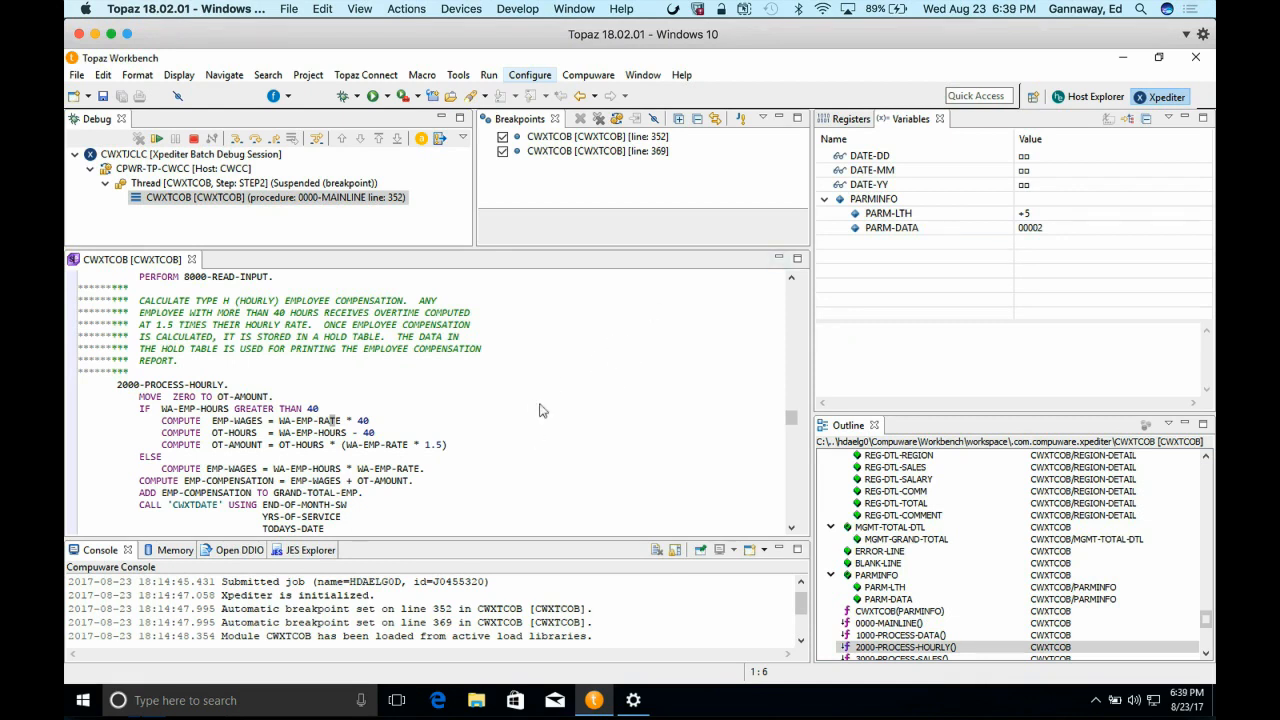
{"action": "mouse_move", "coordinate": [564, 419]}
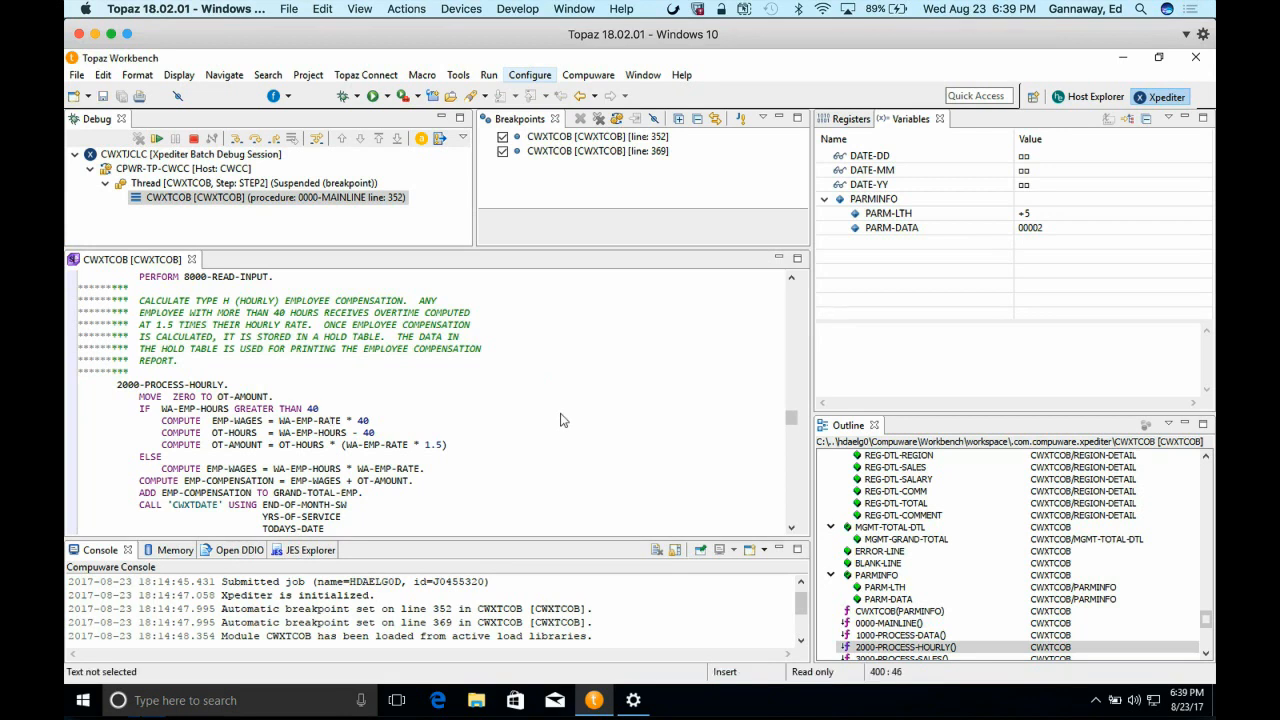
Open the debugging context menu at the hours-over-40 check in 2000-PROCESS-HOURLY
{"action": "right_click", "coordinate": [310, 408]}
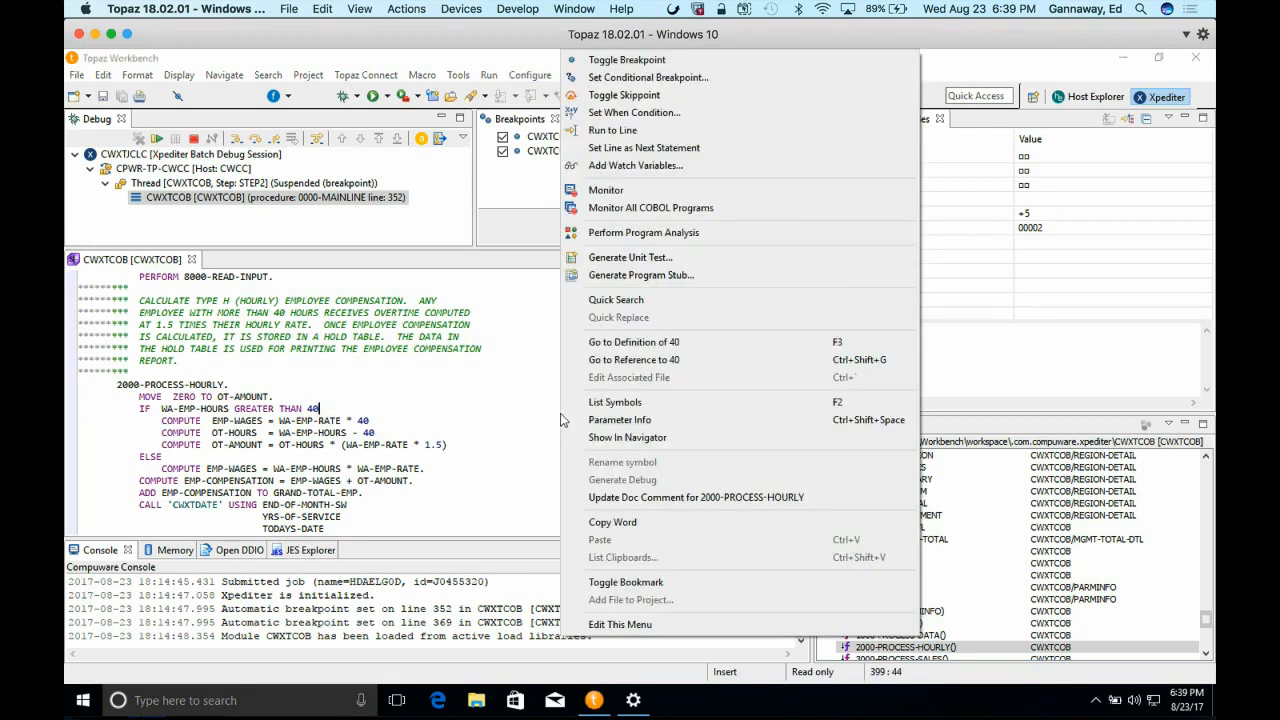
{"action": "mouse_move", "coordinate": [650, 207]}
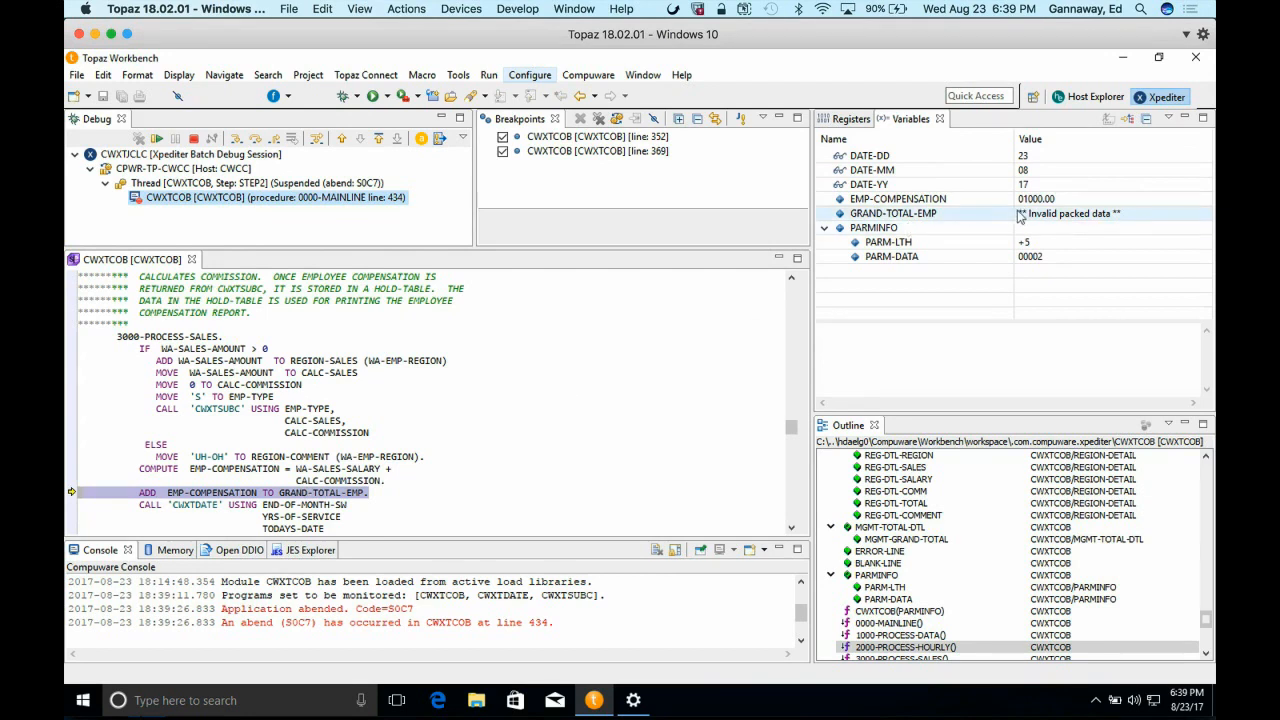
{"action": "mouse_move", "coordinate": [990, 218]}
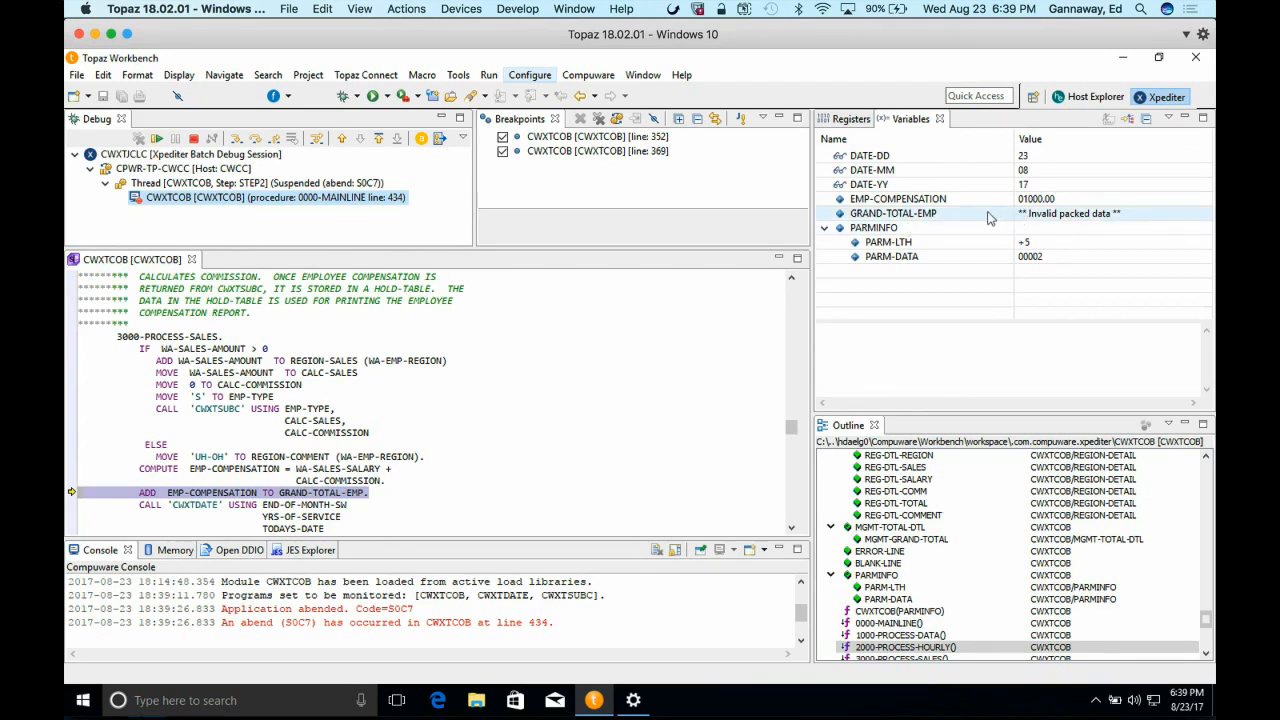
Set a when-condition breakpoint on GRAND-TOTAL-EMP
{"action": "right_click", "coordinate": [892, 213]}
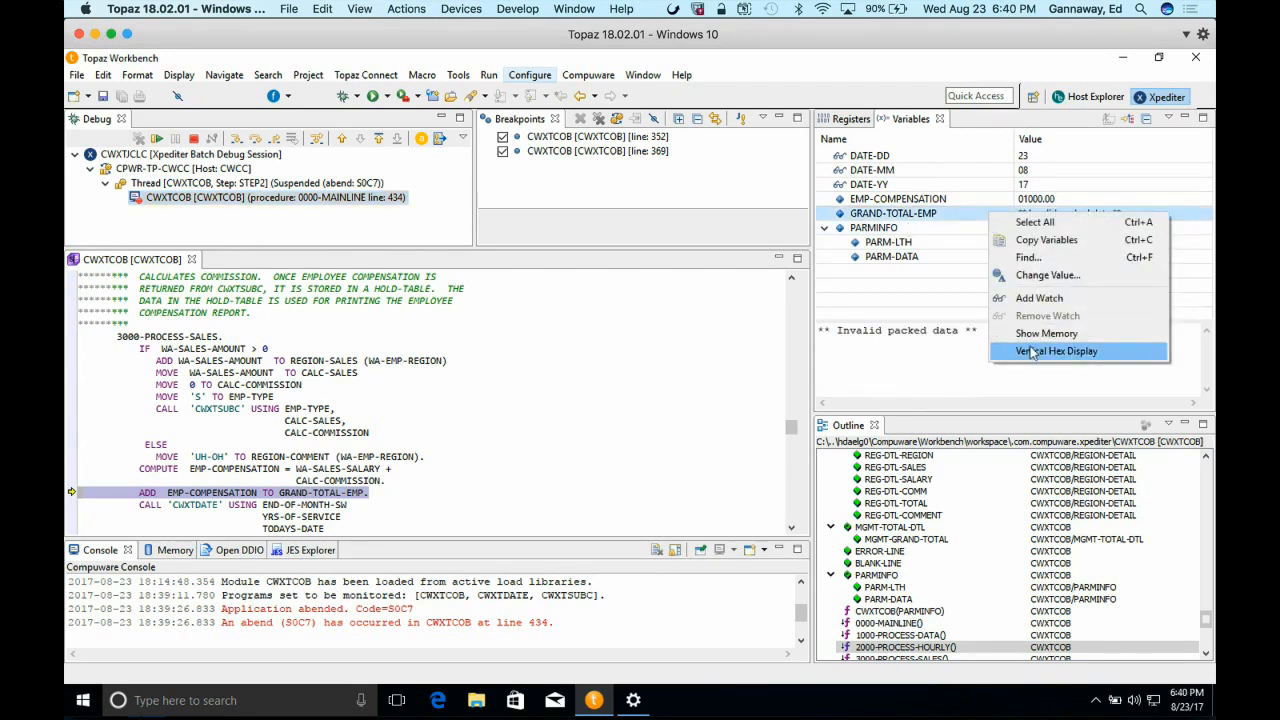
{"action": "left_click", "coordinate": [1054, 351]}
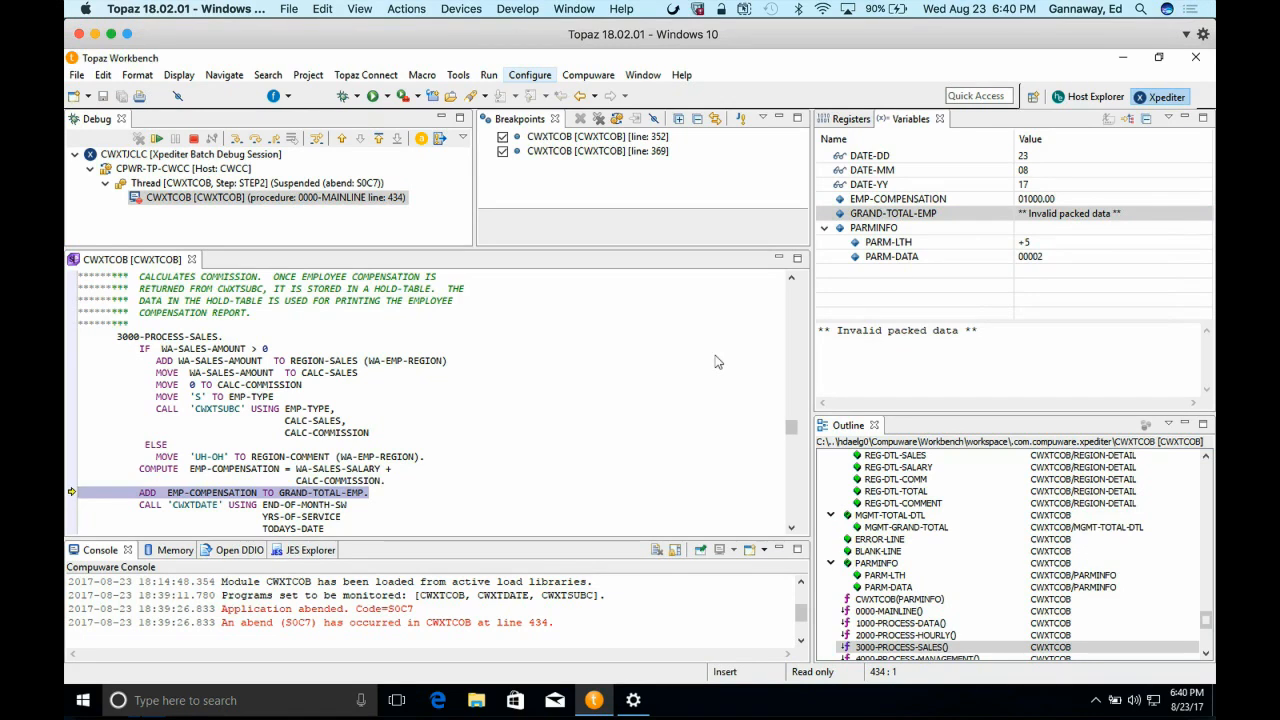
{"action": "mouse_move", "coordinate": [432, 453]}
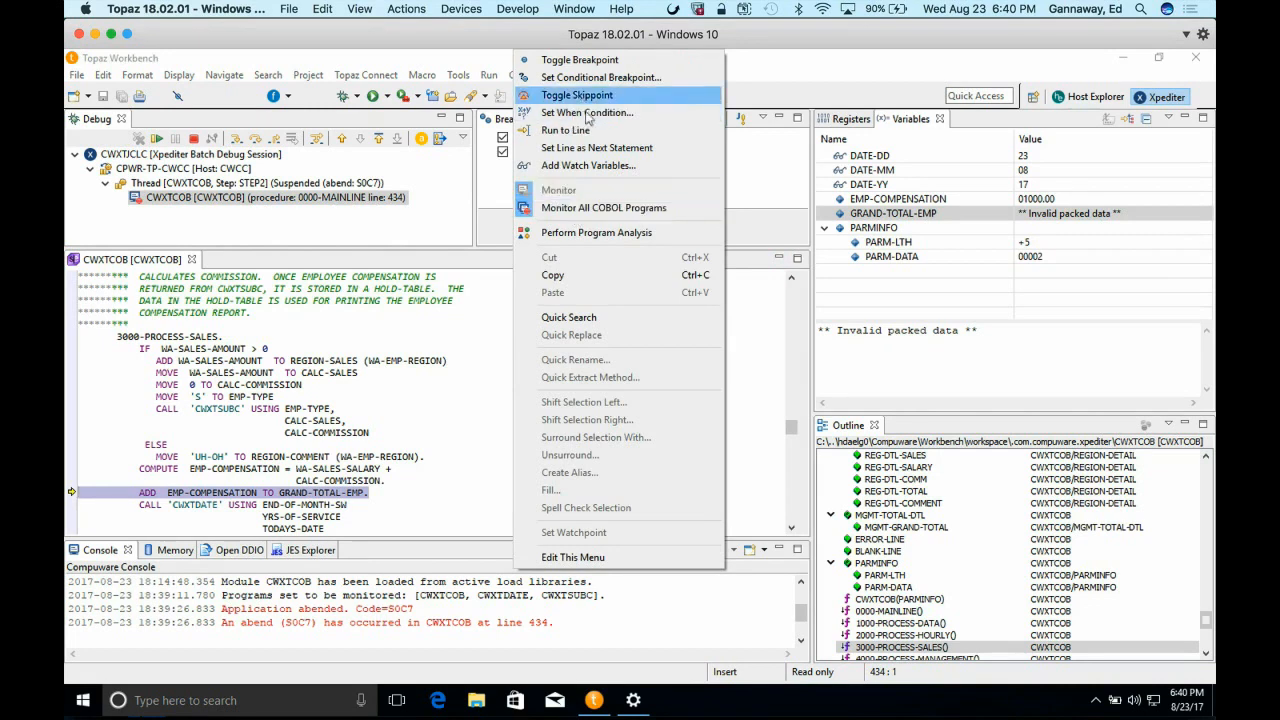
{"action": "mouse_move", "coordinate": [595, 112]}
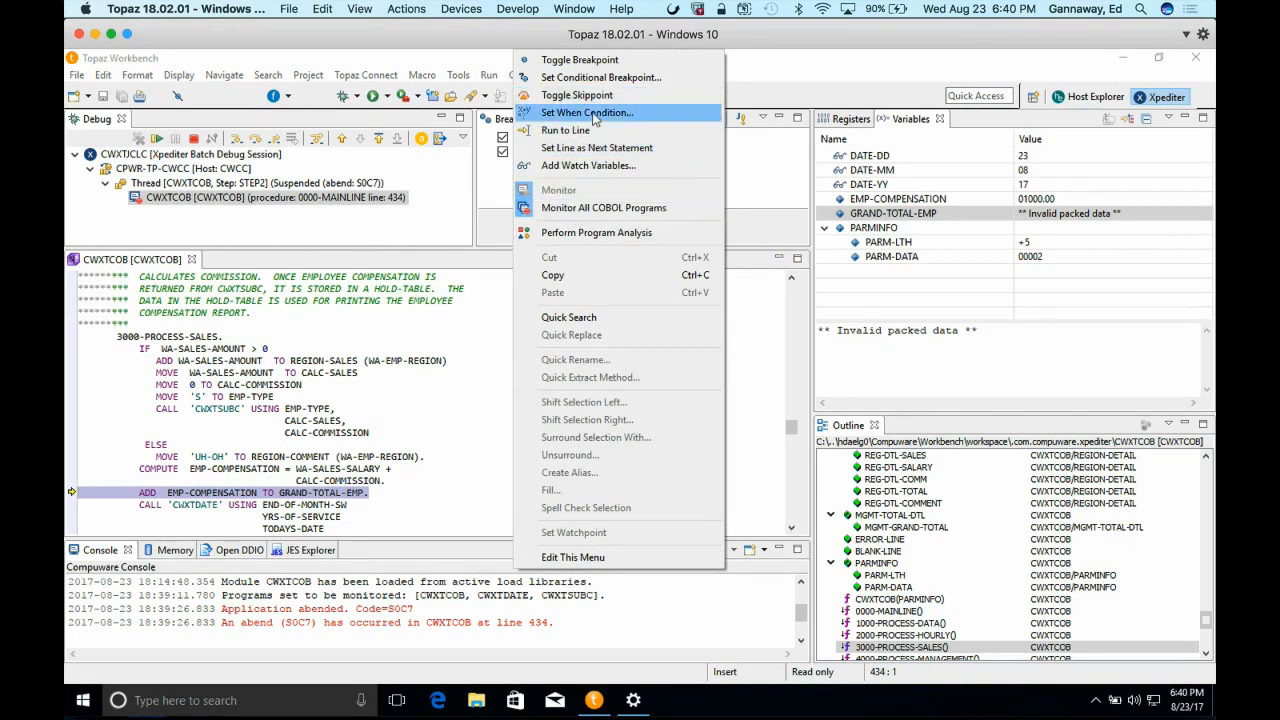
{"action": "left_click", "coordinate": [582, 112]}
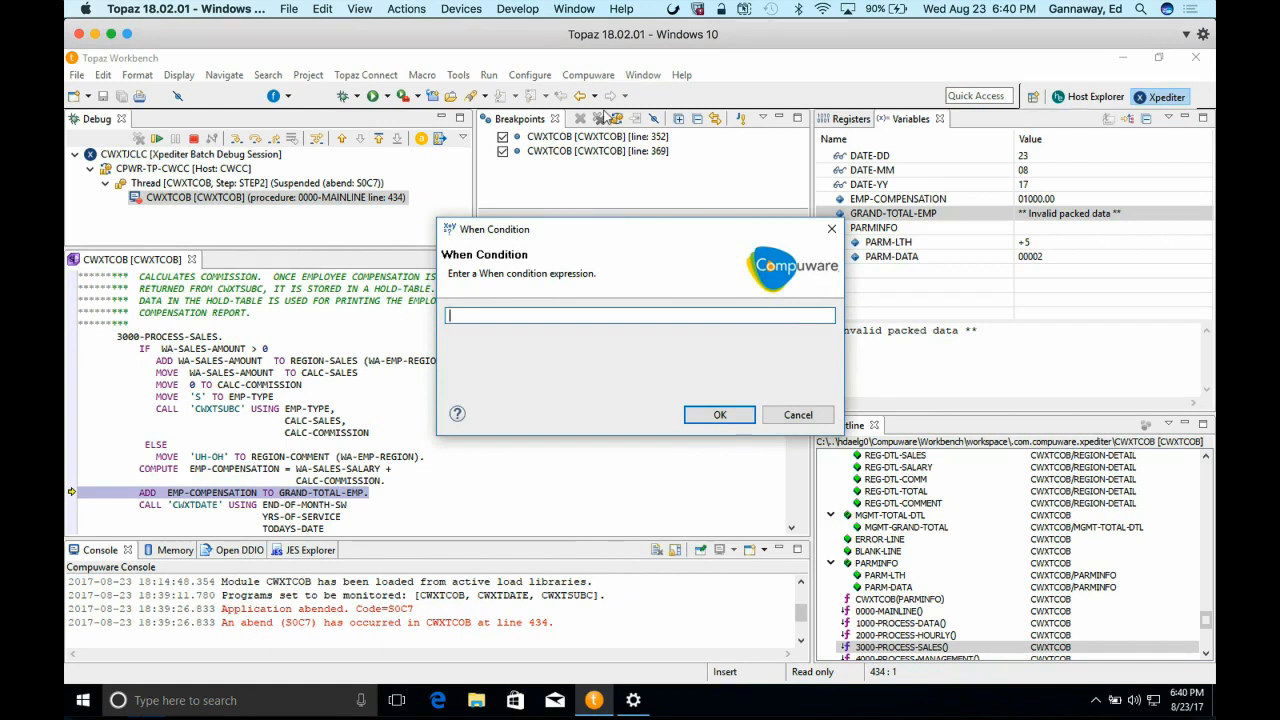
{"action": "mouse_move", "coordinate": [727, 289]}
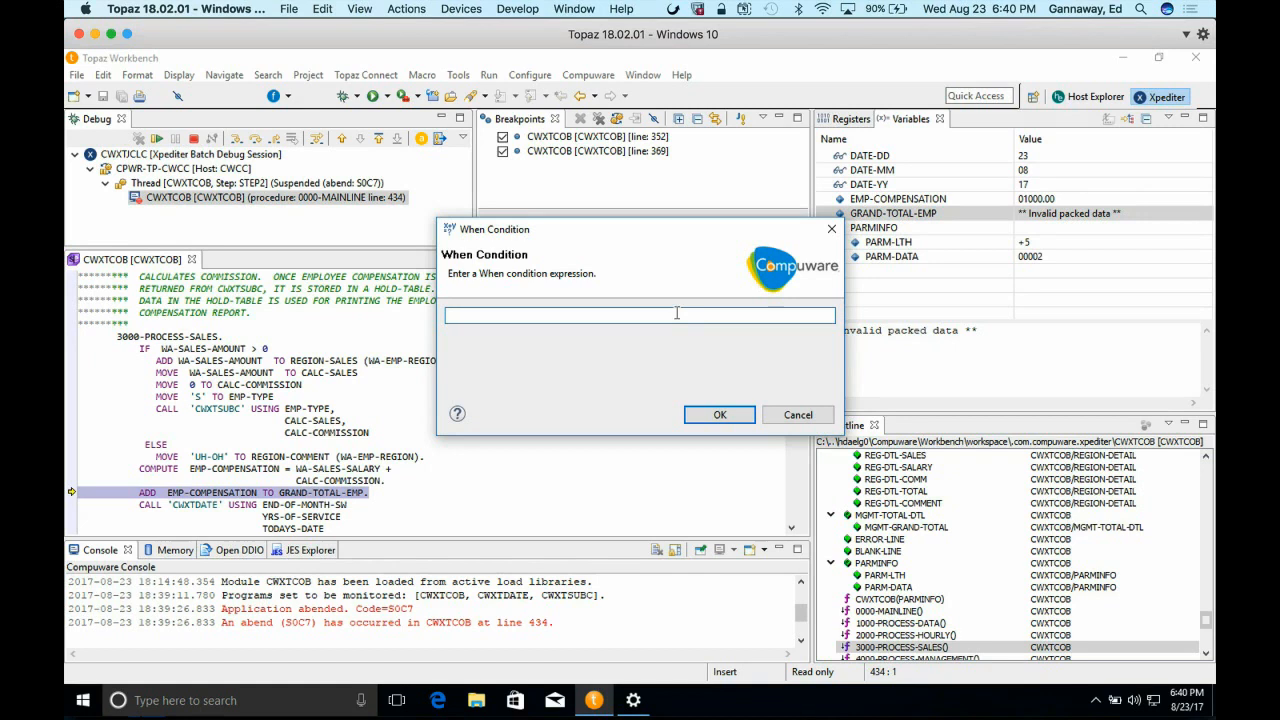
{"action": "type", "text": "GRAND-TOTAL-EMP"}
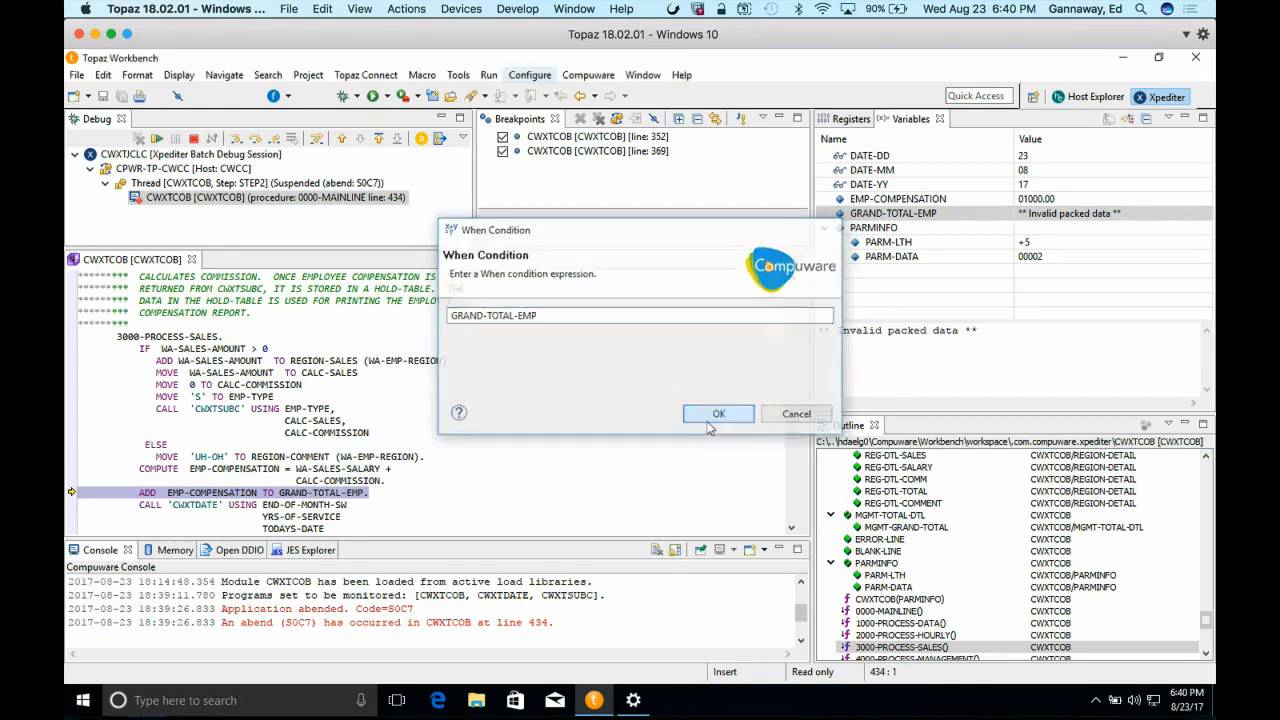
{"action": "left_click", "coordinate": [718, 413]}
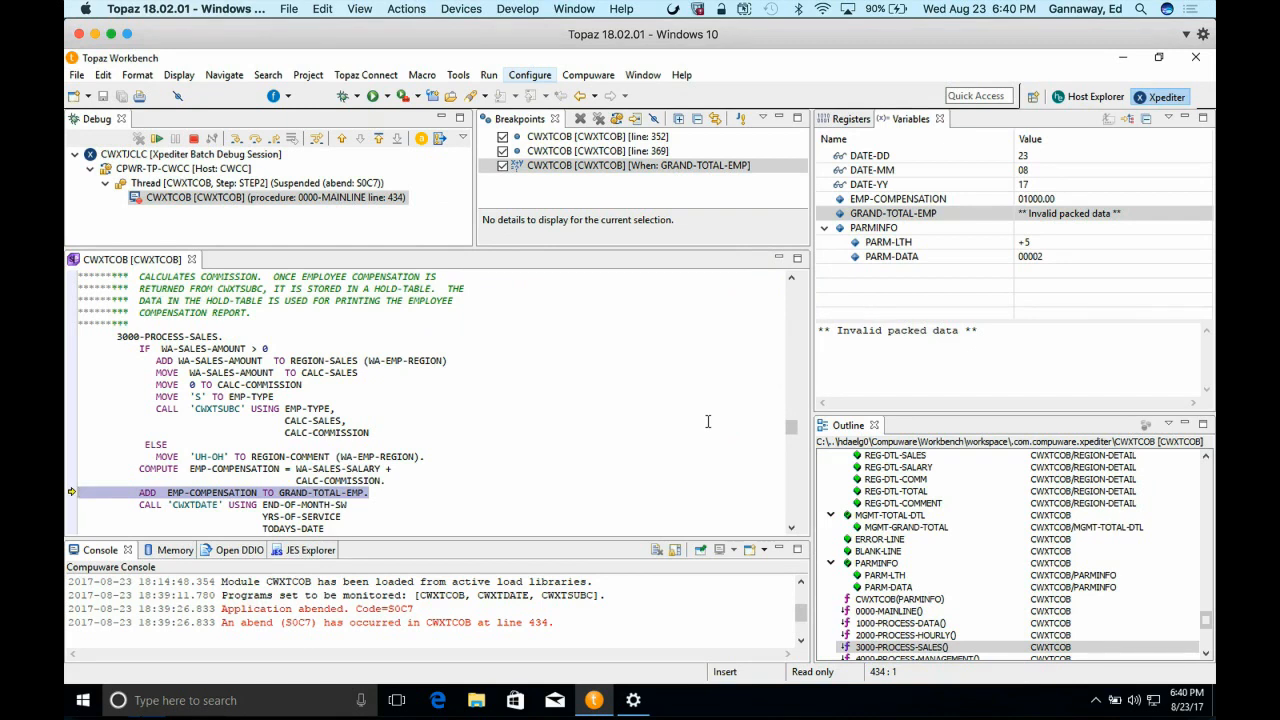
{"action": "left_click", "coordinate": [892, 213]}
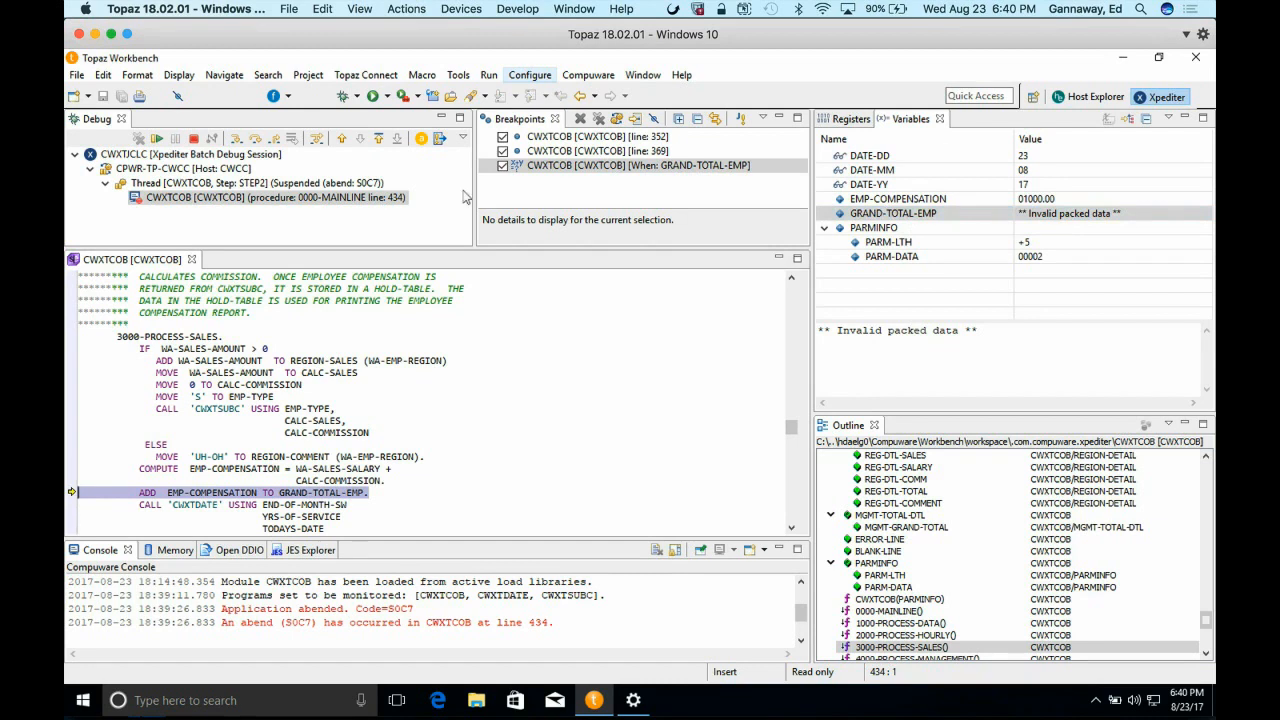
{"action": "mouse_move", "coordinate": [378, 140]}
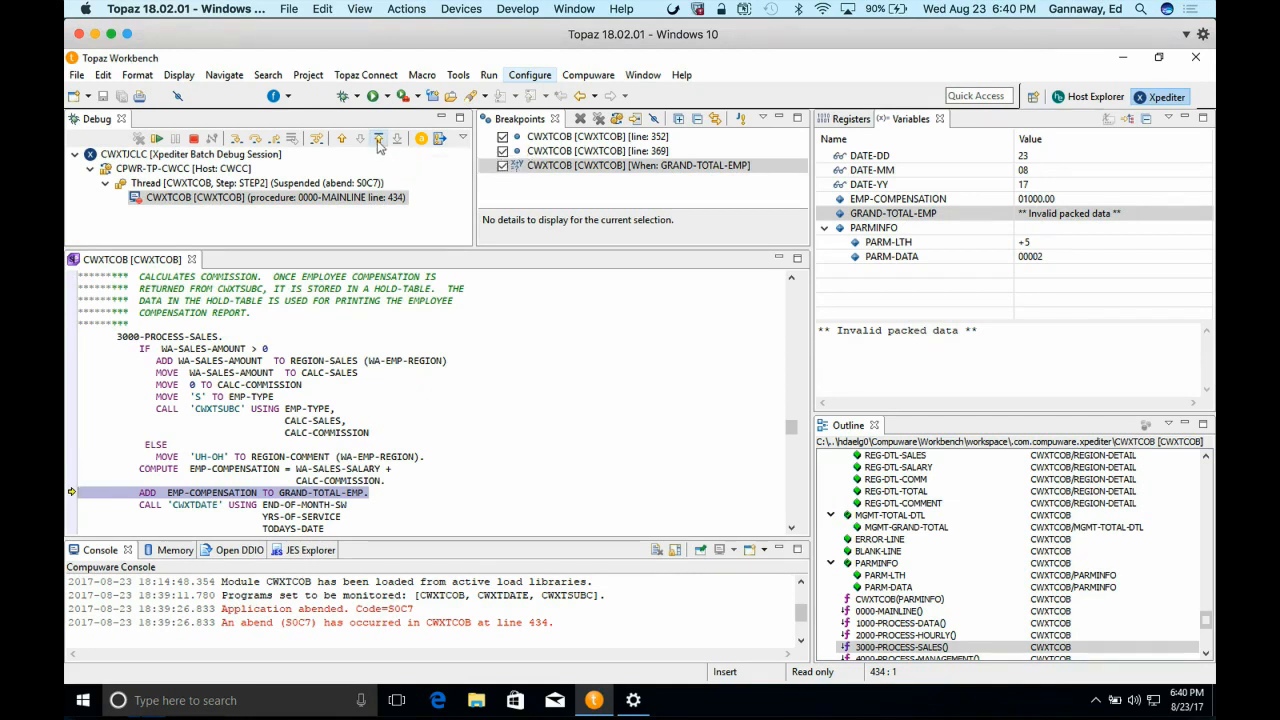
{"action": "mouse_move", "coordinate": [378, 138]}
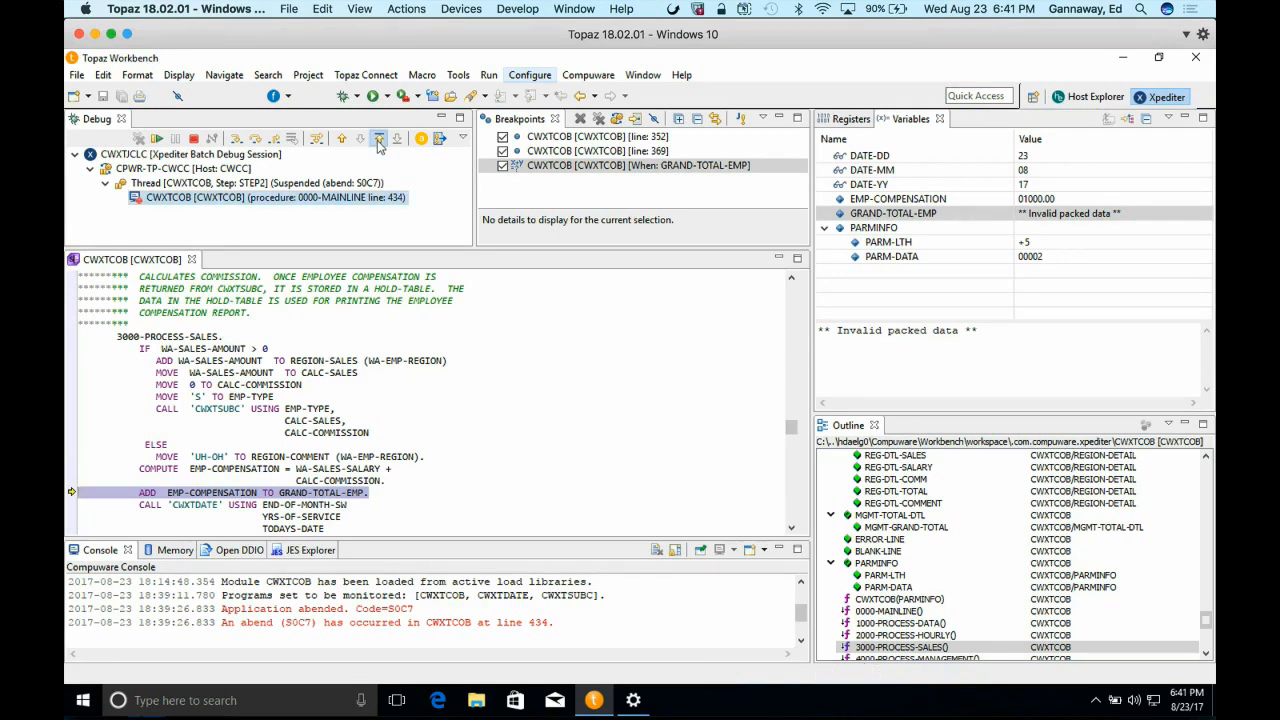
{"action": "left_click", "coordinate": [379, 138]}
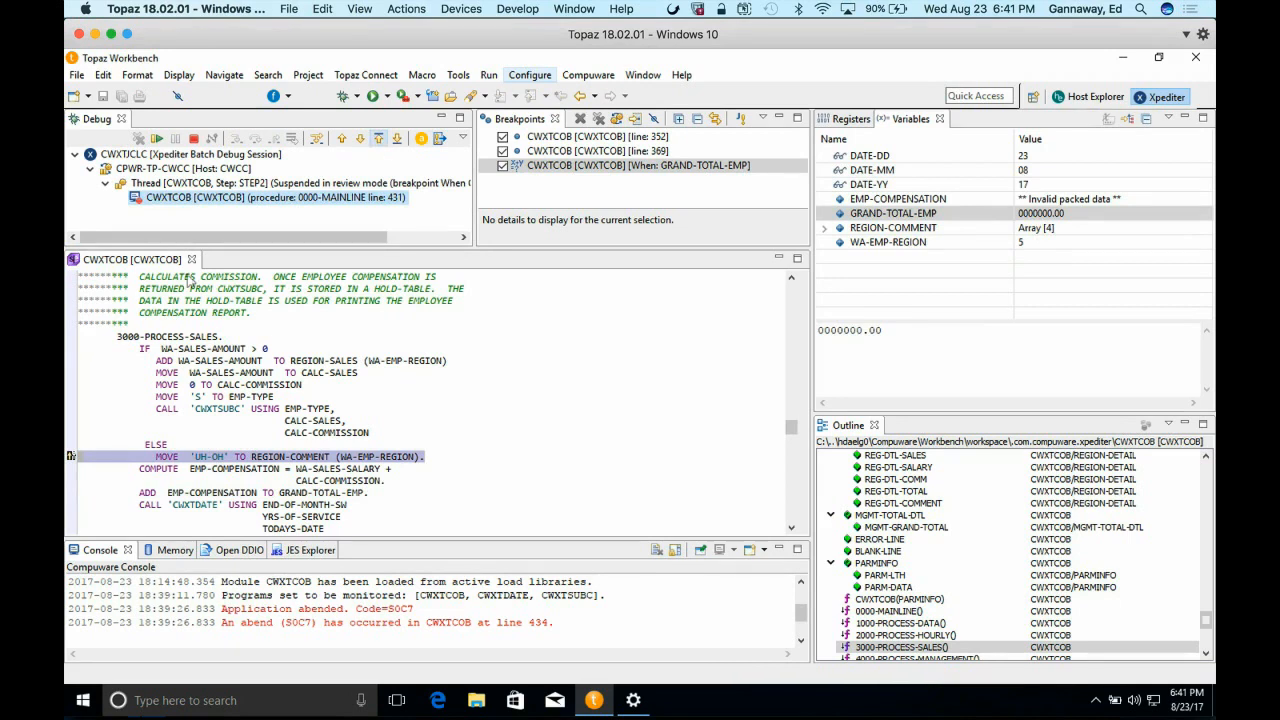
{"action": "mouse_move", "coordinate": [72, 457]}
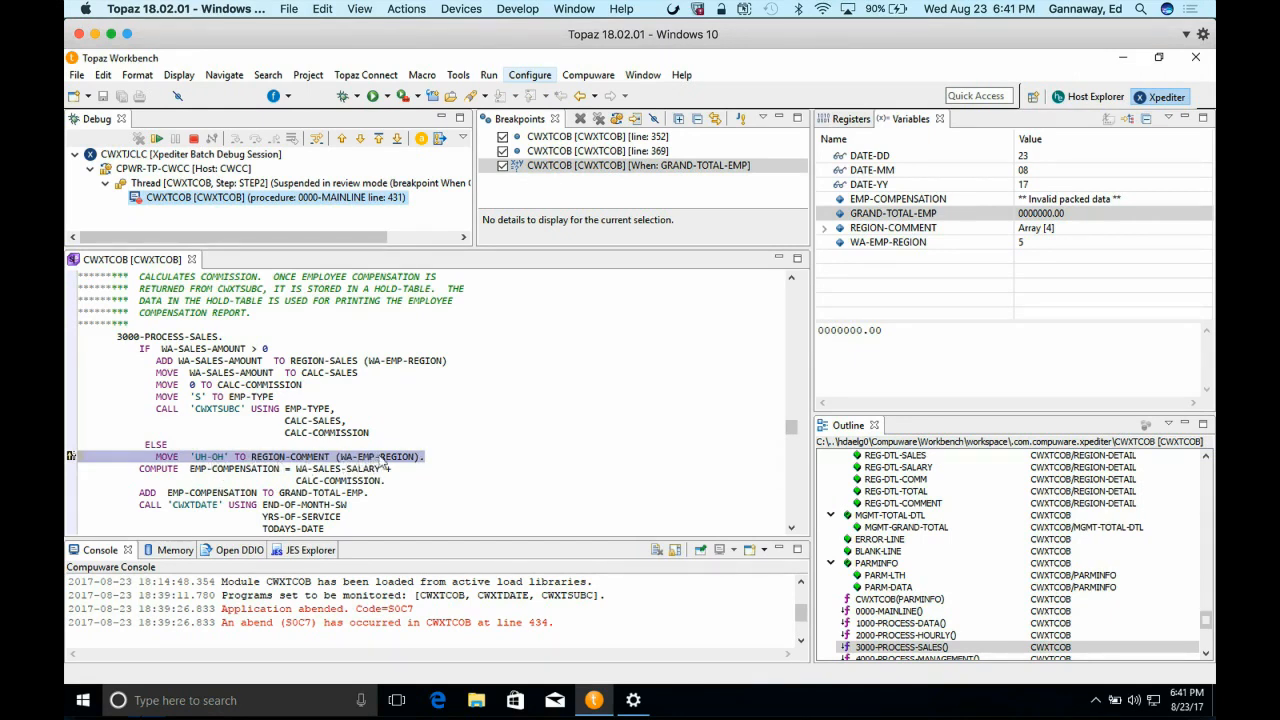
{"action": "mouse_move", "coordinate": [435, 426]}
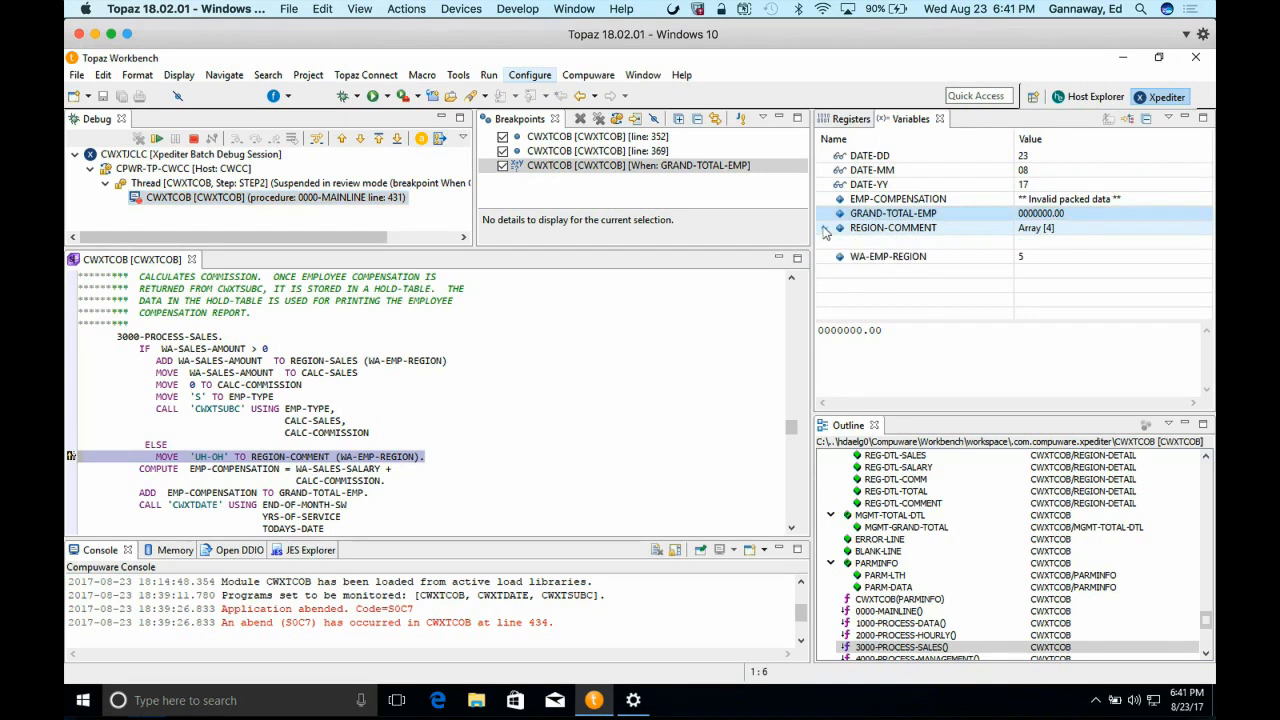
Expand the REGION-COMMENT array to list elements [1] through [4]
{"action": "left_click", "coordinate": [824, 227]}
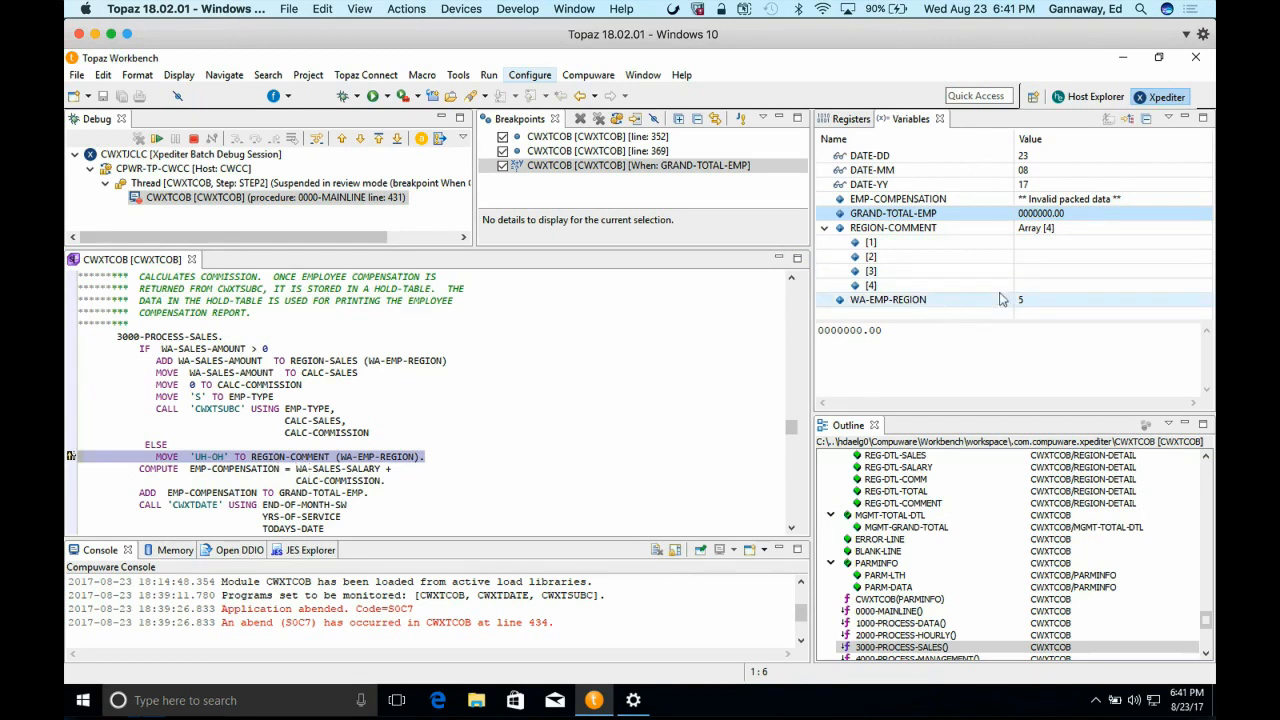
{"action": "mouse_move", "coordinate": [937, 250]}
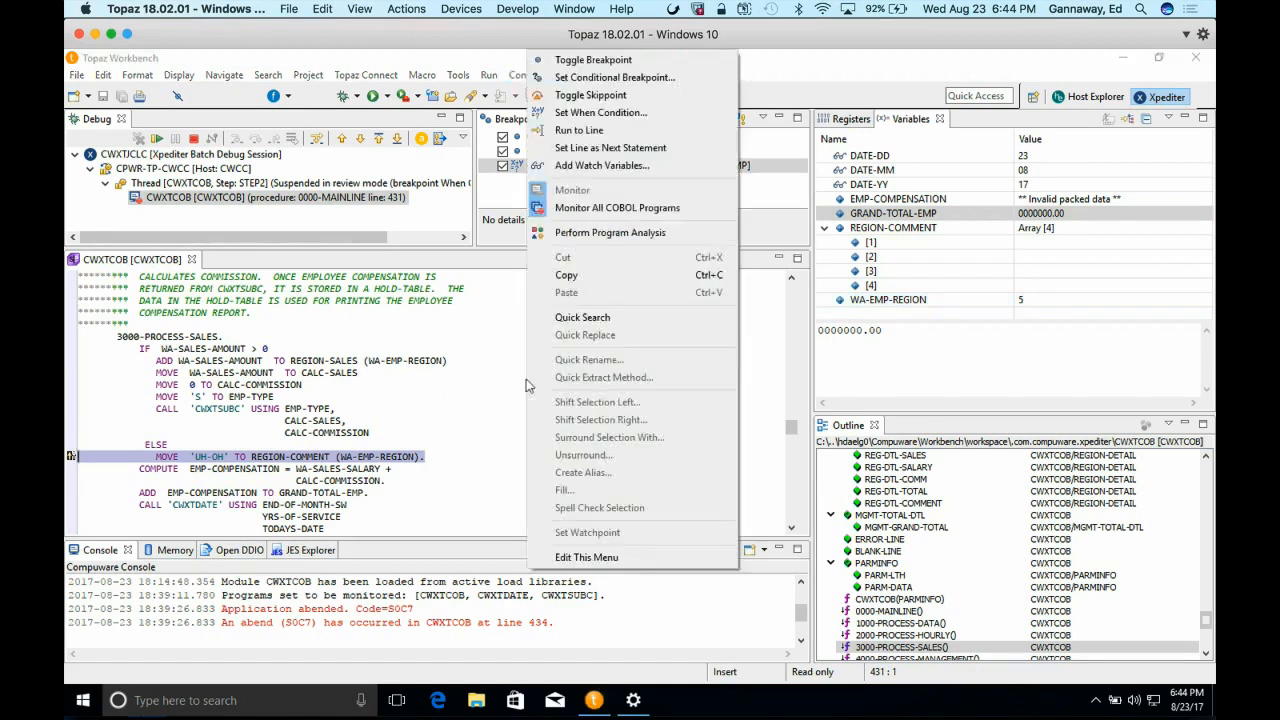
{"action": "mouse_move", "coordinate": [600, 112]}
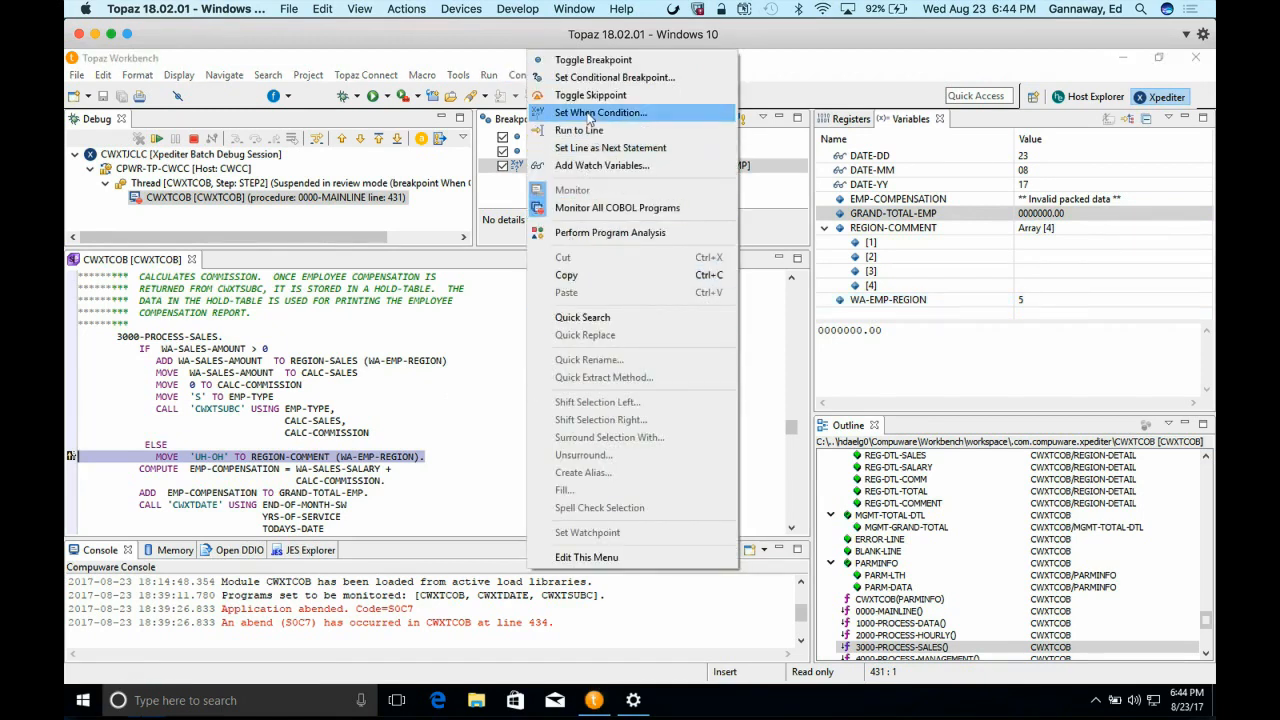
Add a When condition breakpoint on the variable WA-EMP-REGION
{"action": "left_click", "coordinate": [591, 112]}
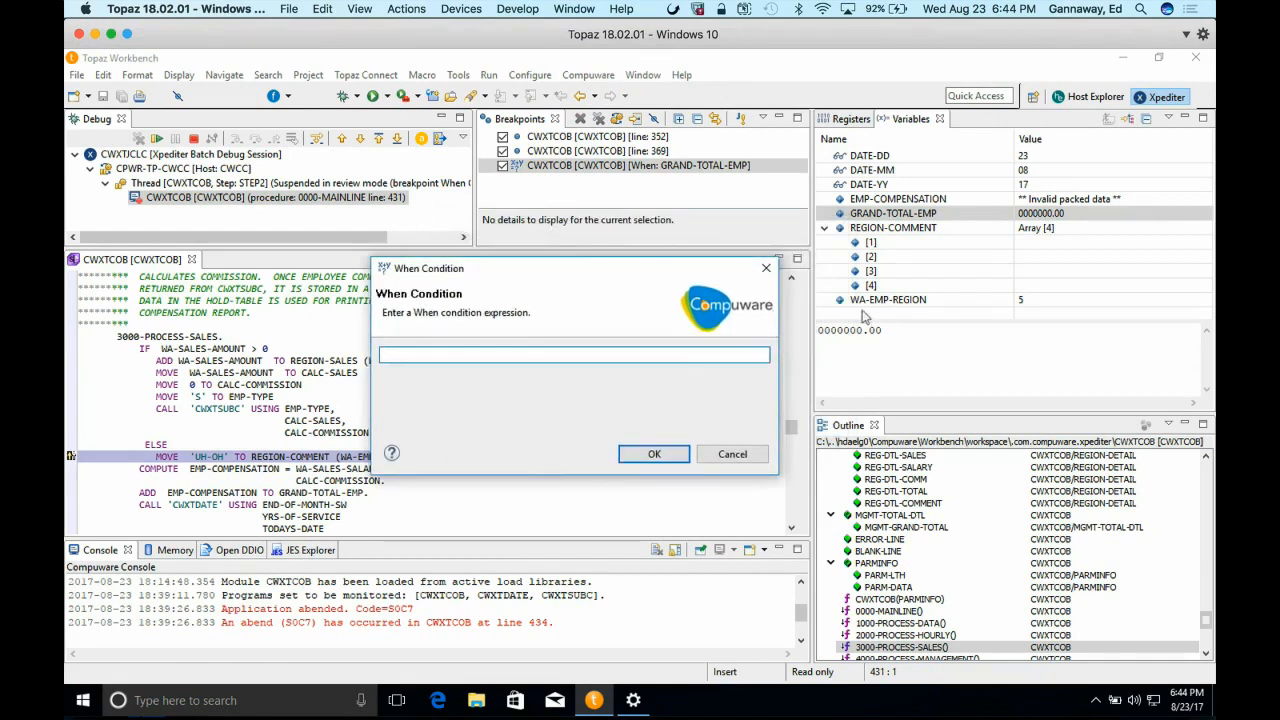
{"action": "type", "text": "w"}
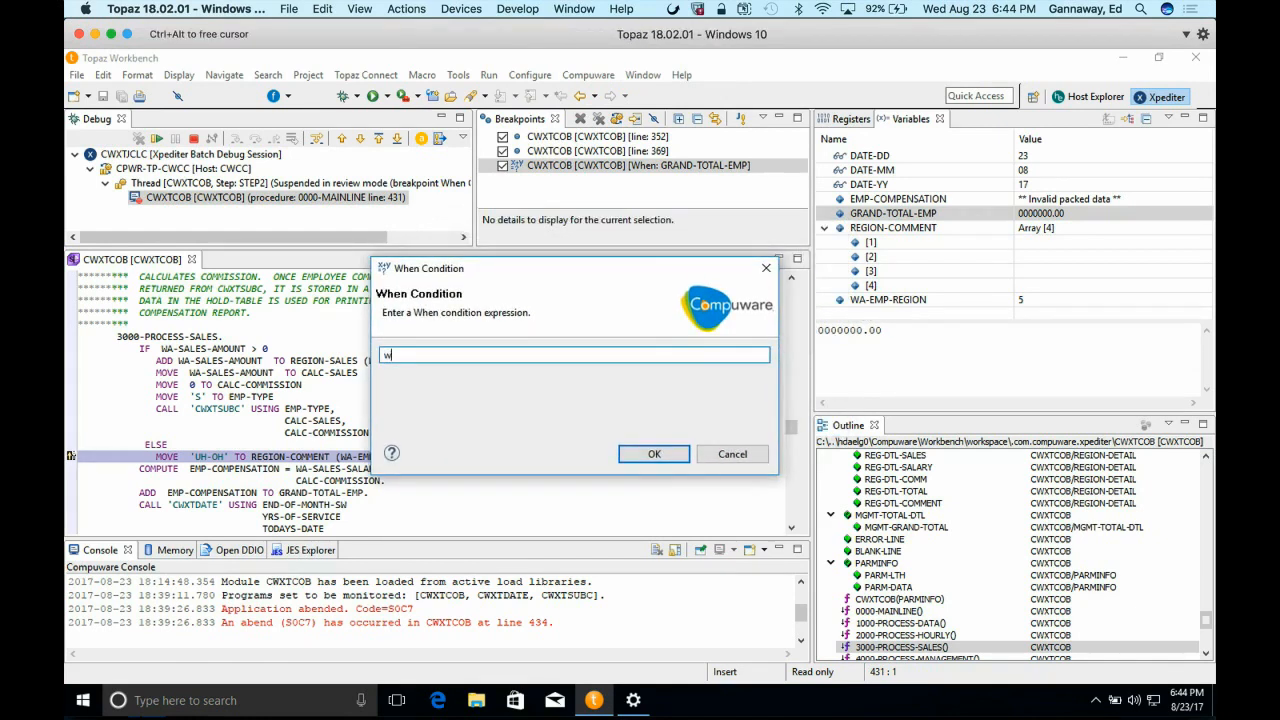
{"action": "type", "text": "A"}
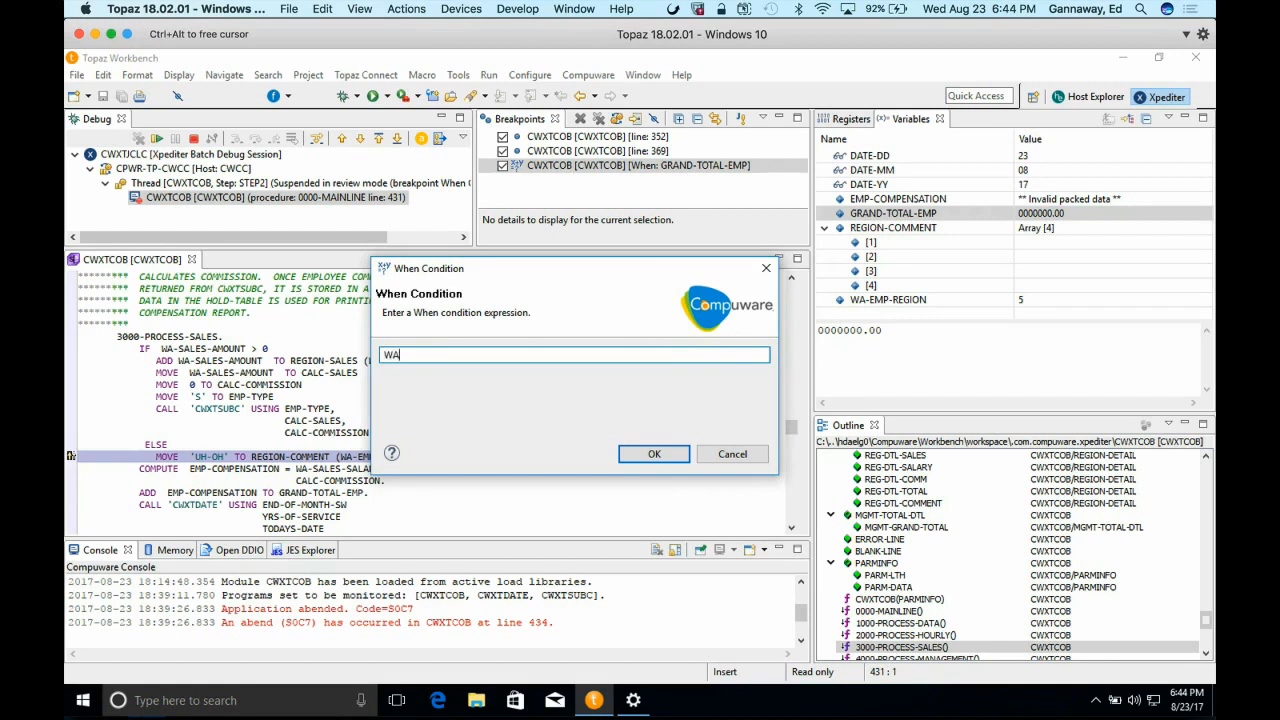
{"action": "type", "text": "-EMP-RE"}
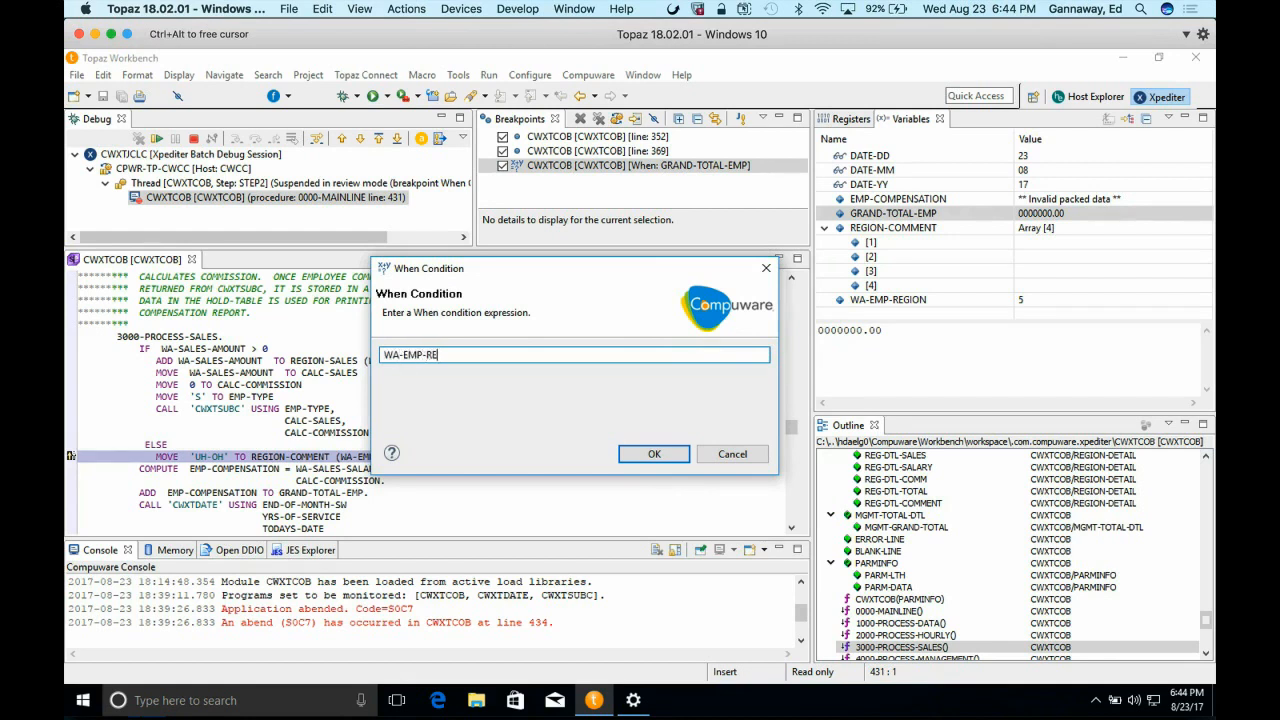
{"action": "type", "text": "GION"}
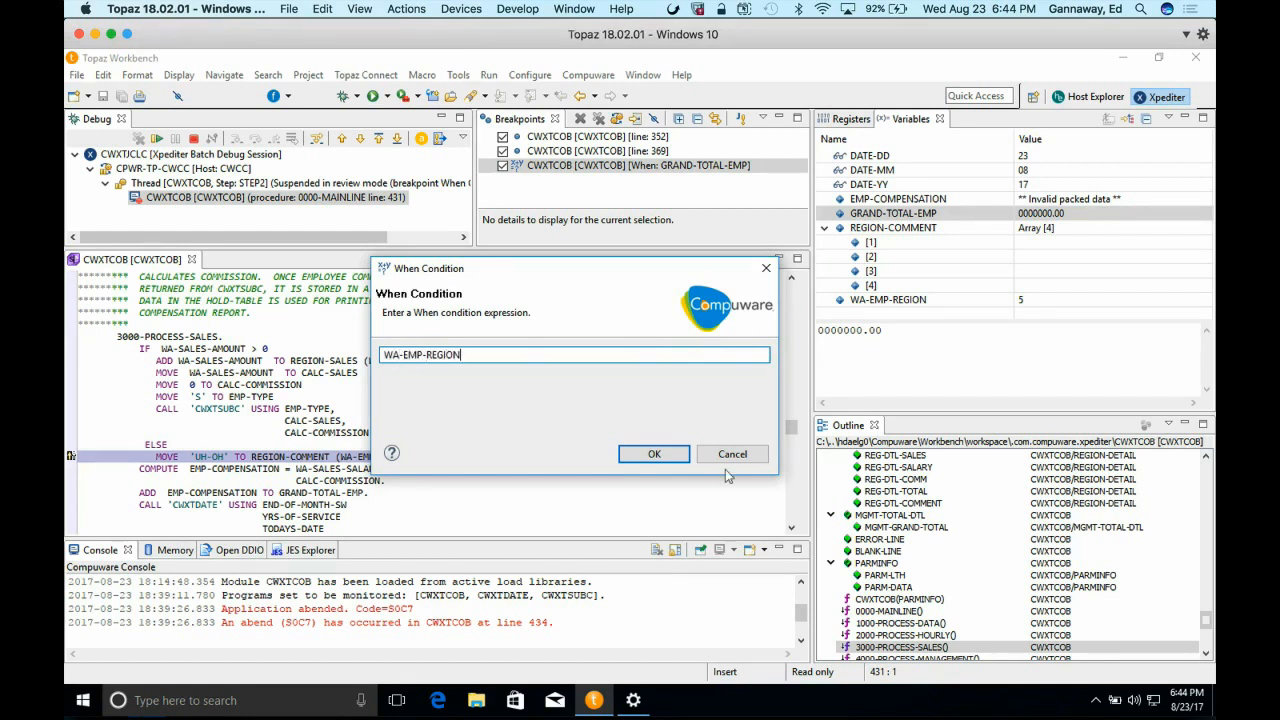
{"action": "mouse_move", "coordinate": [690, 475]}
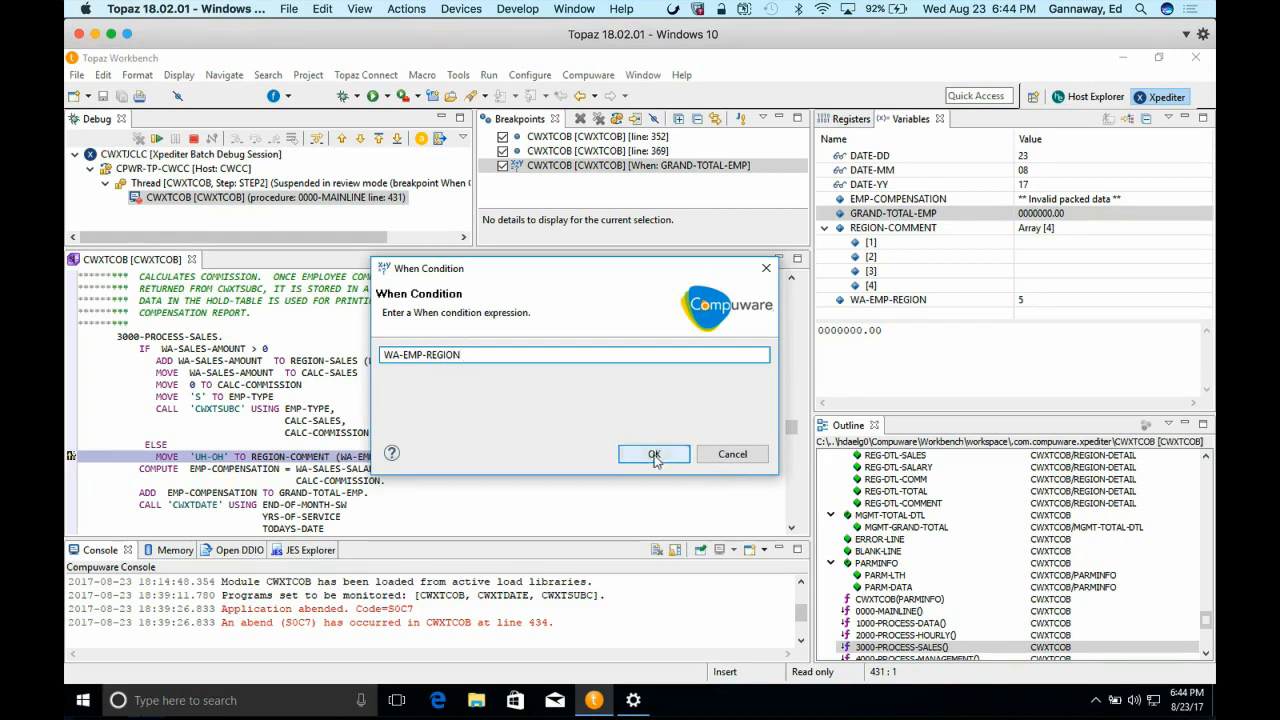
{"action": "left_click", "coordinate": [653, 454]}
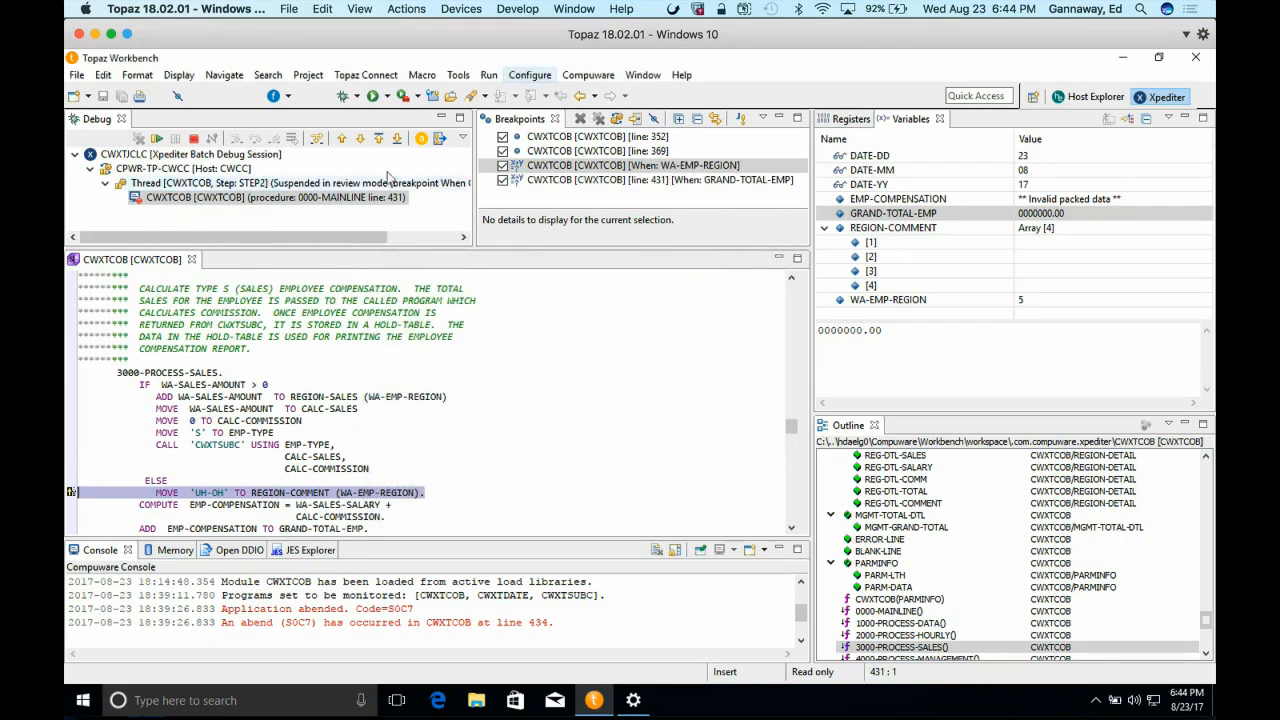
{"action": "mouse_move", "coordinate": [378, 138]}
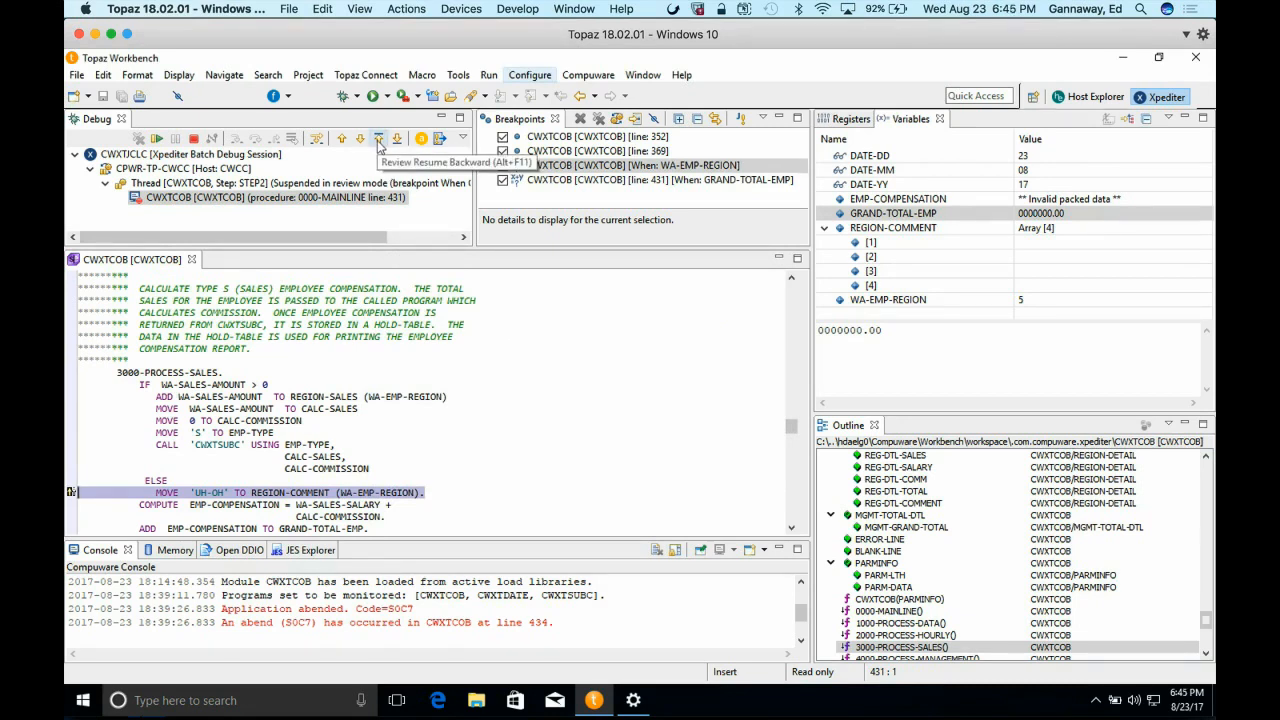
Review execution backward to the READ of EMPLOYEE-FILE at line 627
{"action": "left_click", "coordinate": [378, 139]}
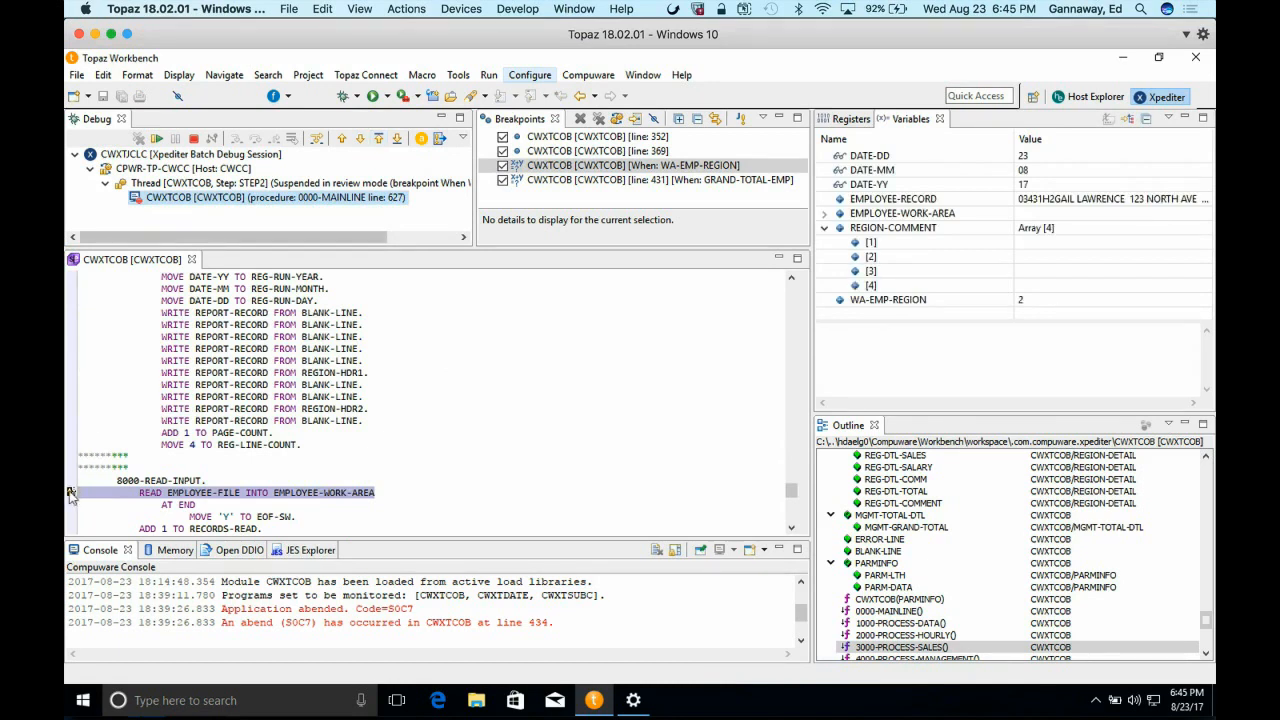
{"action": "mouse_move", "coordinate": [70, 493]}
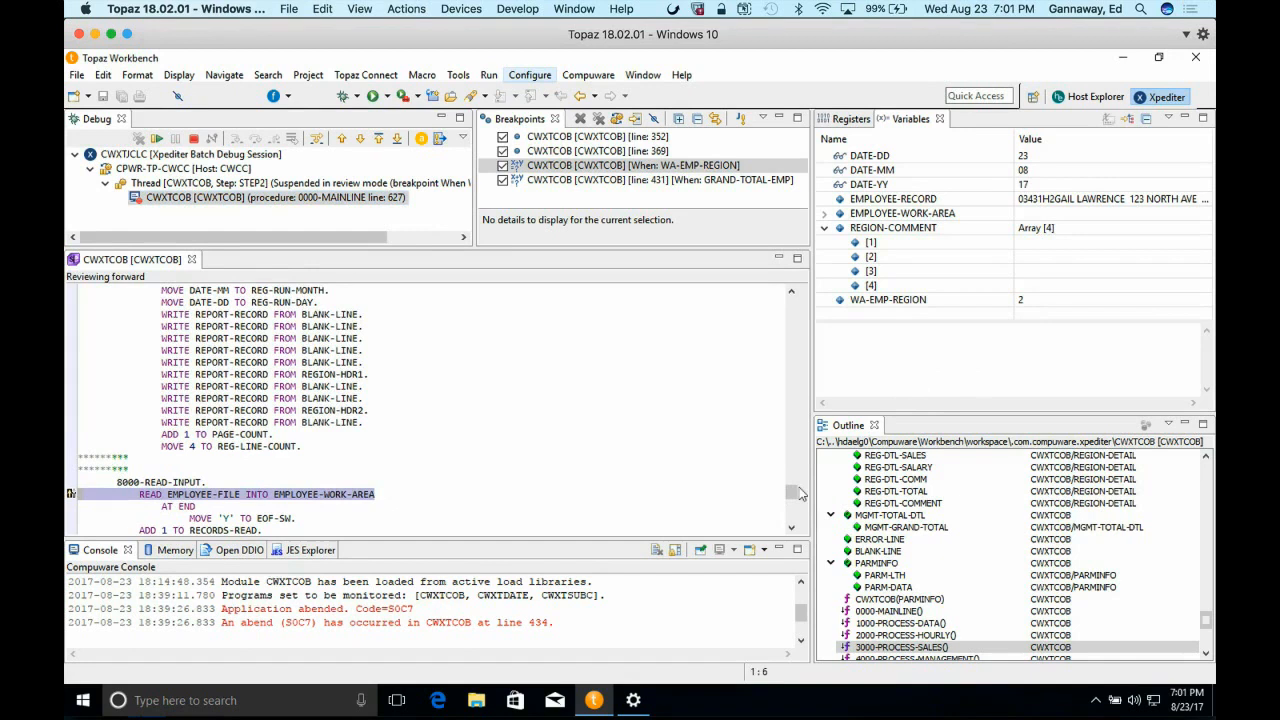
{"action": "mouse_move", "coordinate": [461, 430]}
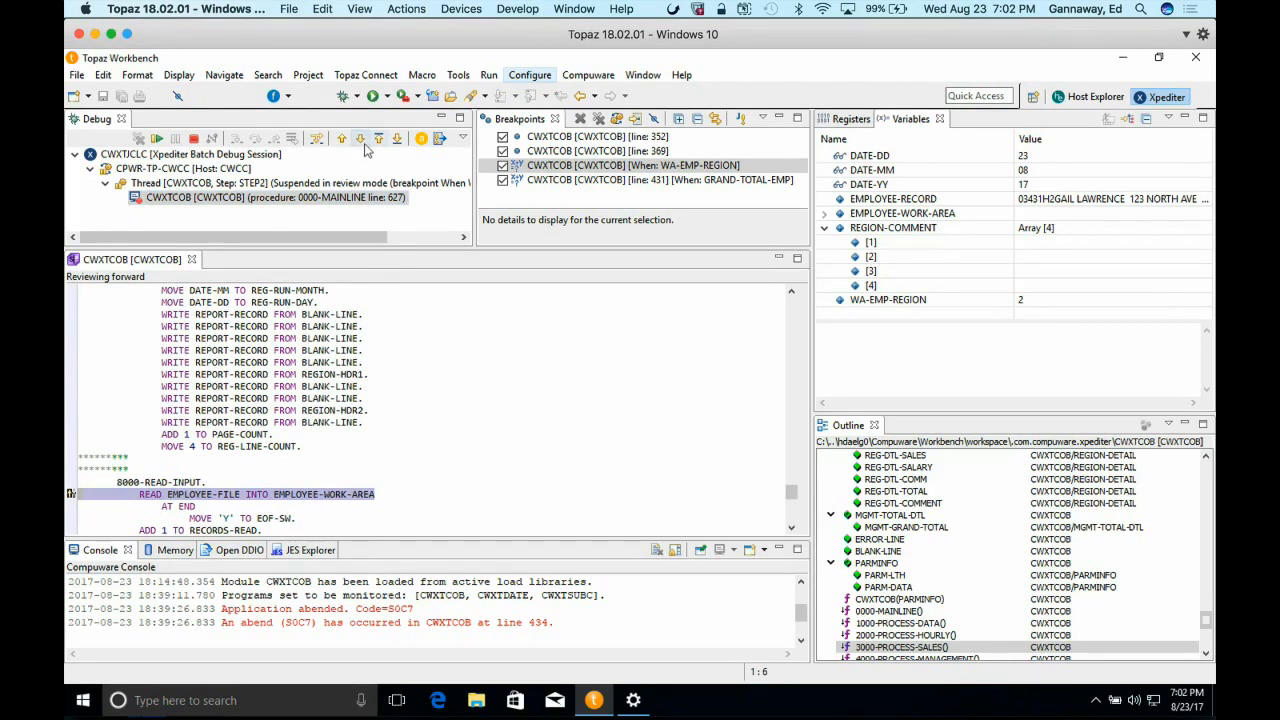
{"action": "mouse_move", "coordinate": [362, 139]}
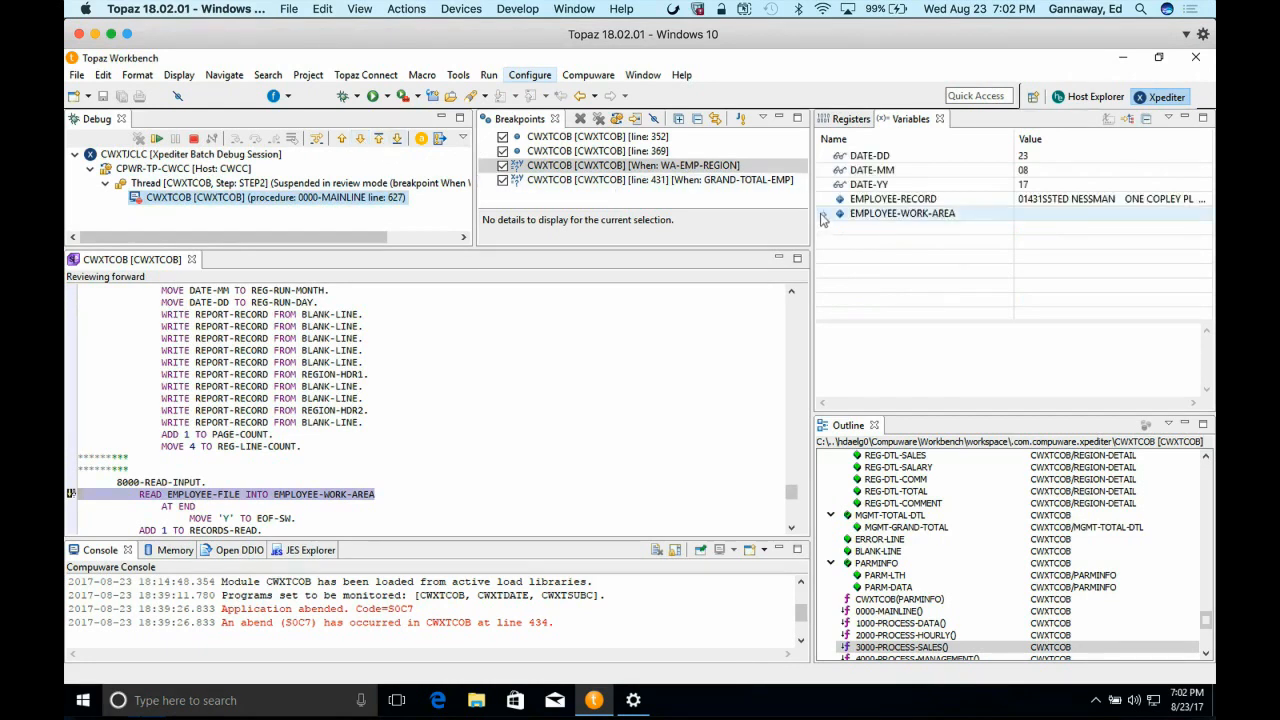
Expand EMPLOYEE-WORK-AREA and inspect WA-EMP-REGION, which shows value 5
{"action": "left_click", "coordinate": [823, 213]}
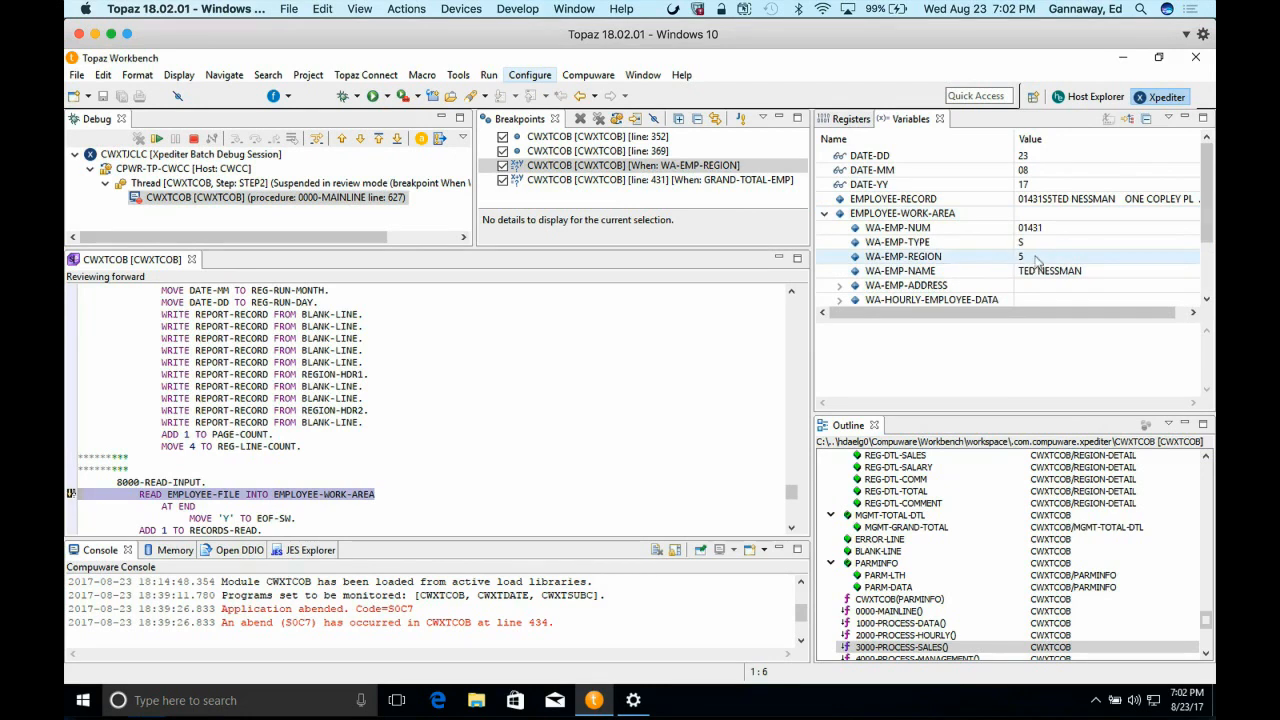
{"action": "left_click", "coordinate": [913, 256]}
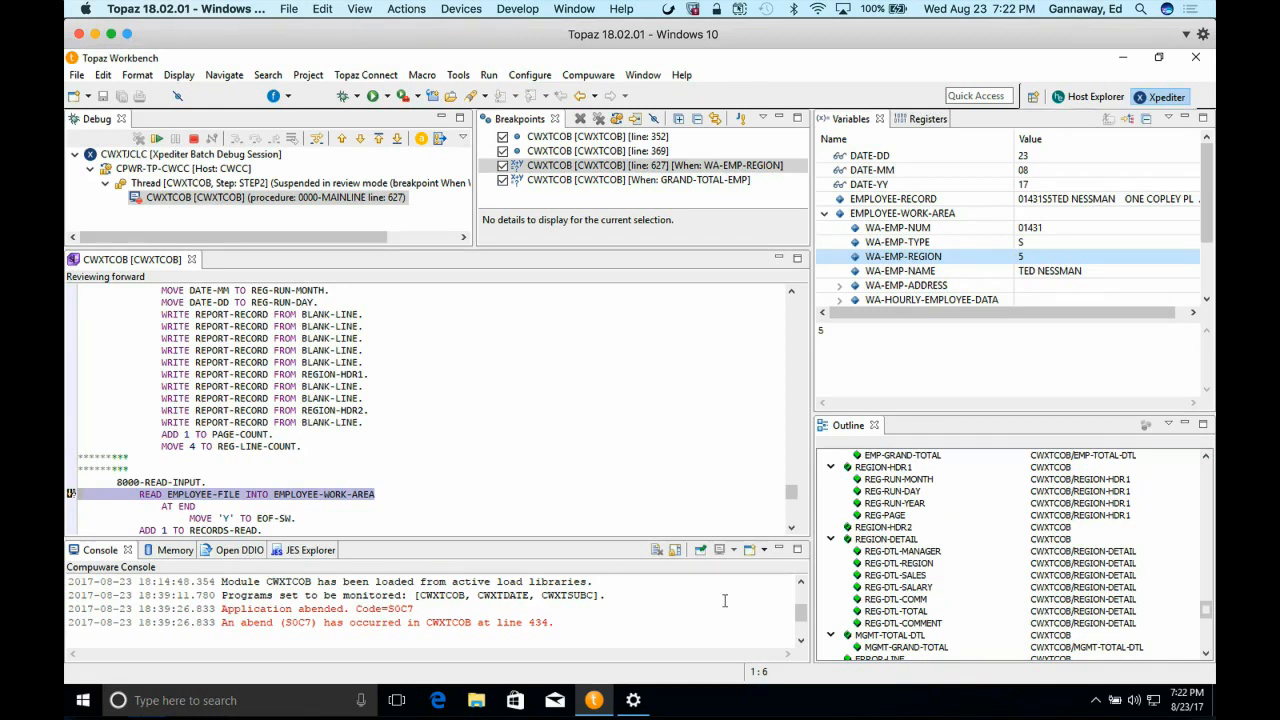
{"action": "mouse_move", "coordinate": [420, 138]}
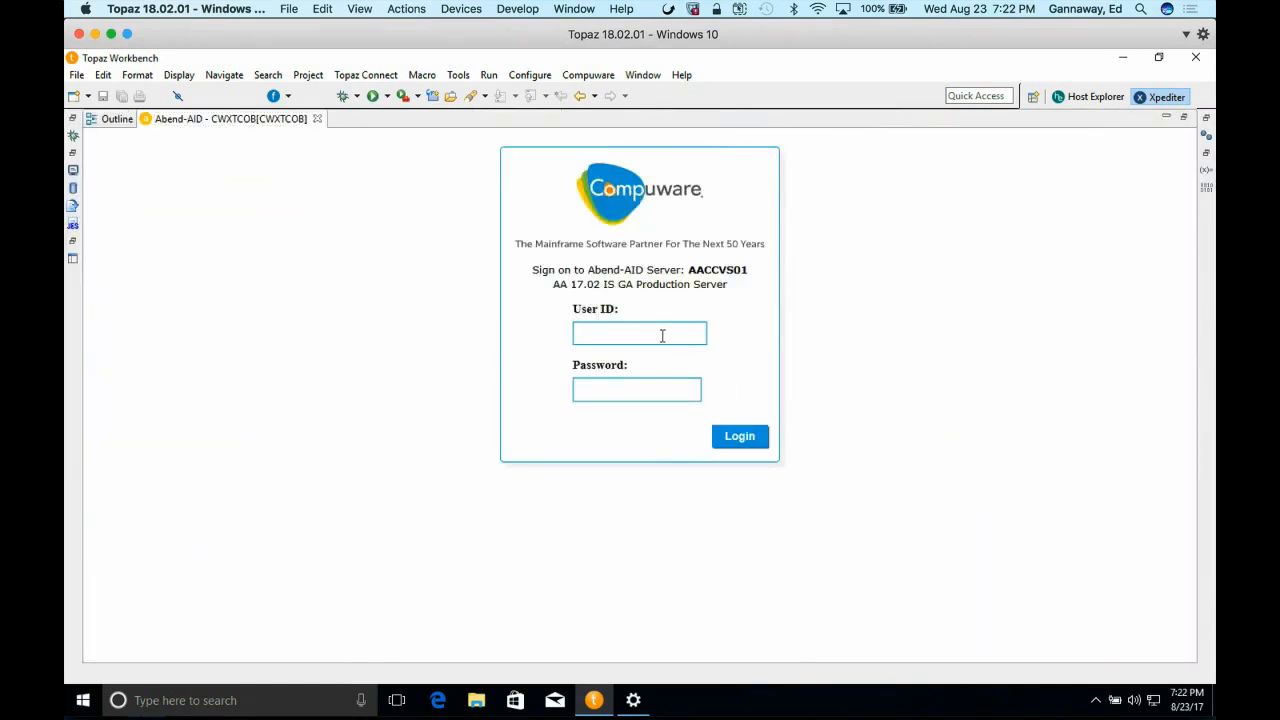
{"action": "type", "text": "hdaelg0"}
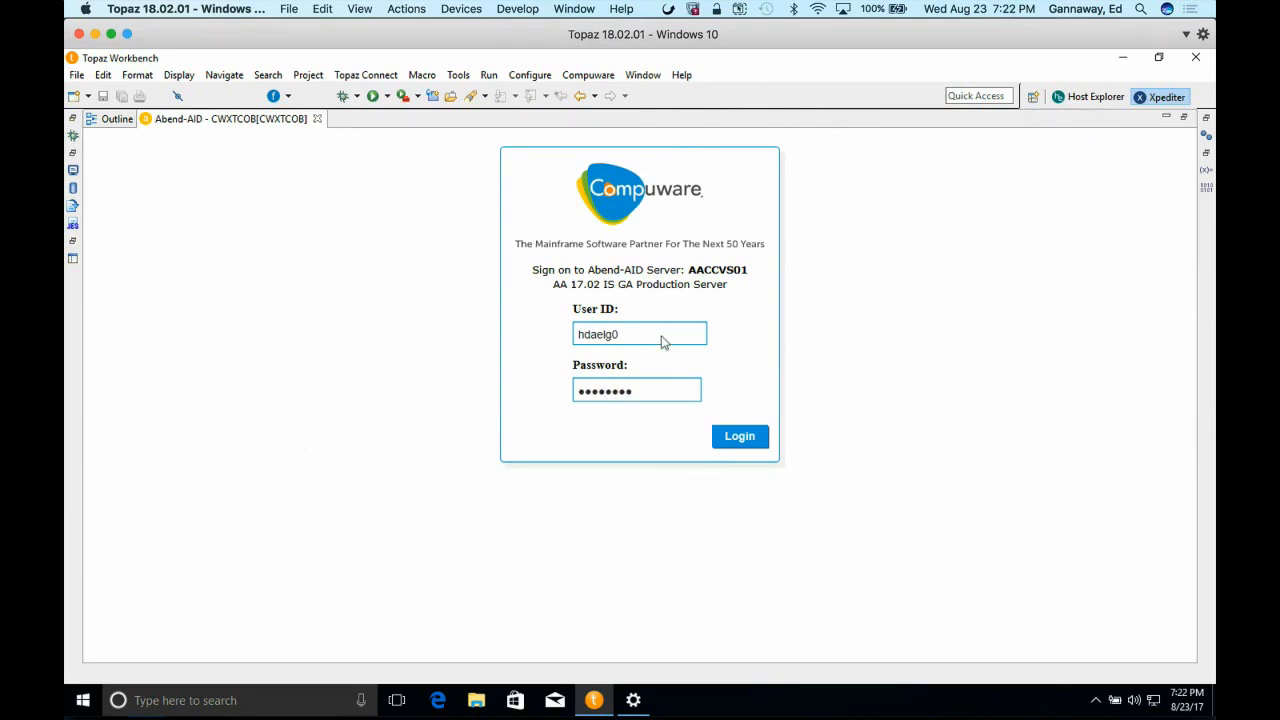
{"action": "left_click", "coordinate": [739, 436]}
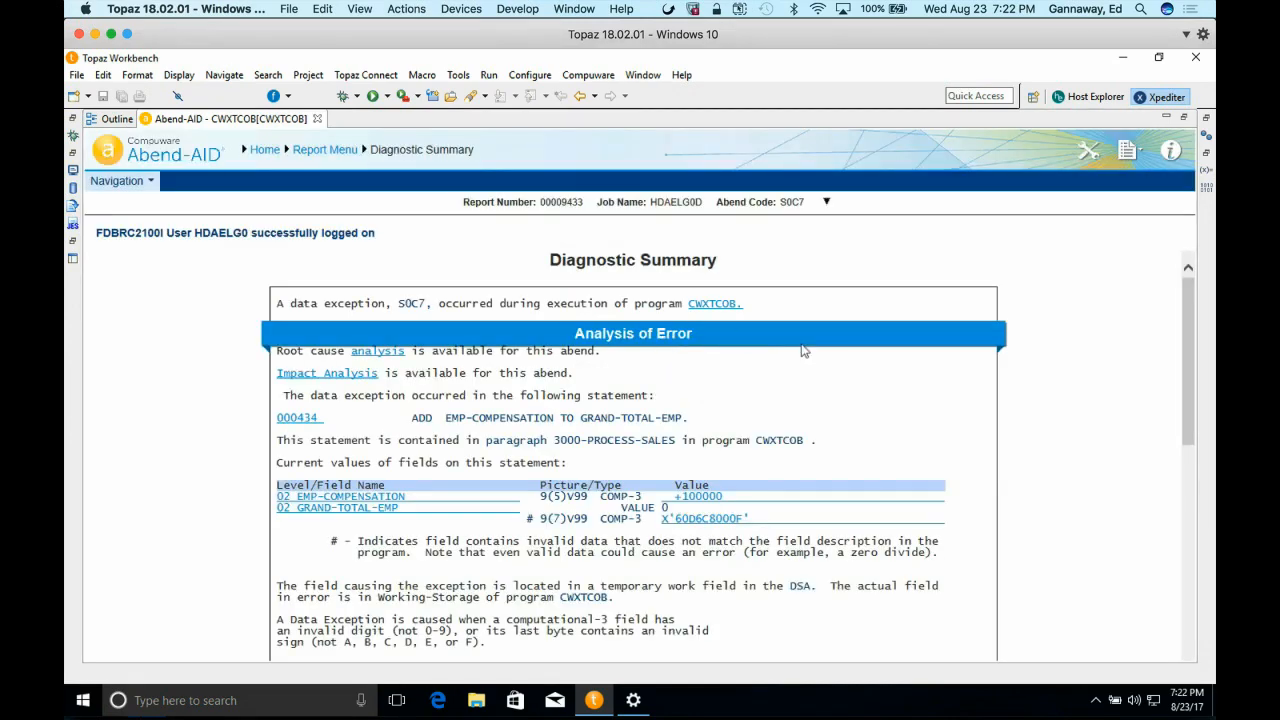
{"action": "mouse_move", "coordinate": [1100, 338]}
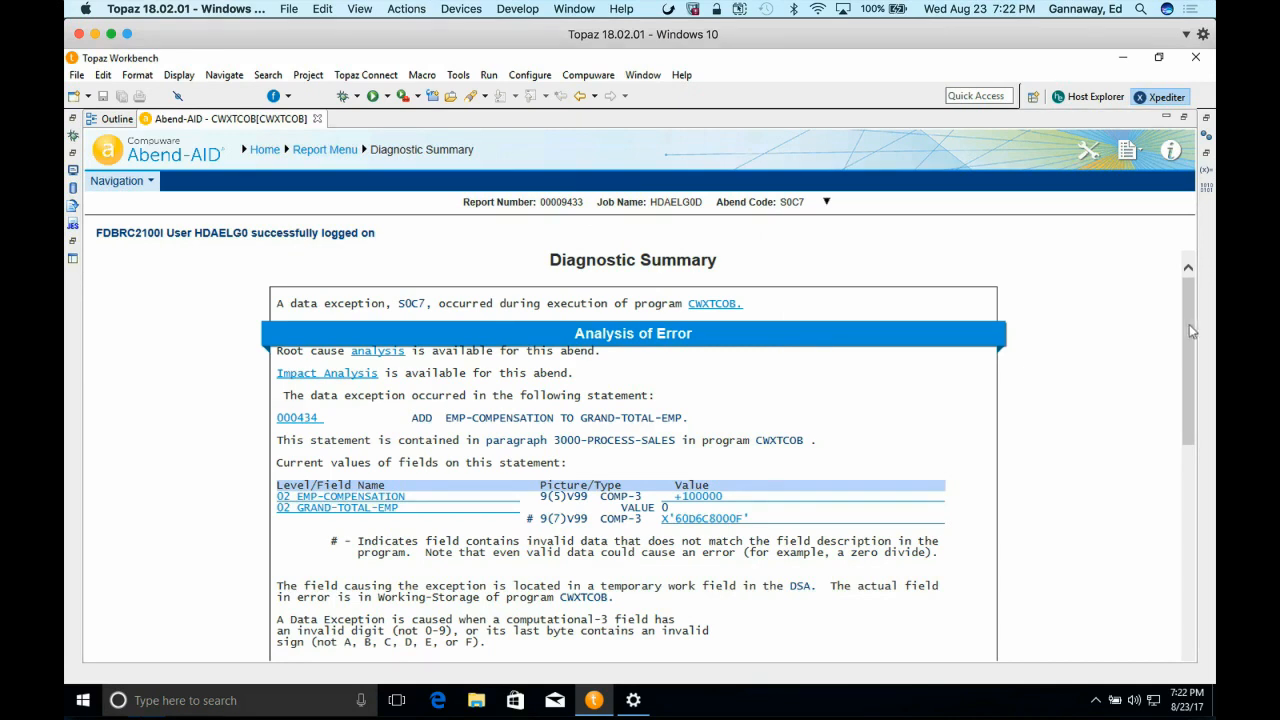
Open the File Summary from Supporting Information and show EMPFILE's available actions
{"action": "scroll", "scroll_direction": "down", "scroll_amount": 3}
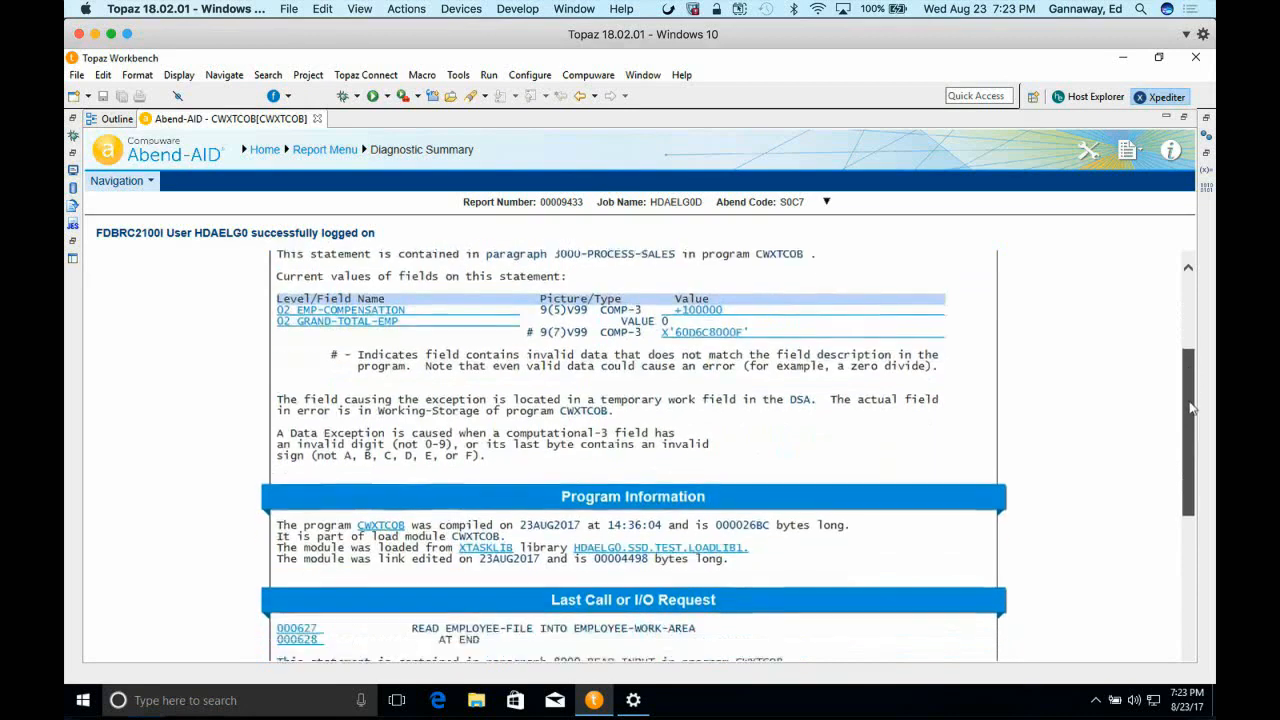
{"action": "scroll", "scroll_direction": "down", "scroll_amount": 3}
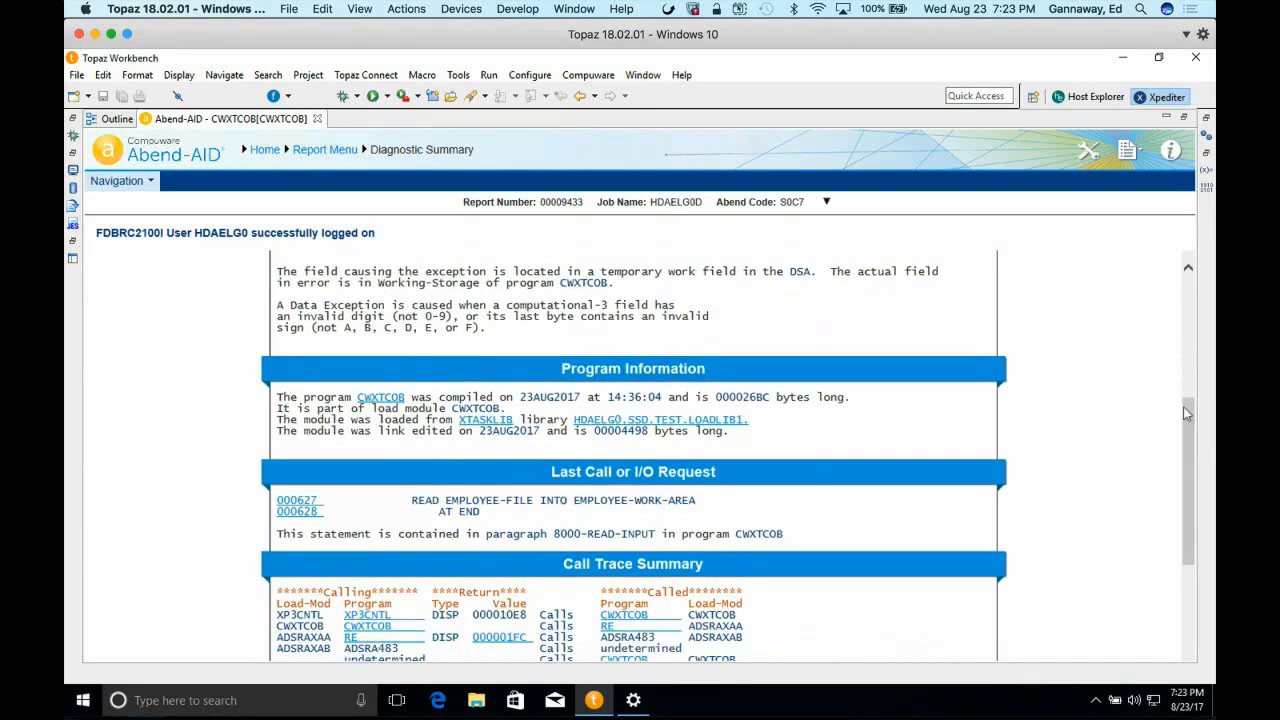
{"action": "scroll", "scroll_direction": "down", "scroll_amount": 3}
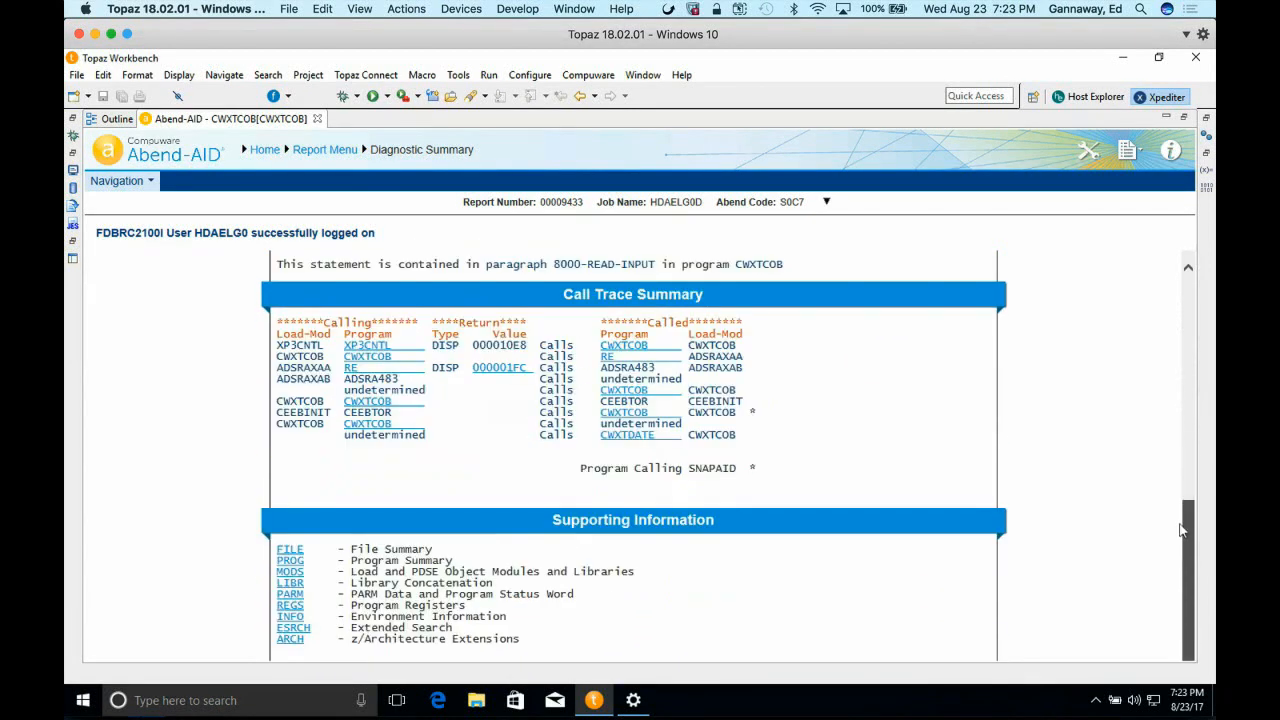
{"action": "mouse_move", "coordinate": [651, 535]}
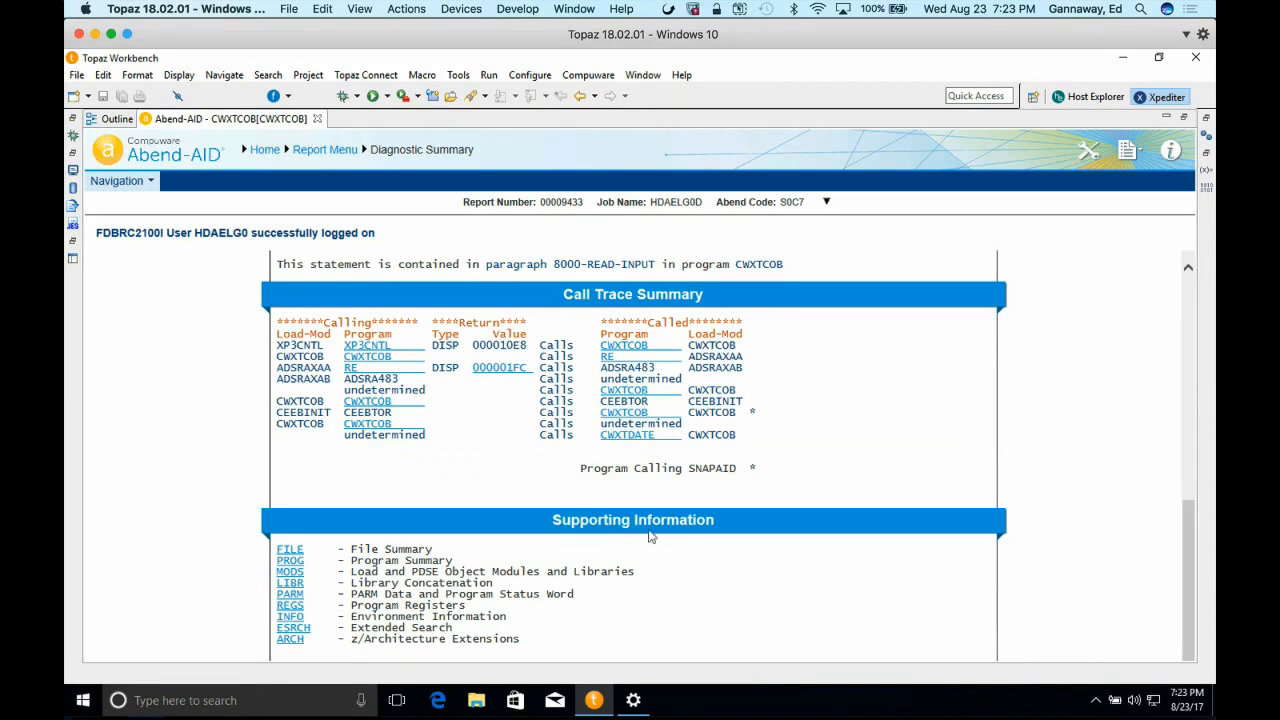
{"action": "mouse_move", "coordinate": [289, 553]}
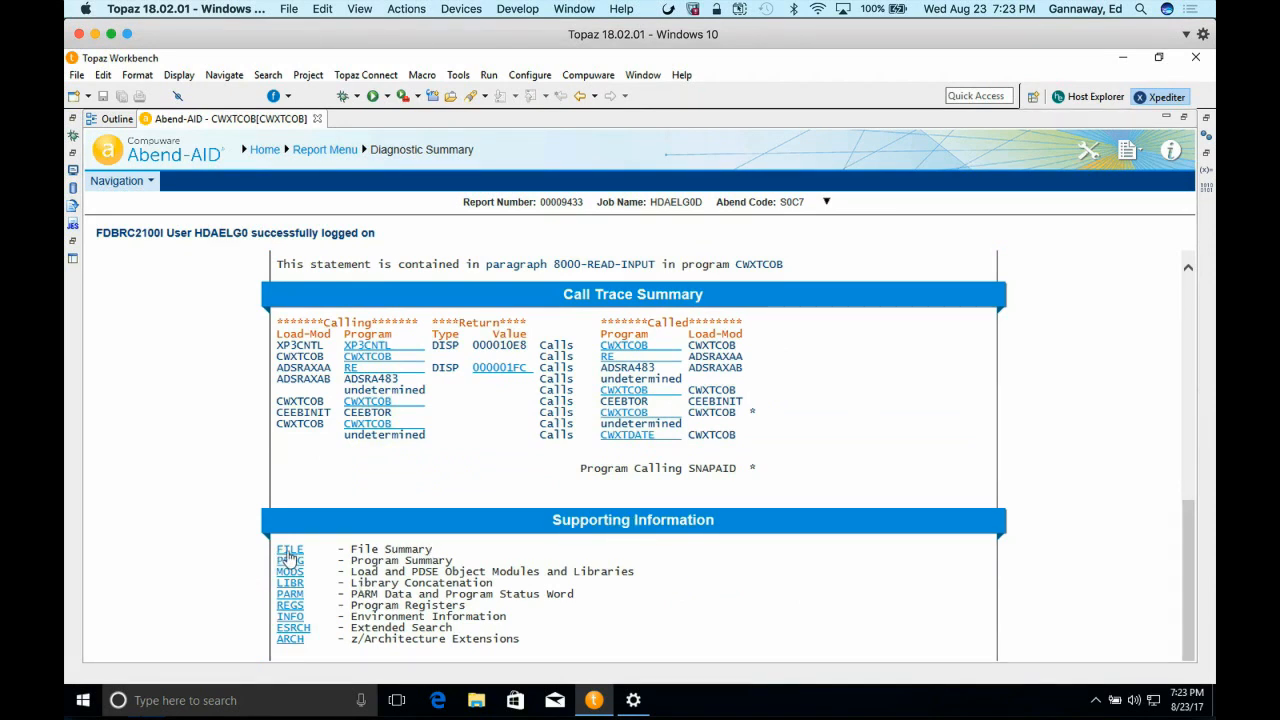
{"action": "left_click", "coordinate": [288, 549]}
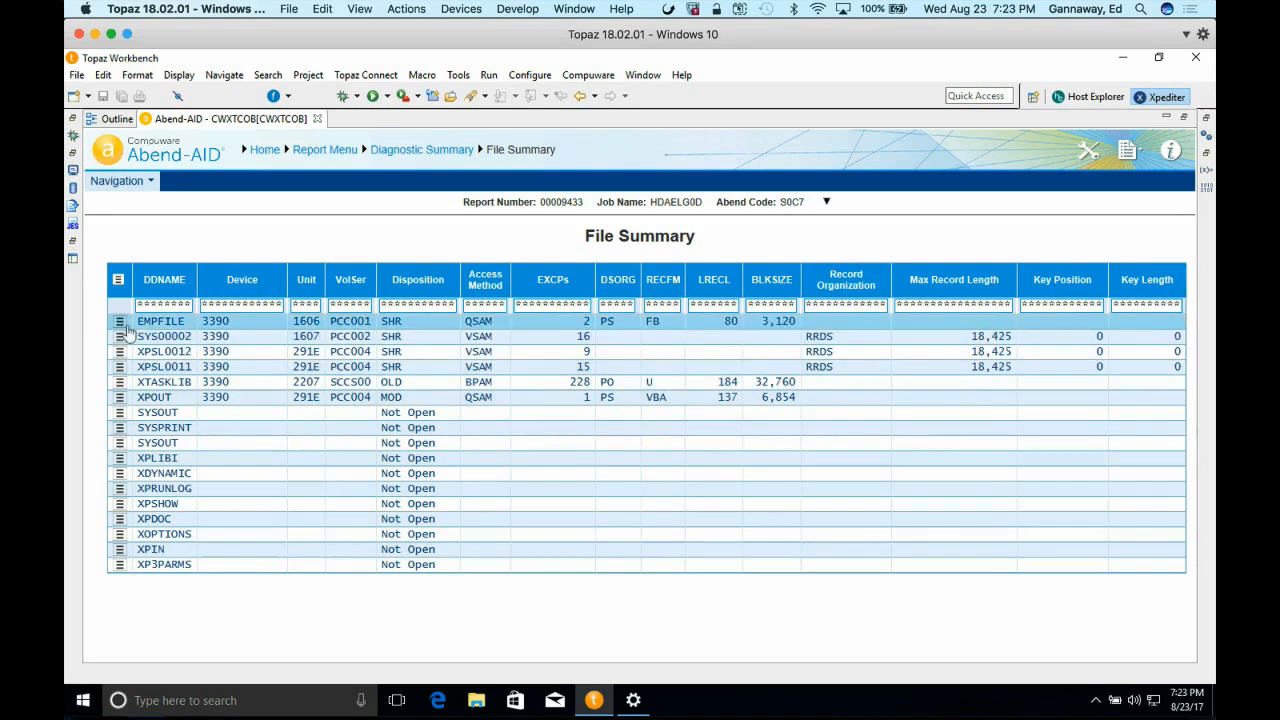
{"action": "left_click", "coordinate": [119, 321]}
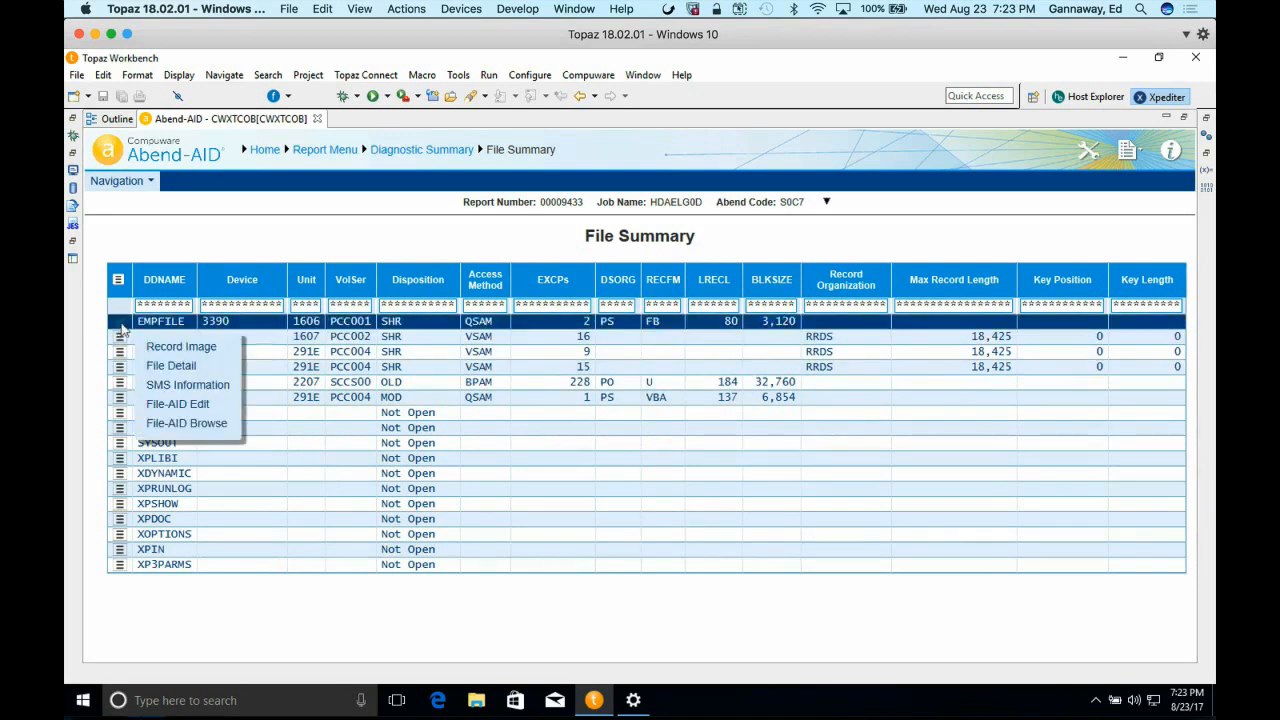
{"action": "mouse_move", "coordinate": [135, 330]}
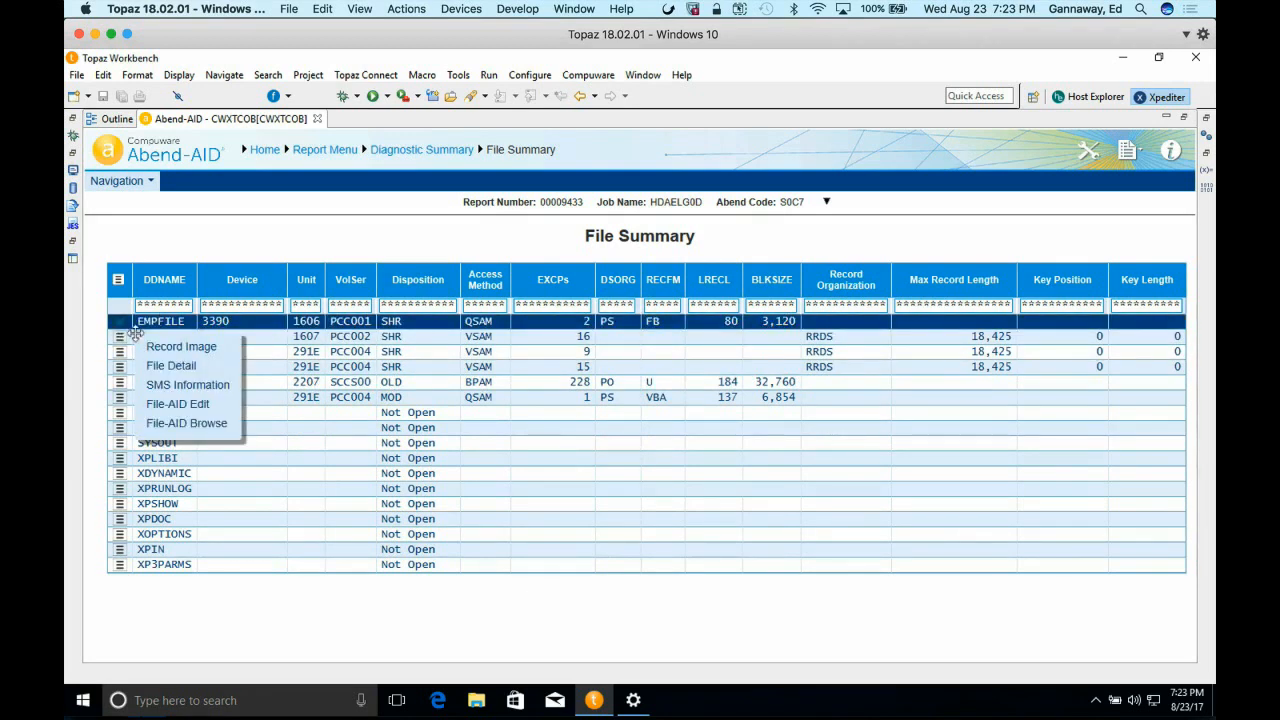
{"action": "mouse_move", "coordinate": [181, 346]}
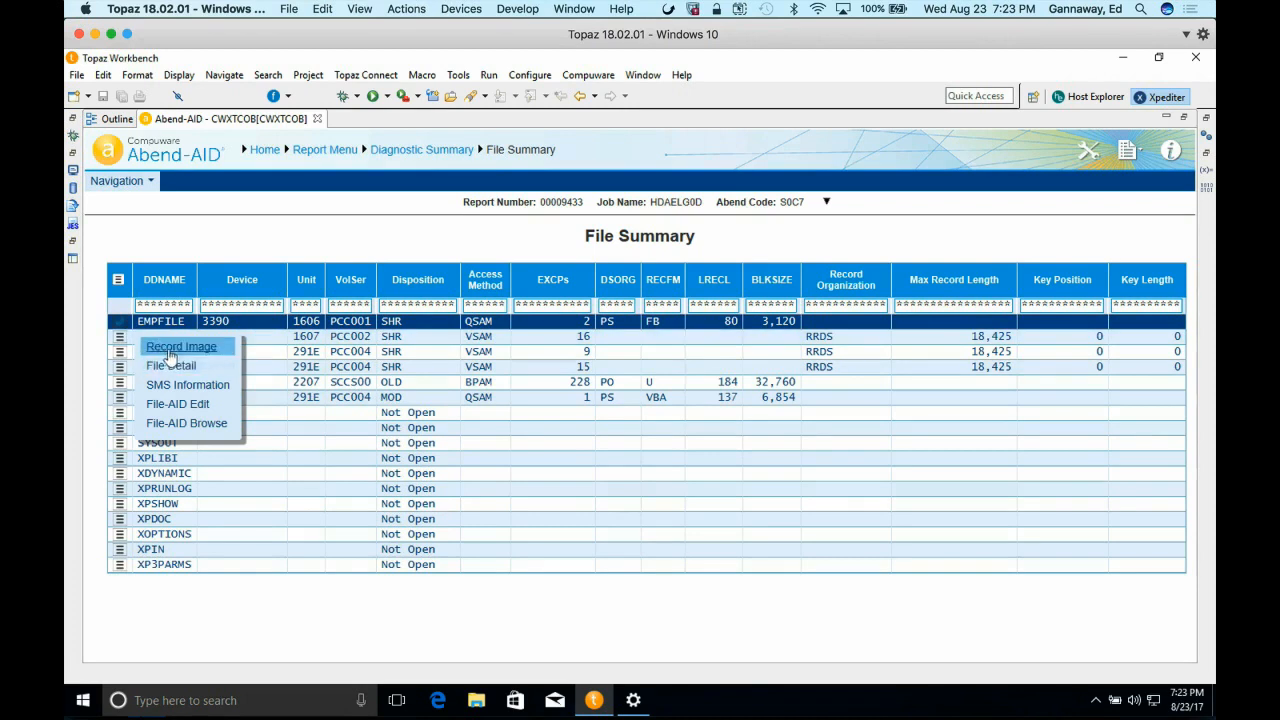
View EMPFILE's record image from its actions menu
{"action": "left_click", "coordinate": [181, 346]}
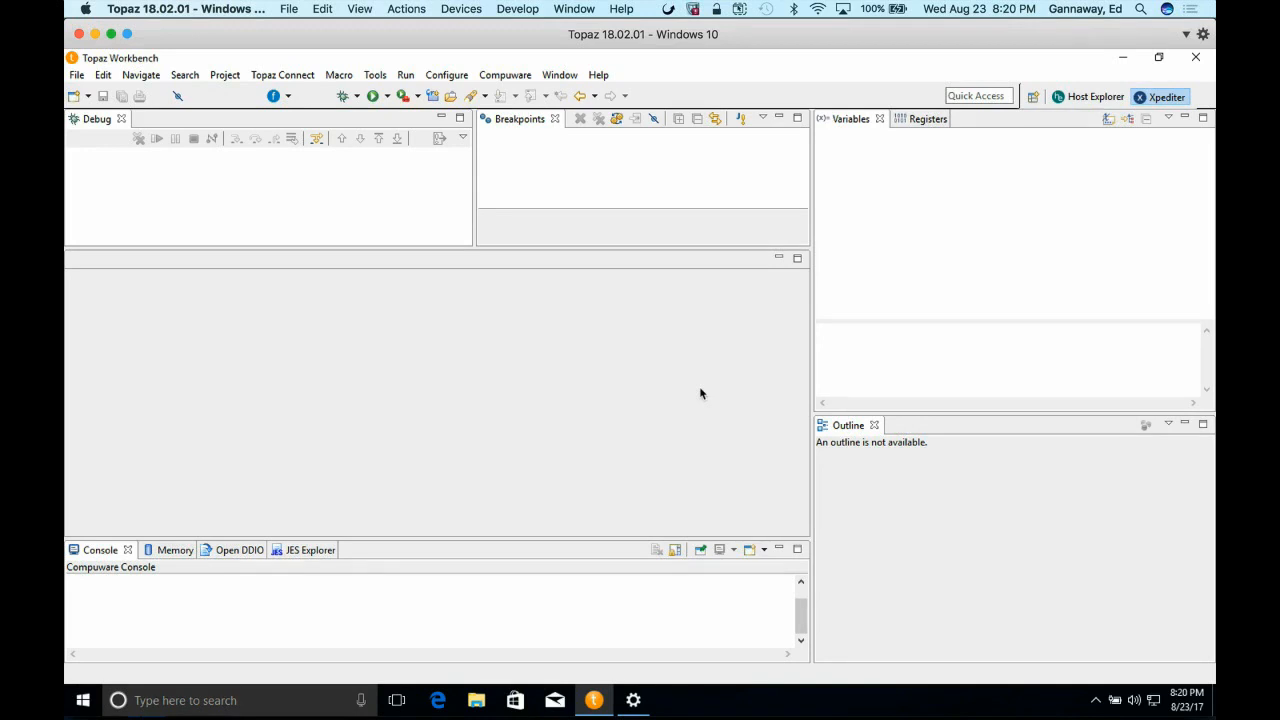
{"action": "mouse_move", "coordinate": [569, 82]}
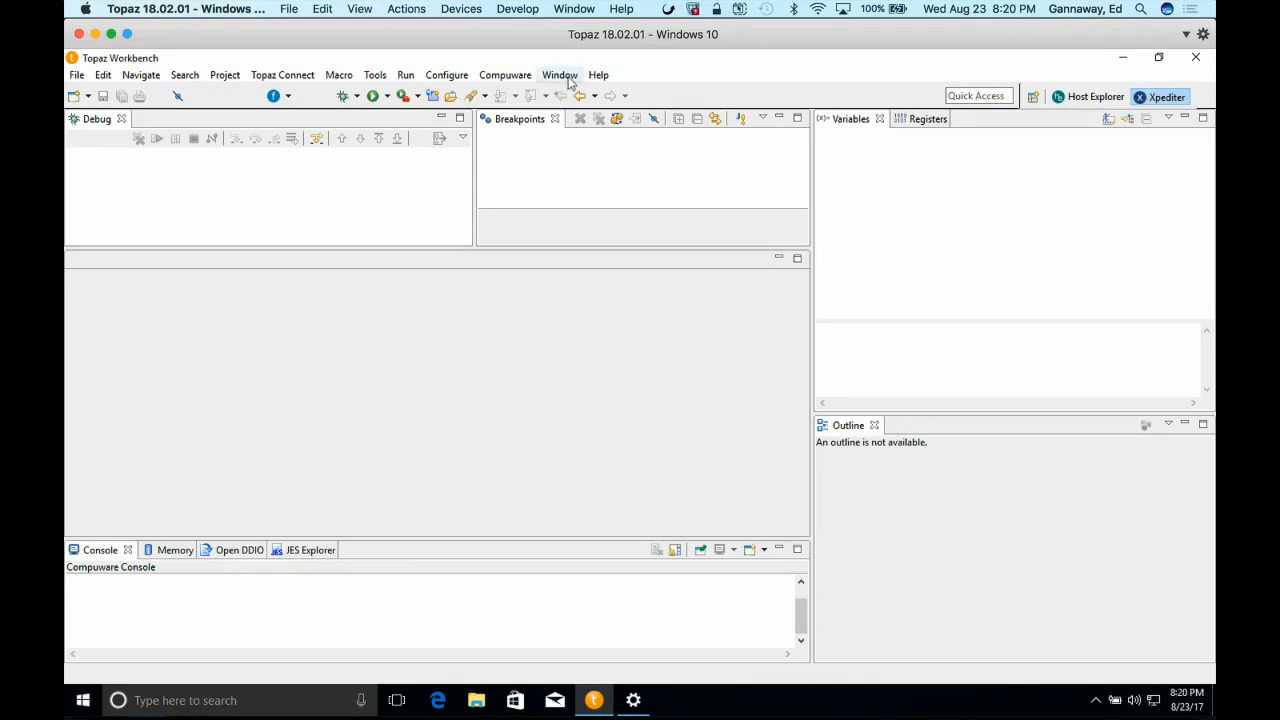
Keep Compuware Editor powered by SlickEdit as Xpediter's source display editor in Preferences
{"action": "left_click", "coordinate": [560, 74]}
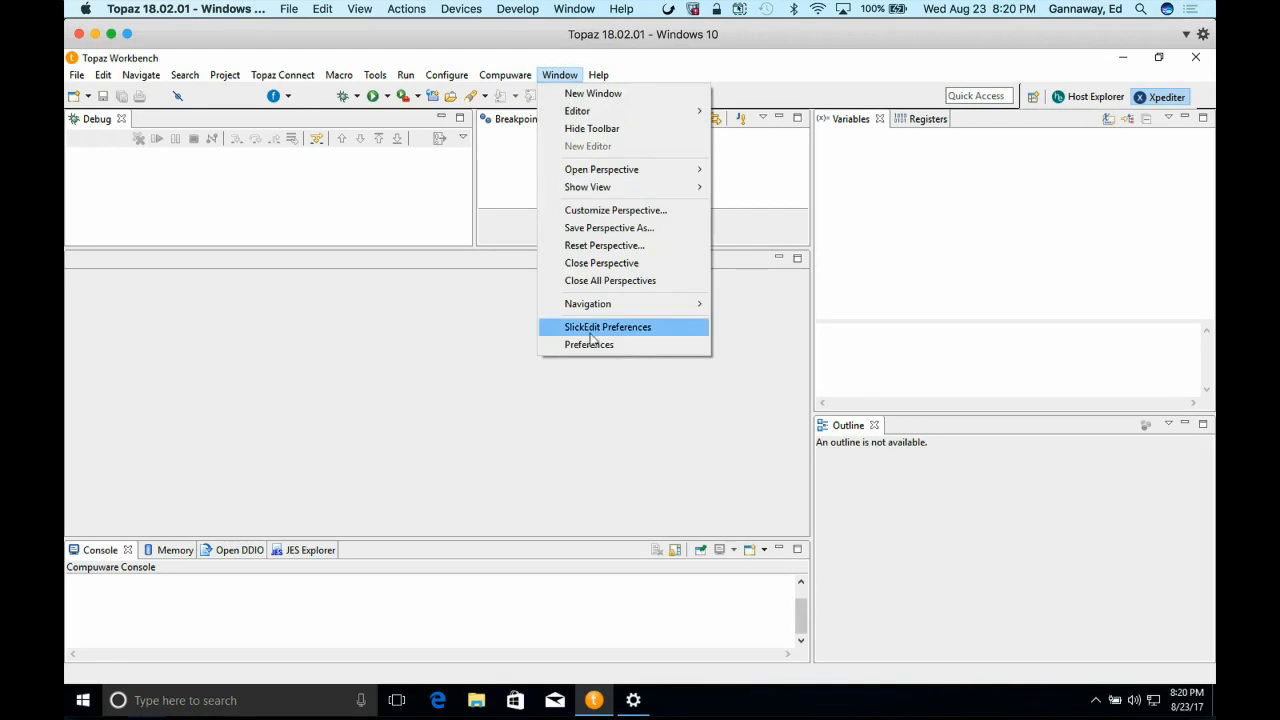
{"action": "left_click", "coordinate": [588, 344]}
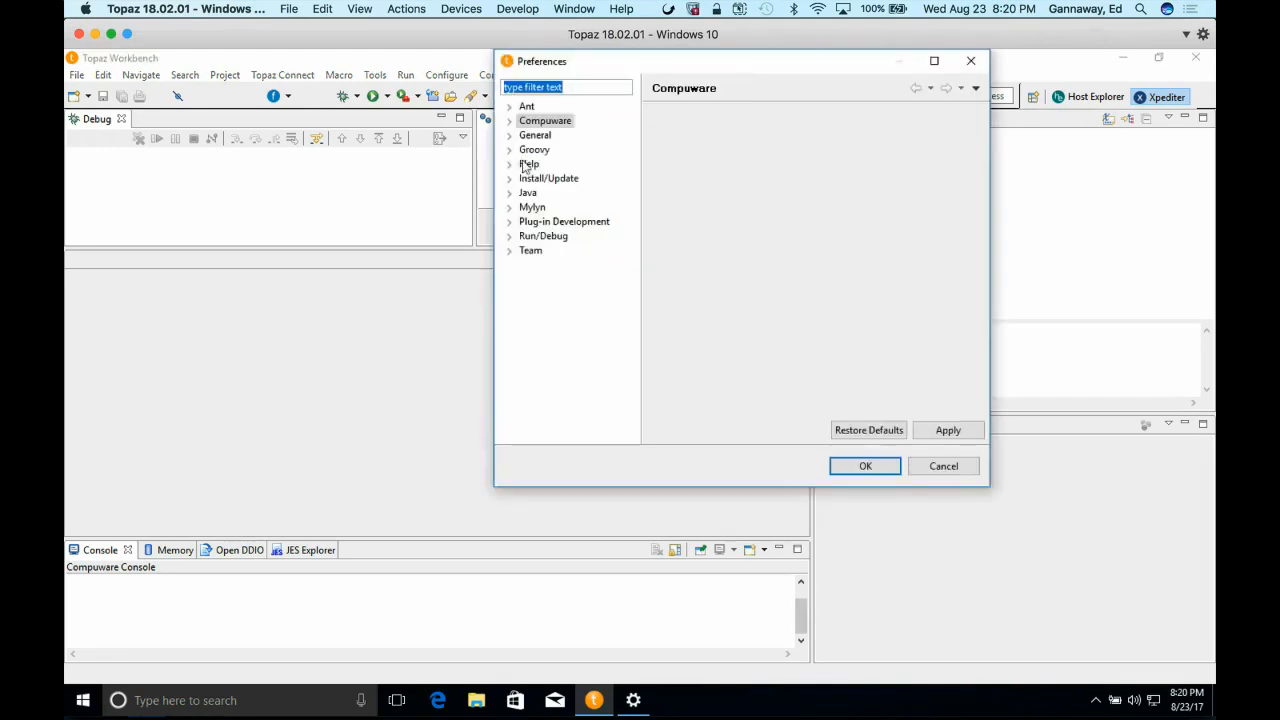
{"action": "left_click", "coordinate": [510, 120]}
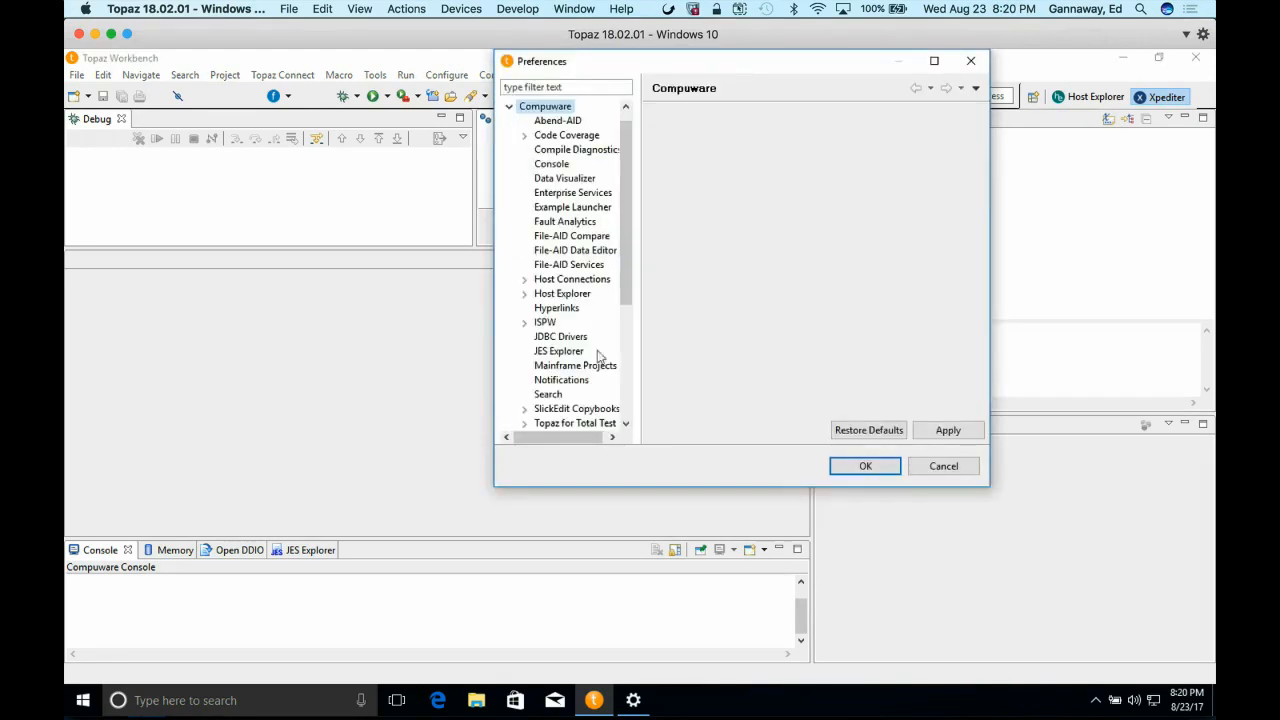
{"action": "scroll", "scroll_direction": "down", "scroll_amount": 3}
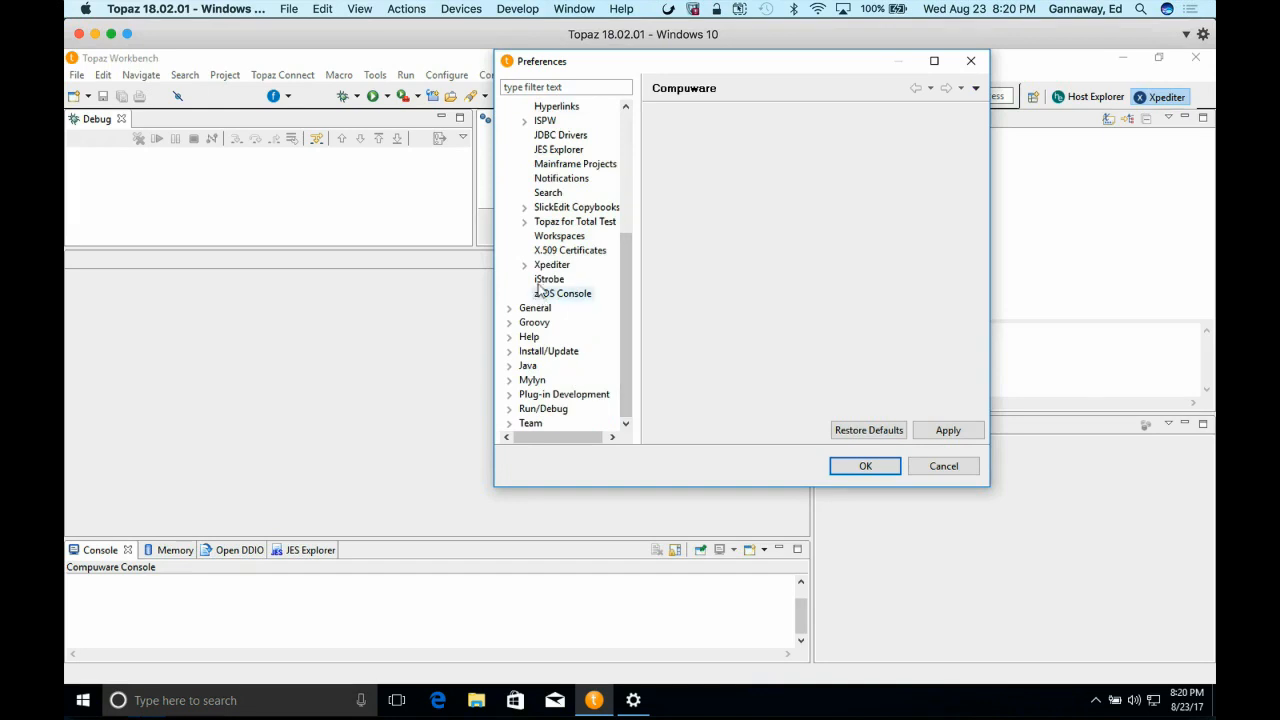
{"action": "left_click", "coordinate": [552, 264]}
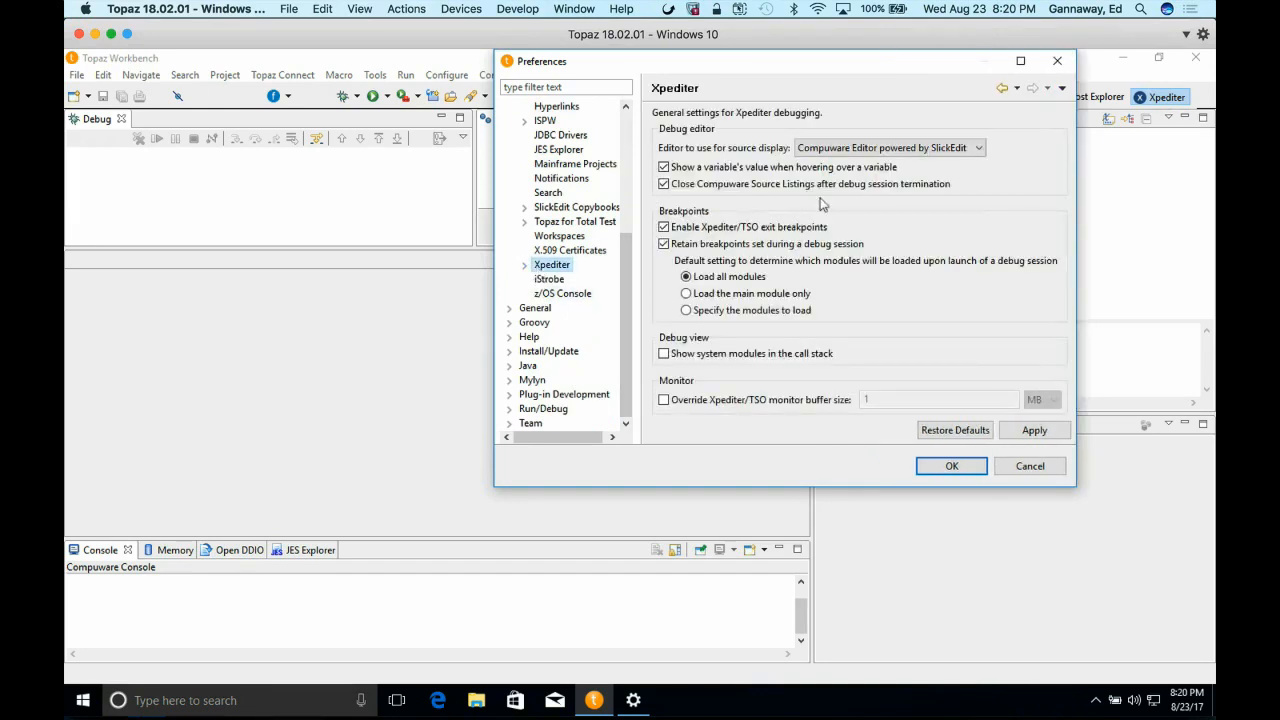
{"action": "mouse_move", "coordinate": [755, 147]}
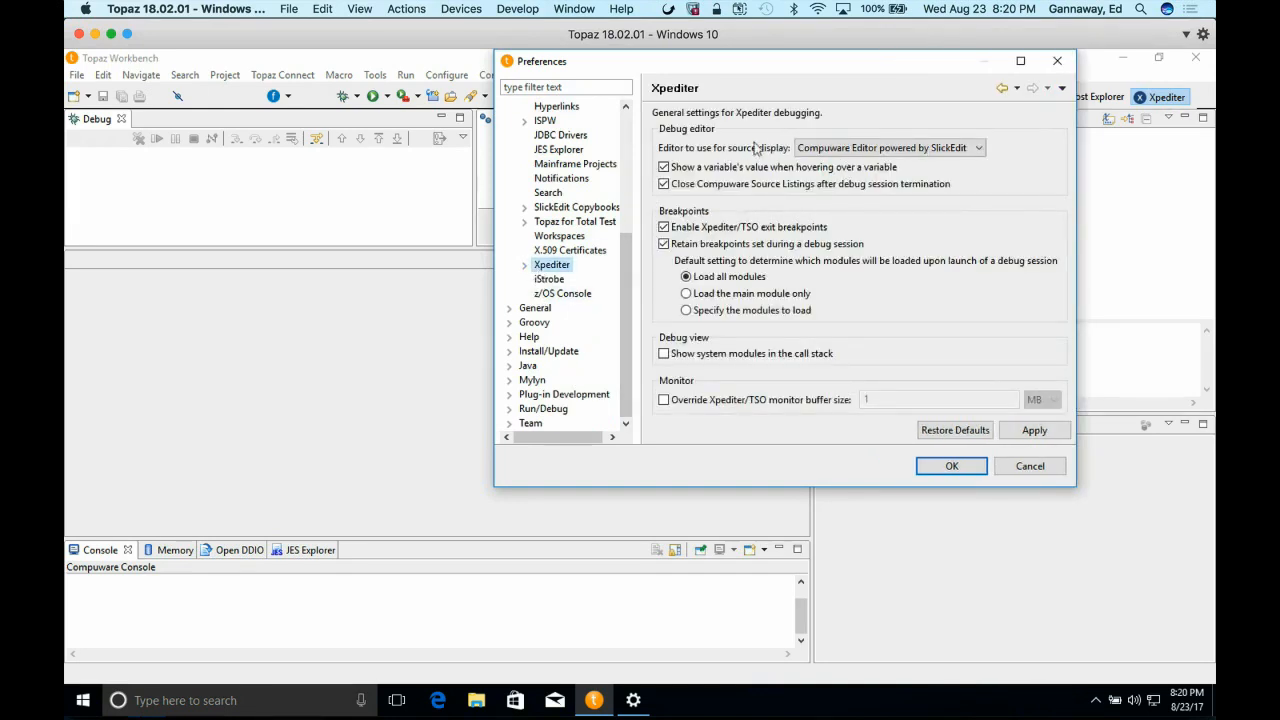
{"action": "mouse_move", "coordinate": [712, 160]}
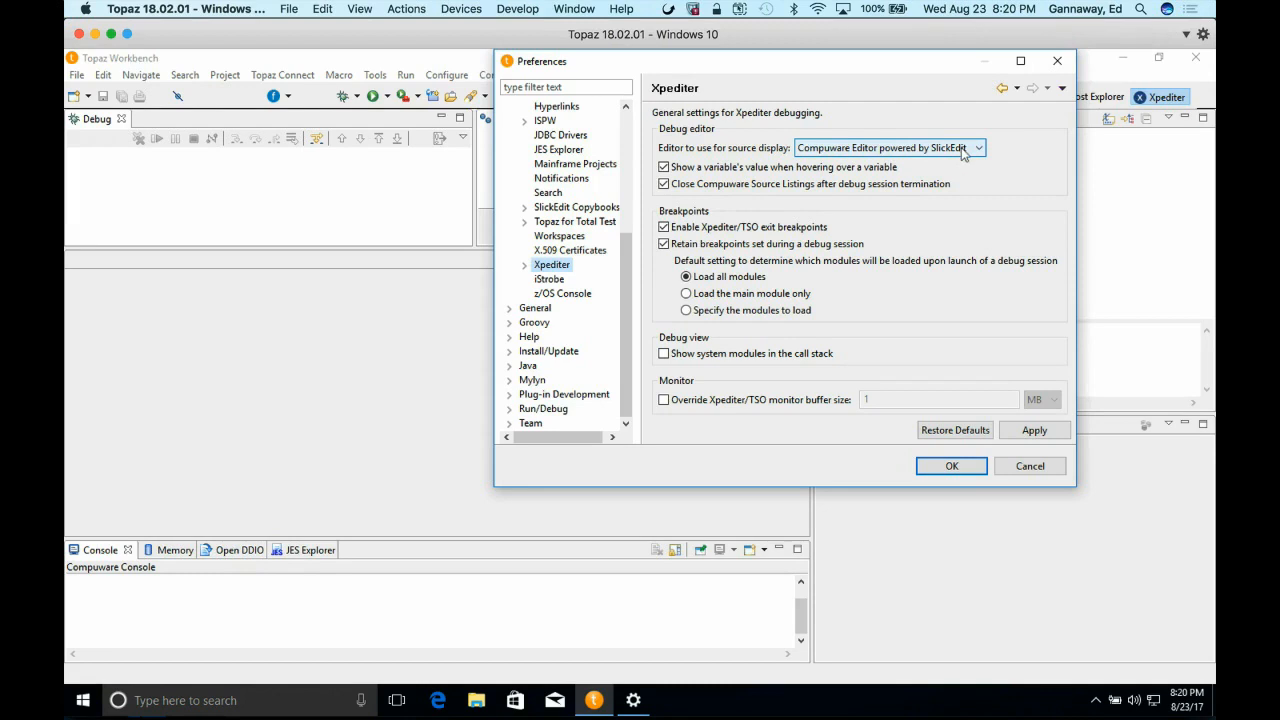
{"action": "left_click", "coordinate": [983, 147]}
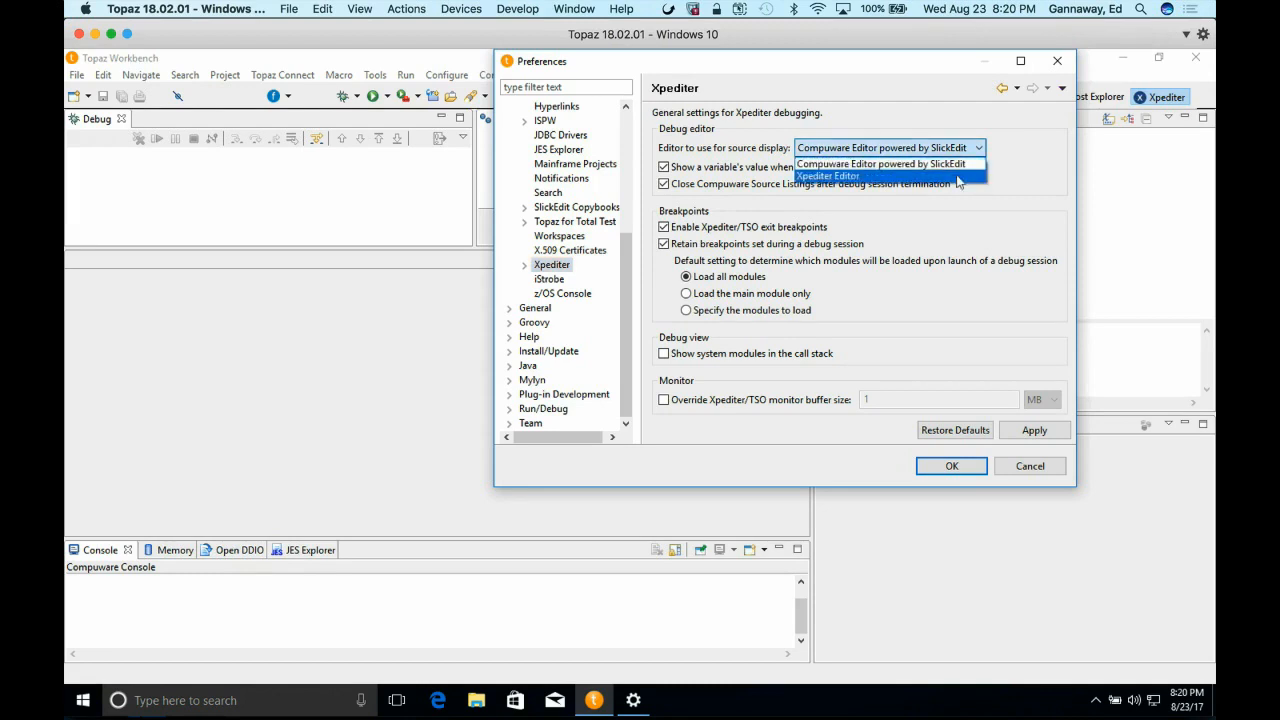
{"action": "left_click", "coordinate": [890, 163]}
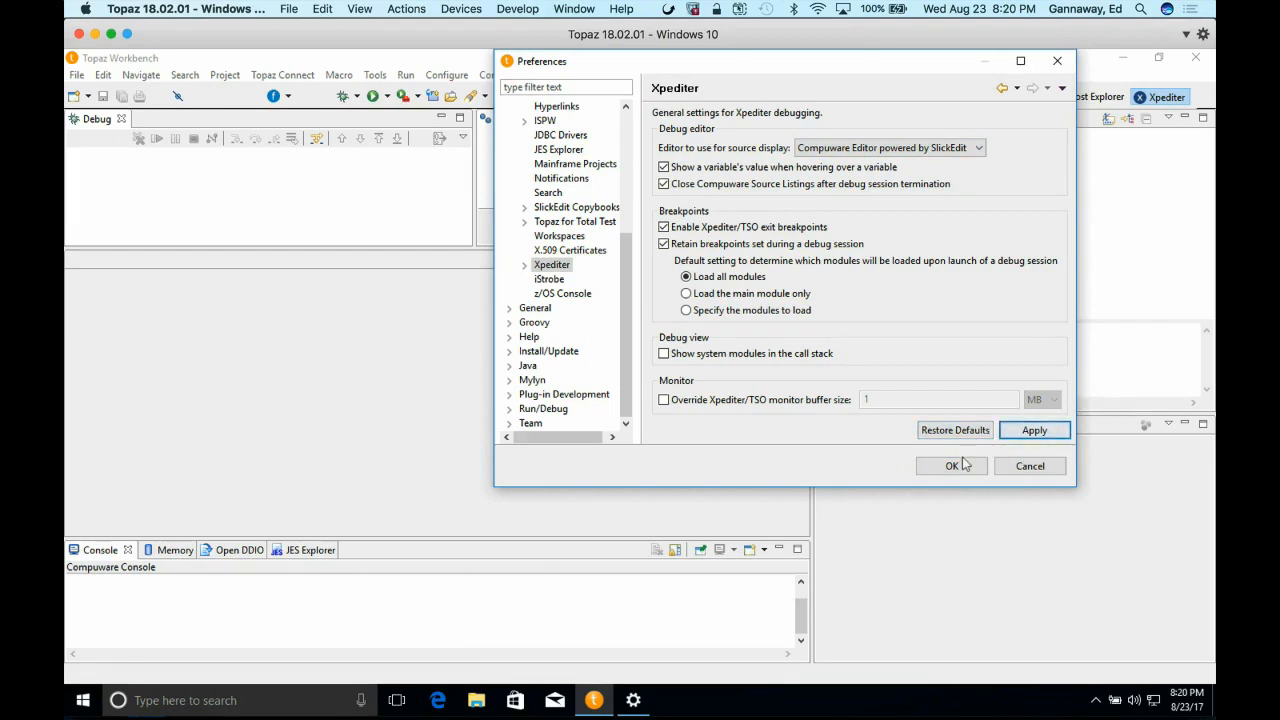
{"action": "left_click", "coordinate": [948, 466]}
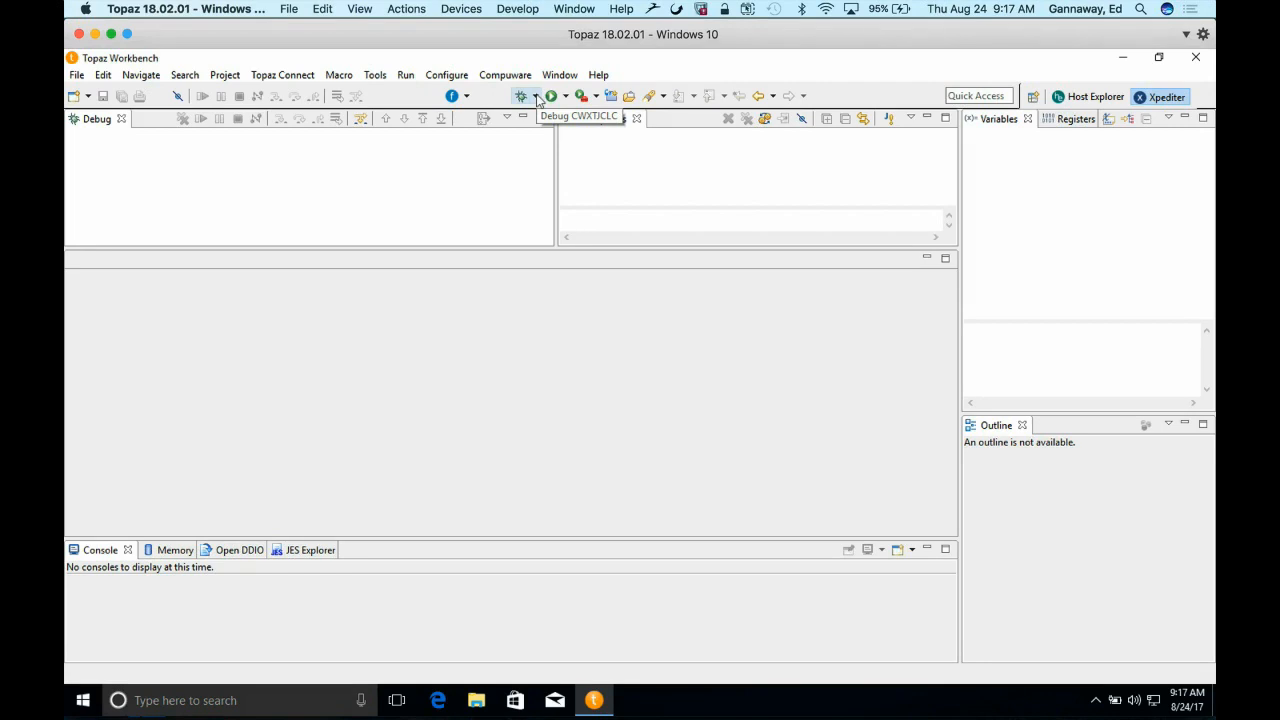
Enable Code Coverage collection in the CWXTJCLC debug configuration
{"action": "left_click", "coordinate": [535, 95]}
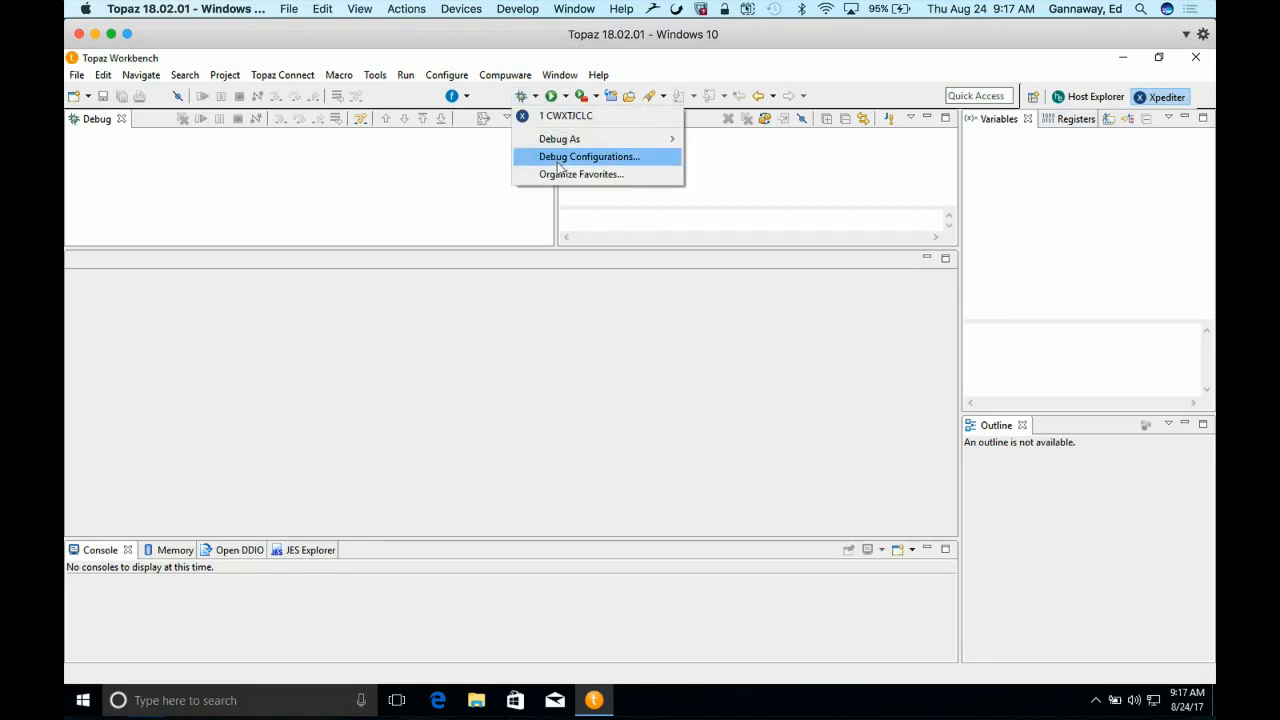
{"action": "left_click", "coordinate": [588, 156]}
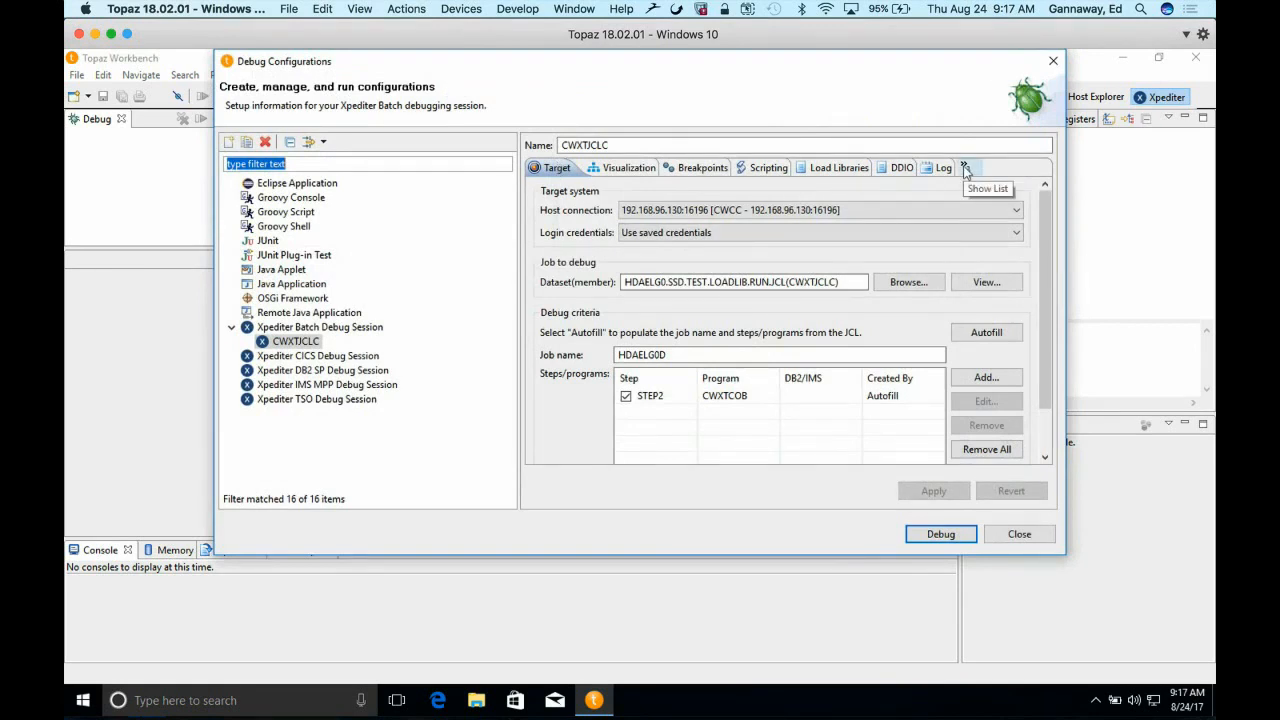
{"action": "left_click", "coordinate": [969, 167]}
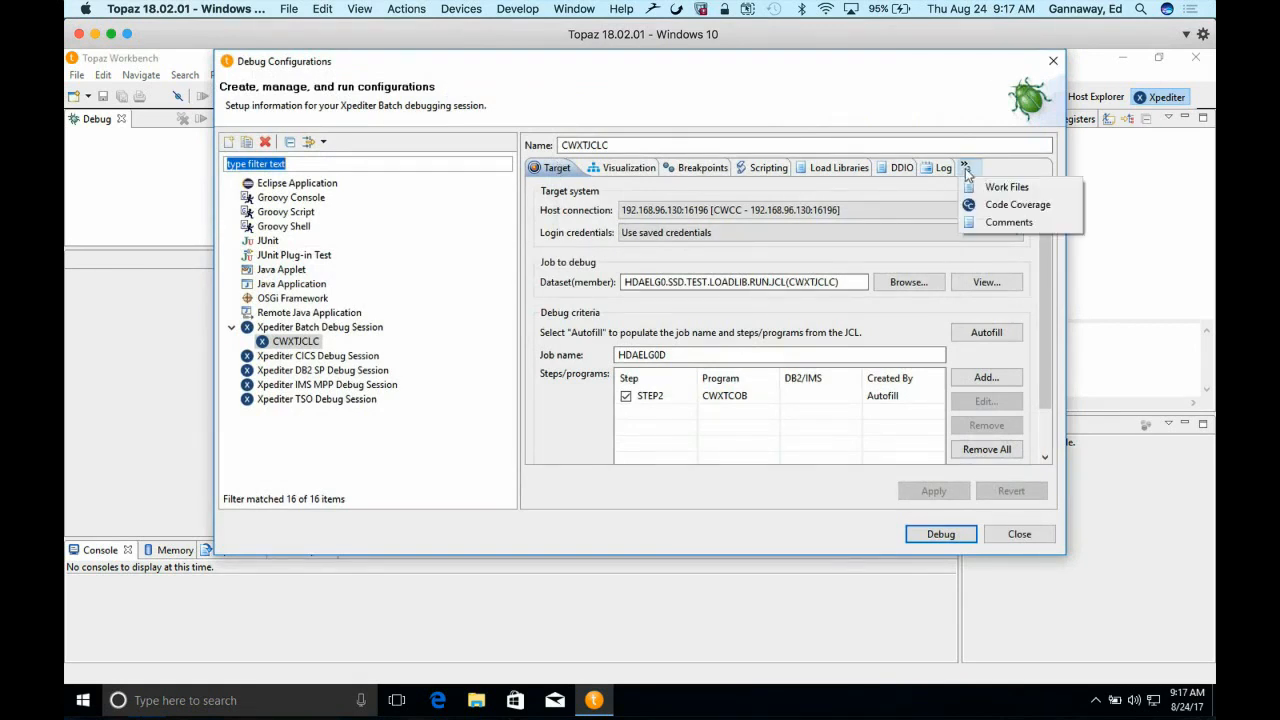
{"action": "mouse_move", "coordinate": [1017, 204]}
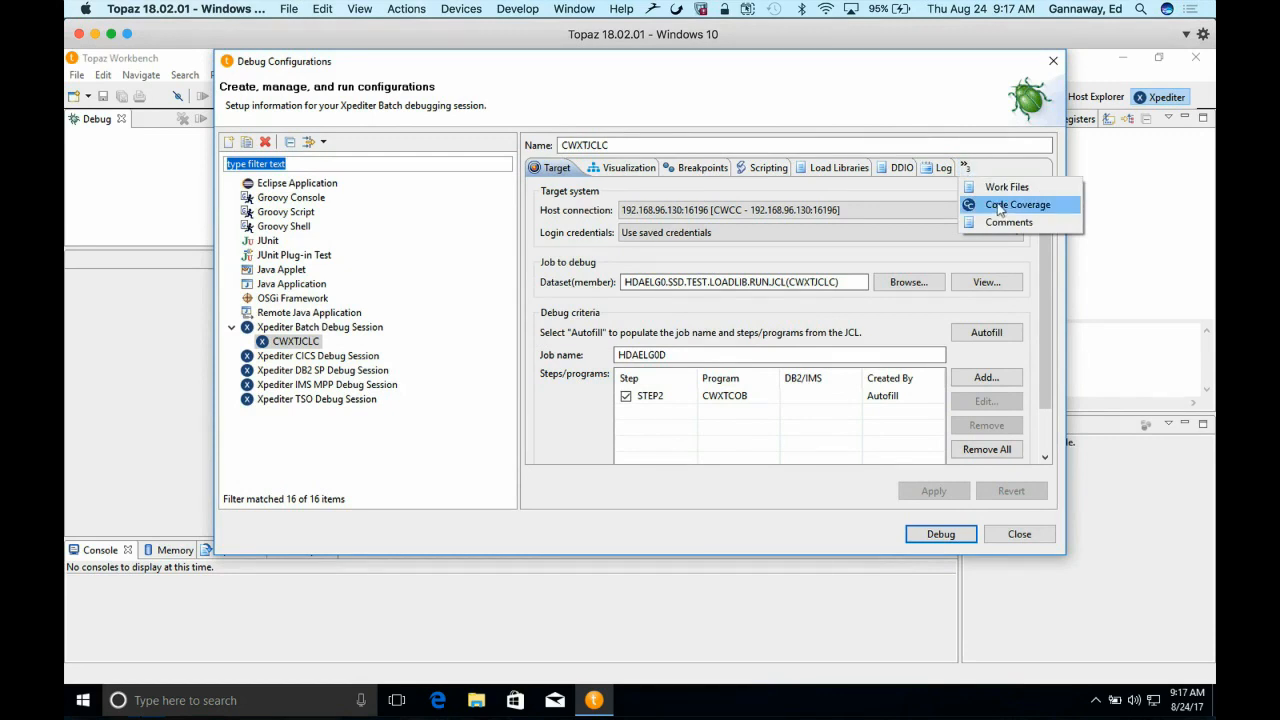
{"action": "left_click", "coordinate": [1018, 204]}
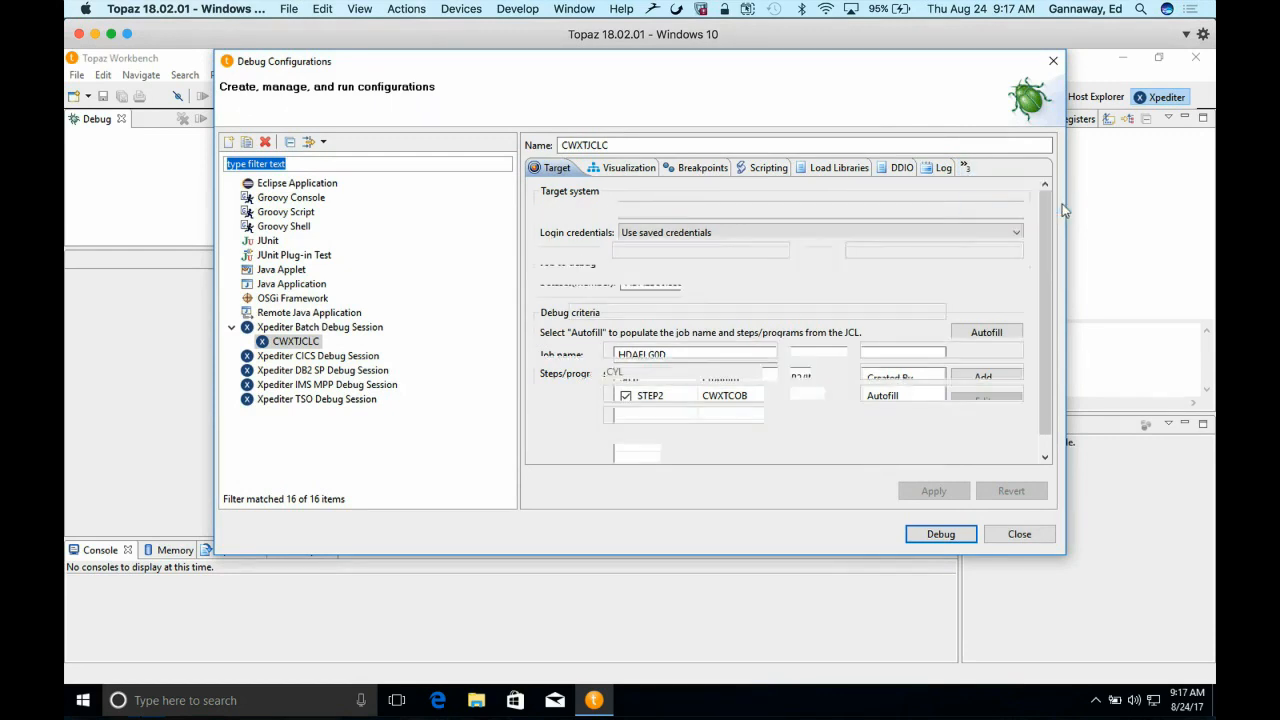
{"action": "left_click", "coordinate": [938, 167]}
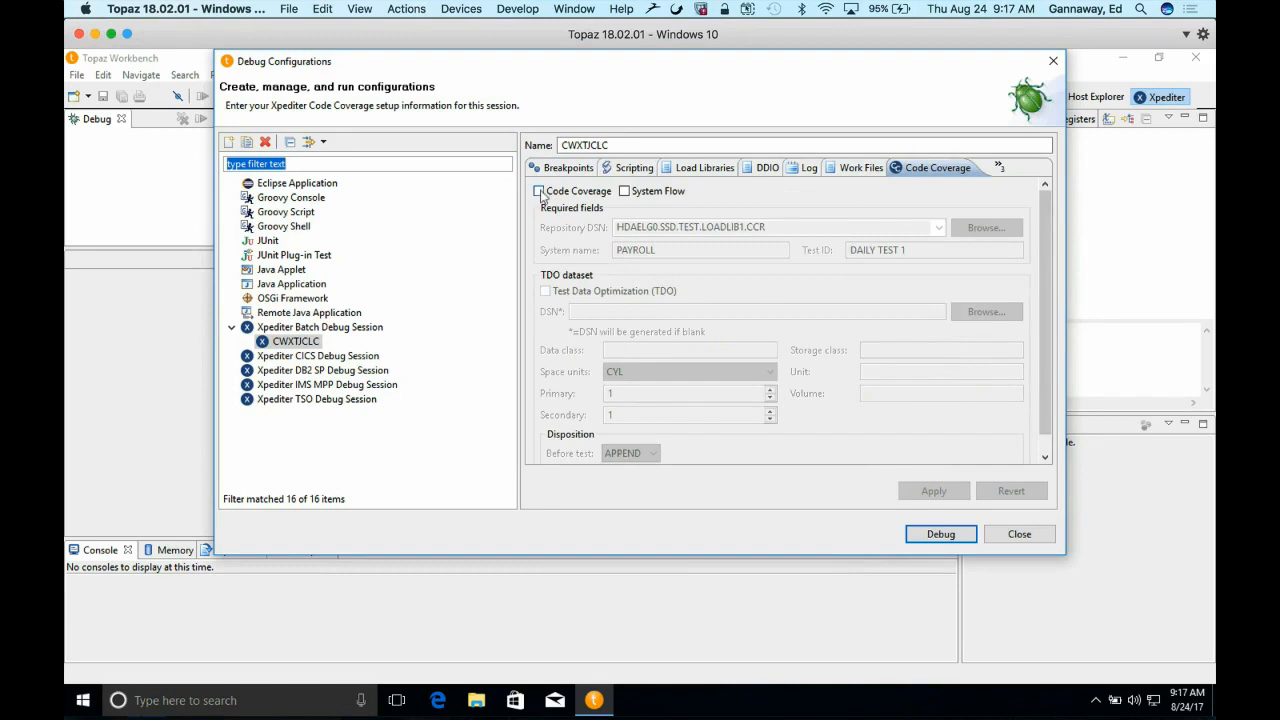
{"action": "left_click", "coordinate": [539, 191]}
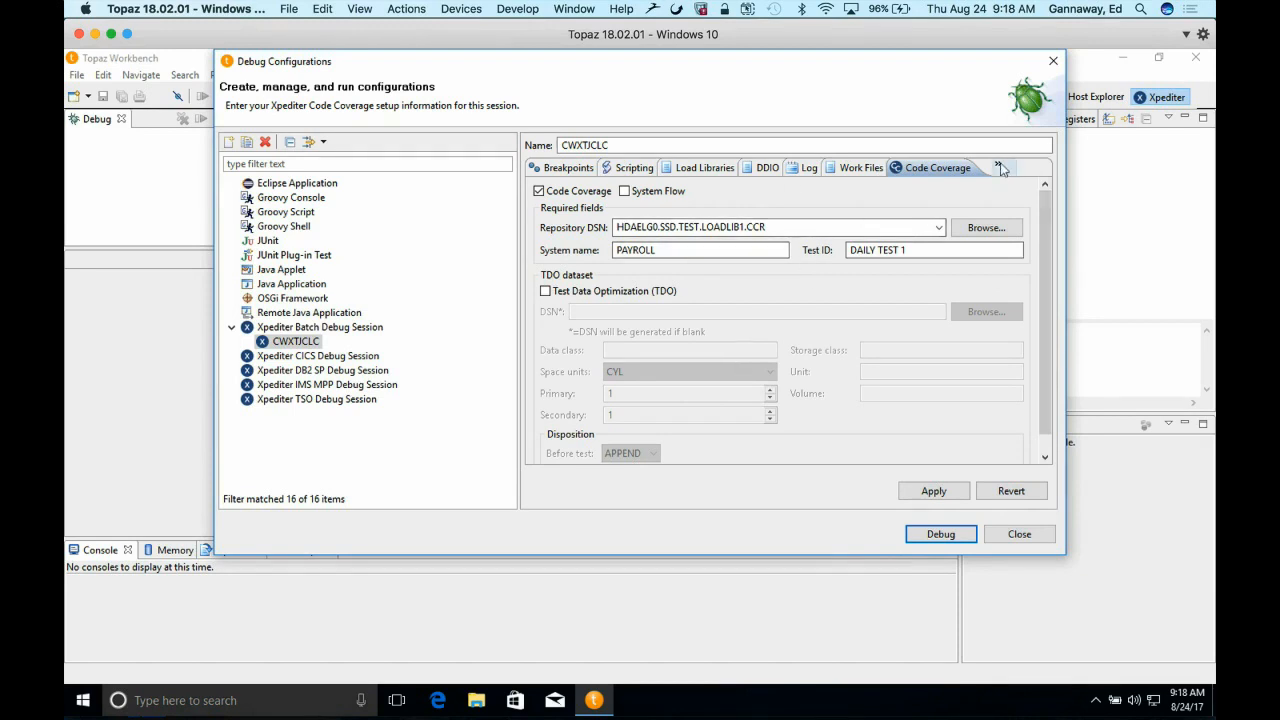
Turn on visualizing program and I/O calls and save the configuration
{"action": "left_click", "coordinate": [999, 167]}
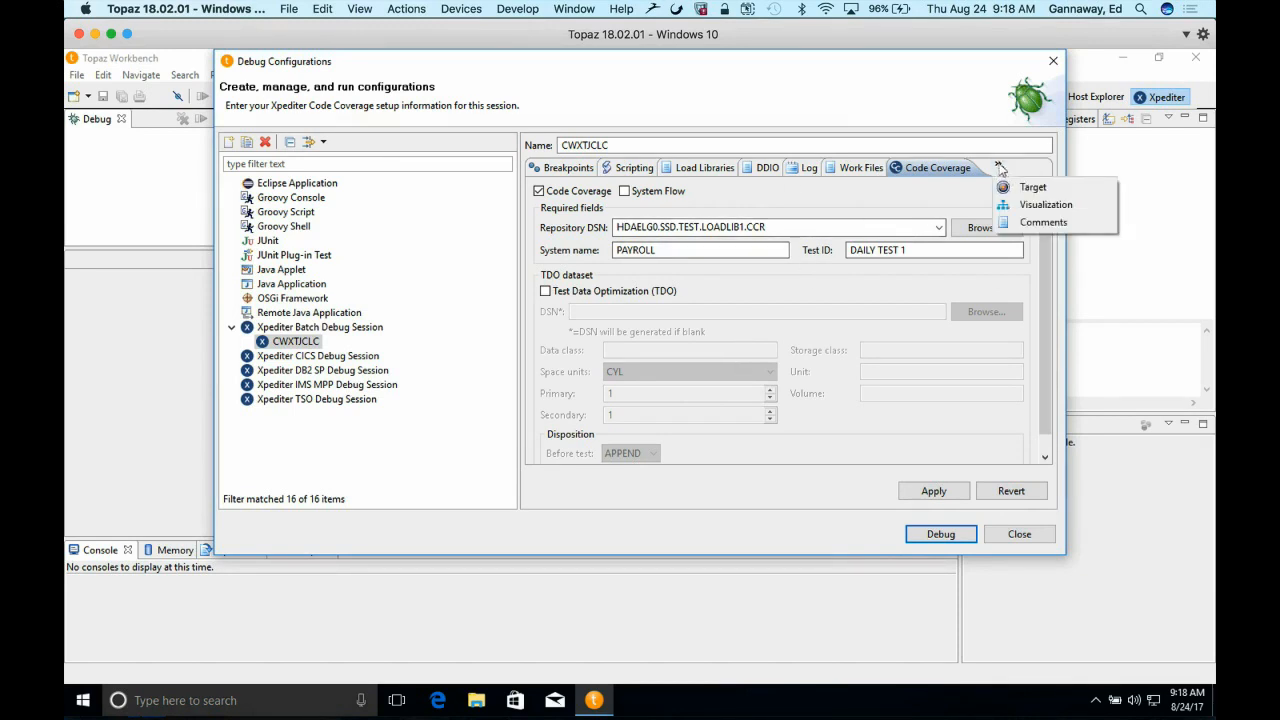
{"action": "left_click", "coordinate": [1033, 186]}
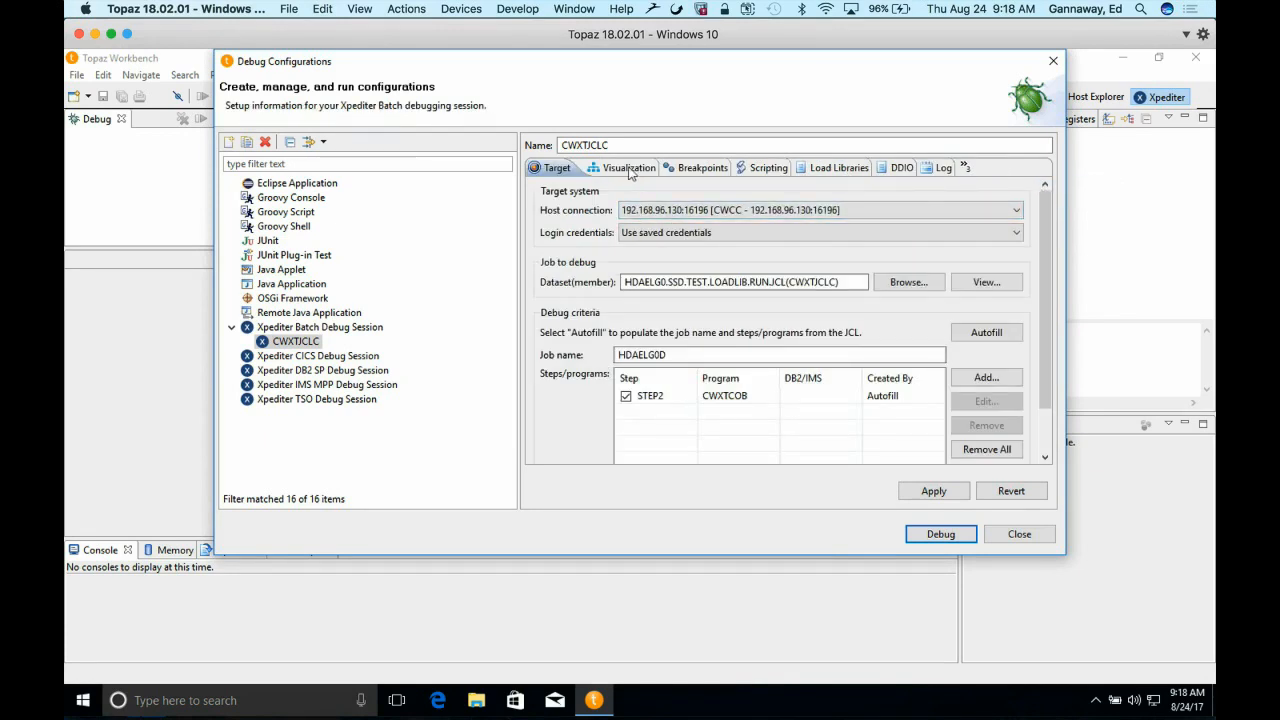
{"action": "left_click", "coordinate": [624, 167]}
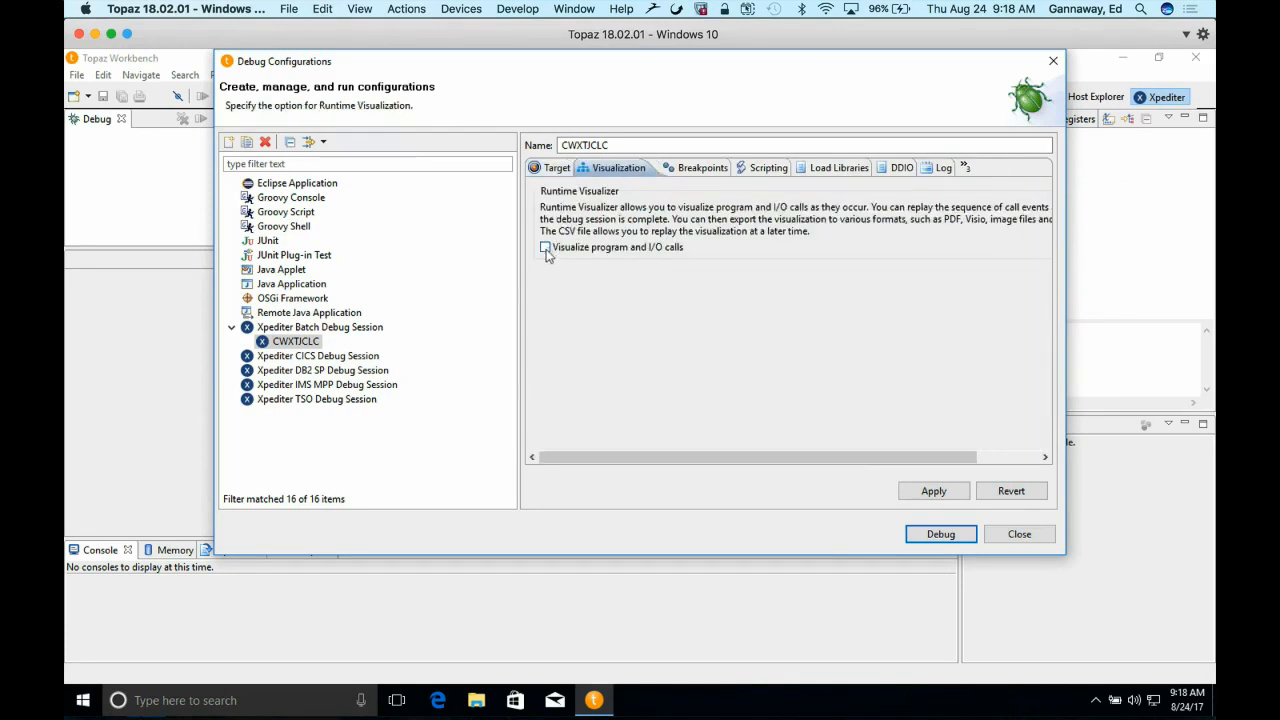
{"action": "left_click", "coordinate": [545, 247]}
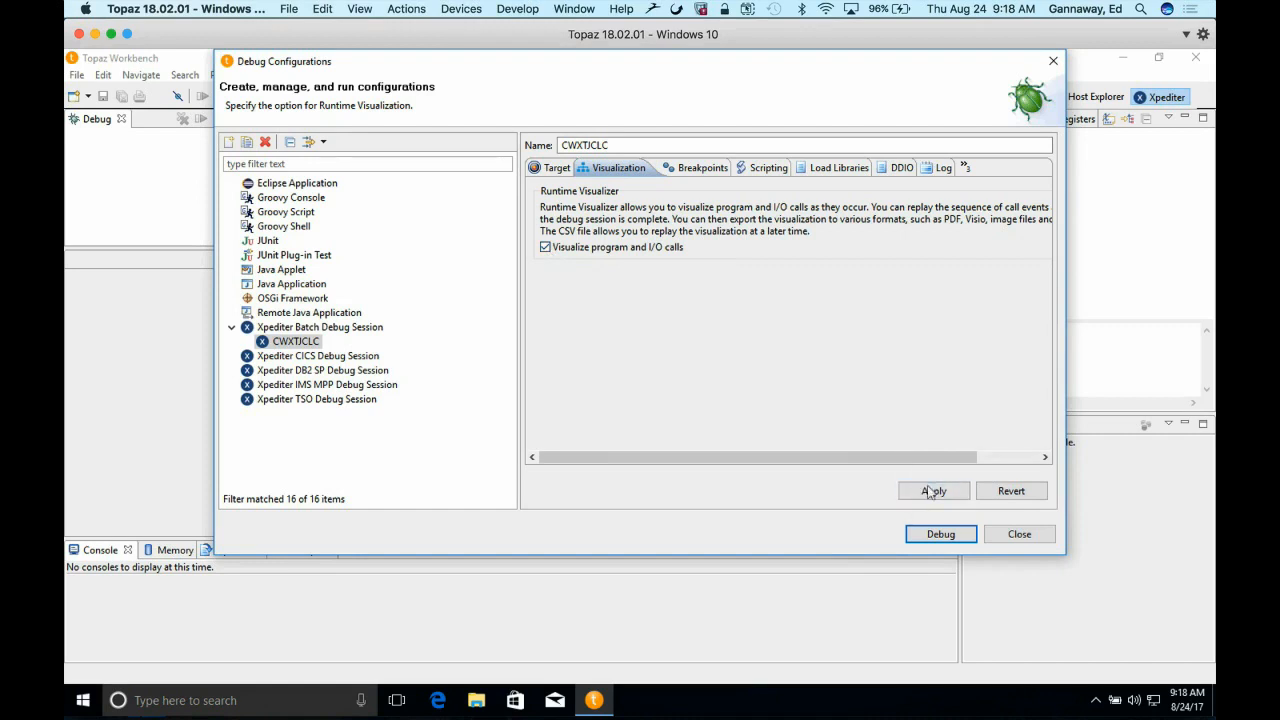
{"action": "left_click", "coordinate": [940, 533]}
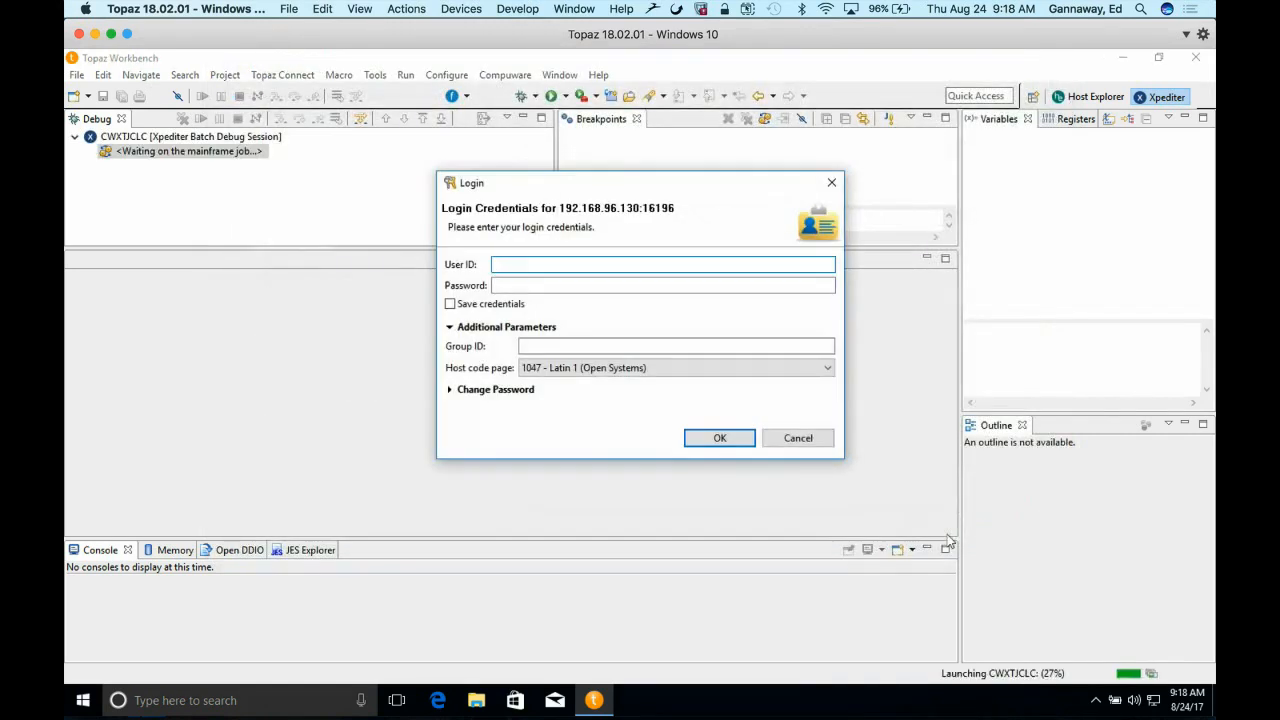
{"action": "type", "text": "hdaelg0"}
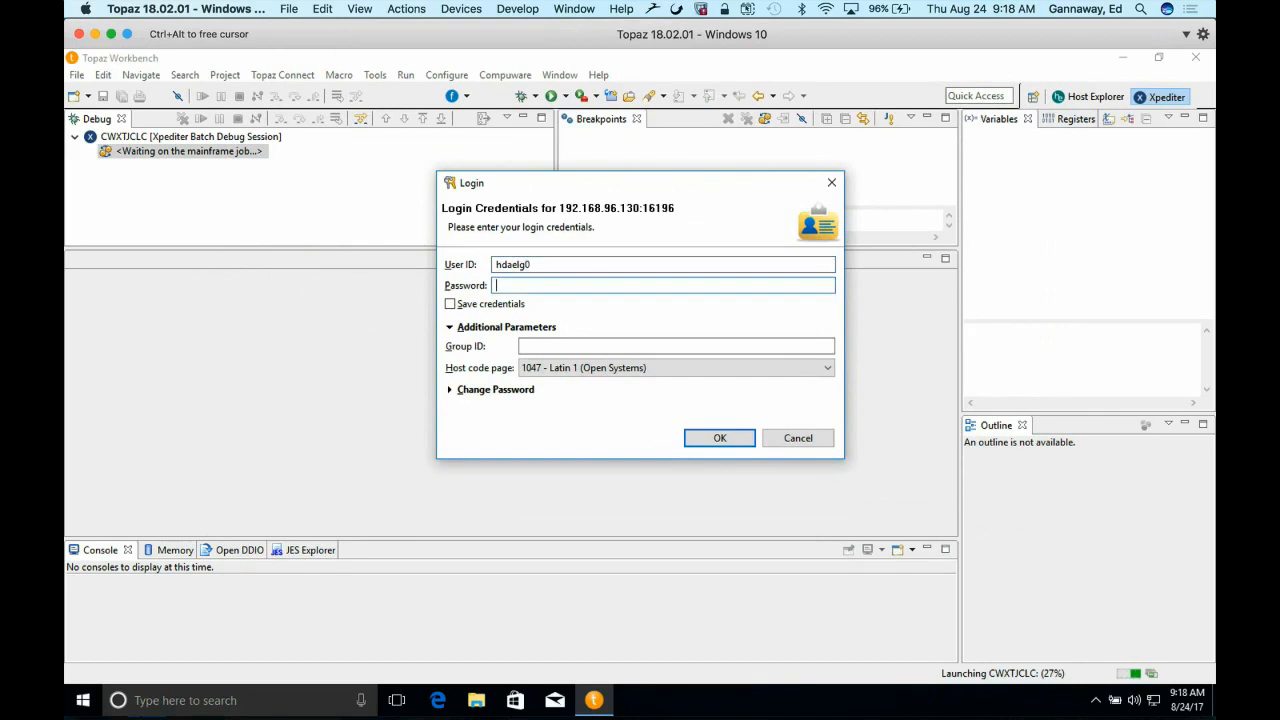
{"action": "type", "text": "password"}
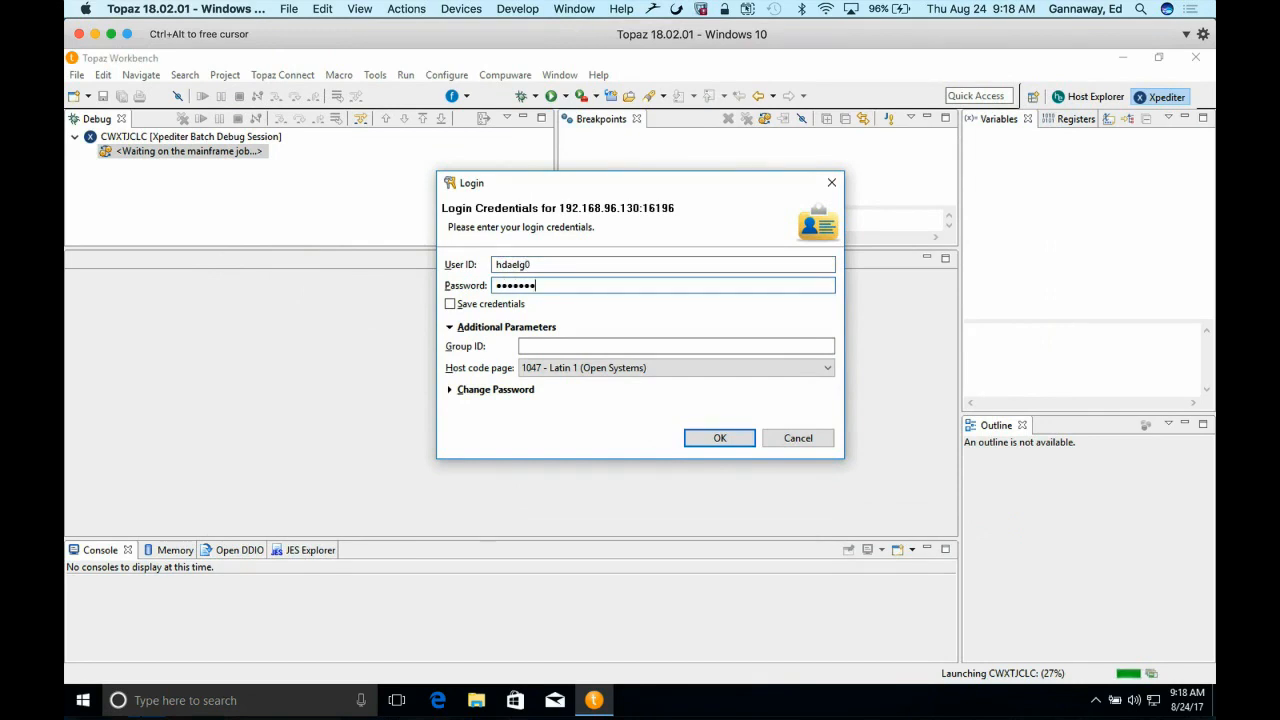
{"action": "left_click", "coordinate": [719, 438]}
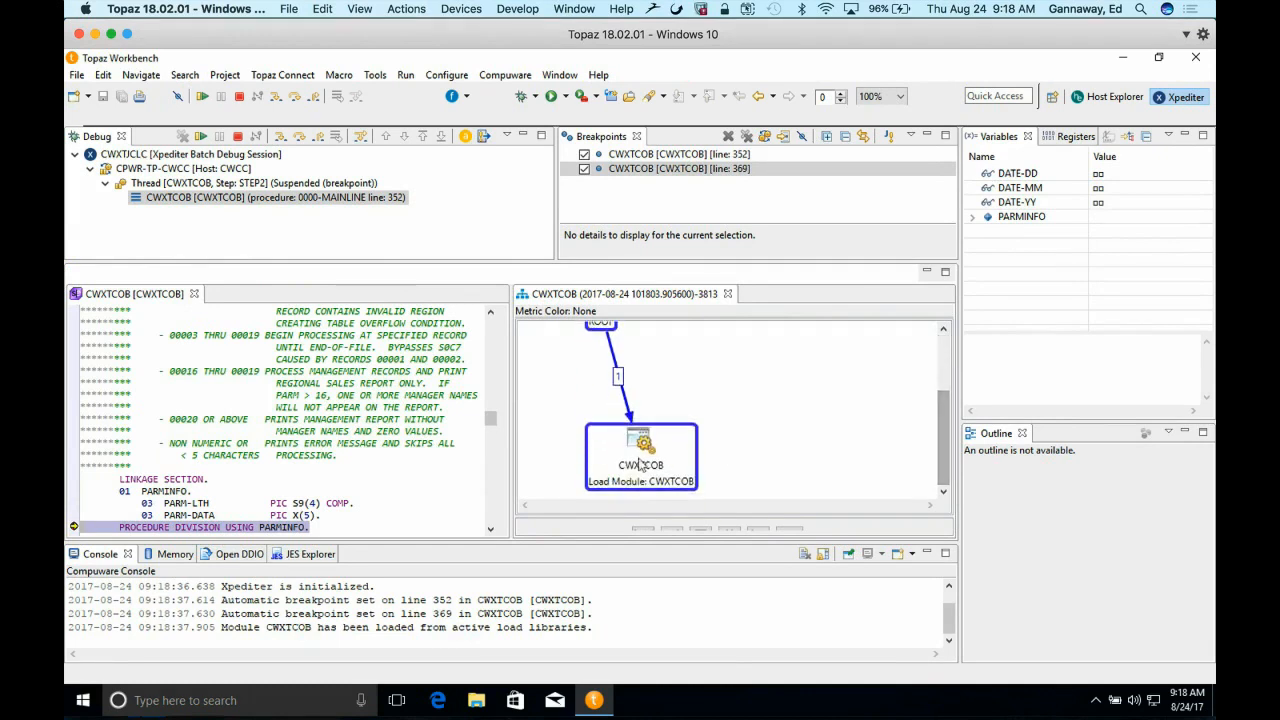
{"action": "mouse_move", "coordinate": [77, 533]}
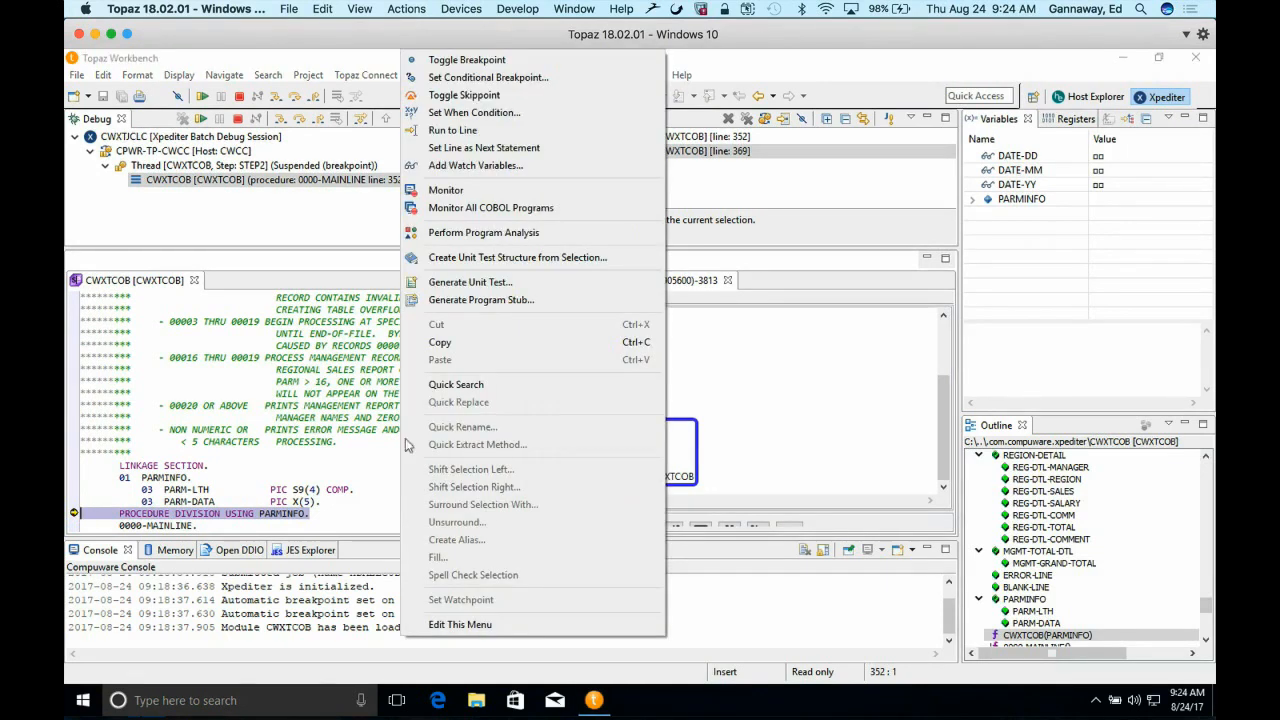
{"action": "mouse_move", "coordinate": [574, 234]}
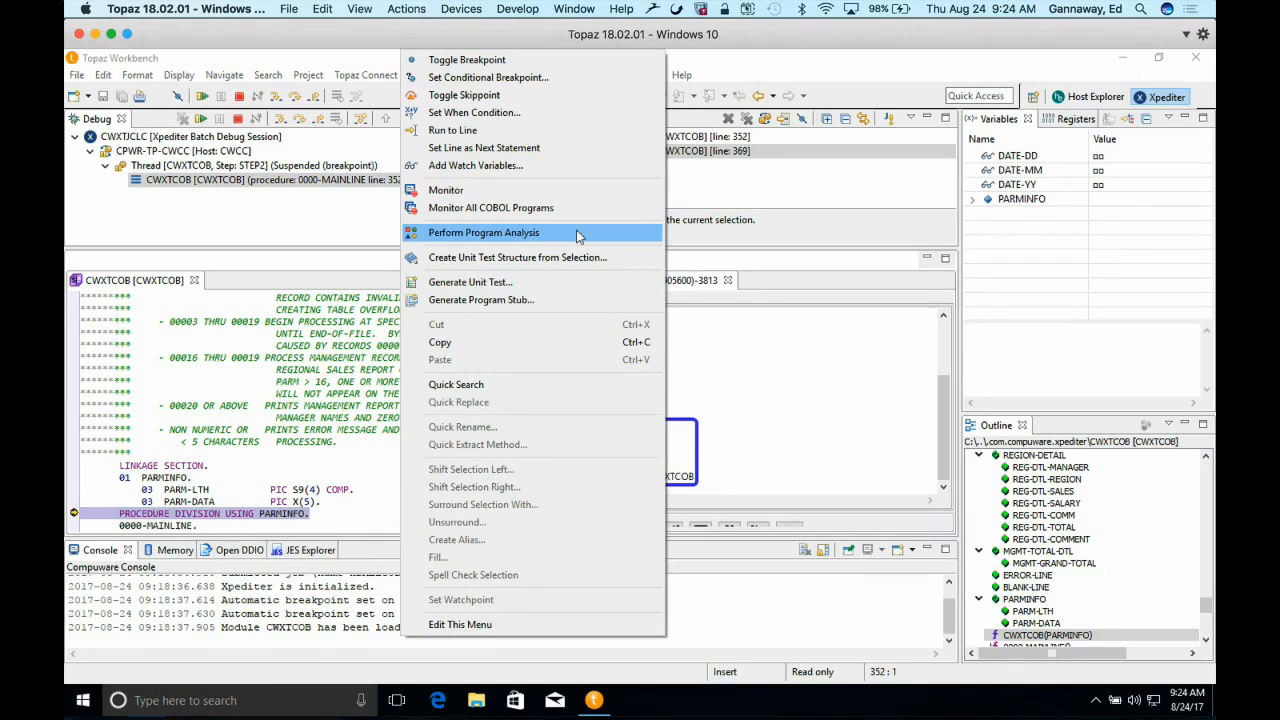
Run Program Analysis on CWXTCOB and scroll its Program Structure diagram
{"action": "left_click", "coordinate": [486, 232]}
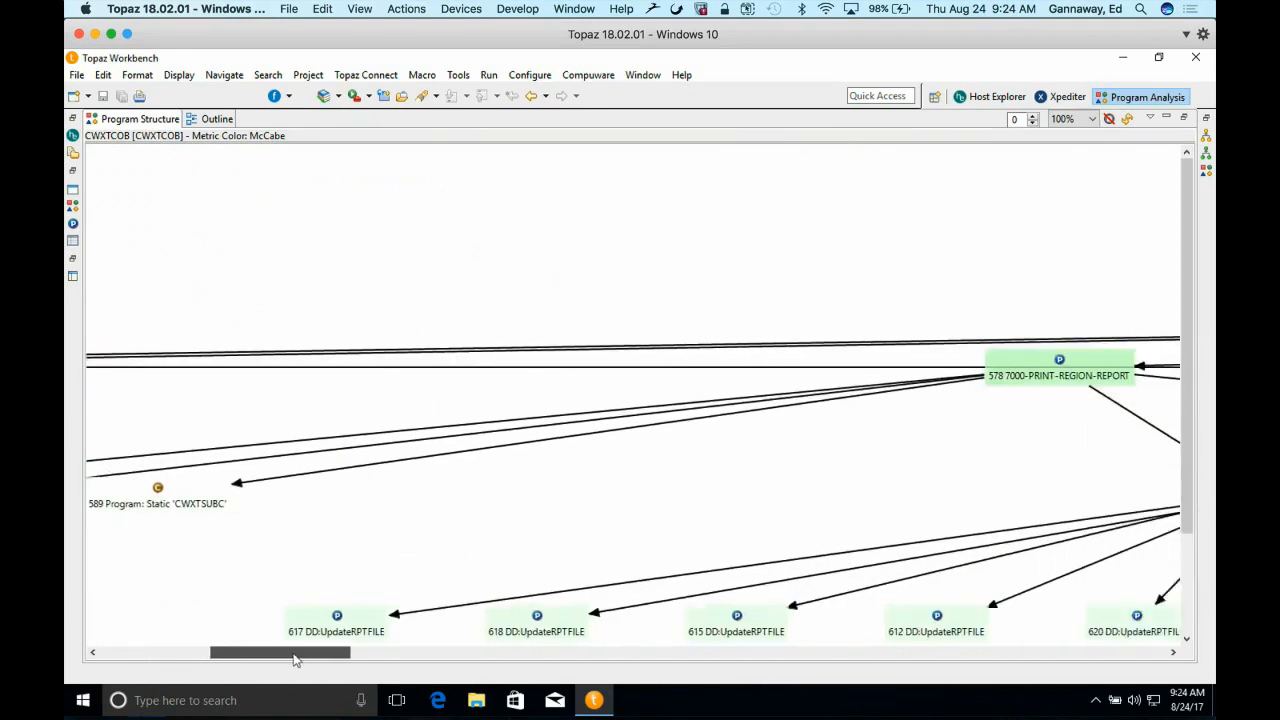
{"action": "left_click_drag", "start_coordinate": [295, 652], "coordinate": [445, 652]}
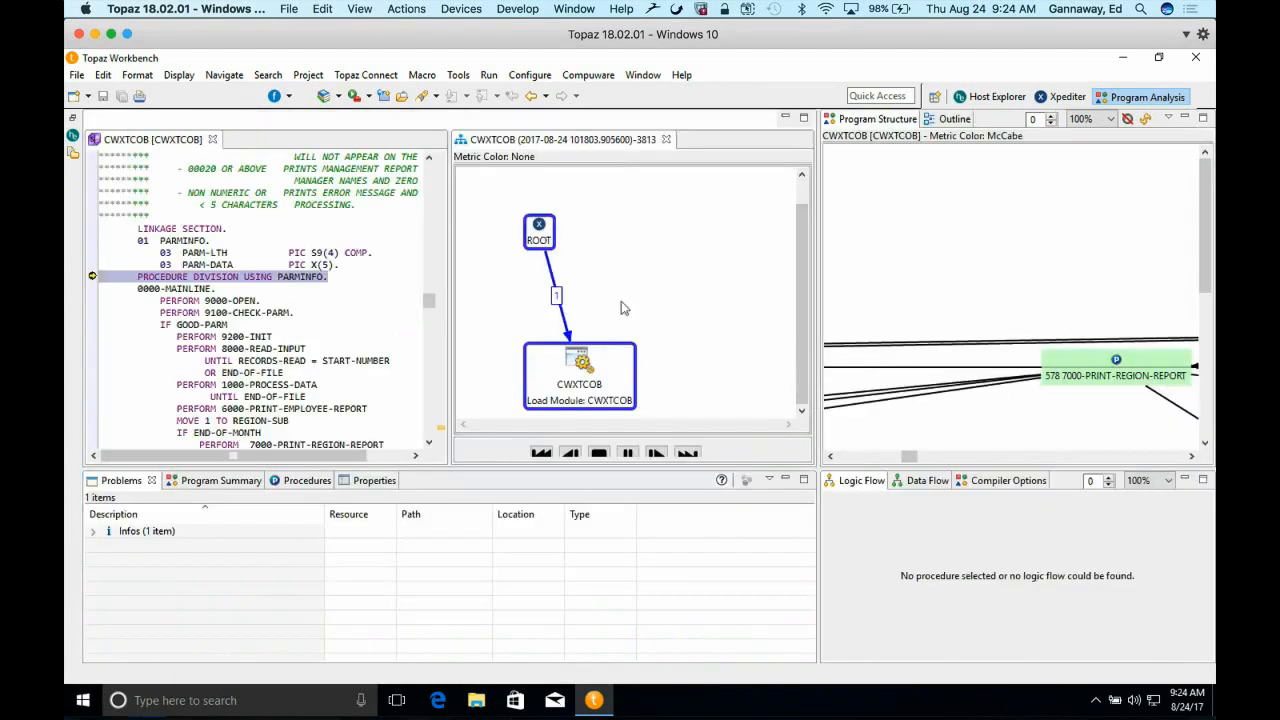
Show the 9000-OPEN logic flow and trace its RPTFILE and EMPLOYEE-FILE opens to source
{"action": "left_click", "coordinate": [1115, 375]}
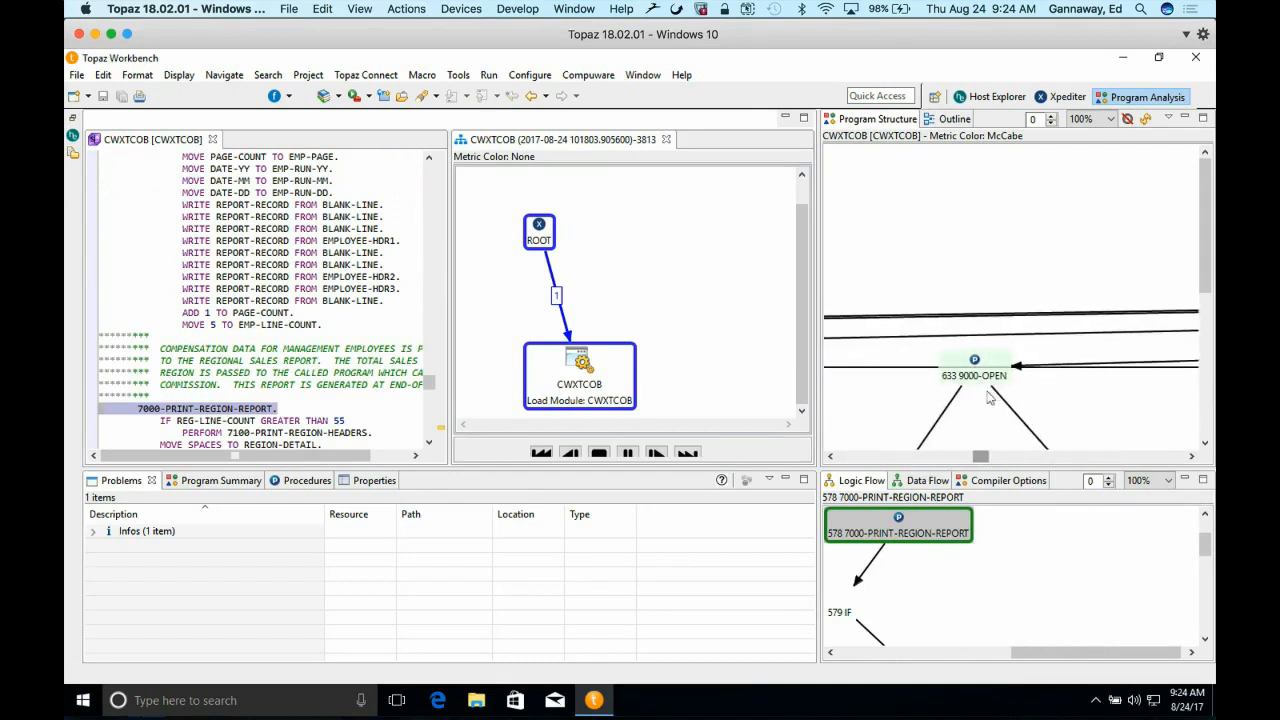
{"action": "mouse_move", "coordinate": [978, 390]}
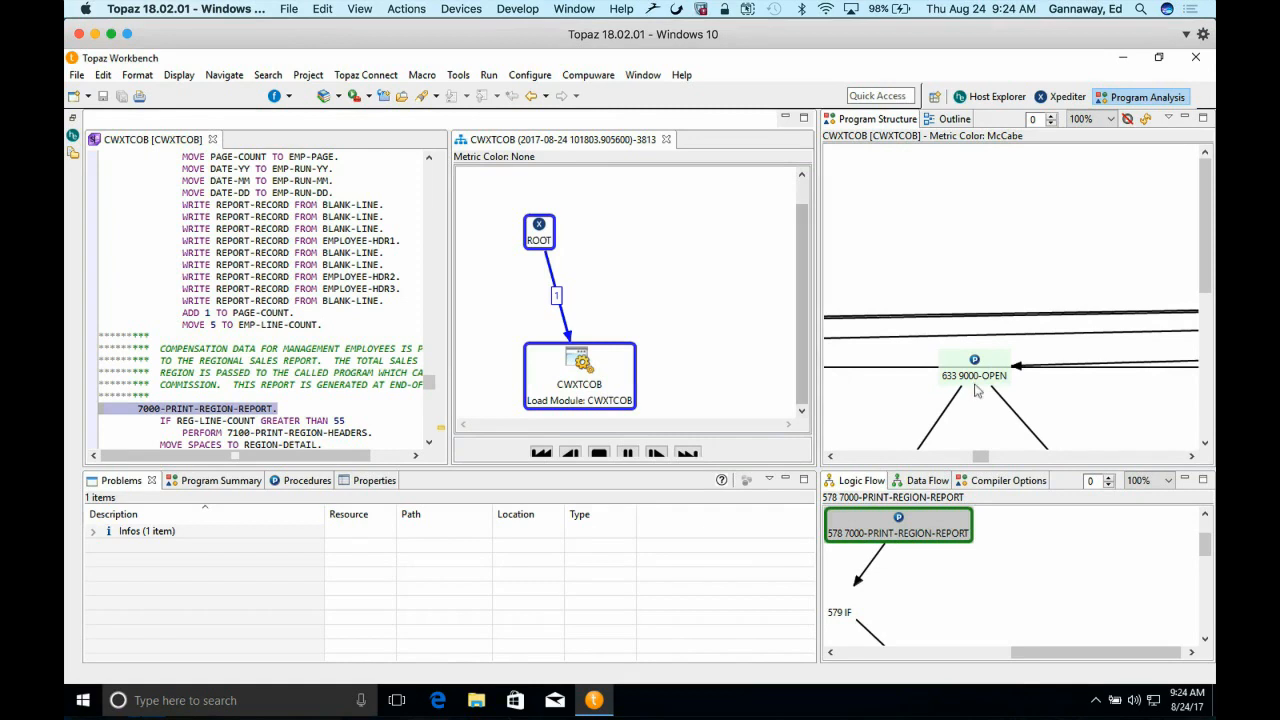
{"action": "mouse_move", "coordinate": [997, 362]}
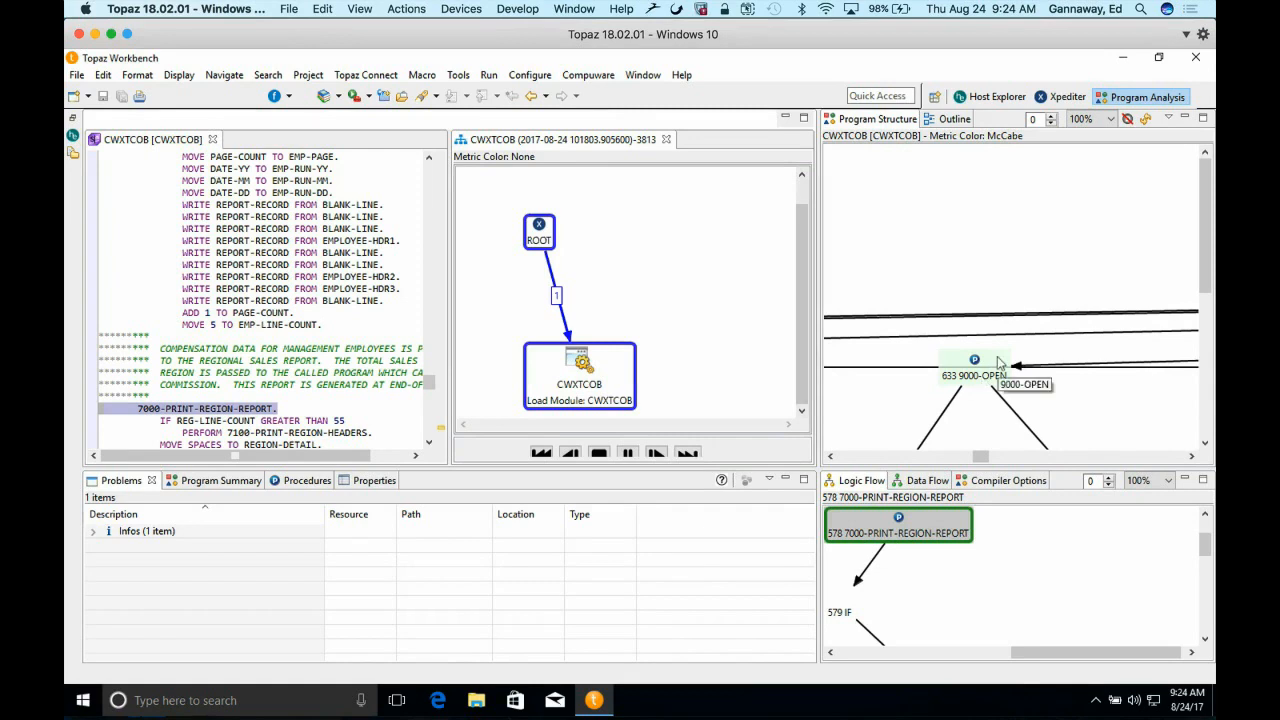
{"action": "left_click", "coordinate": [974, 360]}
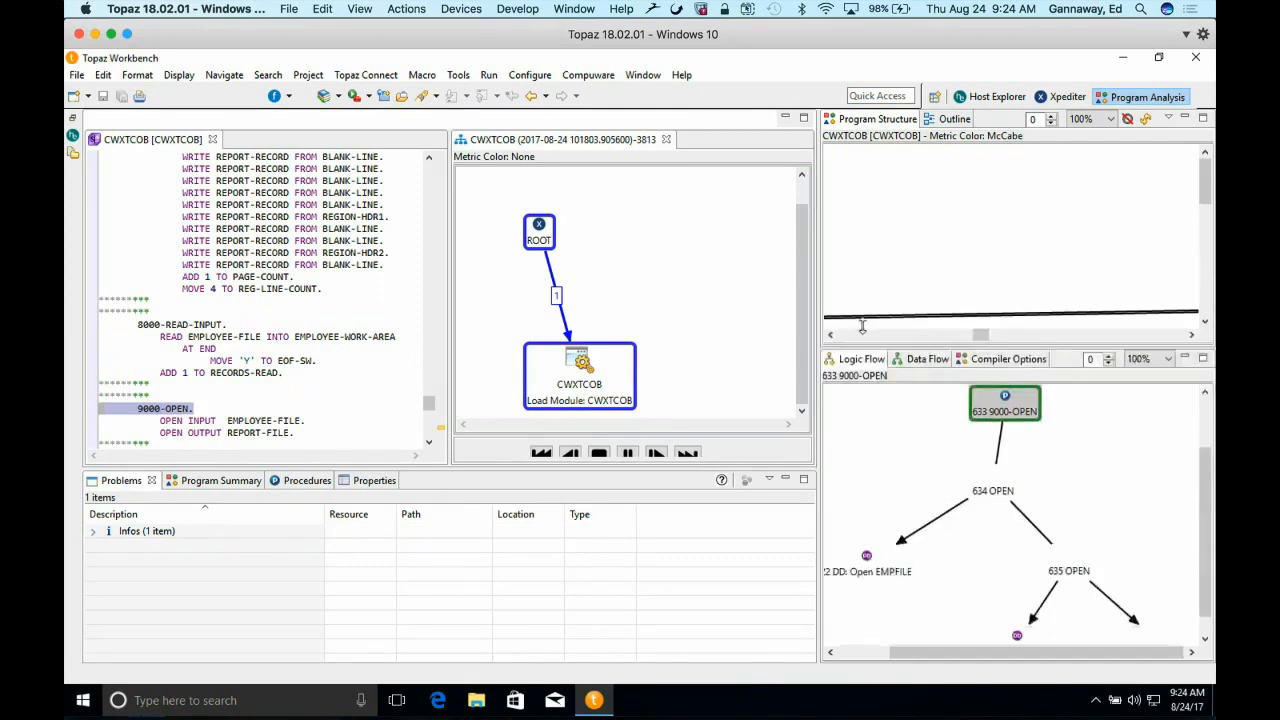
{"action": "scroll", "scroll_direction": "down", "scroll_amount": 3}
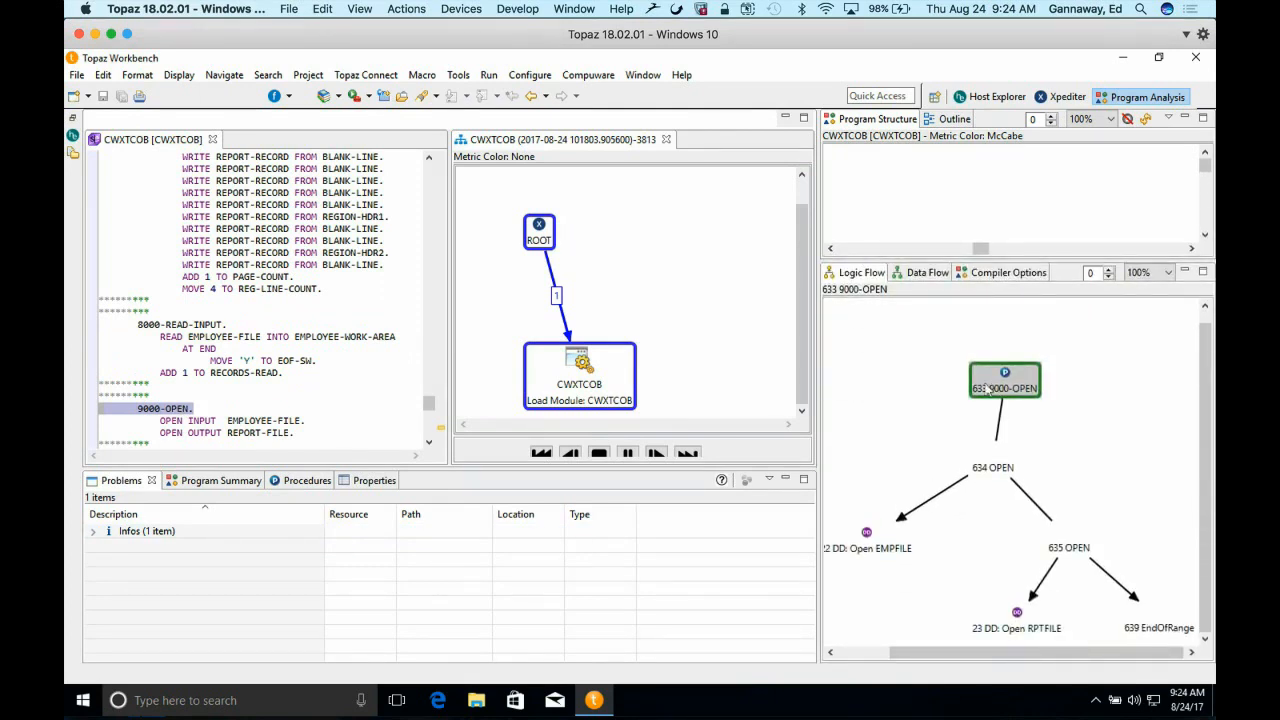
{"action": "mouse_move", "coordinate": [1075, 557]}
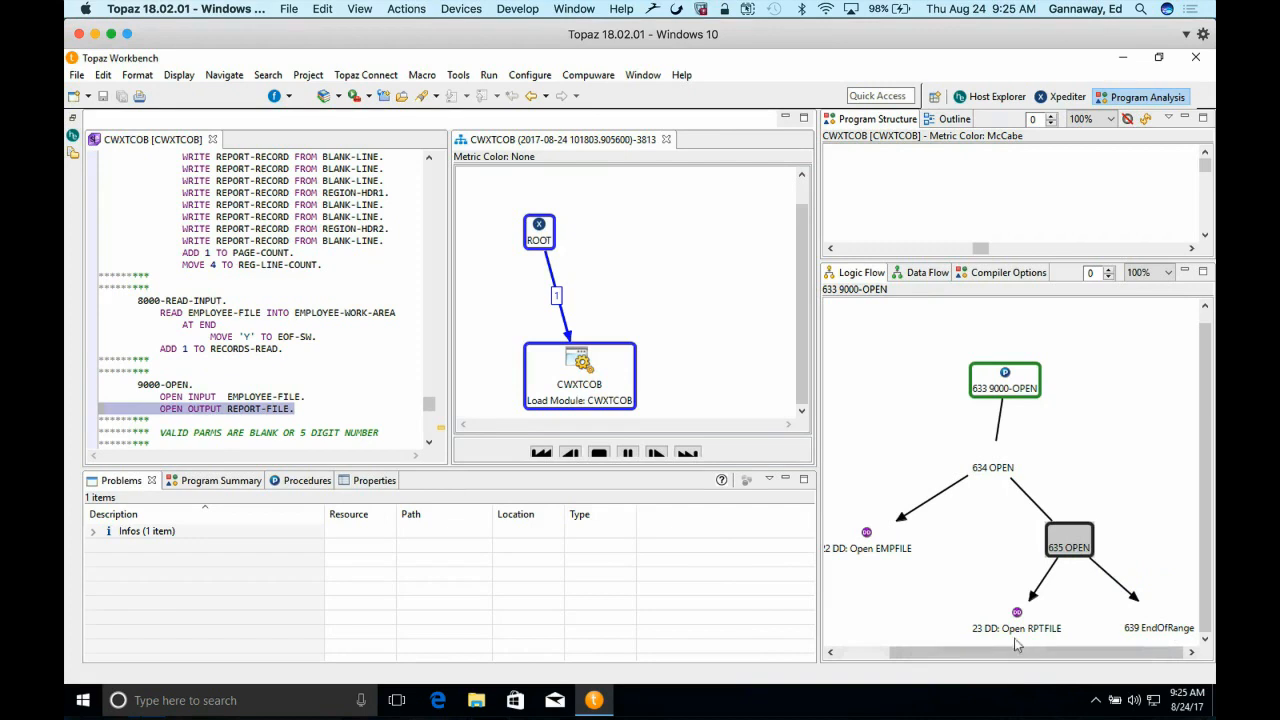
{"action": "left_click", "coordinate": [1012, 628]}
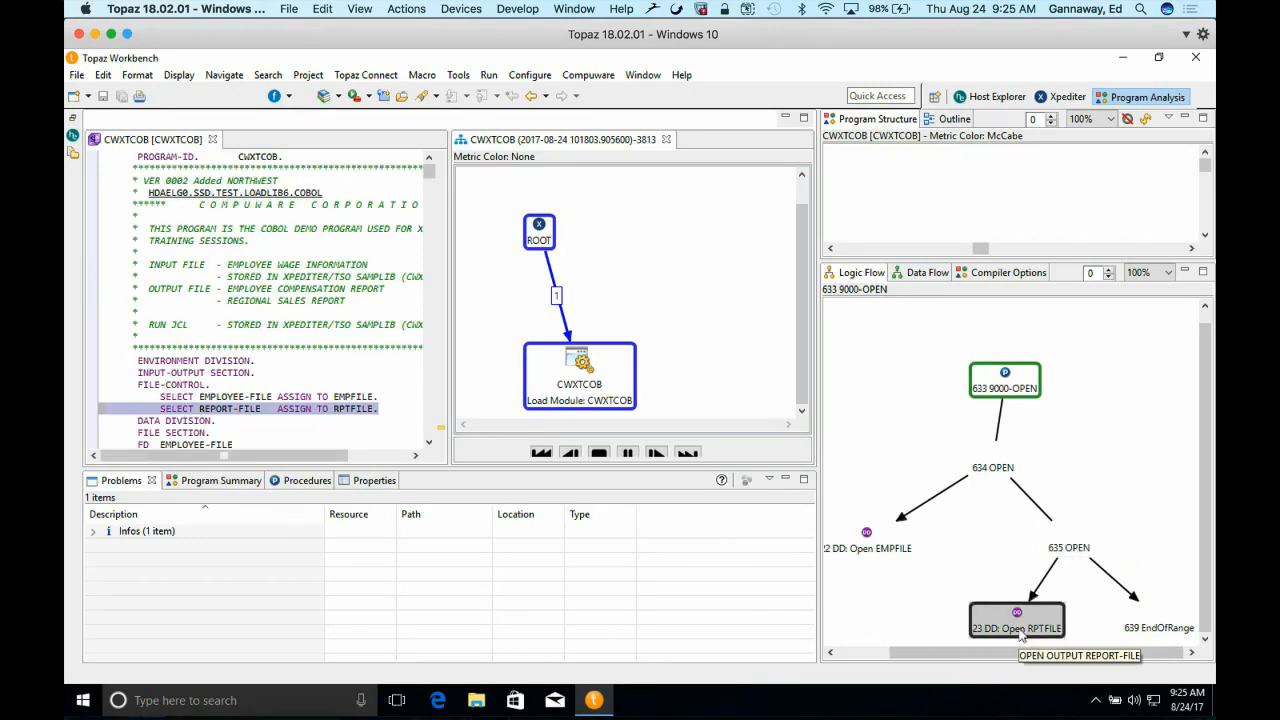
{"action": "left_click", "coordinate": [991, 467]}
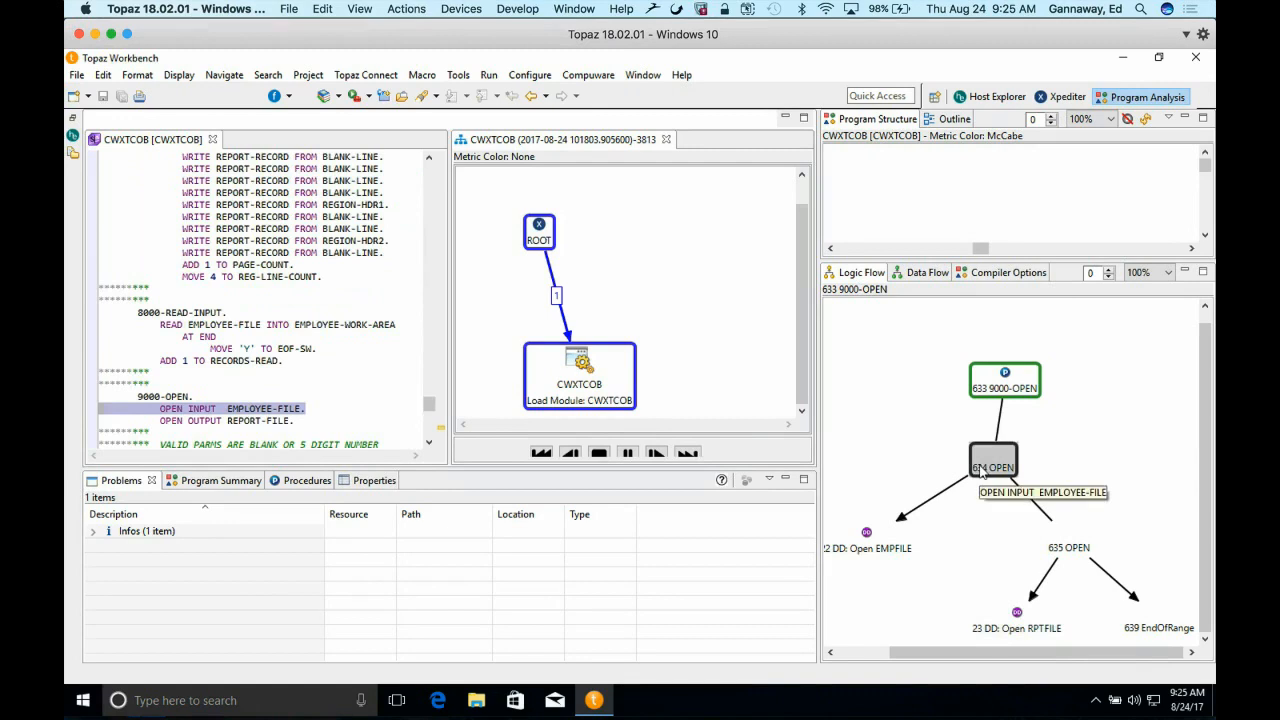
{"action": "mouse_move", "coordinate": [679, 315]}
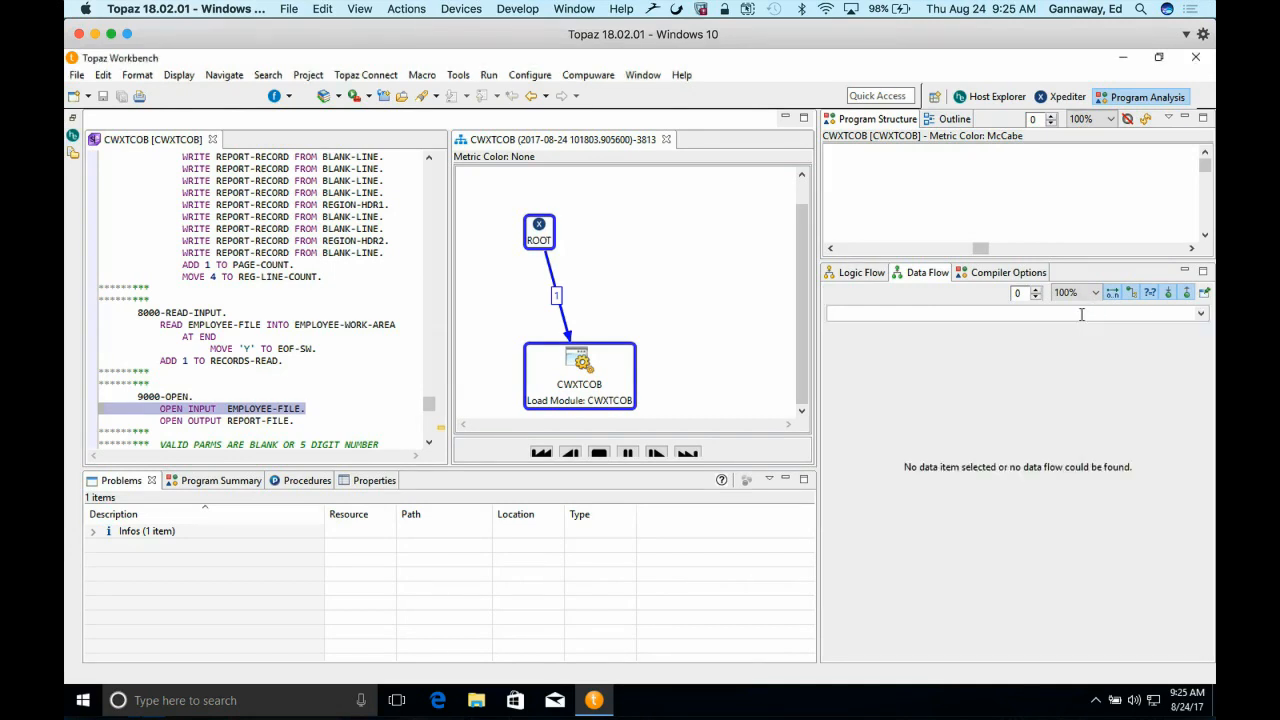
Chart DATE-YY's data flow, jumping to REG-RUN-YEAR's definition and its line-609 MOVE
{"action": "type", "text": "date-"}
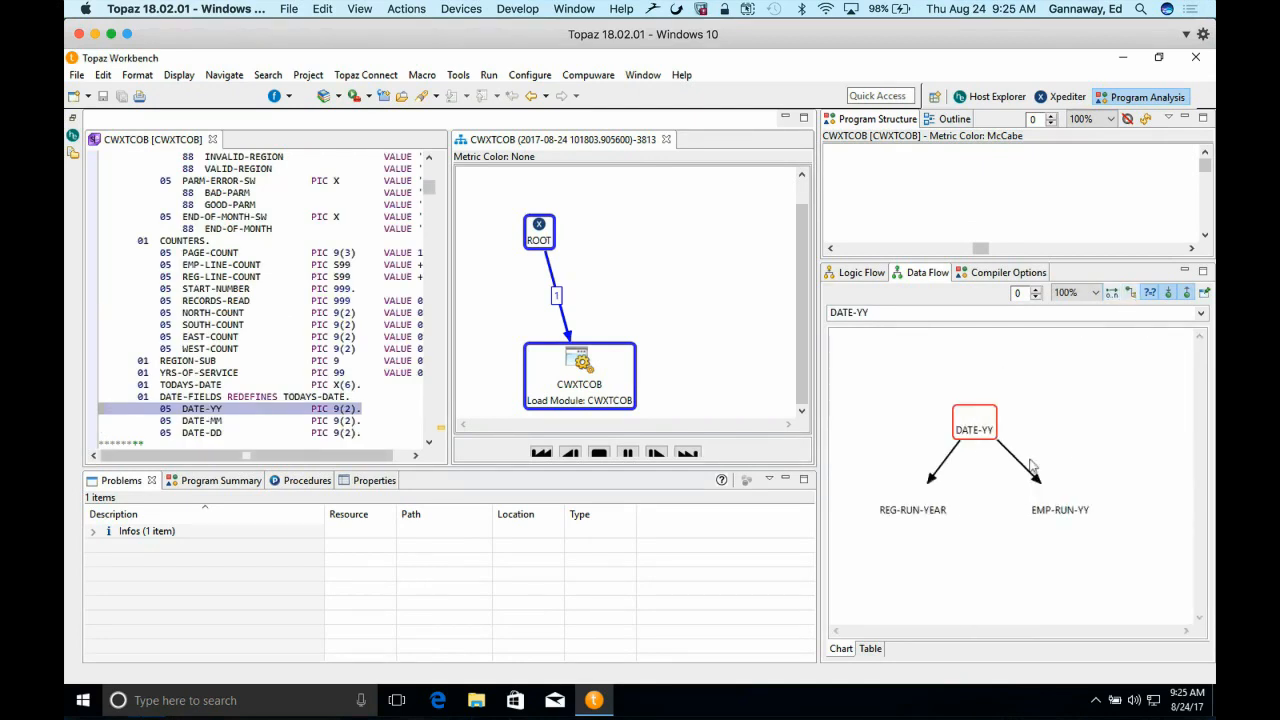
{"action": "mouse_move", "coordinate": [1027, 405]}
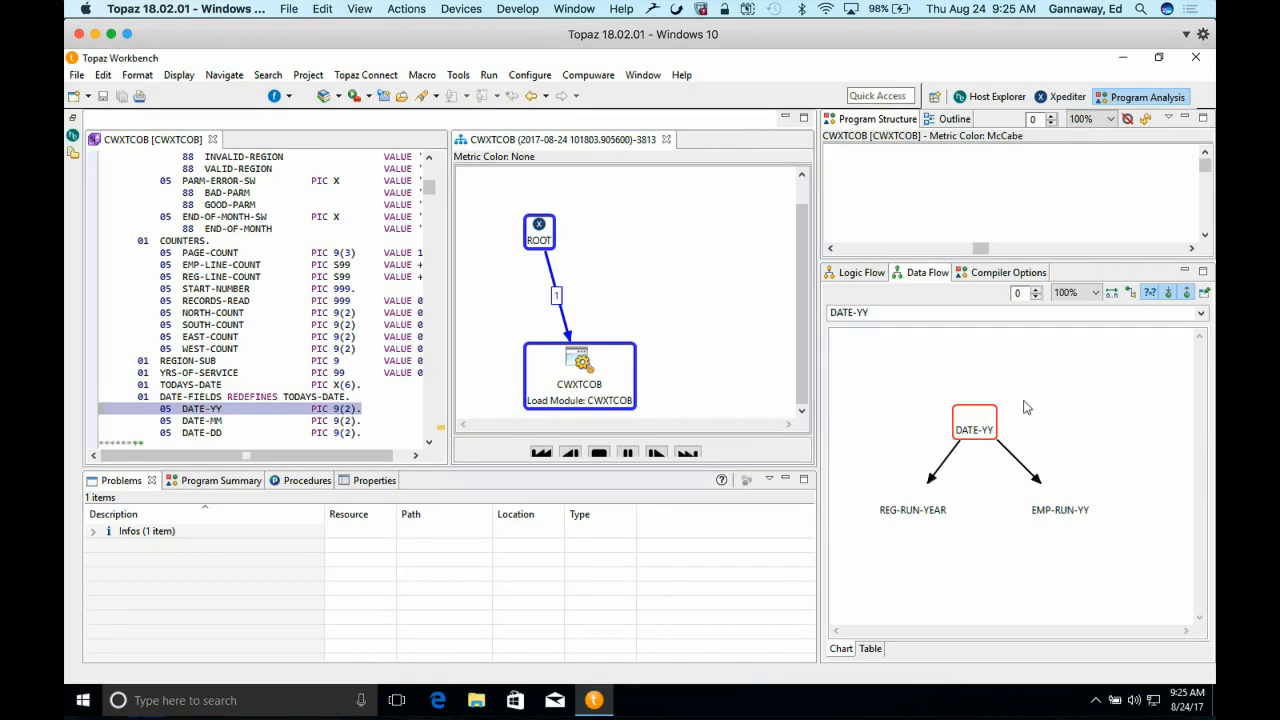
{"action": "mouse_move", "coordinate": [974, 423]}
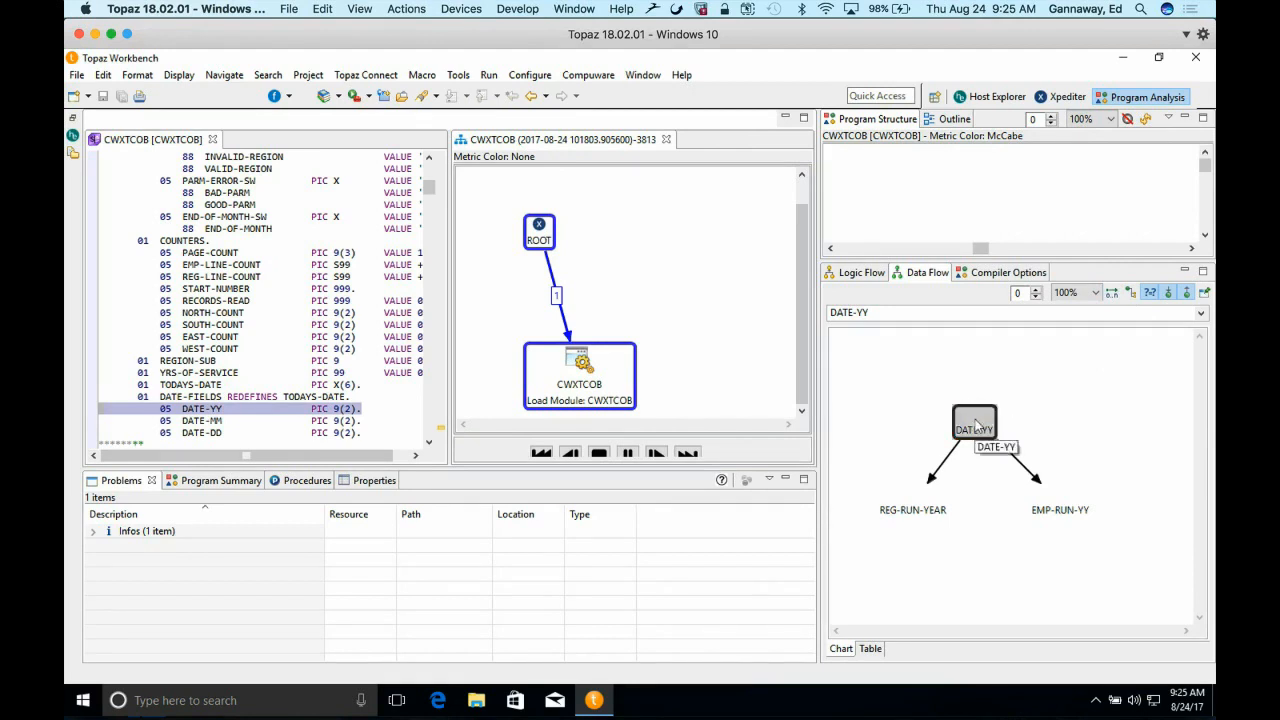
{"action": "left_click", "coordinate": [913, 504]}
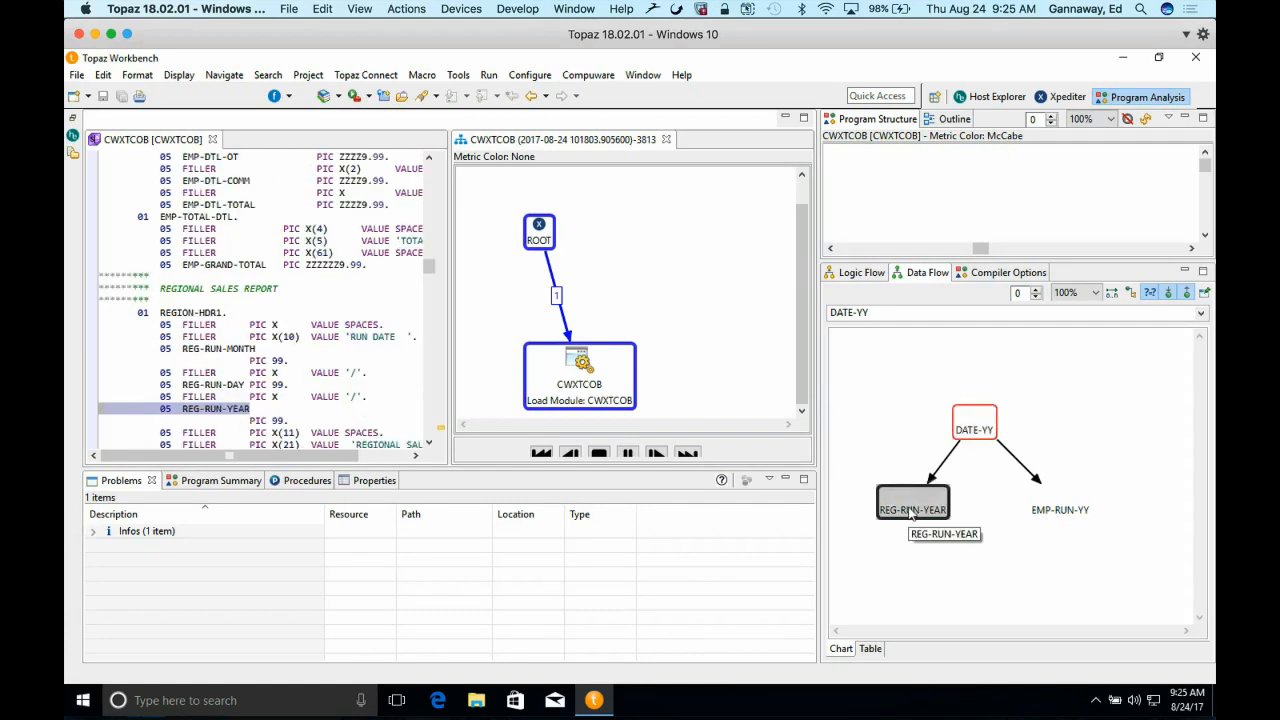
{"action": "mouse_move", "coordinate": [928, 495]}
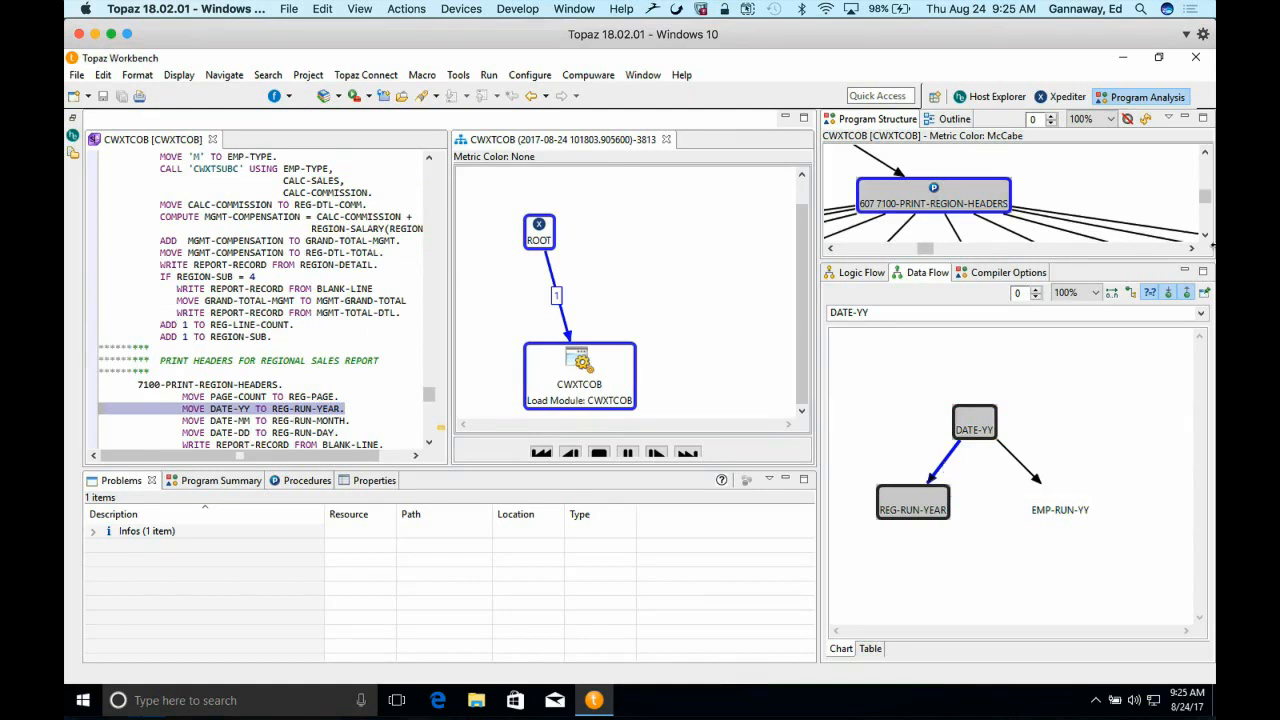
{"action": "mouse_move", "coordinate": [1130, 292]}
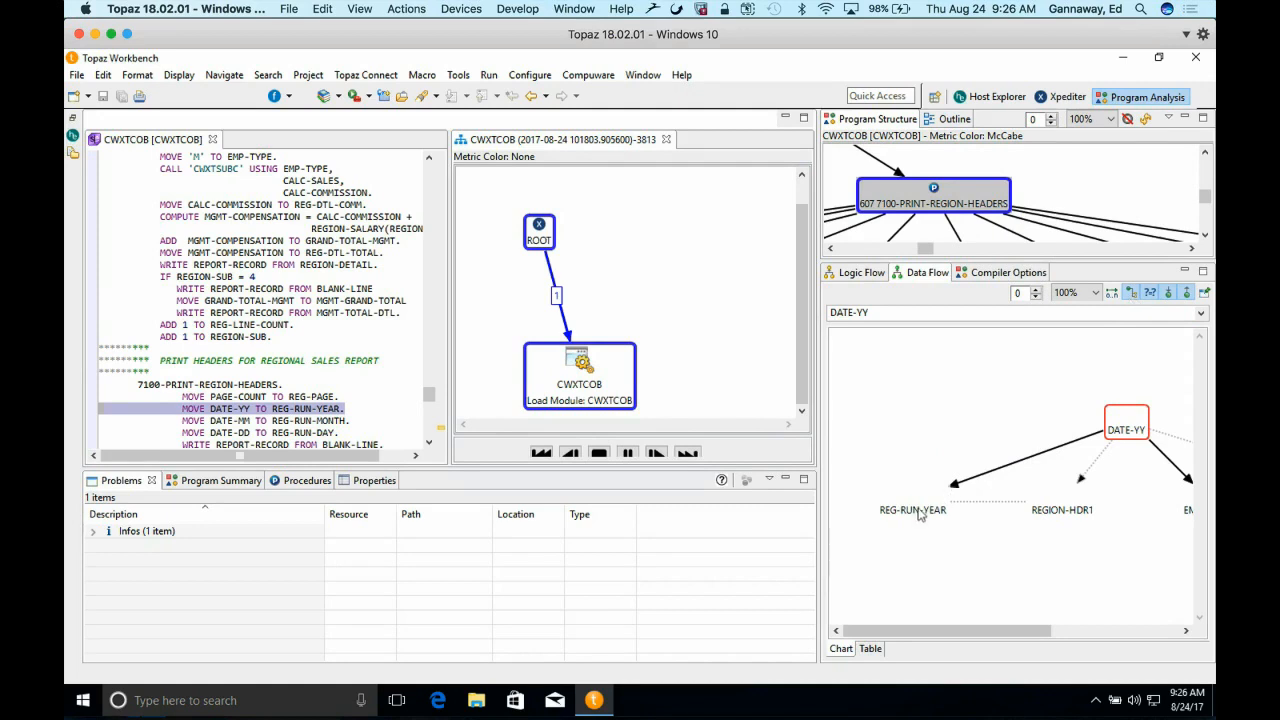
{"action": "left_click", "coordinate": [912, 510]}
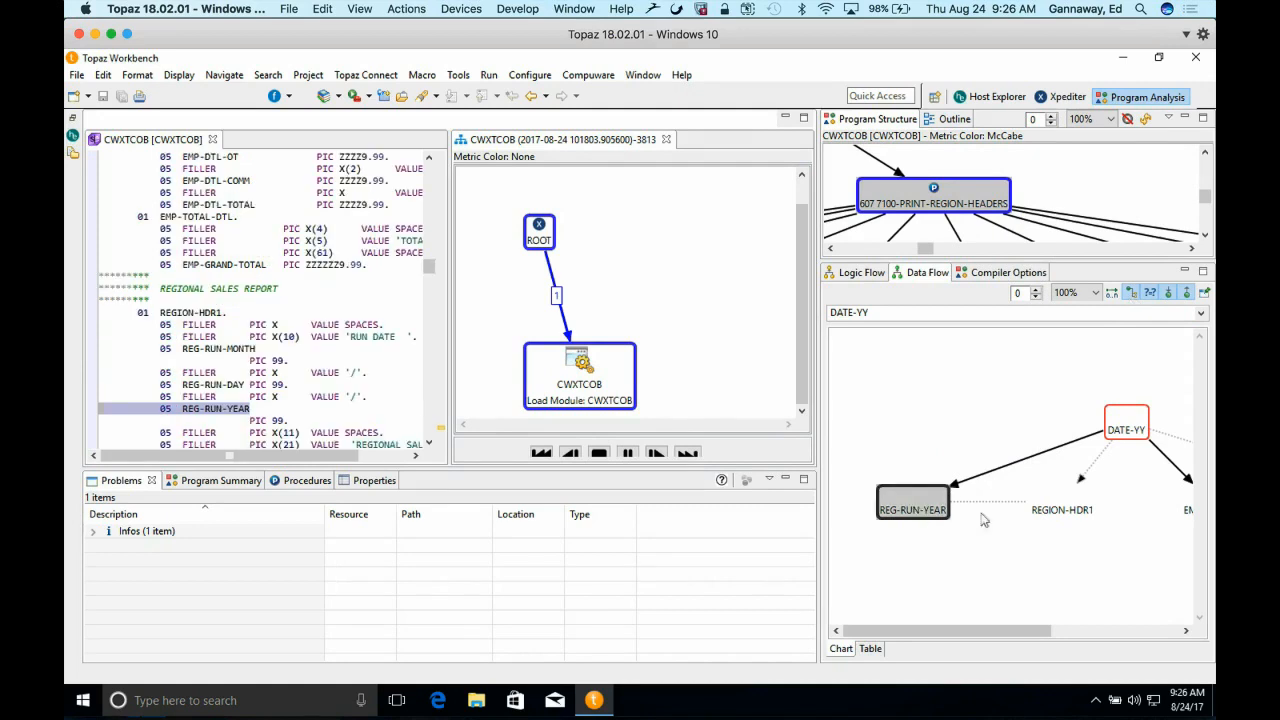
{"action": "left_click", "coordinate": [1062, 504]}
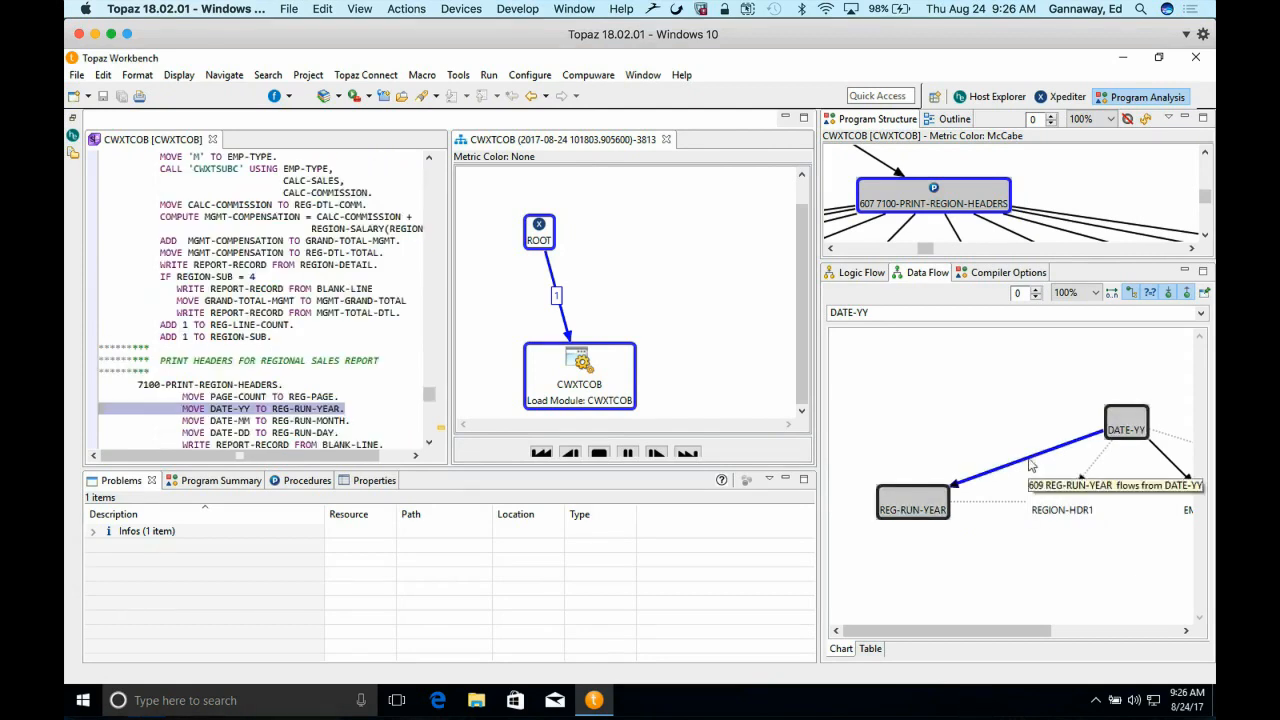
{"action": "mouse_move", "coordinate": [1017, 462]}
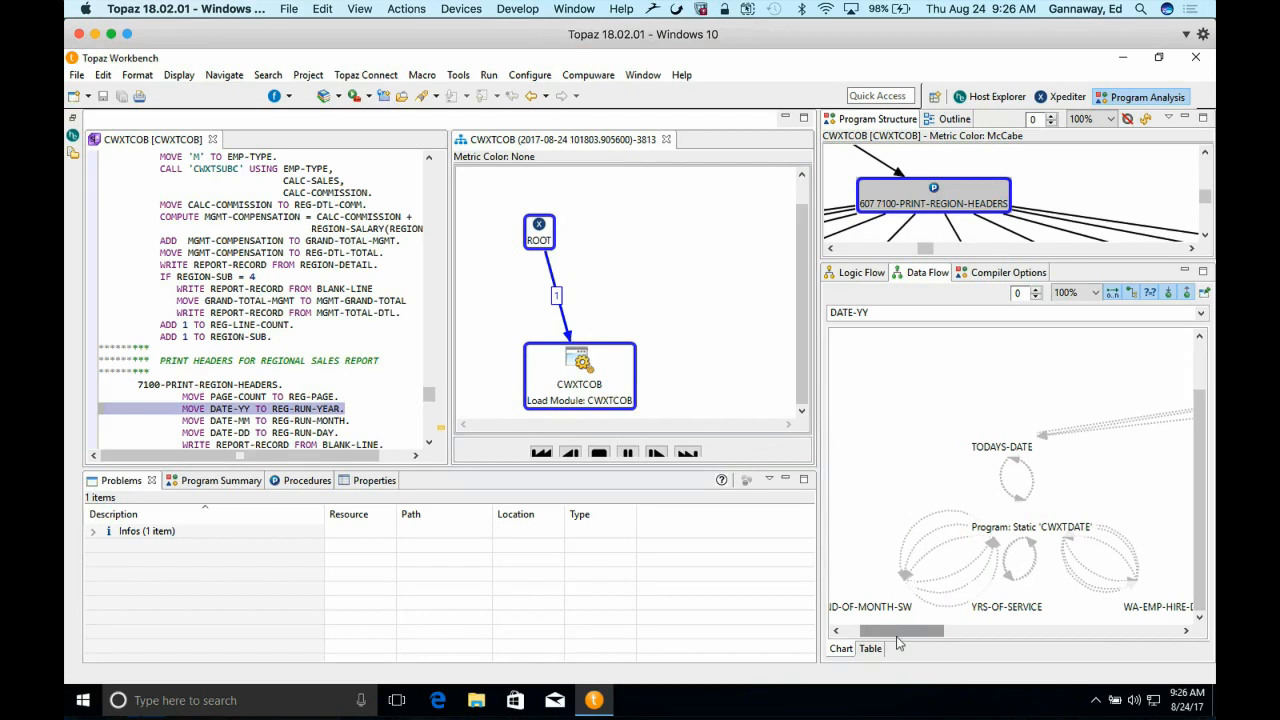
Switch the DATE-YY data flow to Table view and inspect the CWXTDATE and REPORT-FILE rows
{"action": "left_click", "coordinate": [868, 647]}
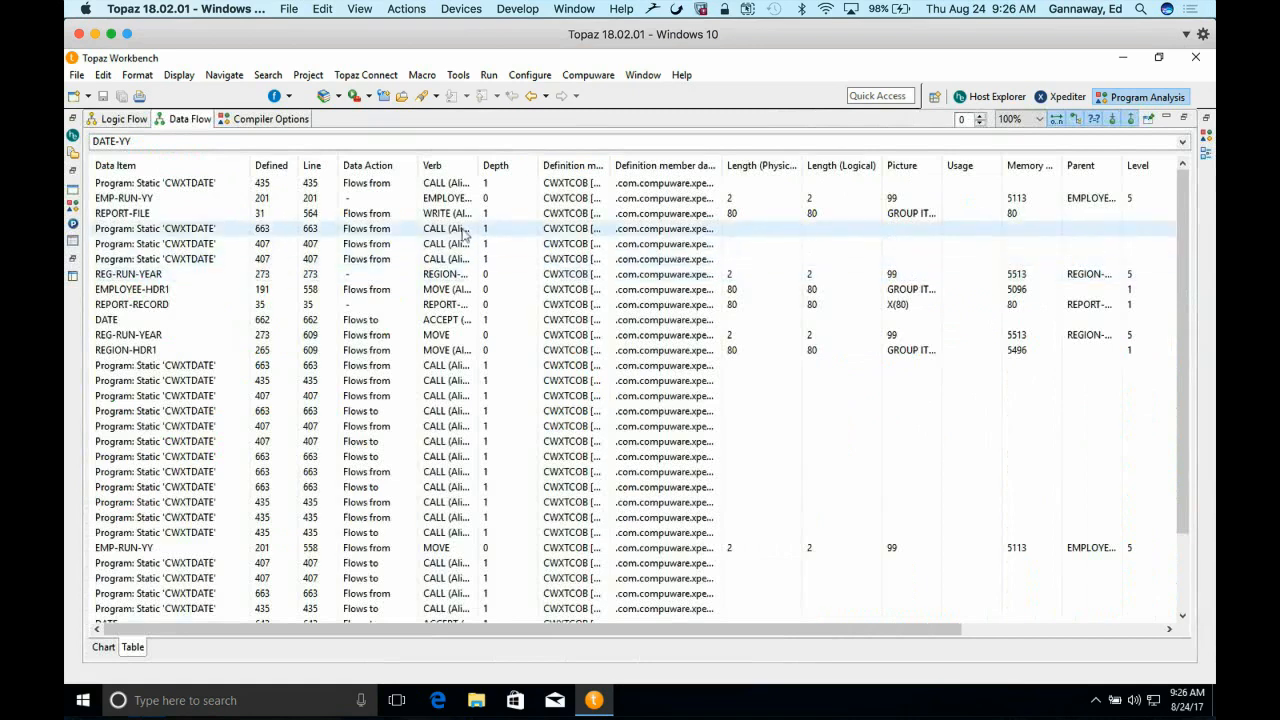
{"action": "left_click", "coordinate": [496, 165]}
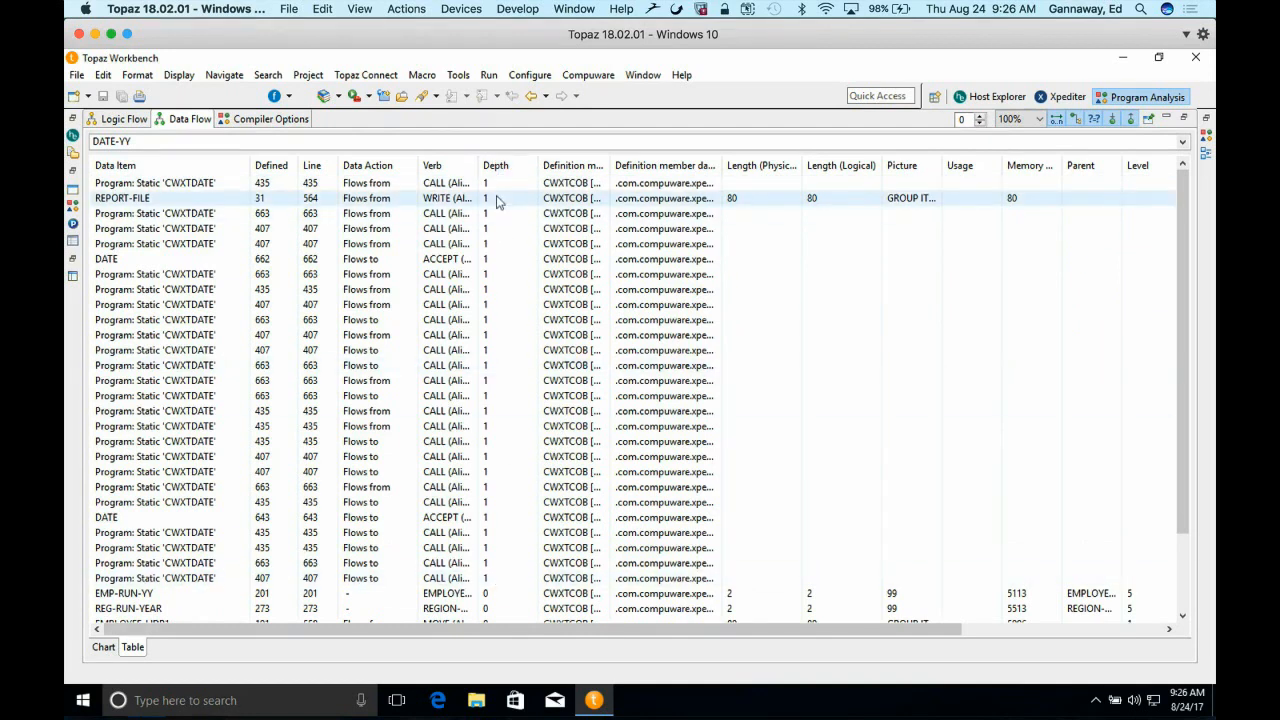
{"action": "left_click", "coordinate": [496, 165]}
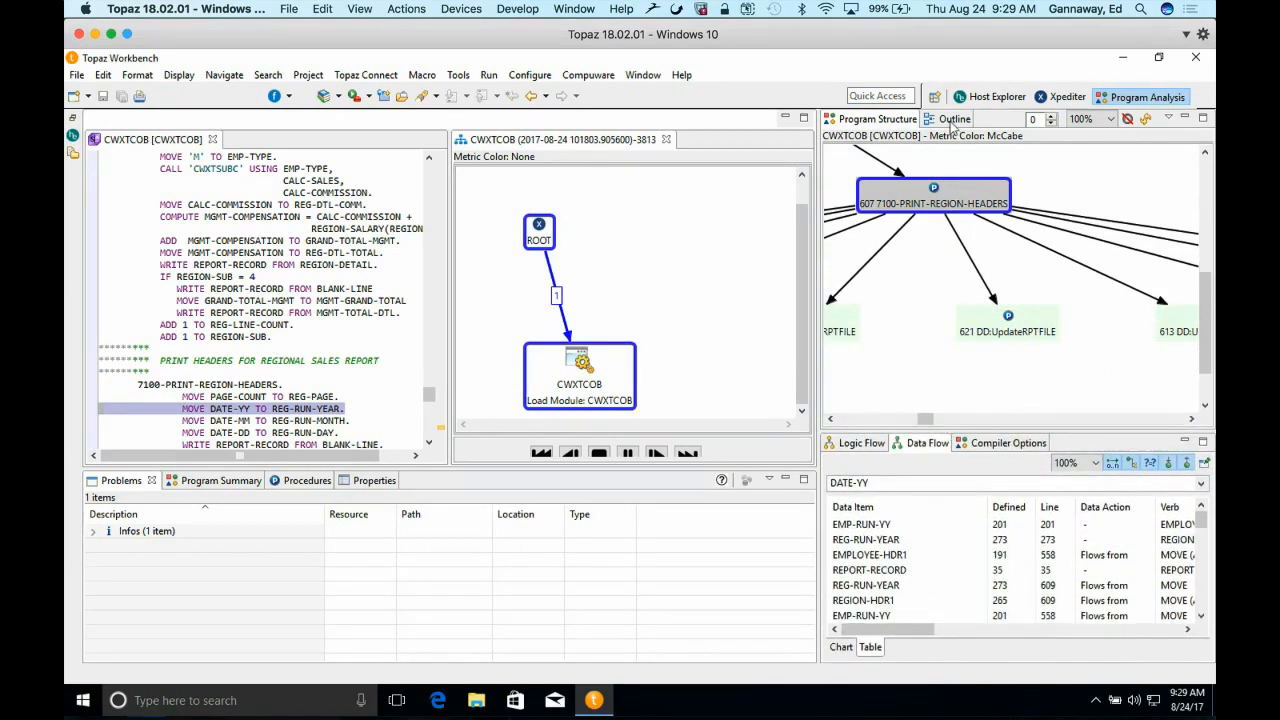
Use the Outline to visit 1000-PROCESS-DATA, 8000-READ-INPUT, then 5000-STORE-EMPLOYEE-DETAIL
{"action": "left_click", "coordinate": [952, 119]}
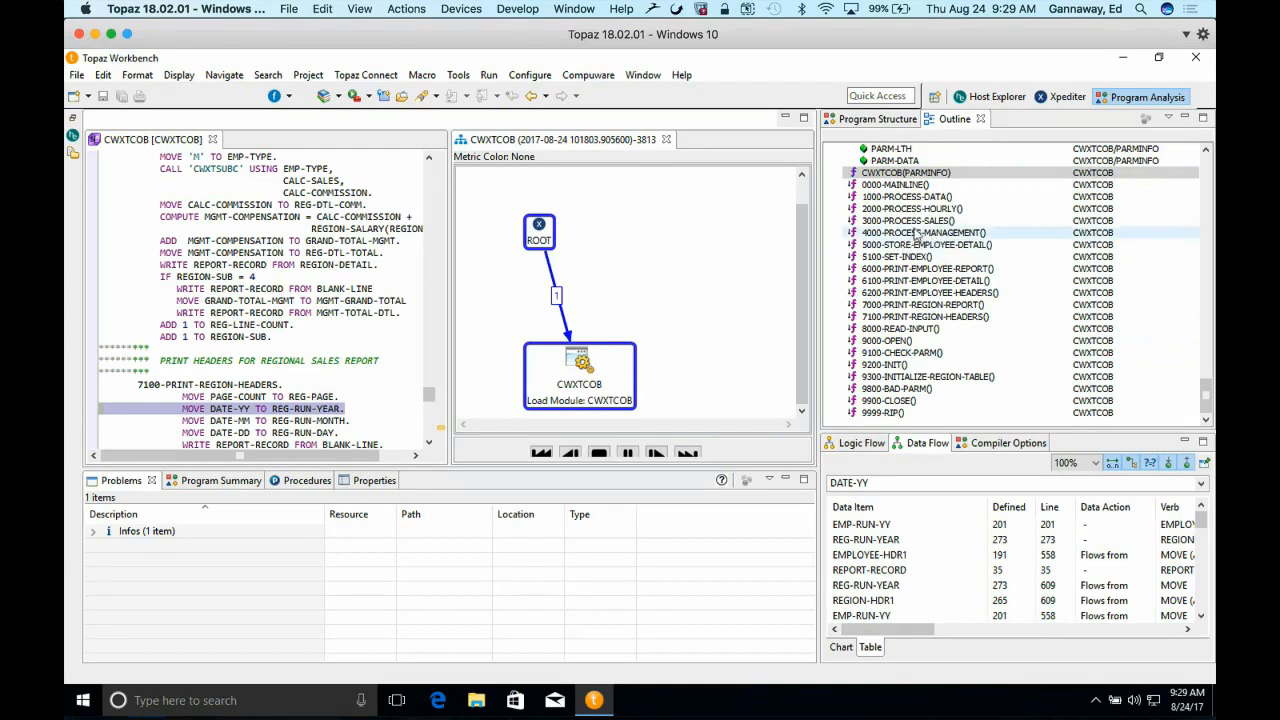
{"action": "left_click", "coordinate": [910, 196]}
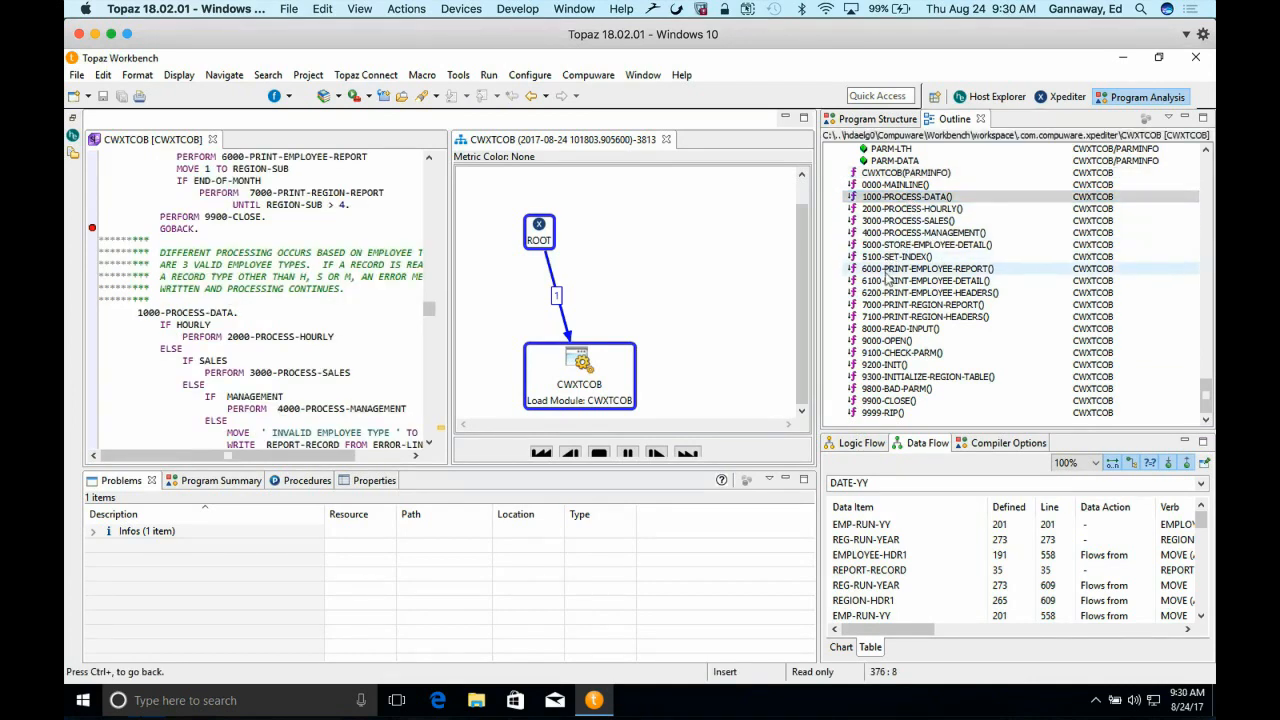
{"action": "left_click", "coordinate": [896, 328]}
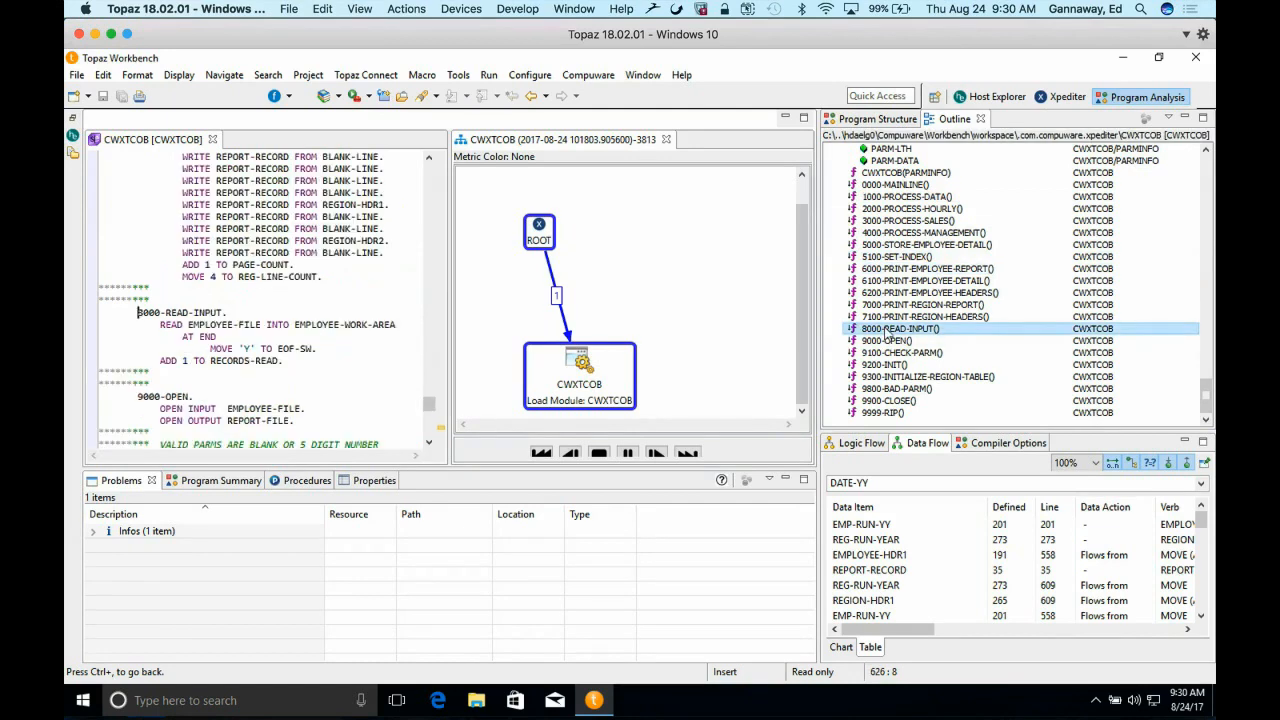
{"action": "left_click", "coordinate": [919, 388]}
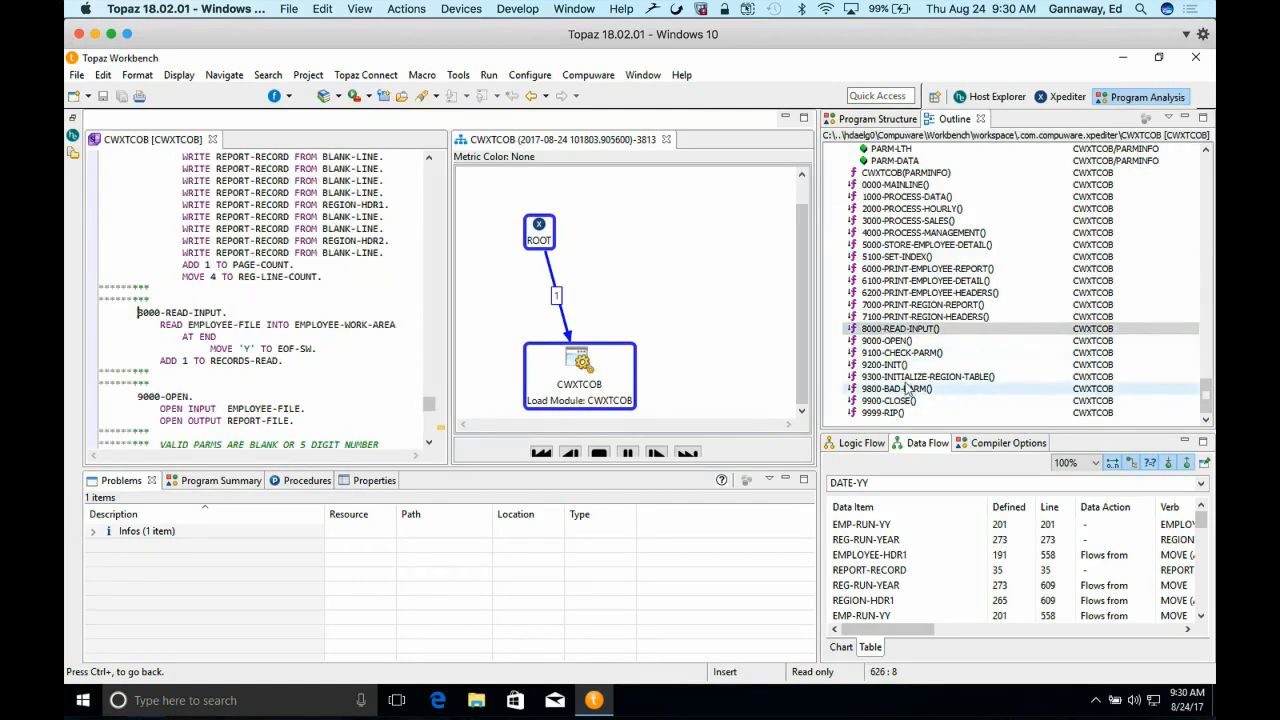
{"action": "left_click", "coordinate": [925, 244]}
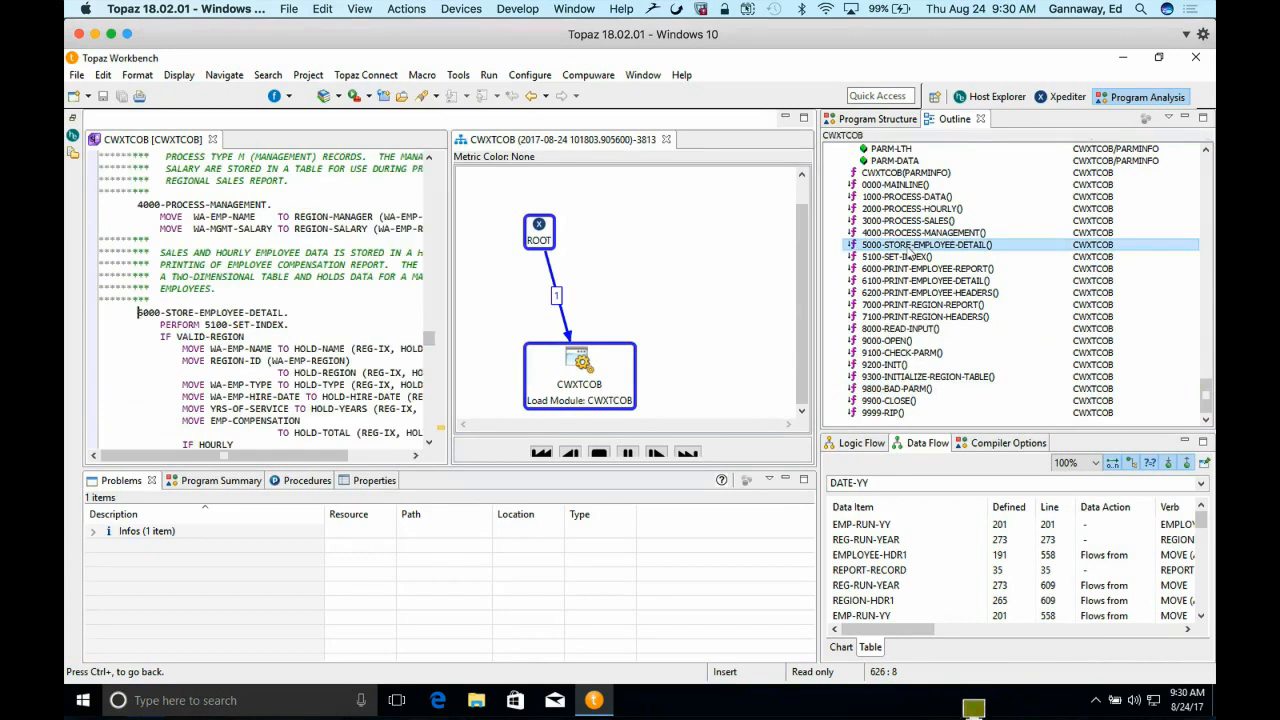
{"action": "mouse_move", "coordinate": [905, 376]}
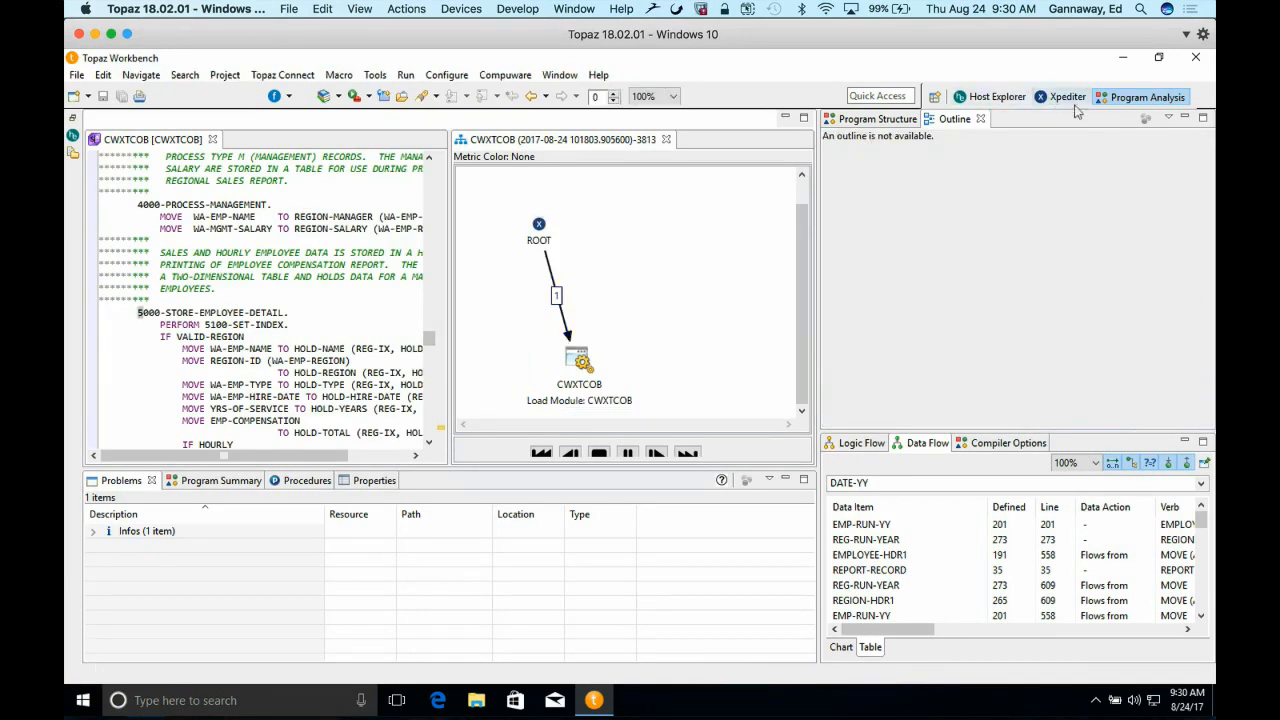
In the debugging workspace, set initial and exit breakpoints on the CWXTDATE DDIO subprogram
{"action": "left_click", "coordinate": [1061, 96]}
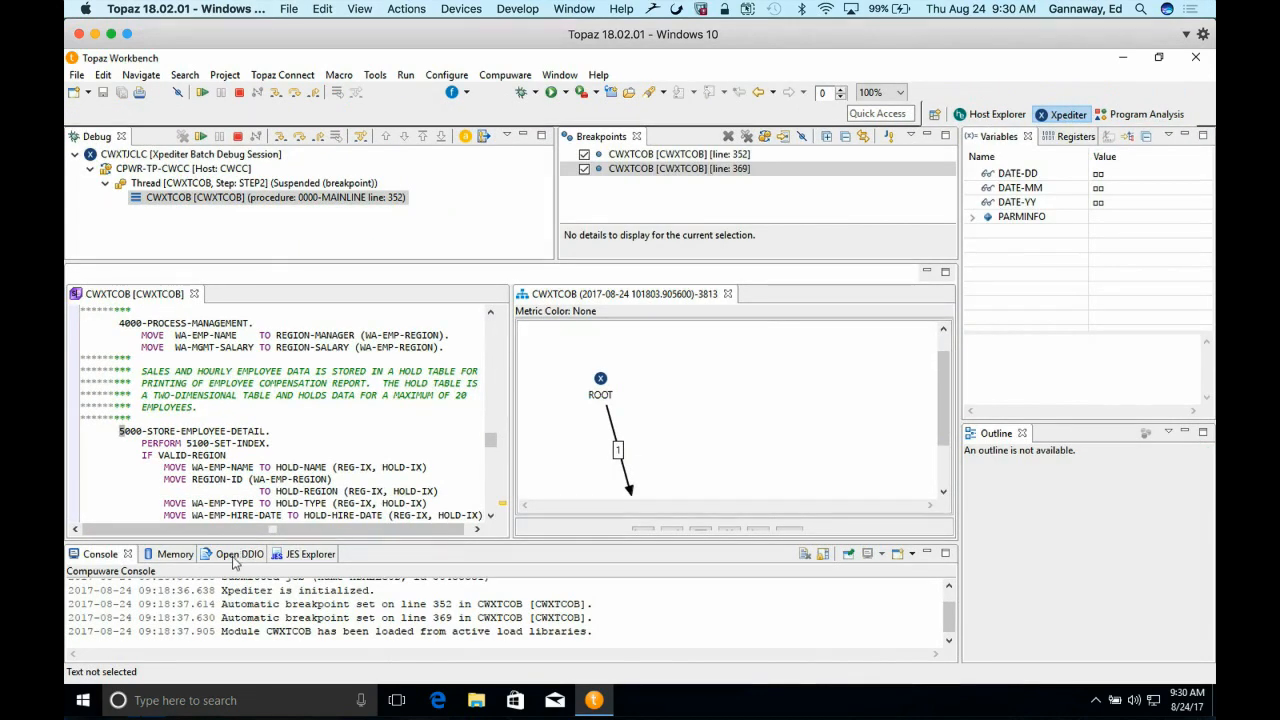
{"action": "left_click", "coordinate": [231, 553]}
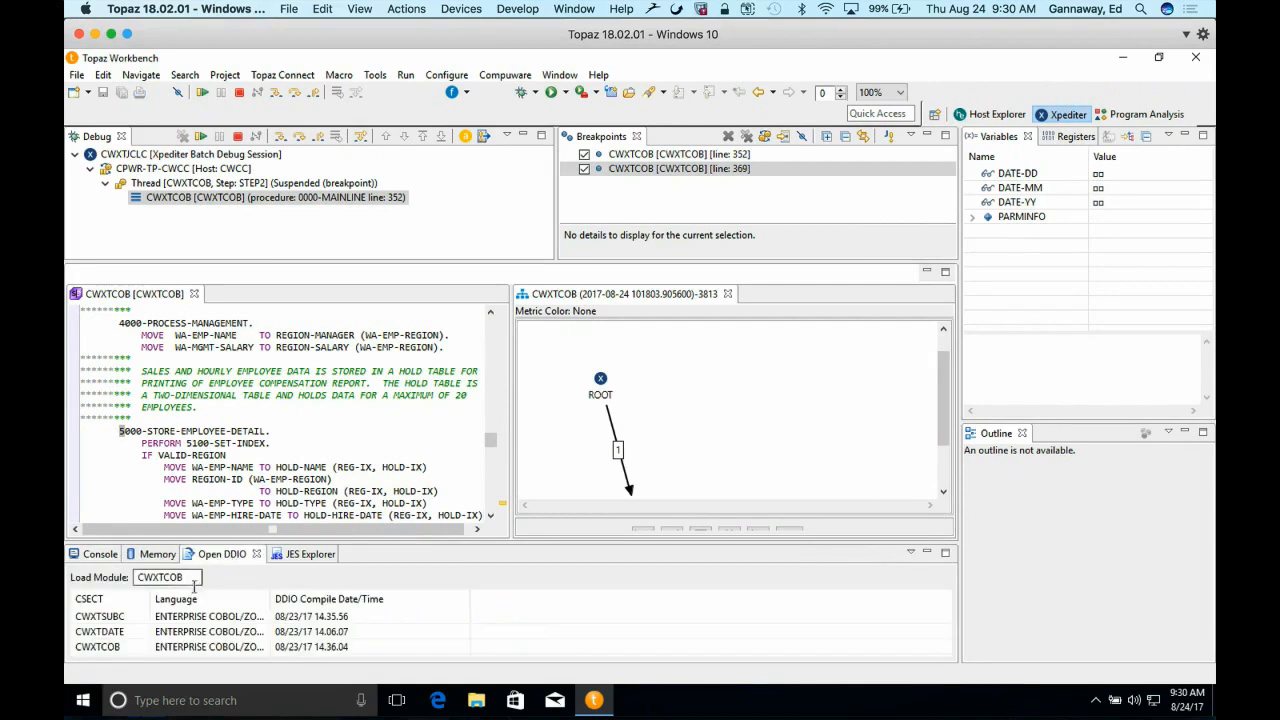
{"action": "left_click", "coordinate": [150, 631]}
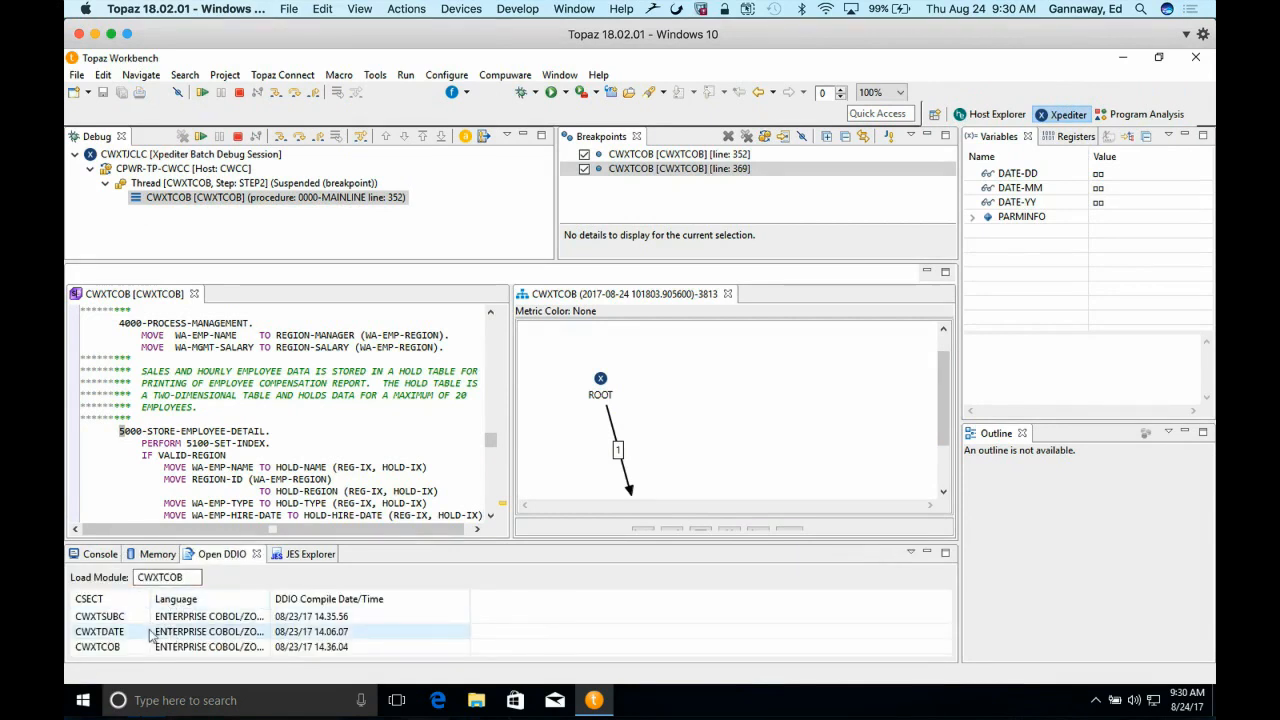
{"action": "left_click", "coordinate": [95, 633]}
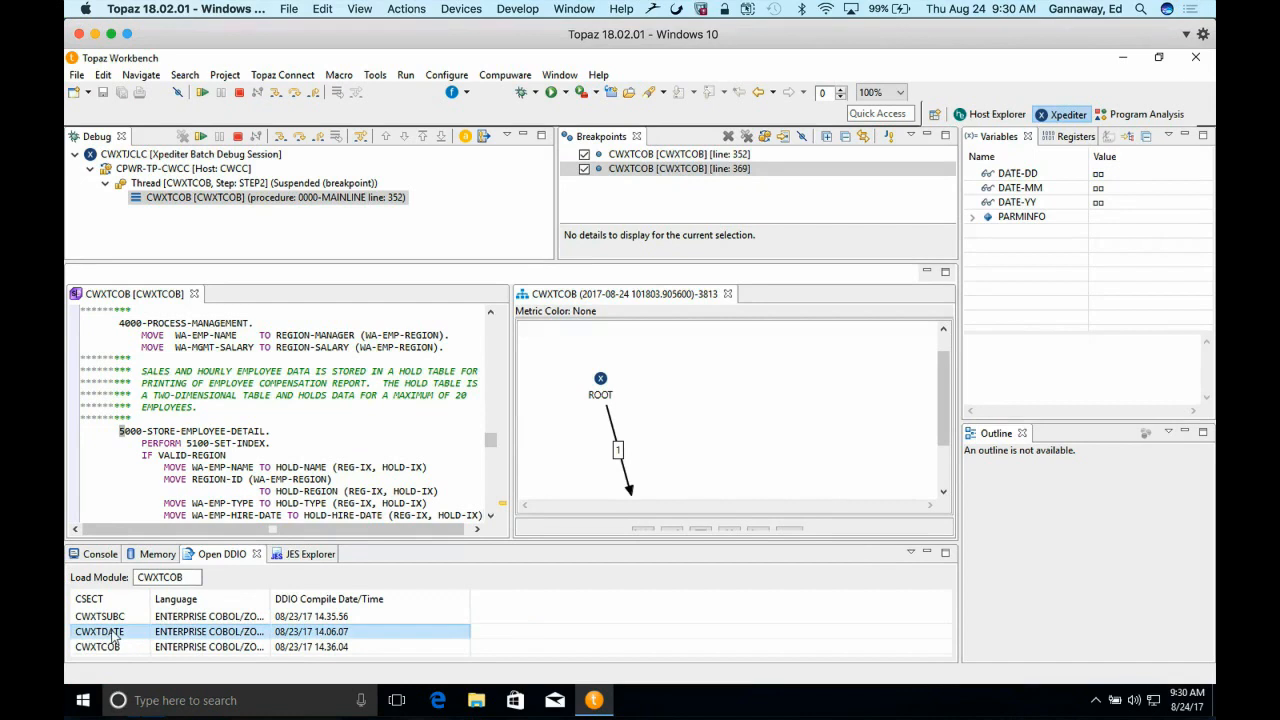
{"action": "right_click", "coordinate": [100, 628]}
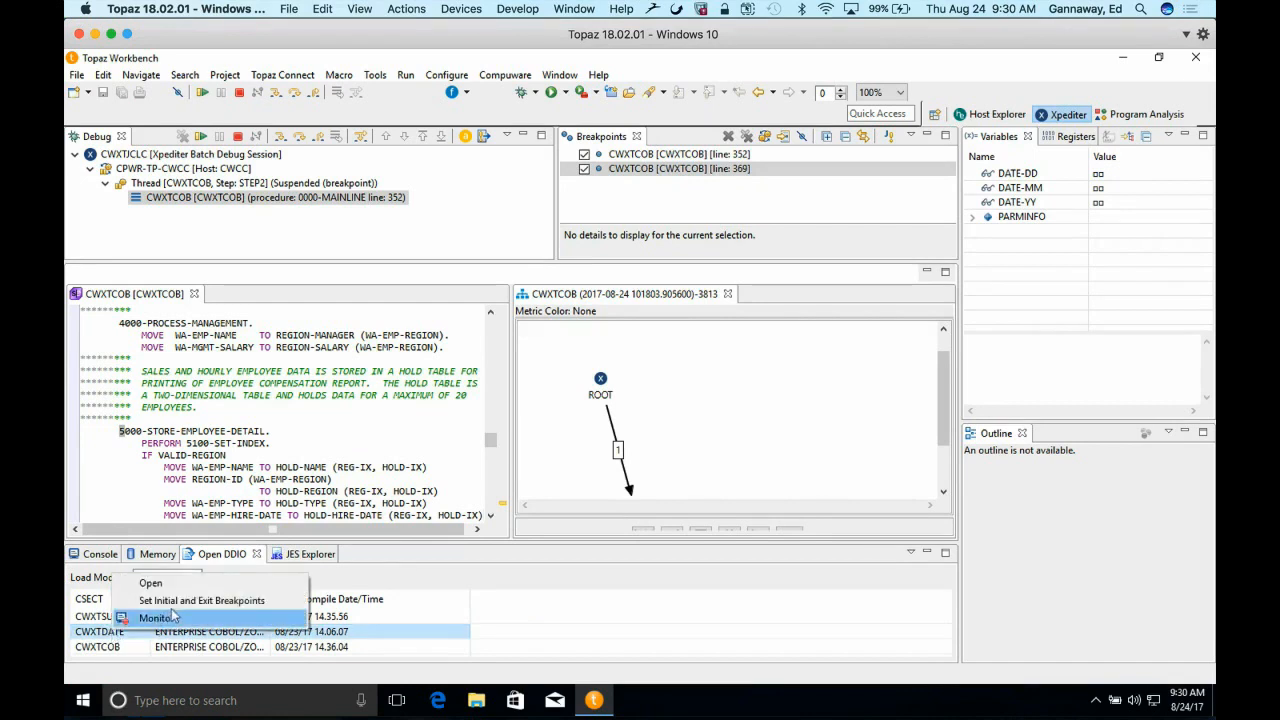
{"action": "mouse_move", "coordinate": [200, 600]}
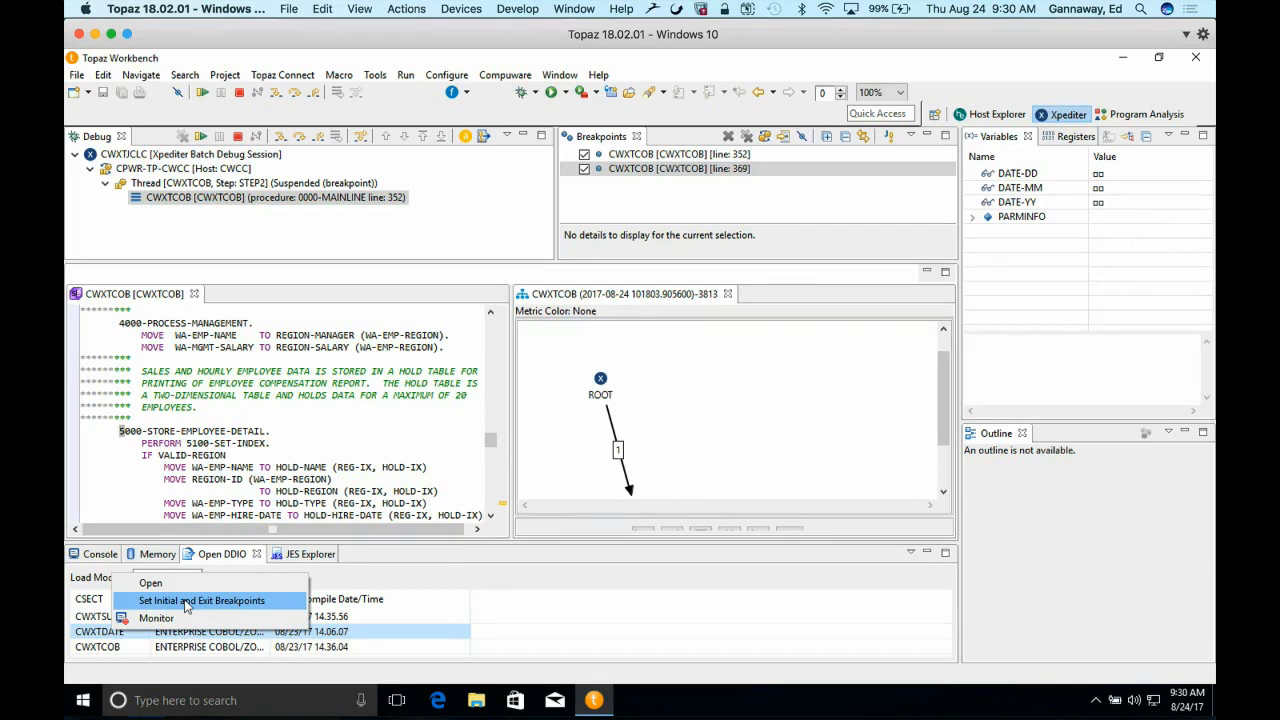
{"action": "left_click", "coordinate": [201, 600]}
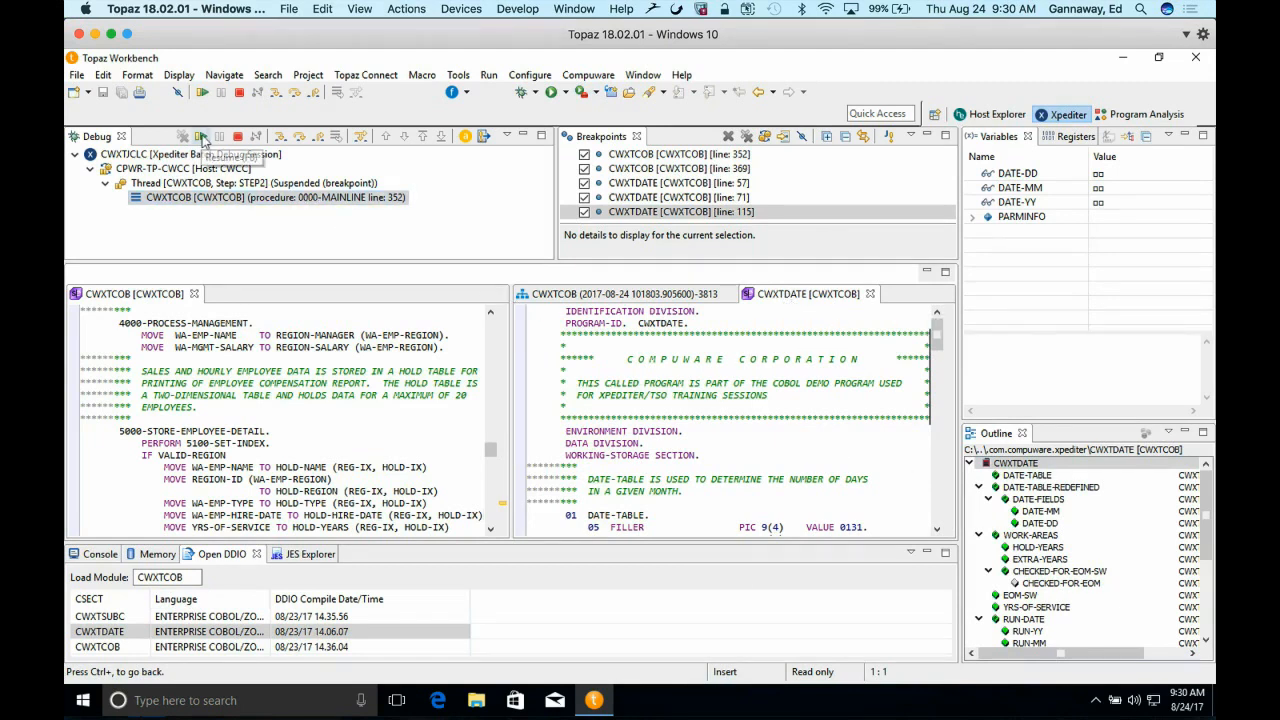
{"action": "mouse_move", "coordinate": [202, 137]}
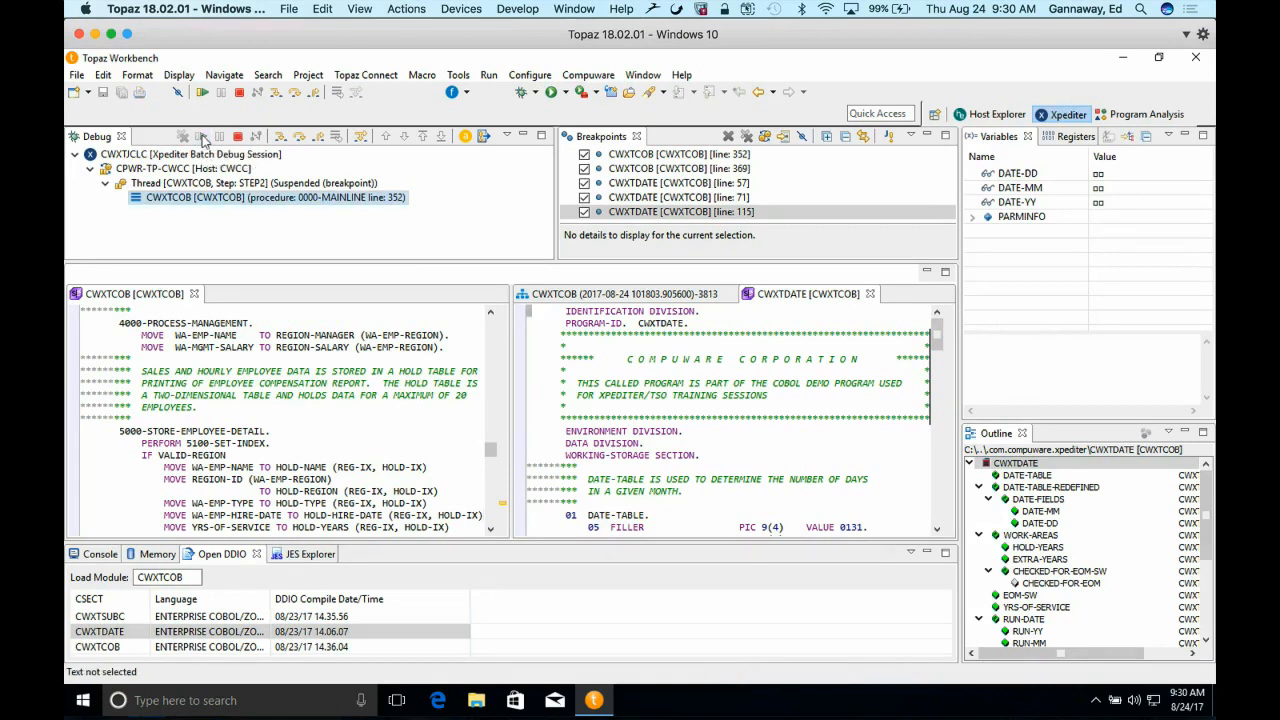
Resume into CWXTDATE, then disable its line 115 and line 71 breakpoints
{"action": "left_click", "coordinate": [200, 137]}
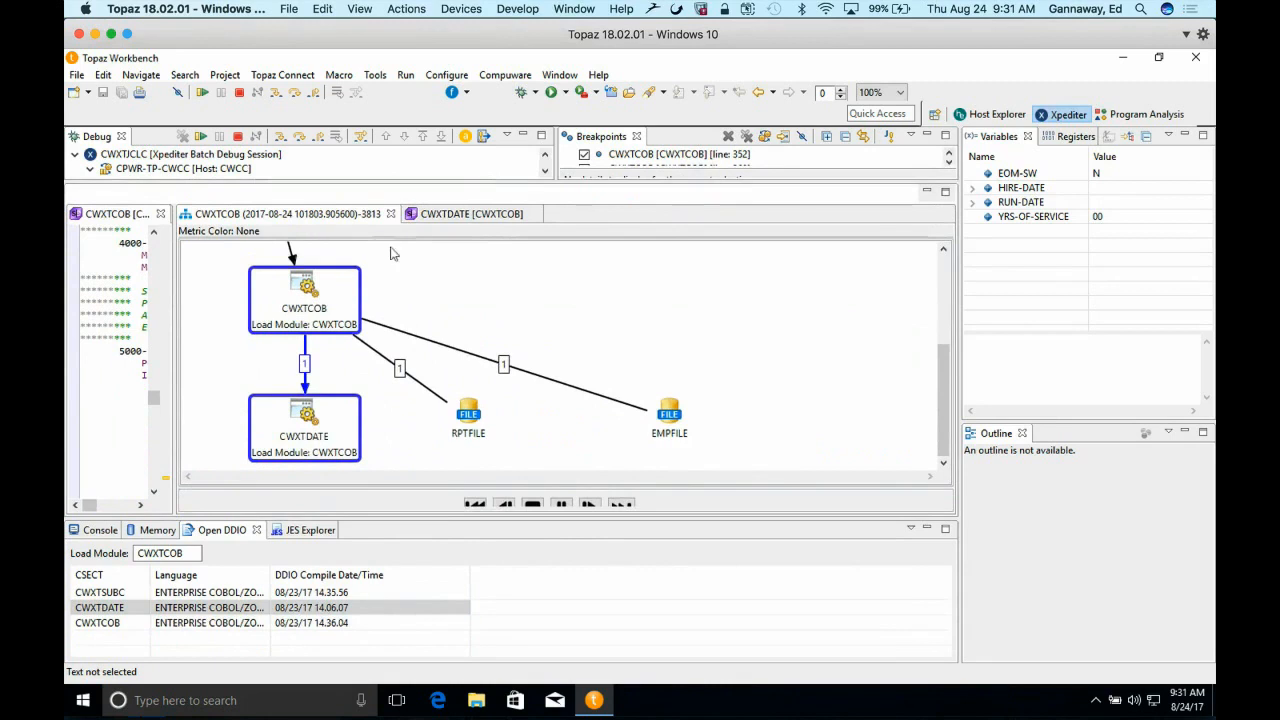
{"action": "mouse_move", "coordinate": [335, 305]}
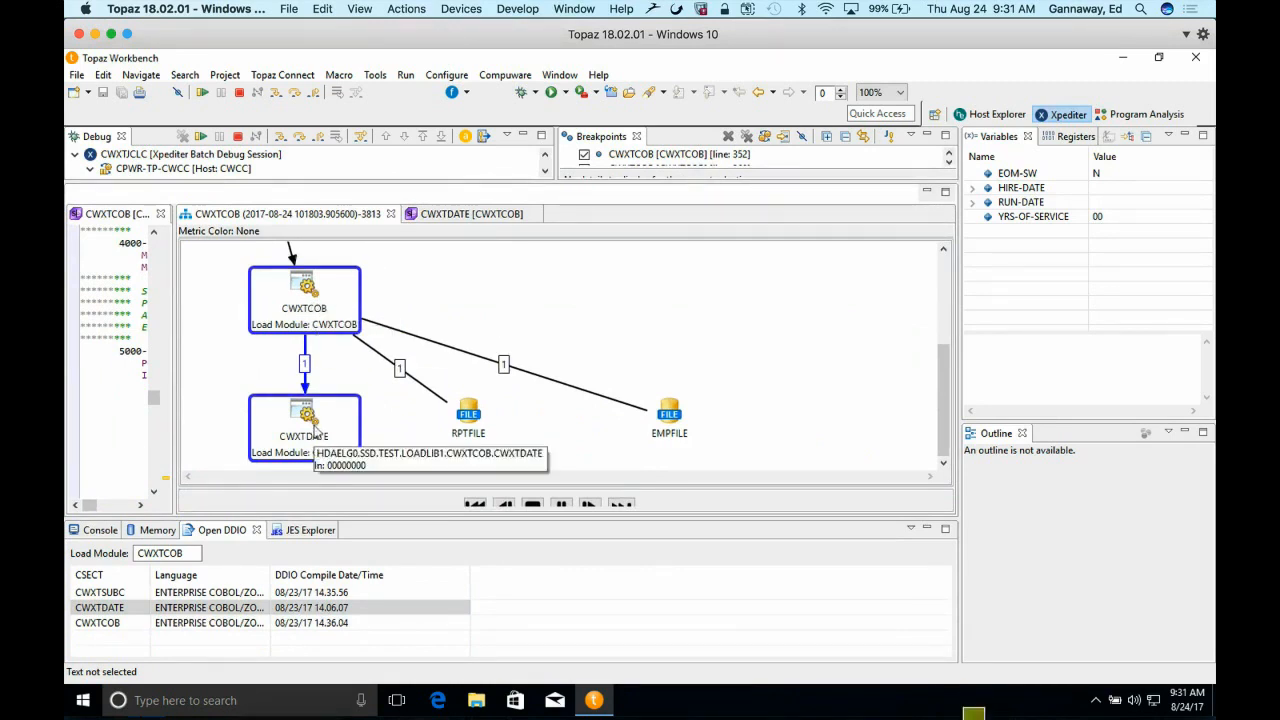
{"action": "mouse_move", "coordinate": [305, 367]}
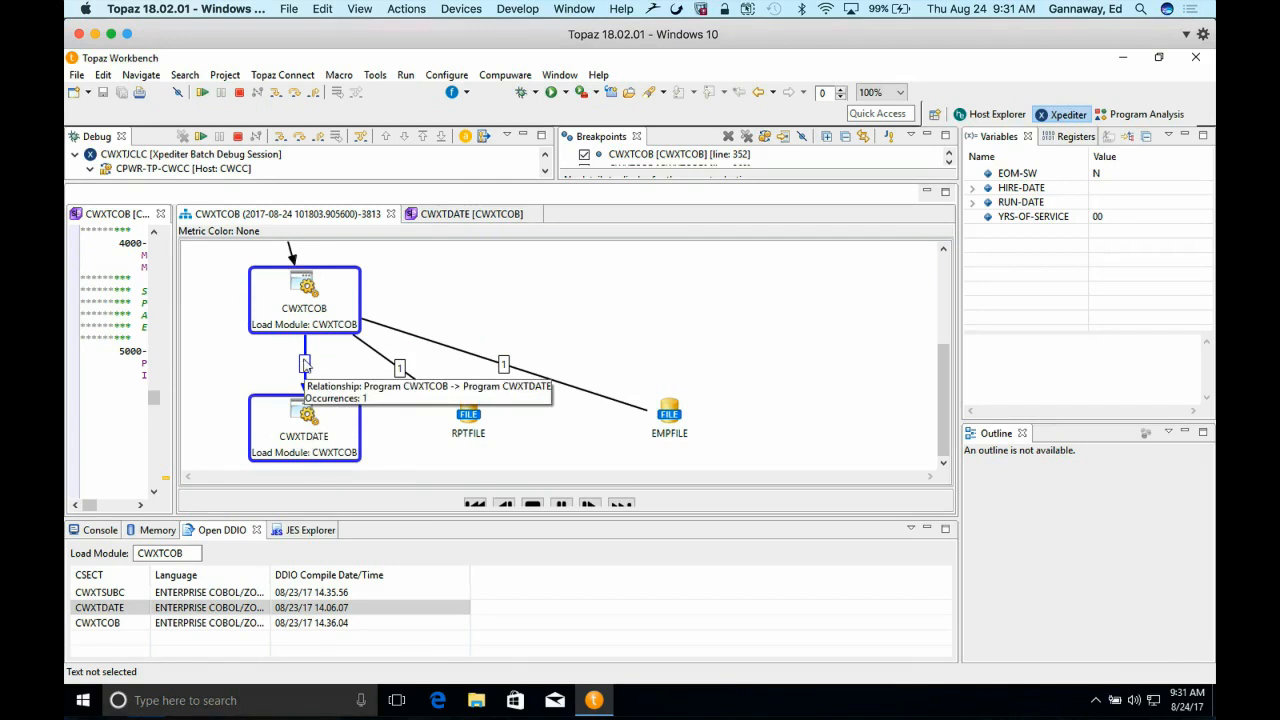
{"action": "mouse_move", "coordinate": [285, 235]}
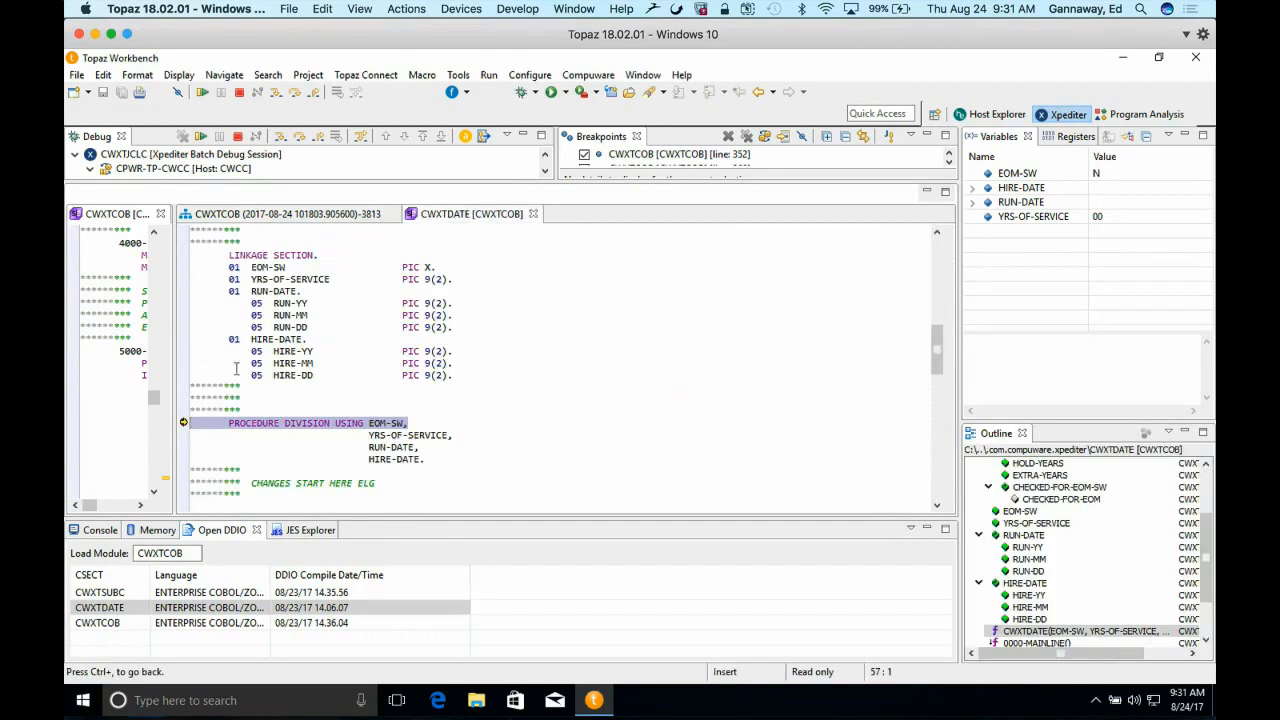
{"action": "mouse_move", "coordinate": [270, 422]}
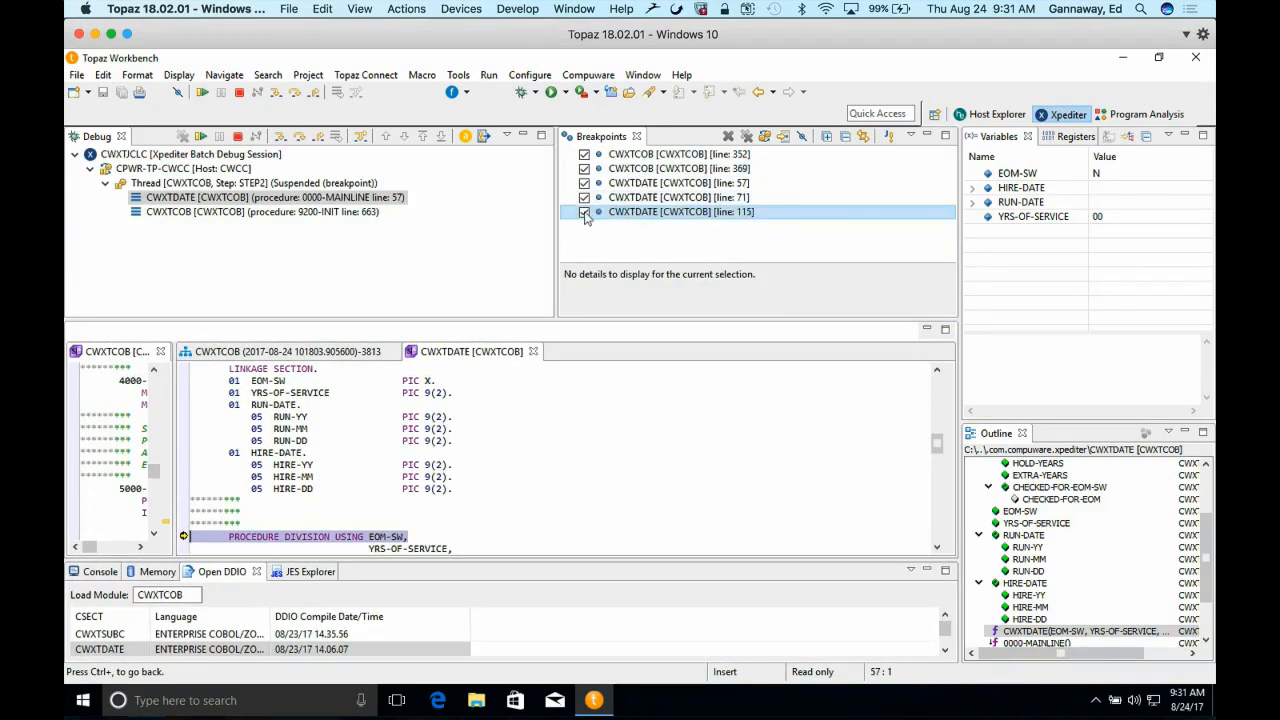
{"action": "left_click", "coordinate": [584, 212]}
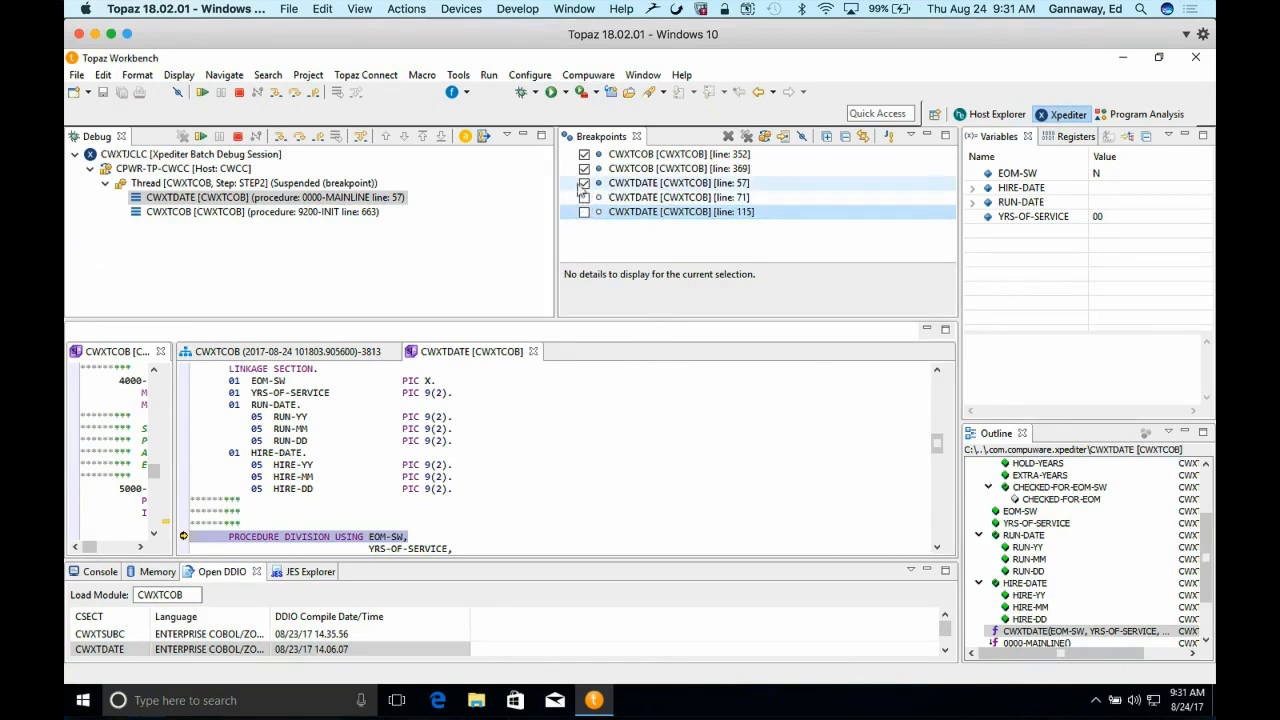
{"action": "left_click", "coordinate": [584, 183]}
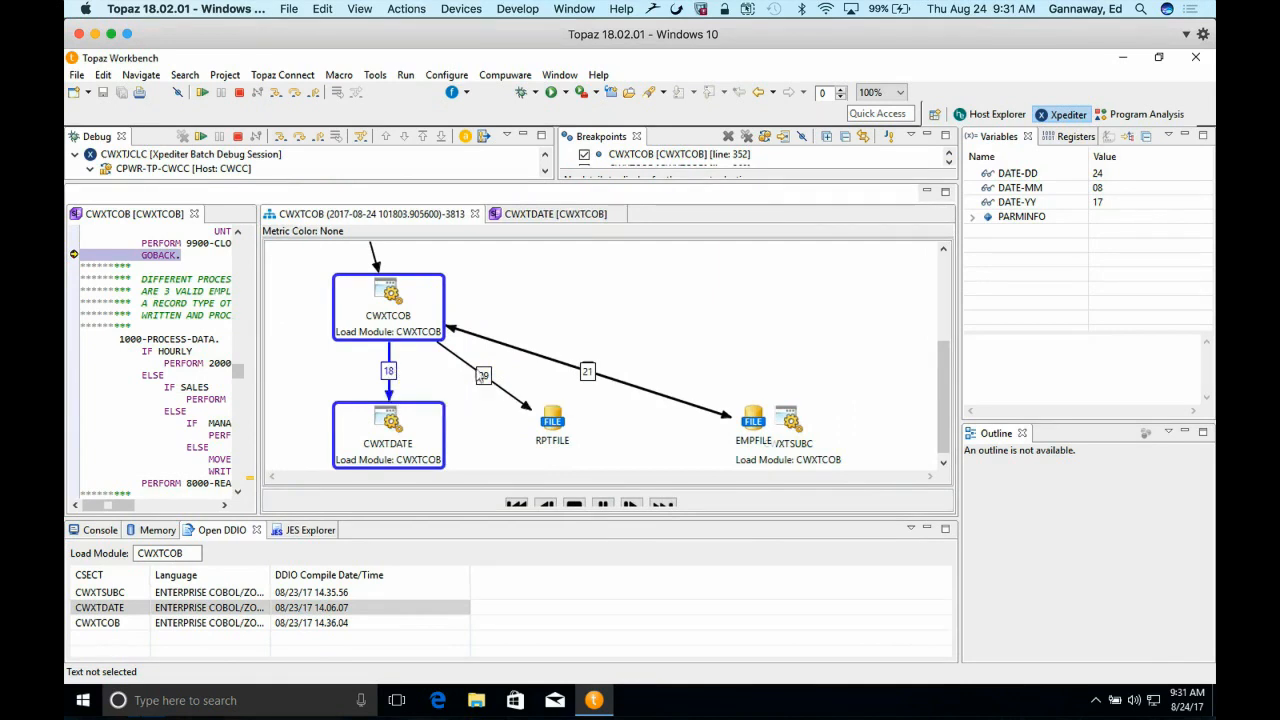
{"action": "mouse_move", "coordinate": [482, 376]}
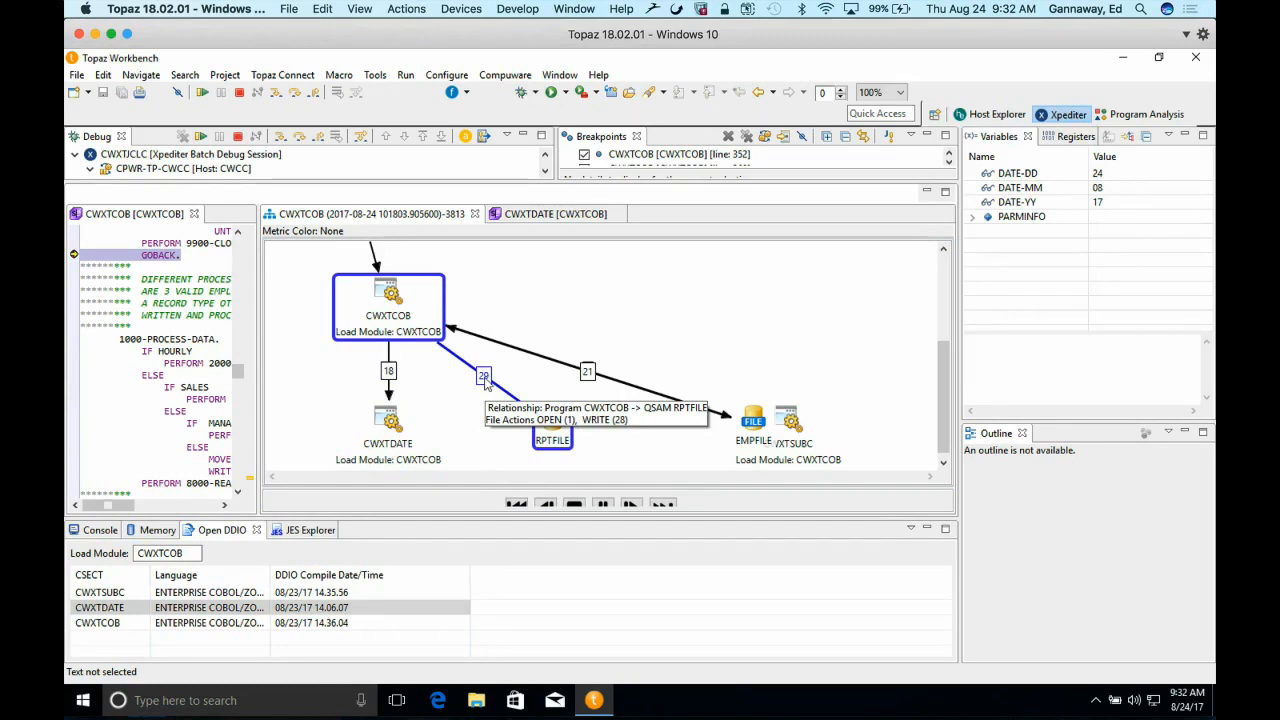
{"action": "mouse_move", "coordinate": [531, 377]}
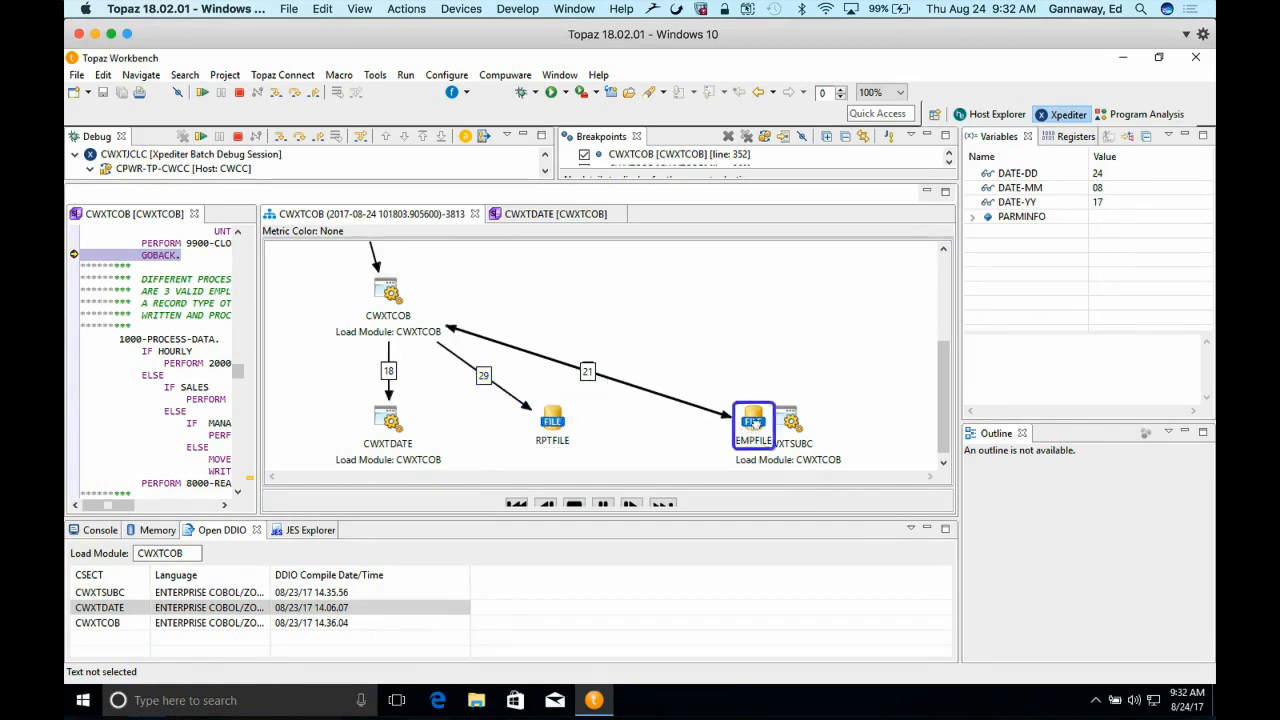
Drag the EMPFILE node aside to reveal CWXTSUBC in the runtime diagram
{"action": "left_click_drag", "start_coordinate": [753, 425], "coordinate": [777, 325]}
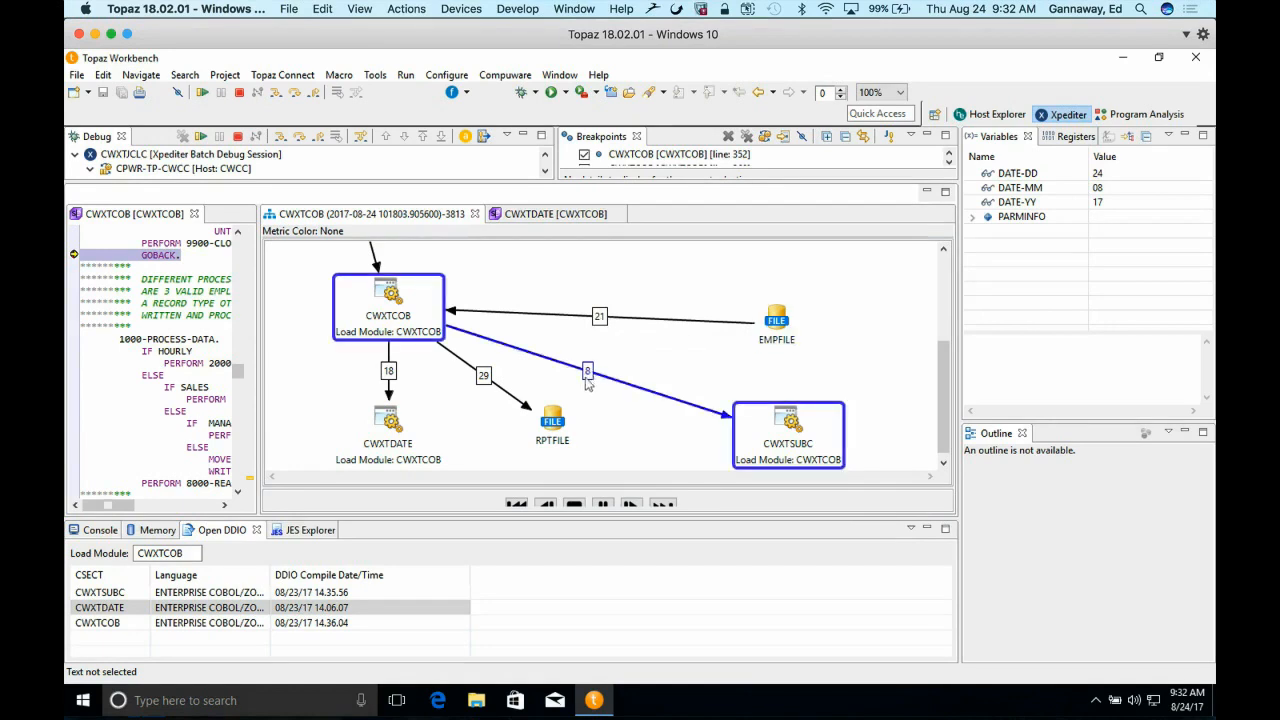
{"action": "mouse_move", "coordinate": [588, 376]}
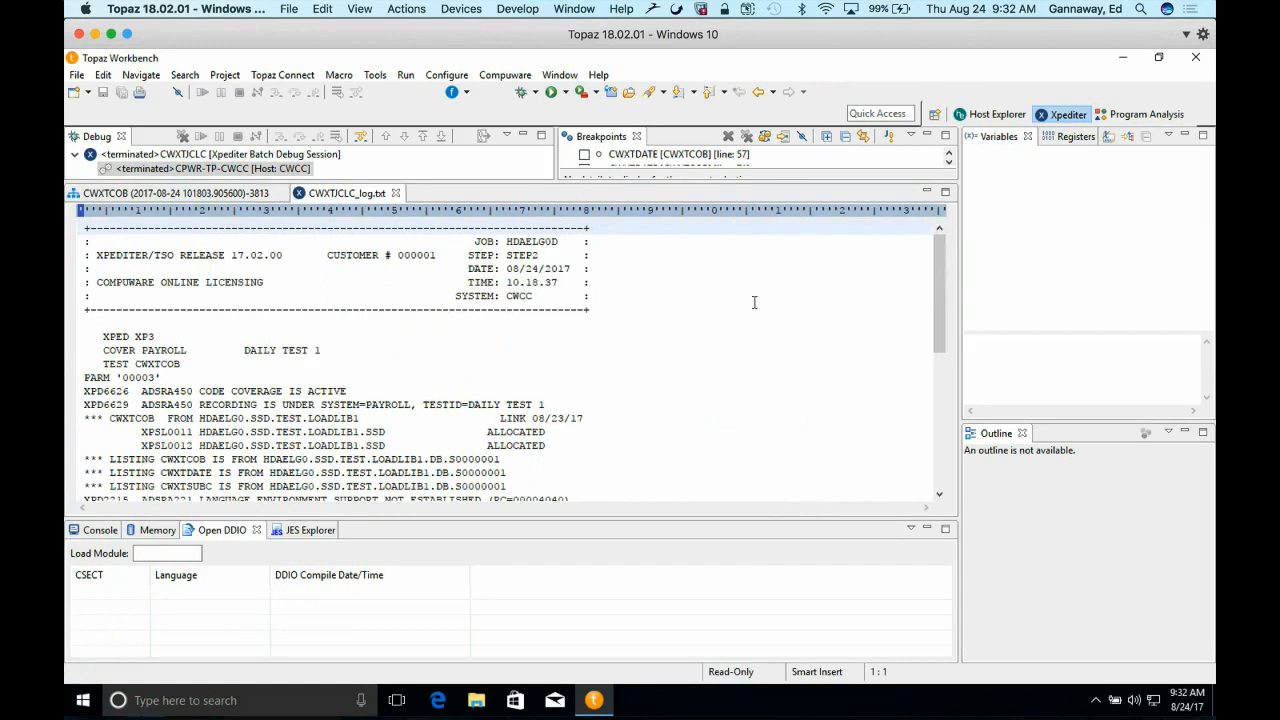
Scroll CWXTJCLC_log.txt down to its TEST COMPLETED ending
{"action": "scroll", "scroll_direction": "down", "scroll_amount": 3}
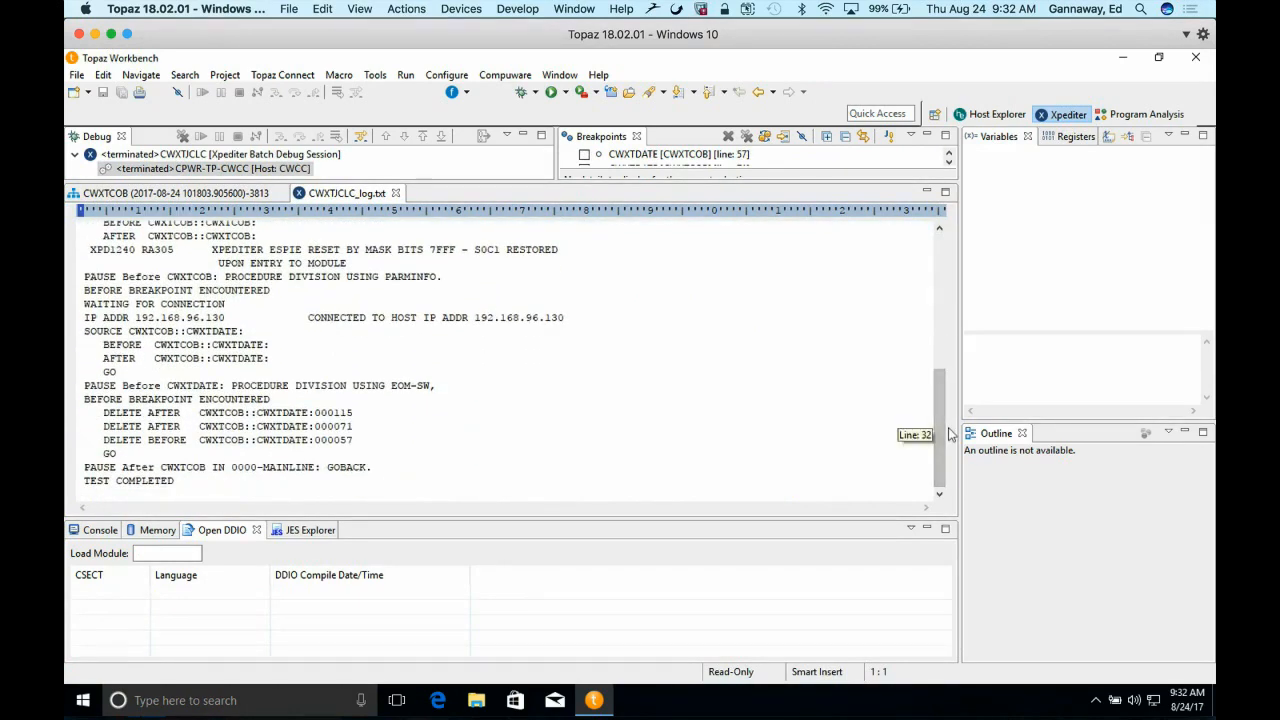
{"action": "mouse_move", "coordinate": [1150, 104]}
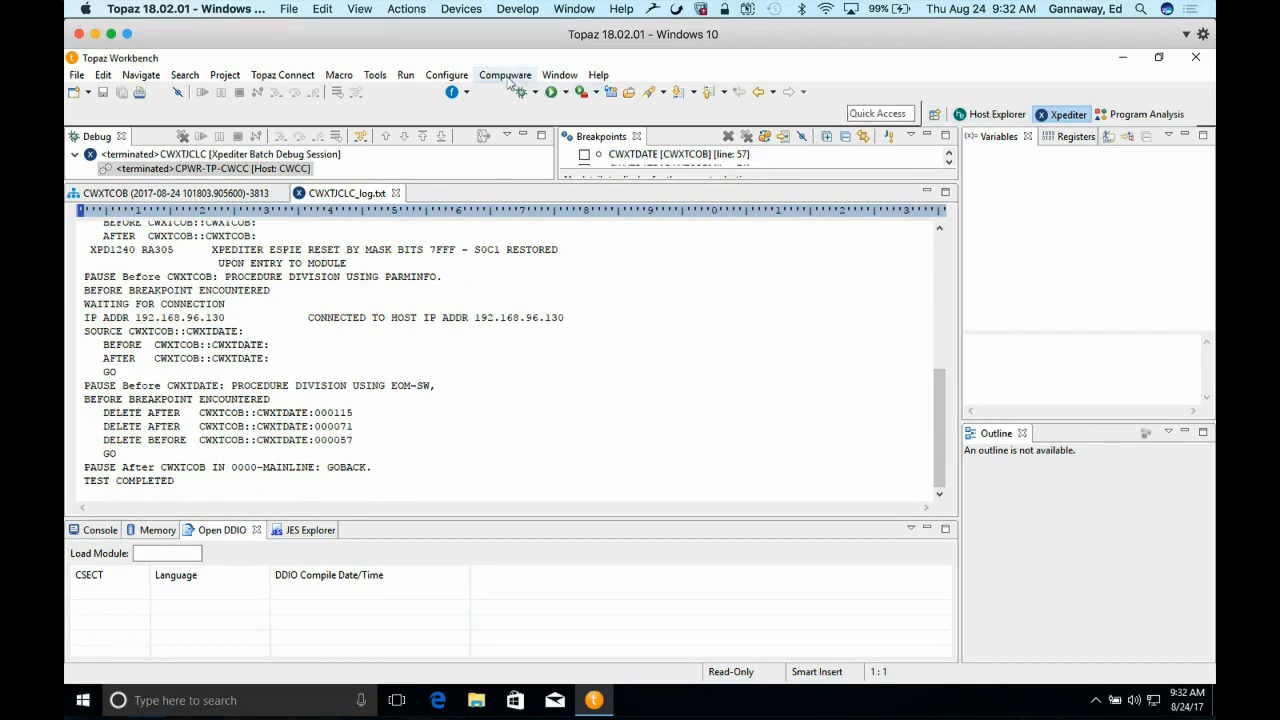
Switch to the Code Coverage perspective and expand PAYROLL and the CWXTCOB load module
{"action": "left_click", "coordinate": [504, 74]}
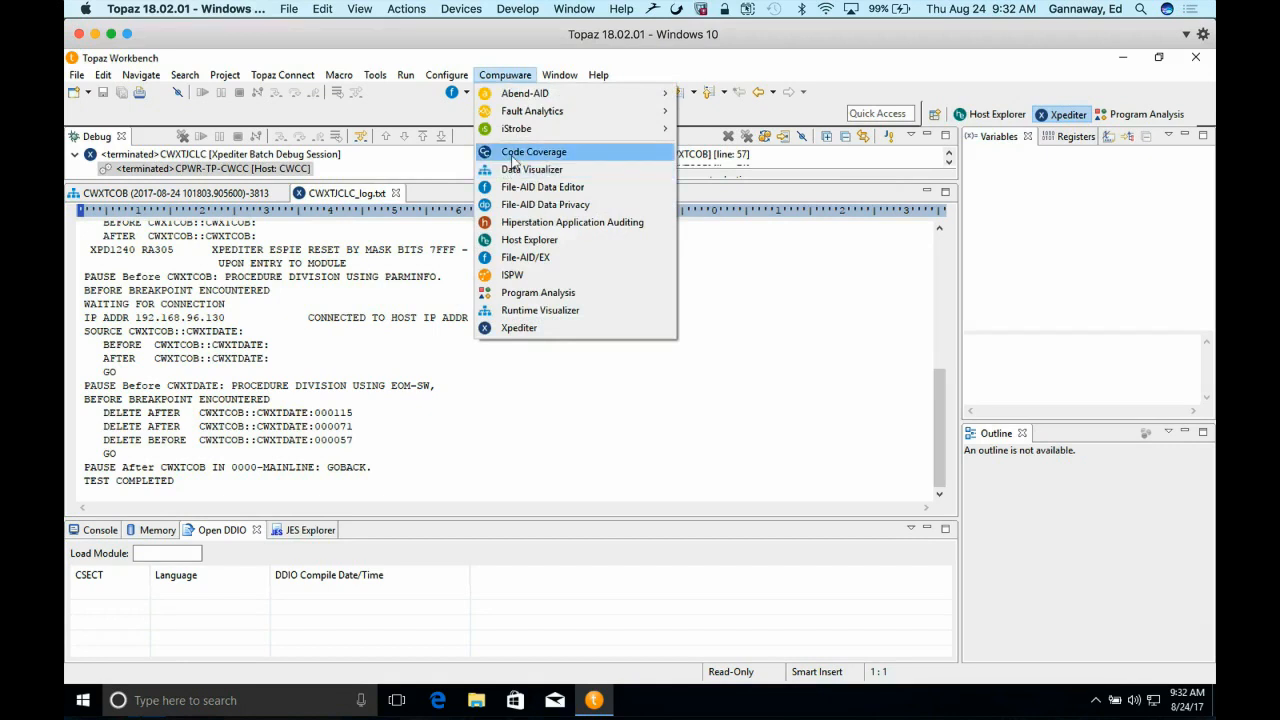
{"action": "left_click", "coordinate": [533, 151]}
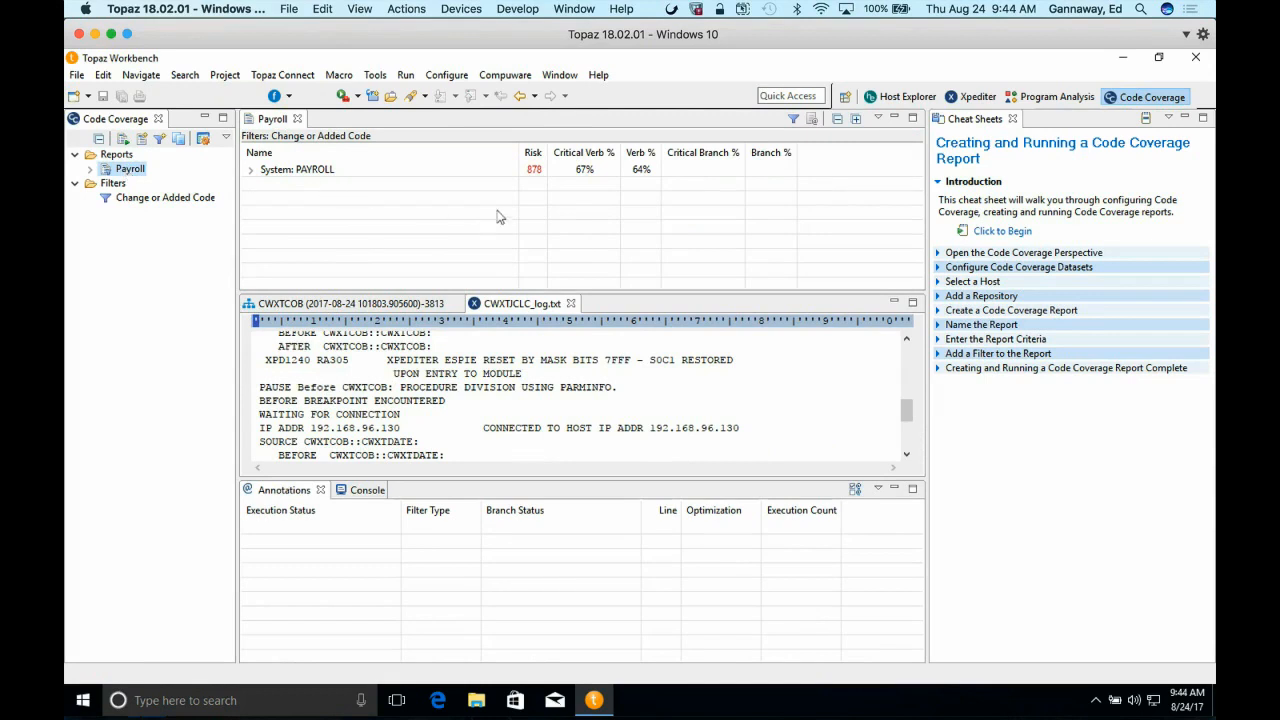
{"action": "mouse_move", "coordinate": [348, 208]}
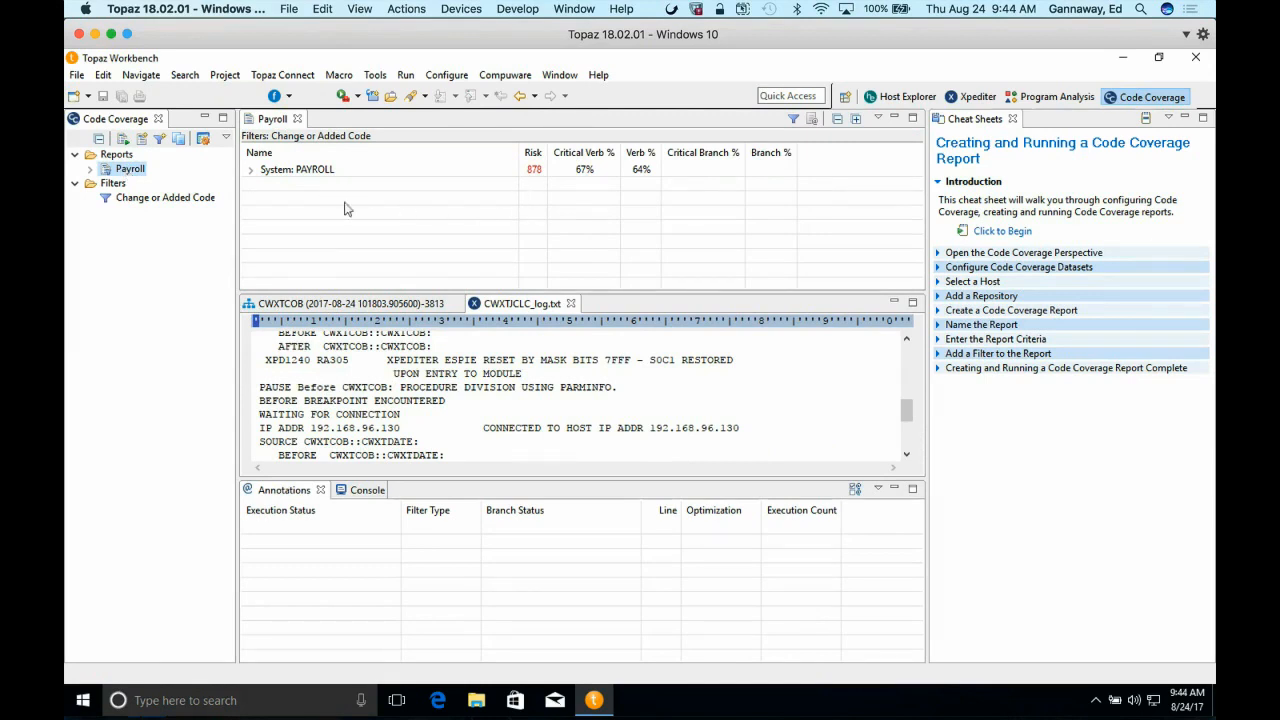
{"action": "left_click", "coordinate": [250, 169]}
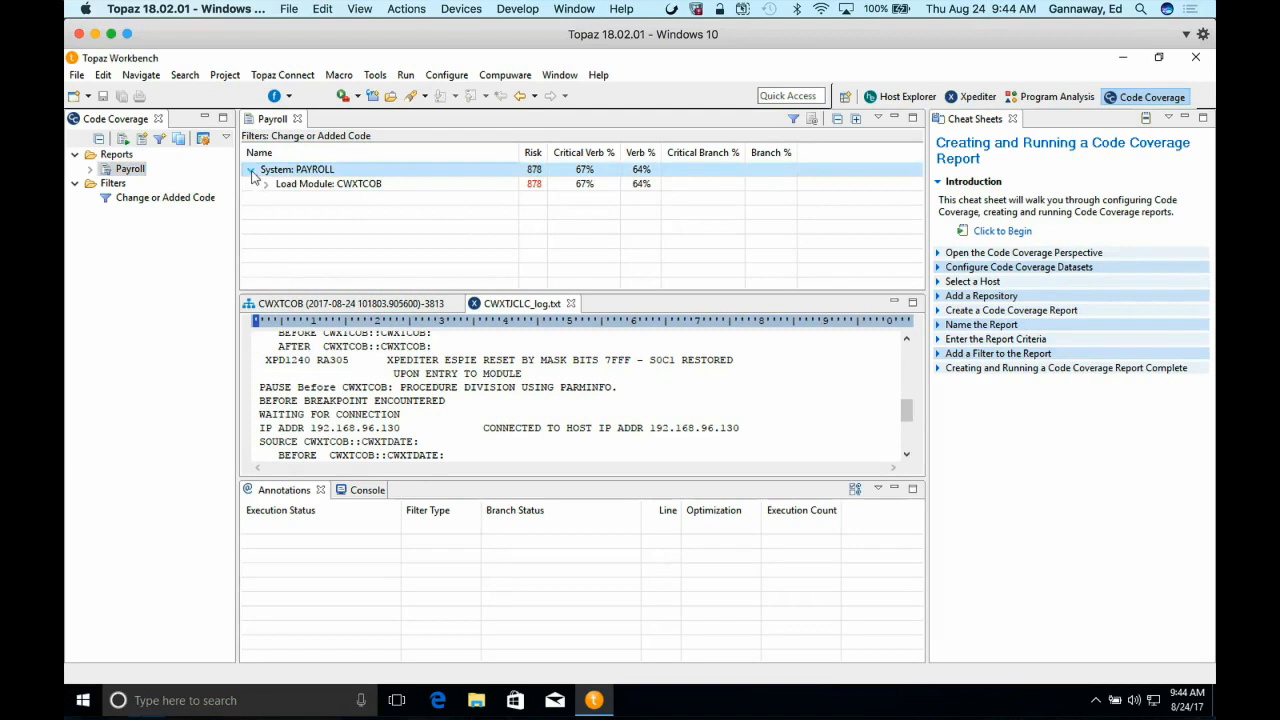
{"action": "left_click", "coordinate": [251, 169]}
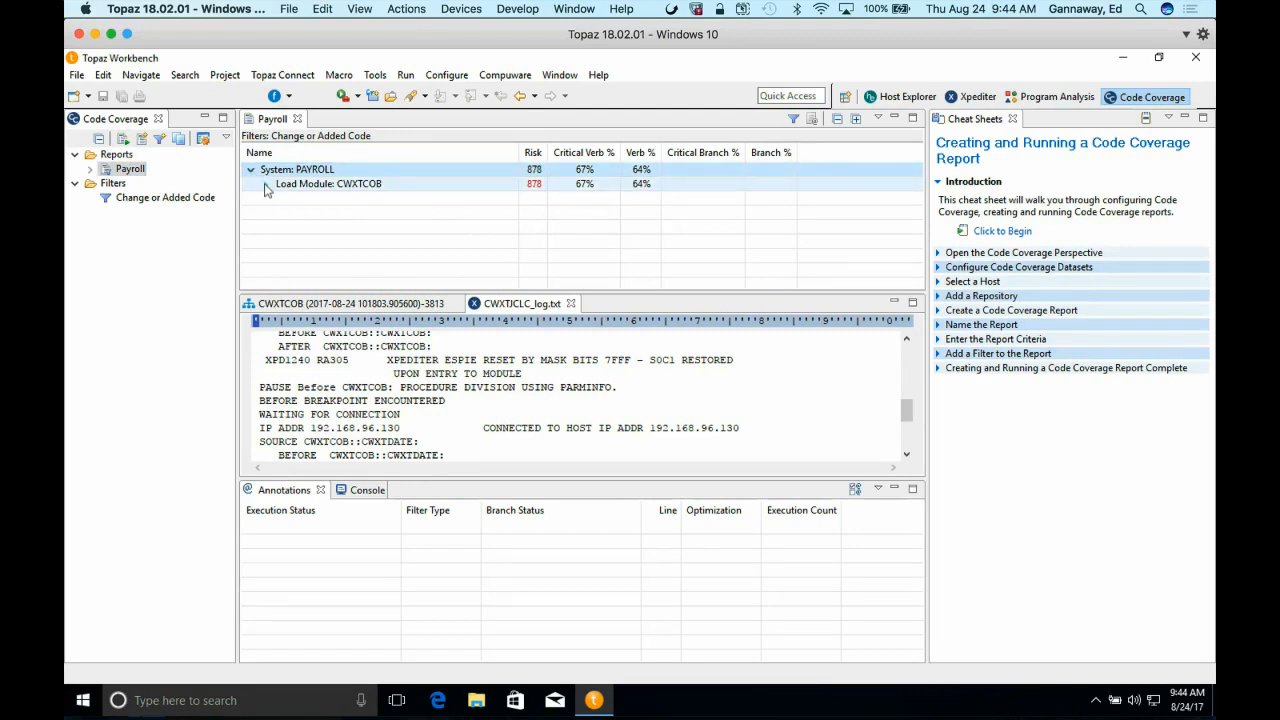
{"action": "left_click", "coordinate": [266, 184]}
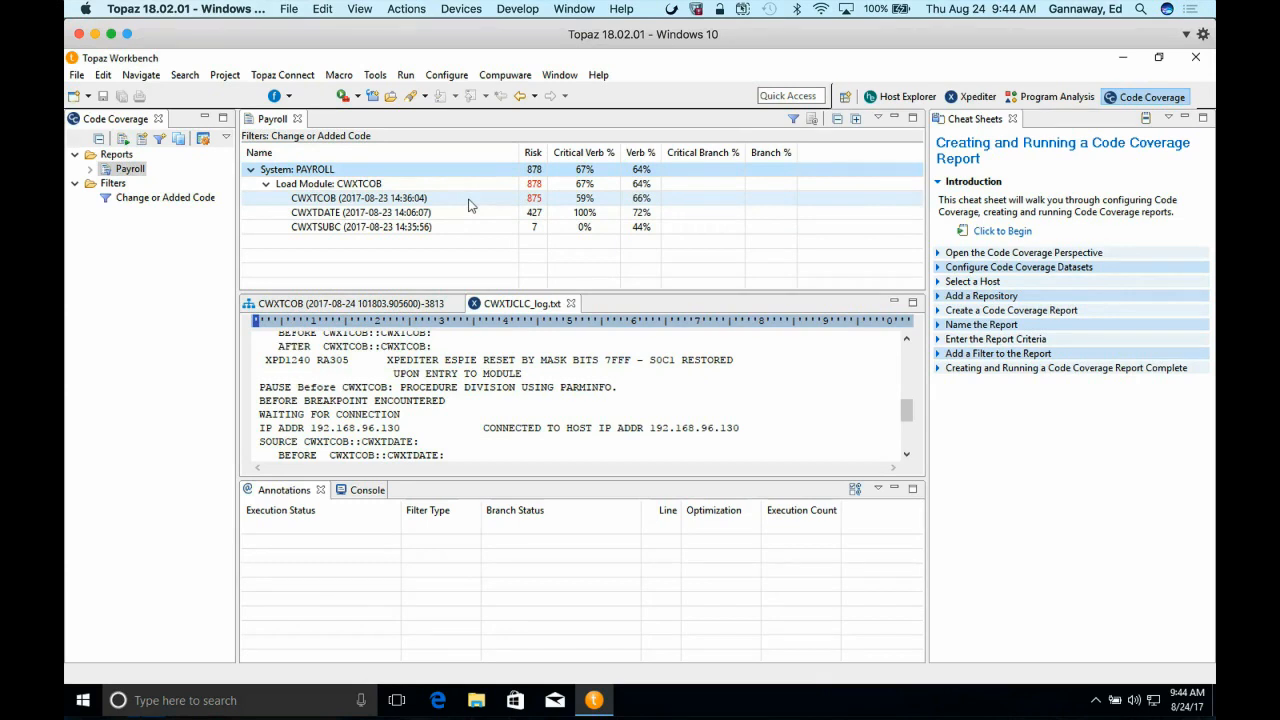
{"action": "mouse_move", "coordinate": [523, 207]}
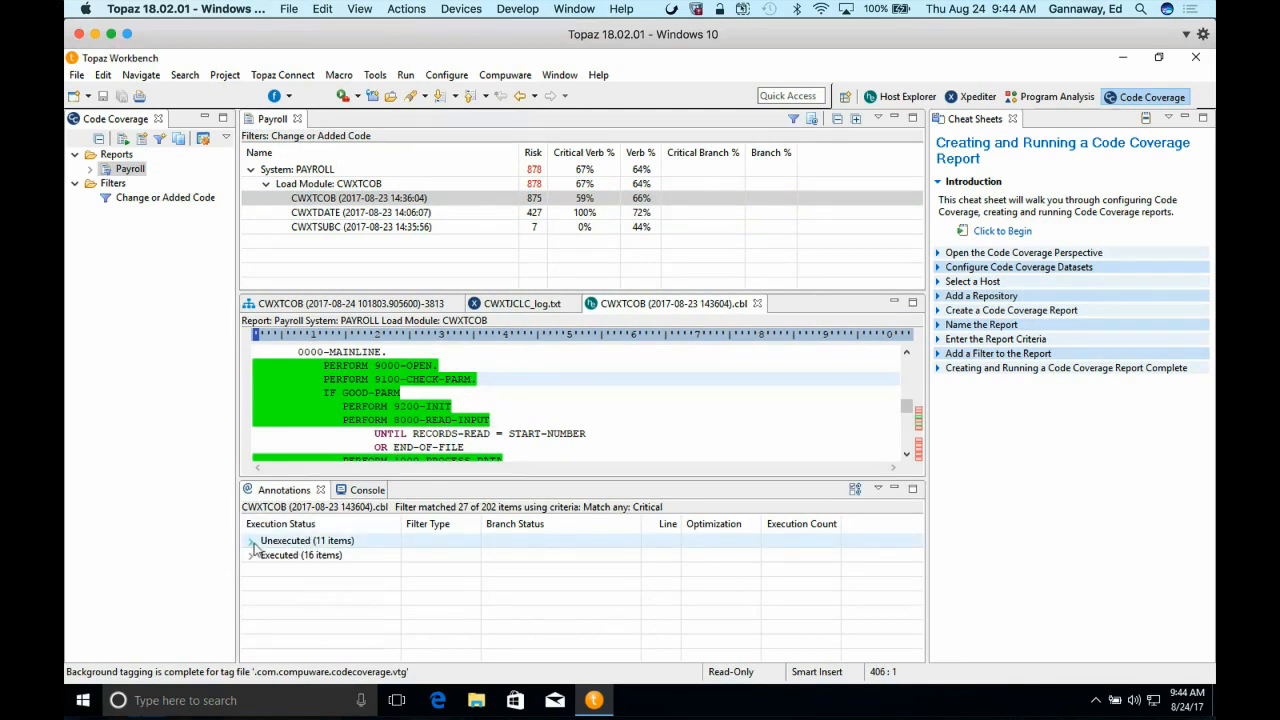
Expand Unexecuted annotations and jump to line 434's red-marked management code
{"action": "left_click", "coordinate": [252, 540]}
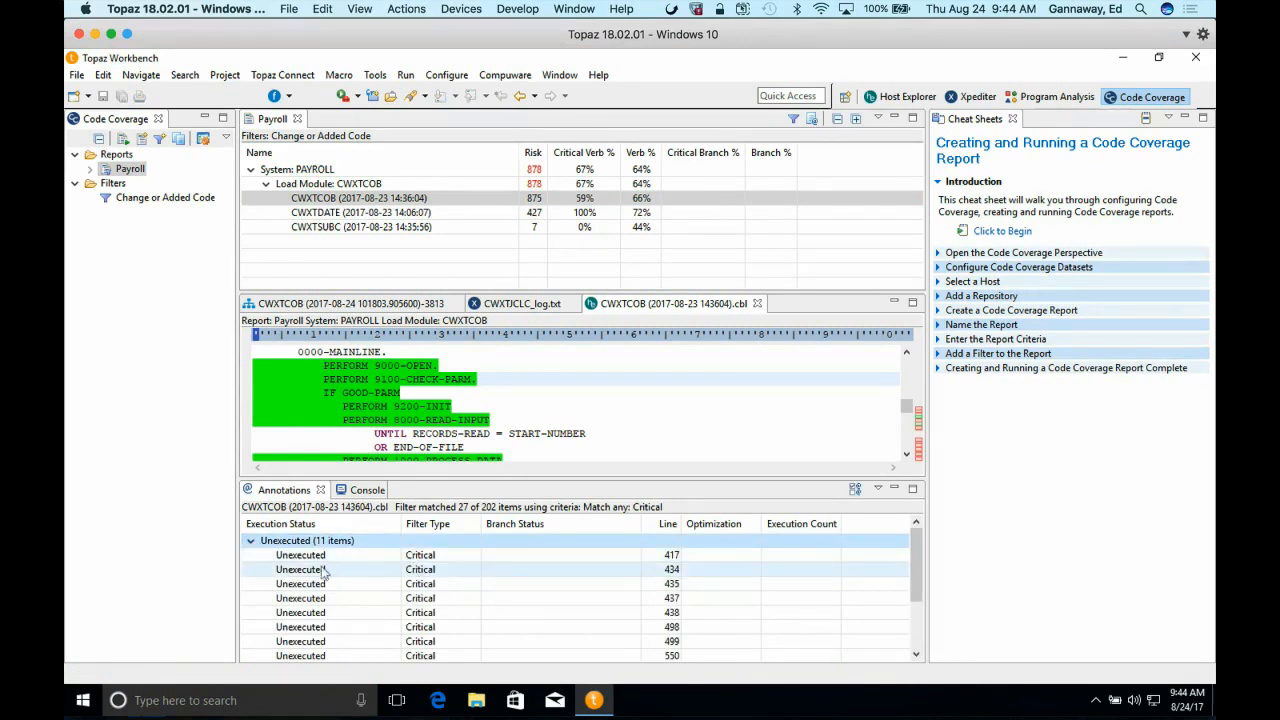
{"action": "mouse_move", "coordinate": [315, 576]}
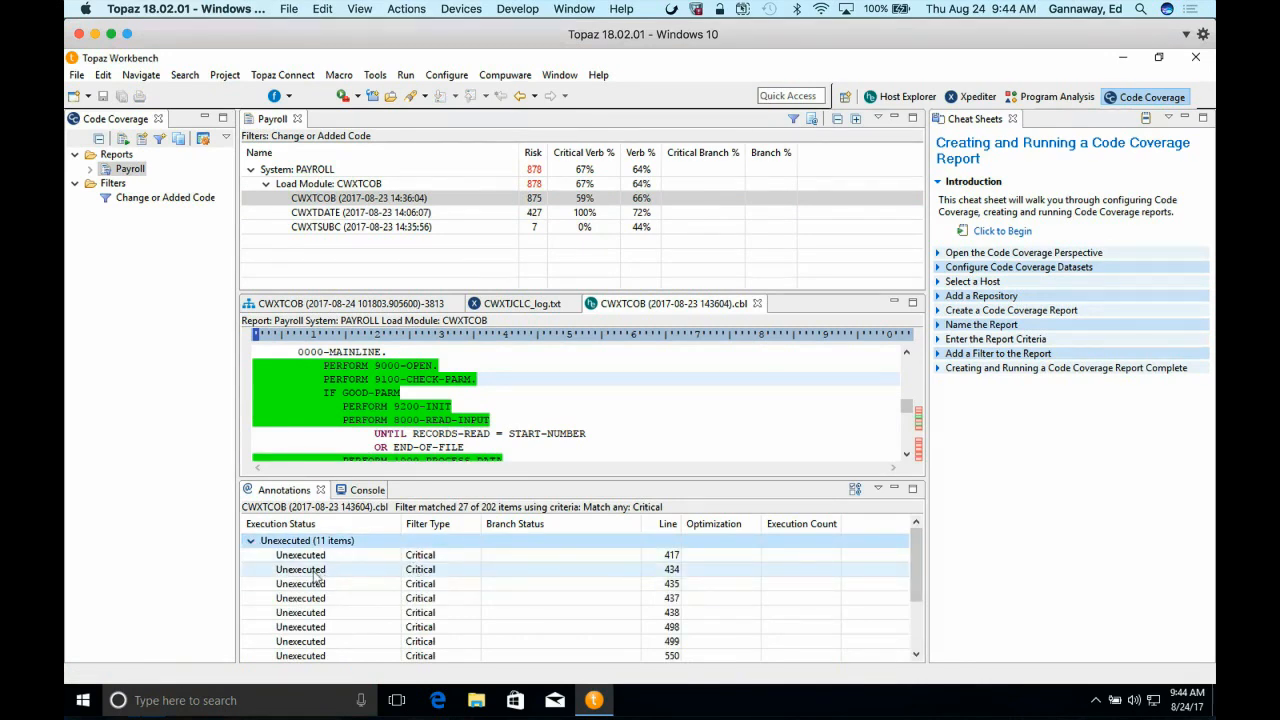
{"action": "left_click", "coordinate": [300, 569]}
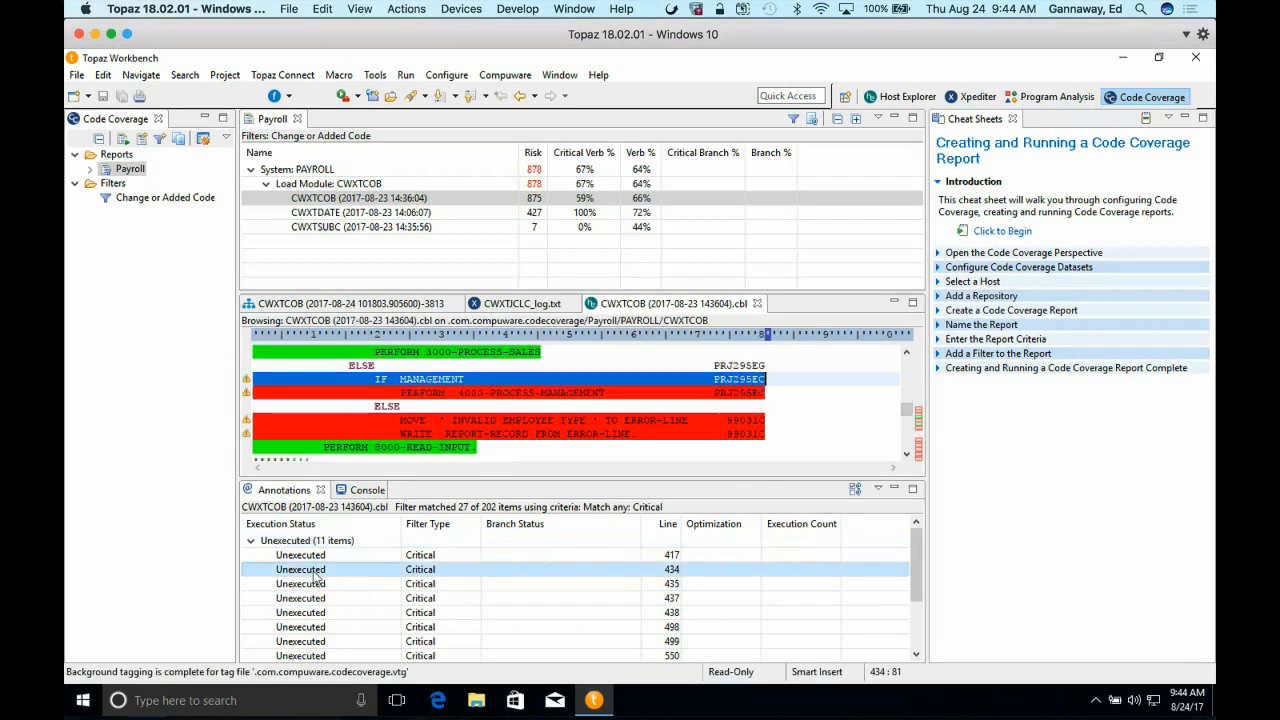
{"action": "left_click", "coordinate": [430, 379]}
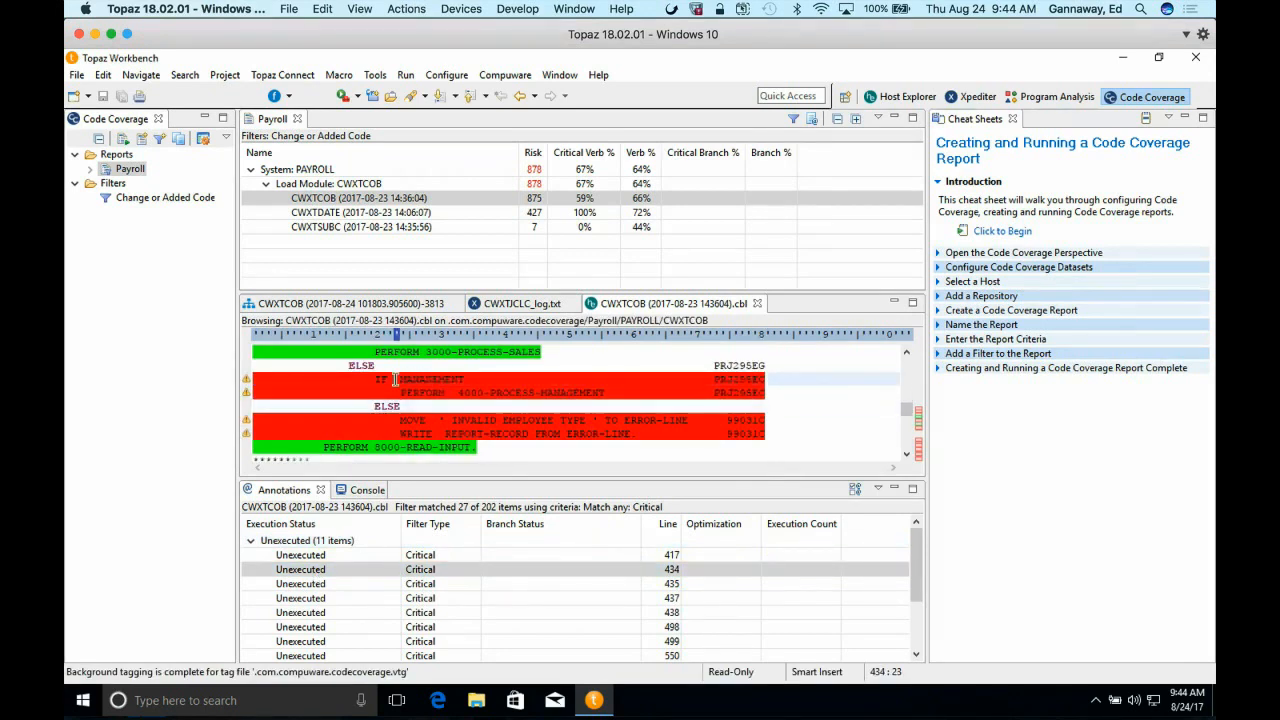
{"action": "mouse_move", "coordinate": [487, 413]}
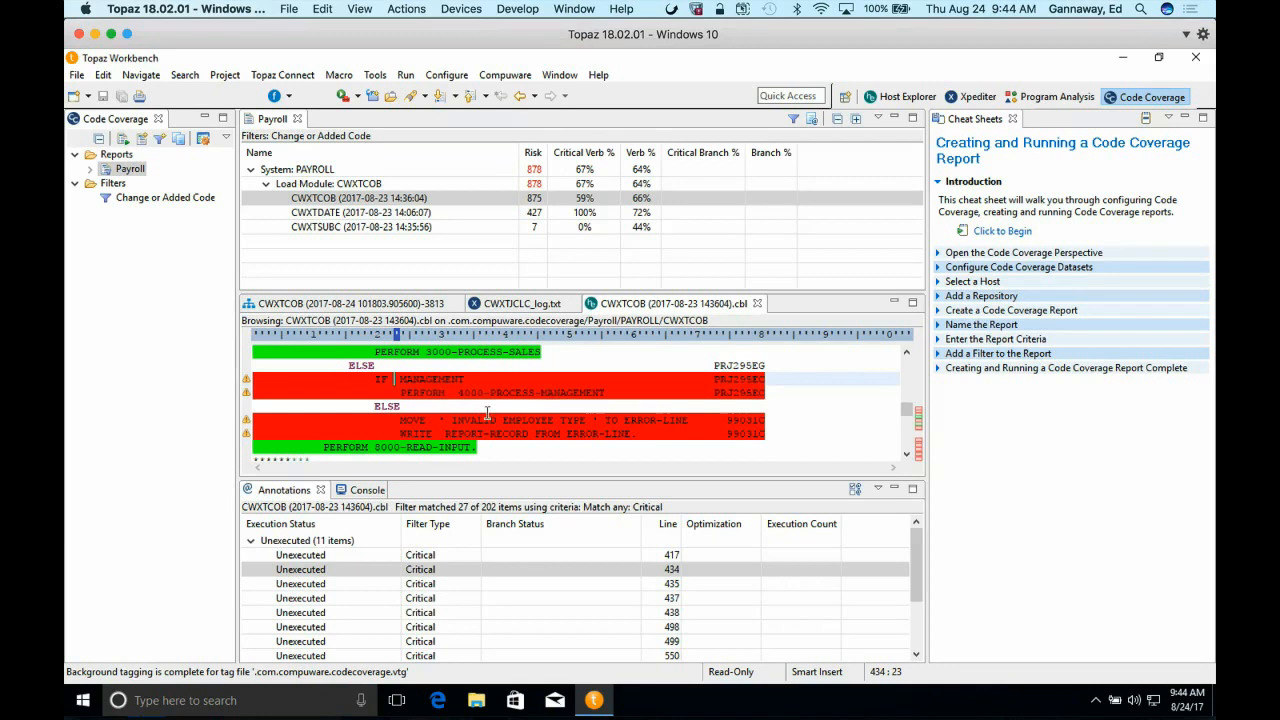